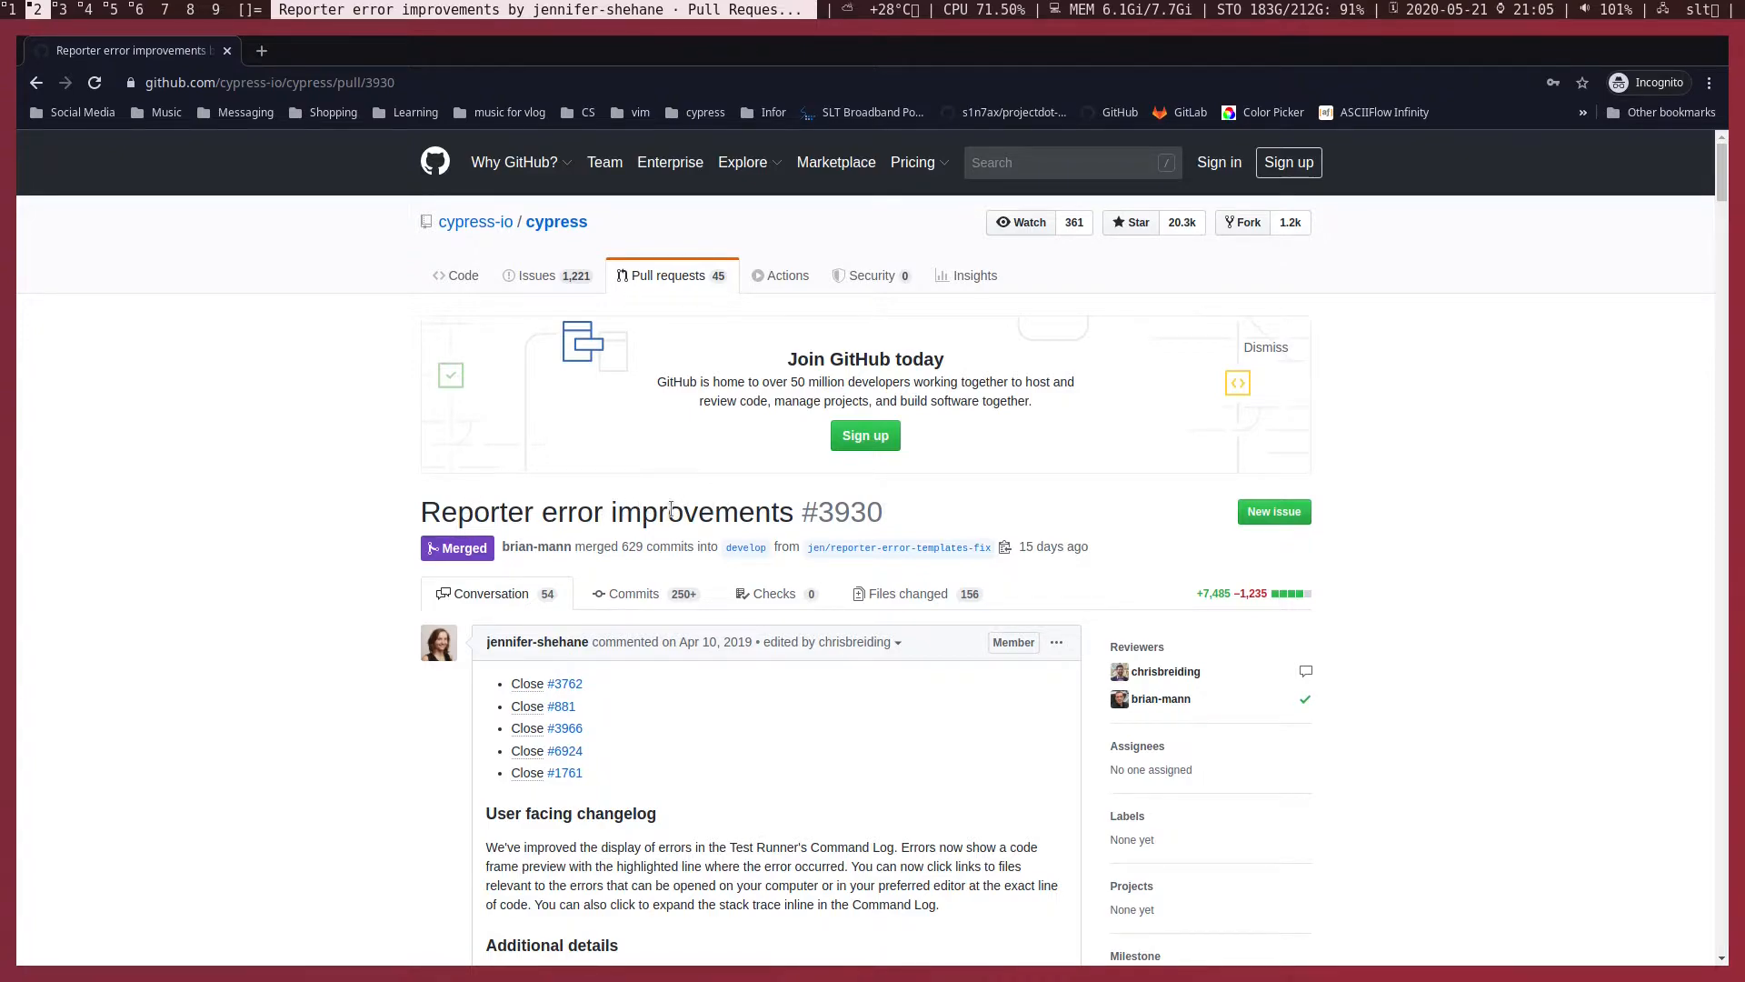
- In NERDTree, add a Google/ folder under cypress/support and create google-search.js inside it
scroll(down, 3)
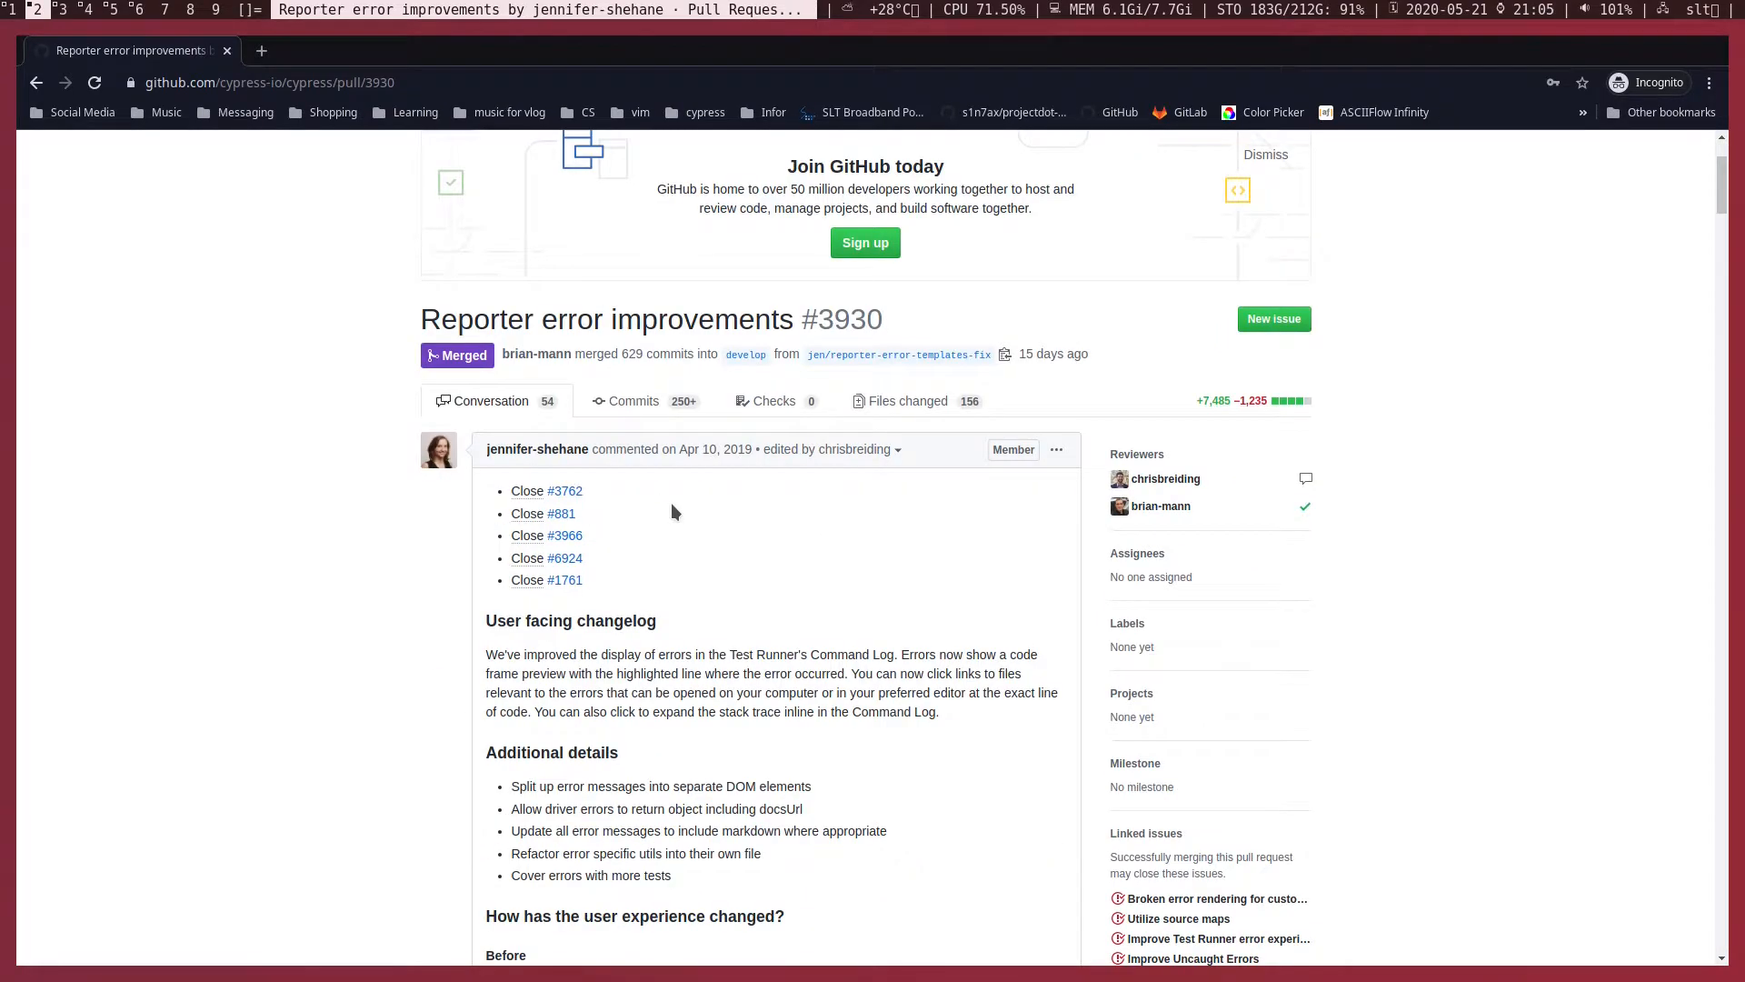
scroll(up, 3)
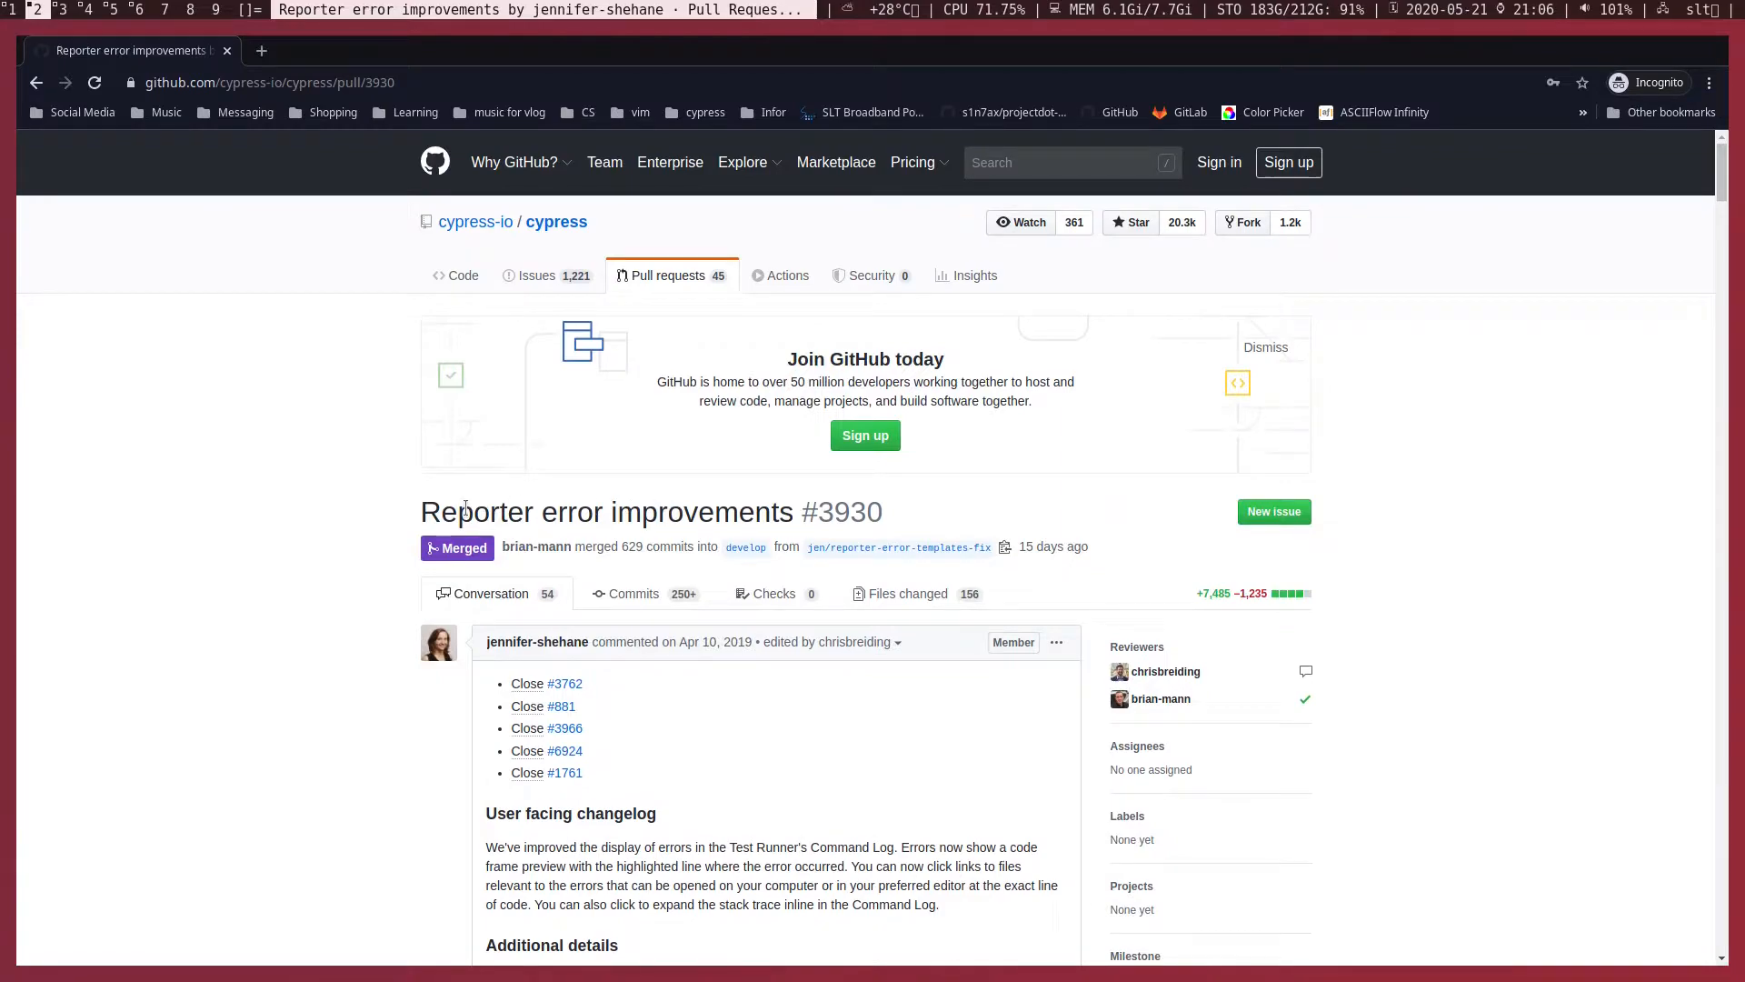
click(513, 162)
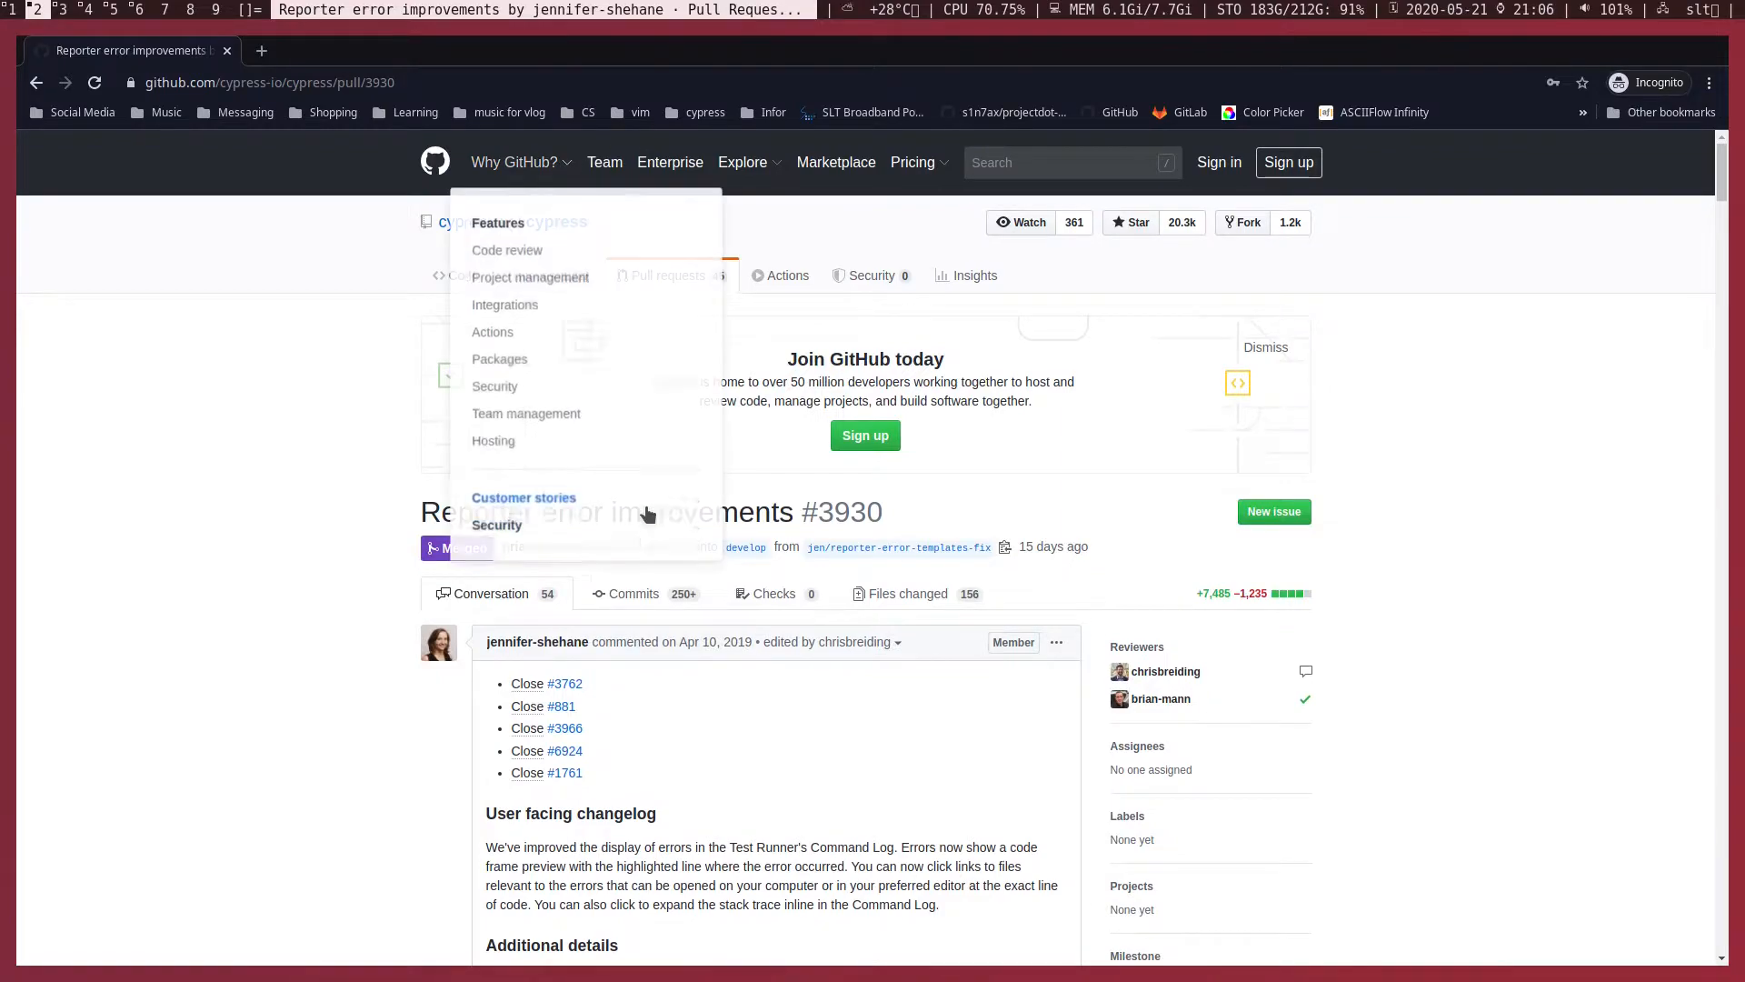
scroll(down, 3)
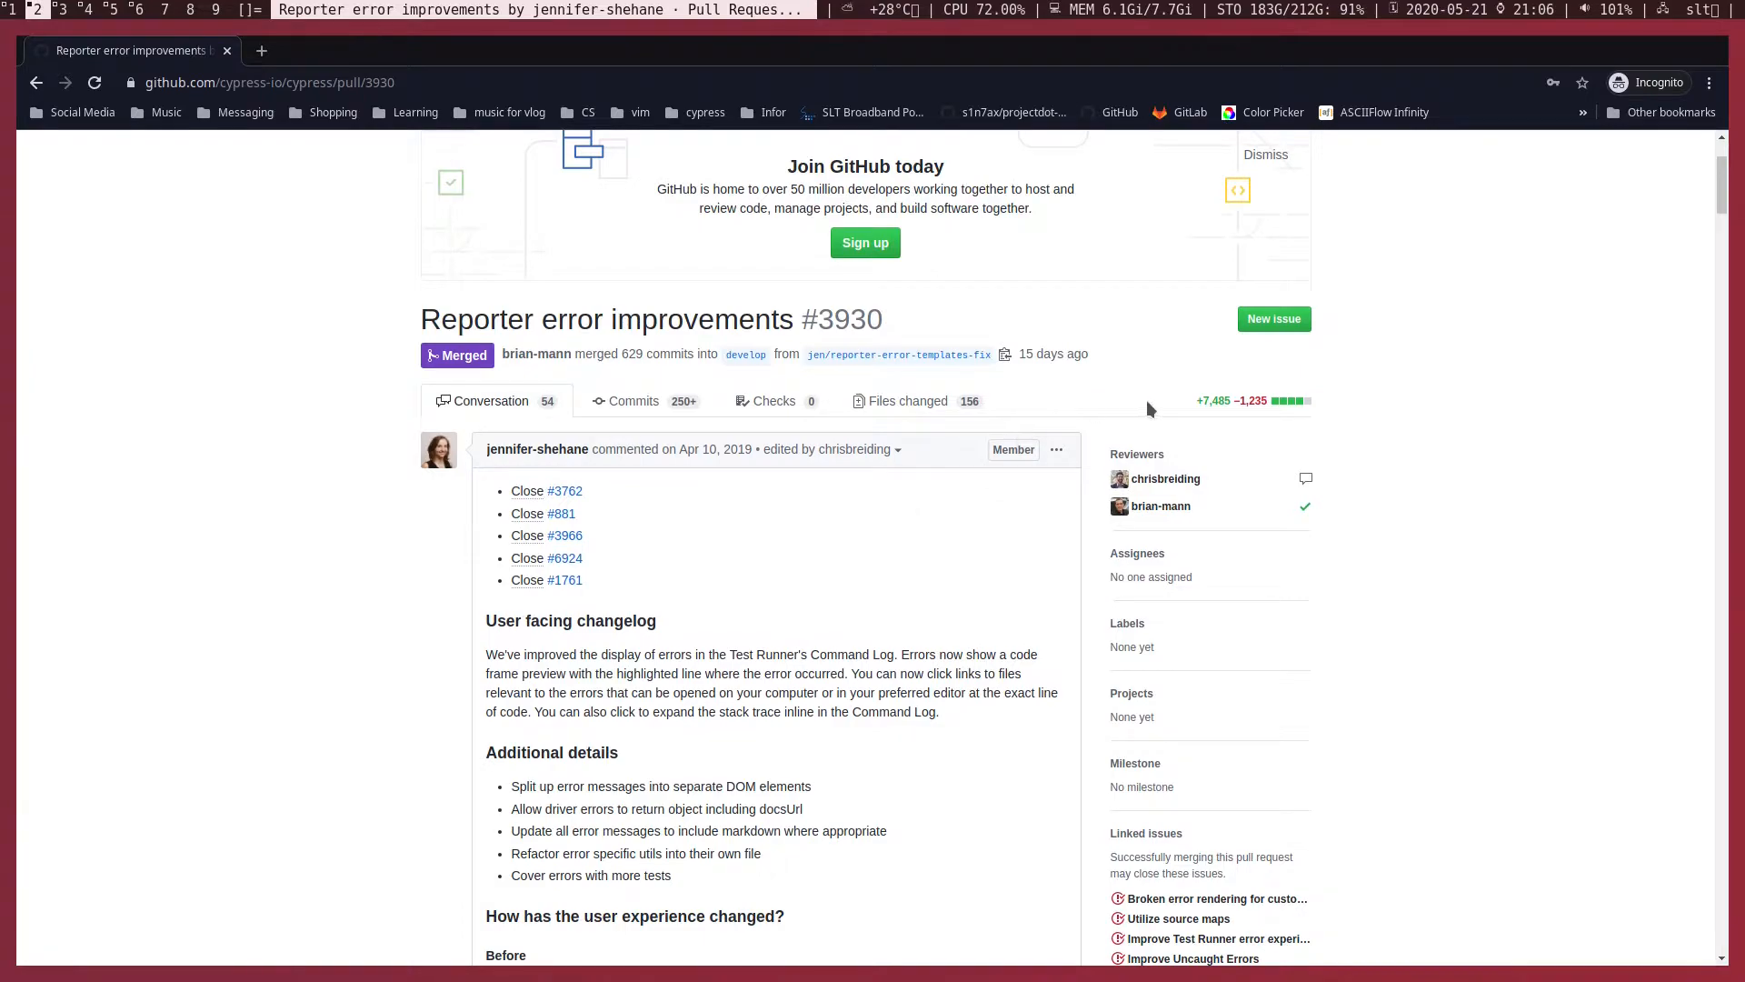
mouse_move(1157, 410)
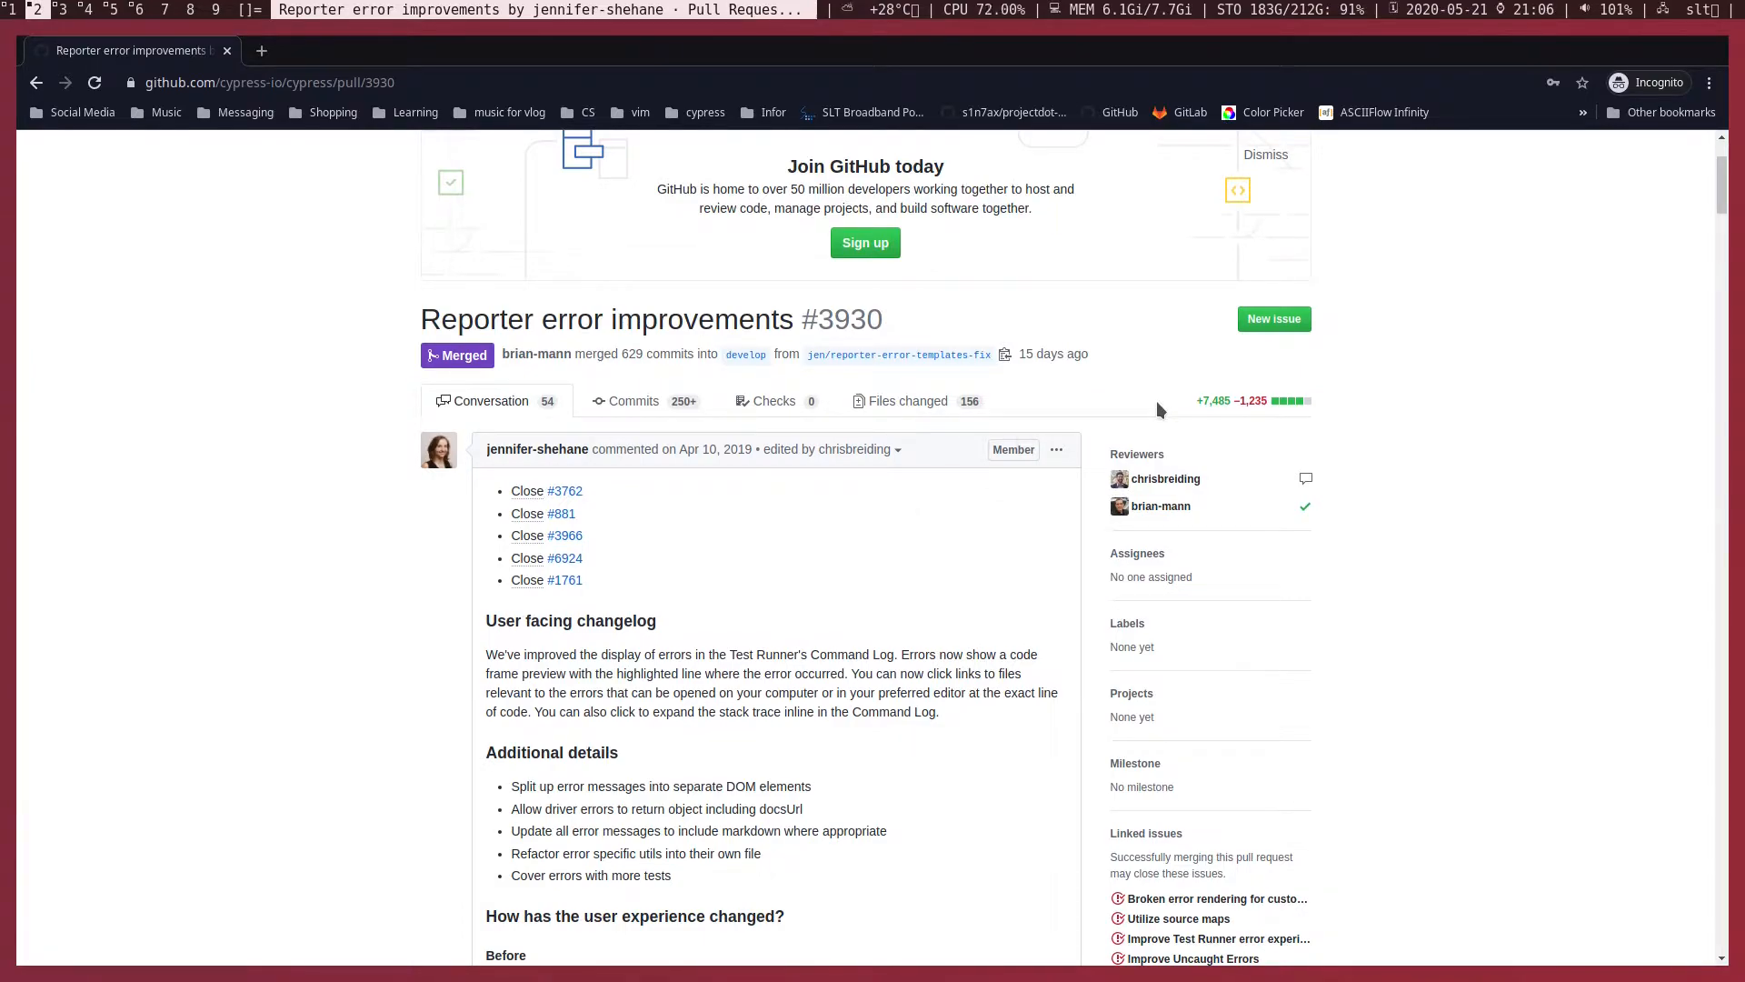
scroll(down, 3)
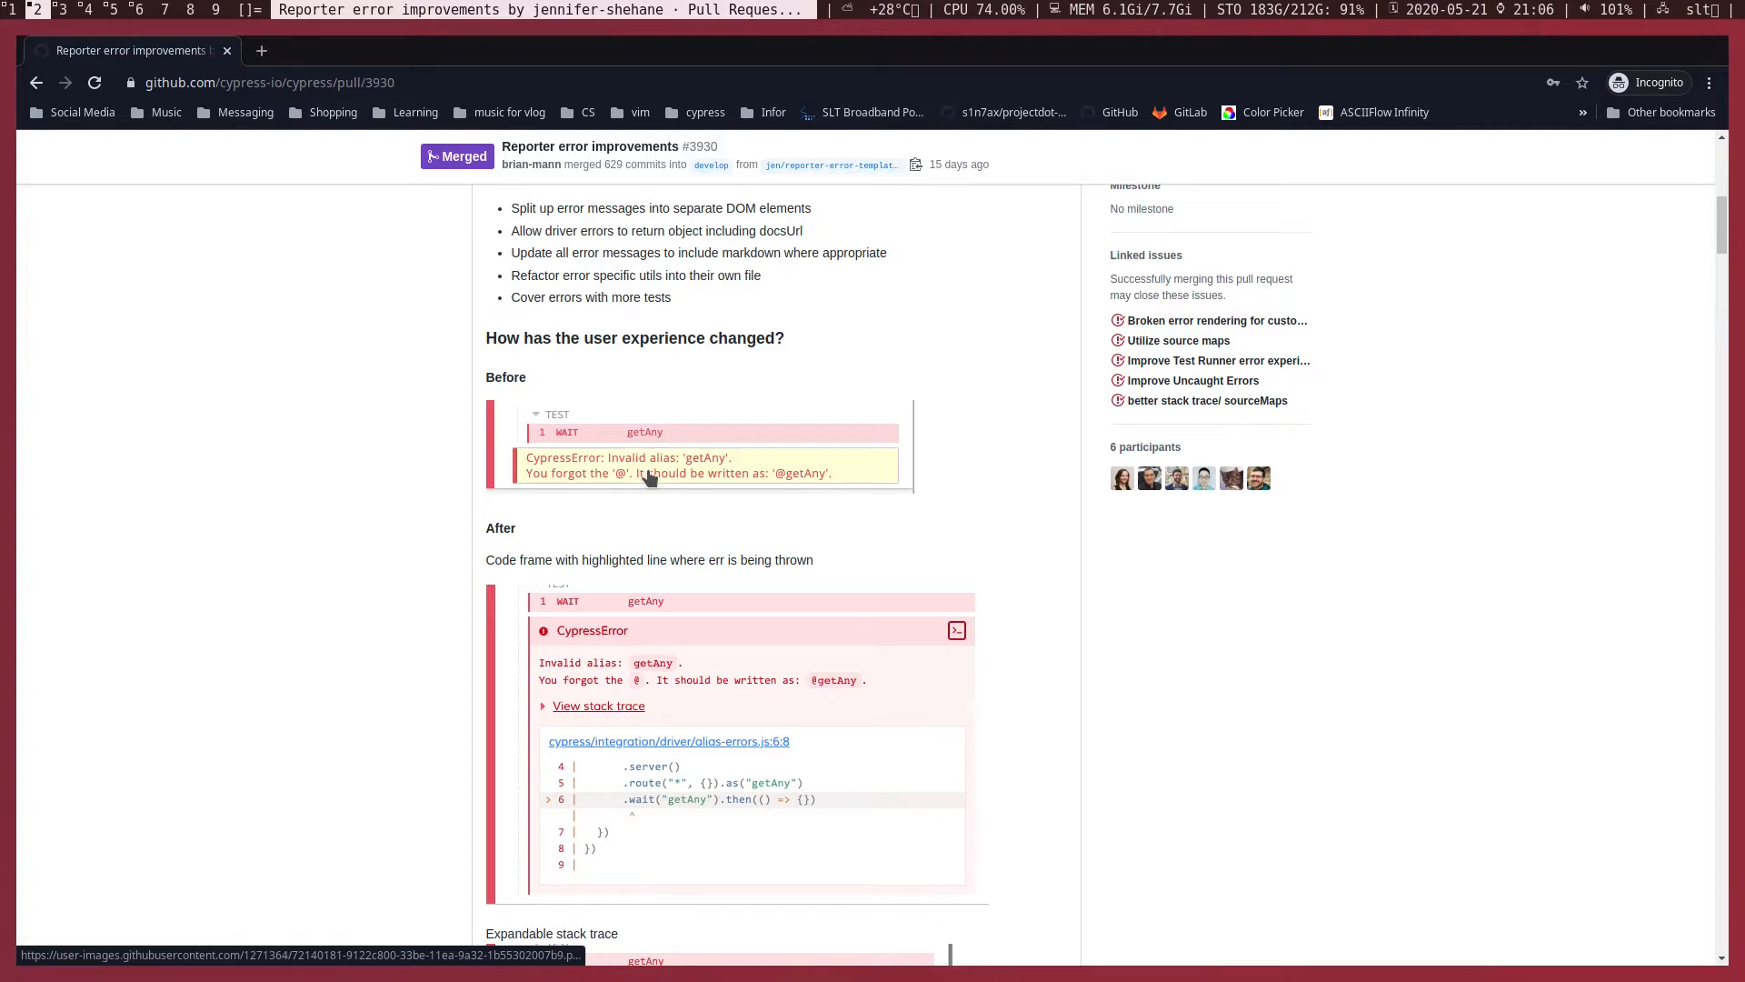
scroll(down, 3)
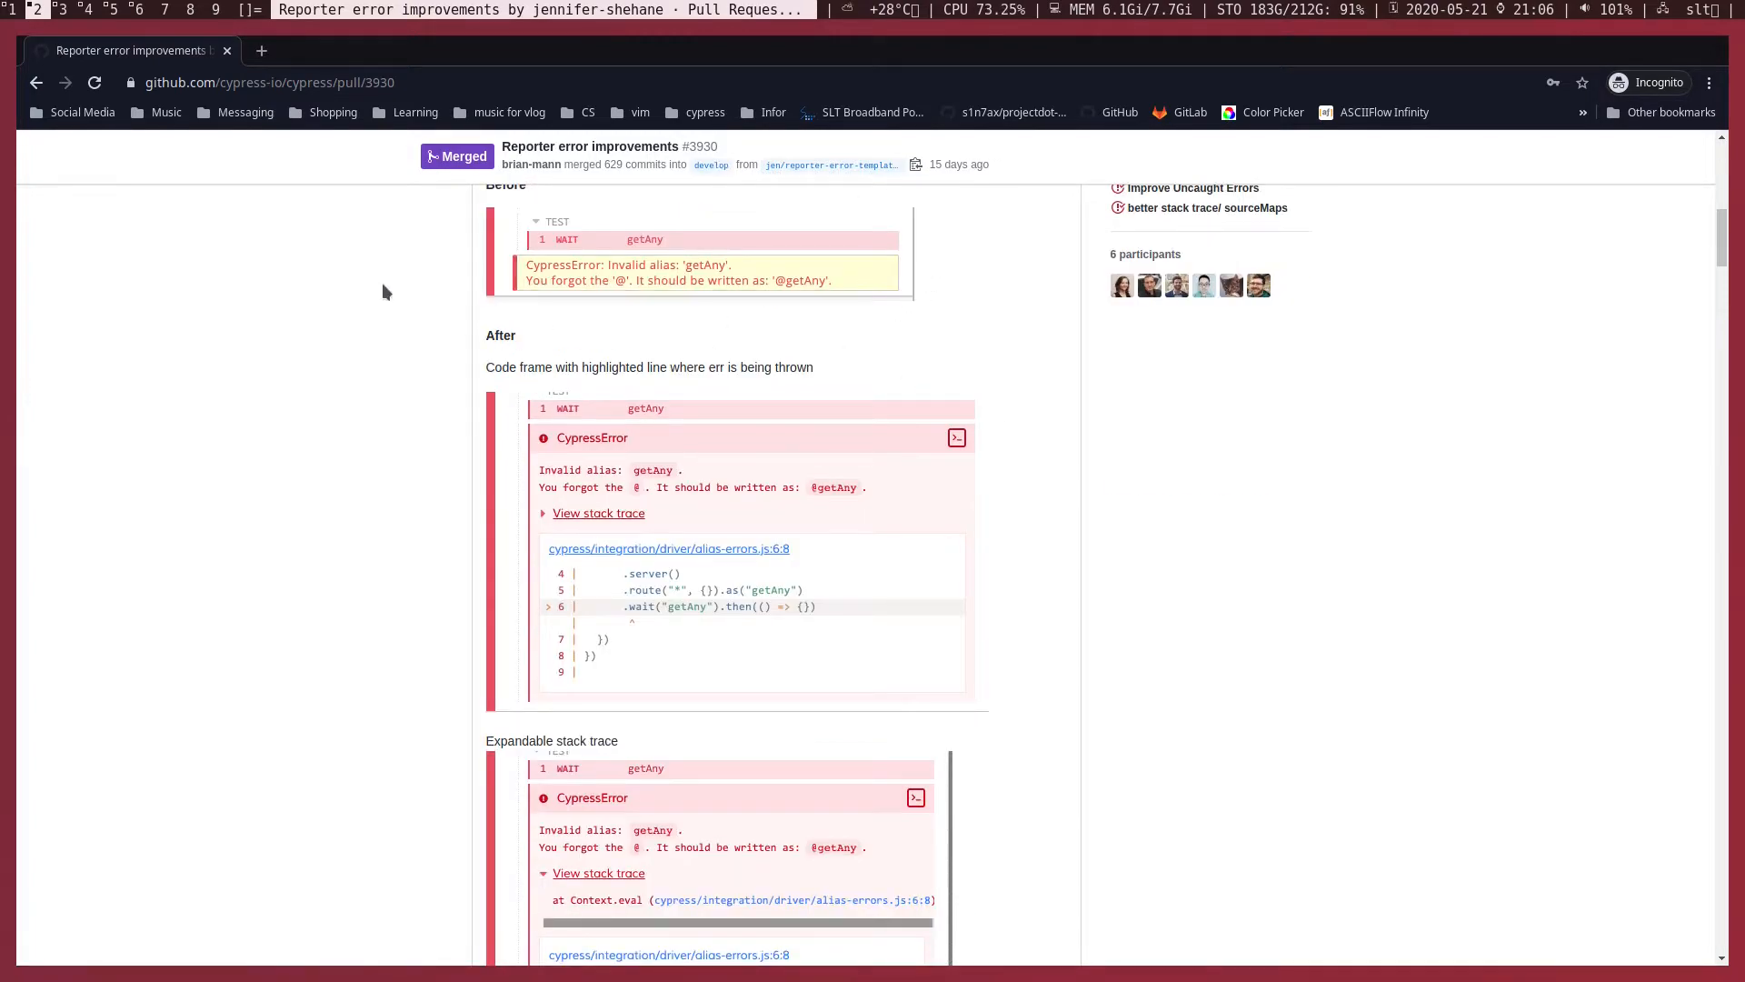
mouse_move(643, 544)
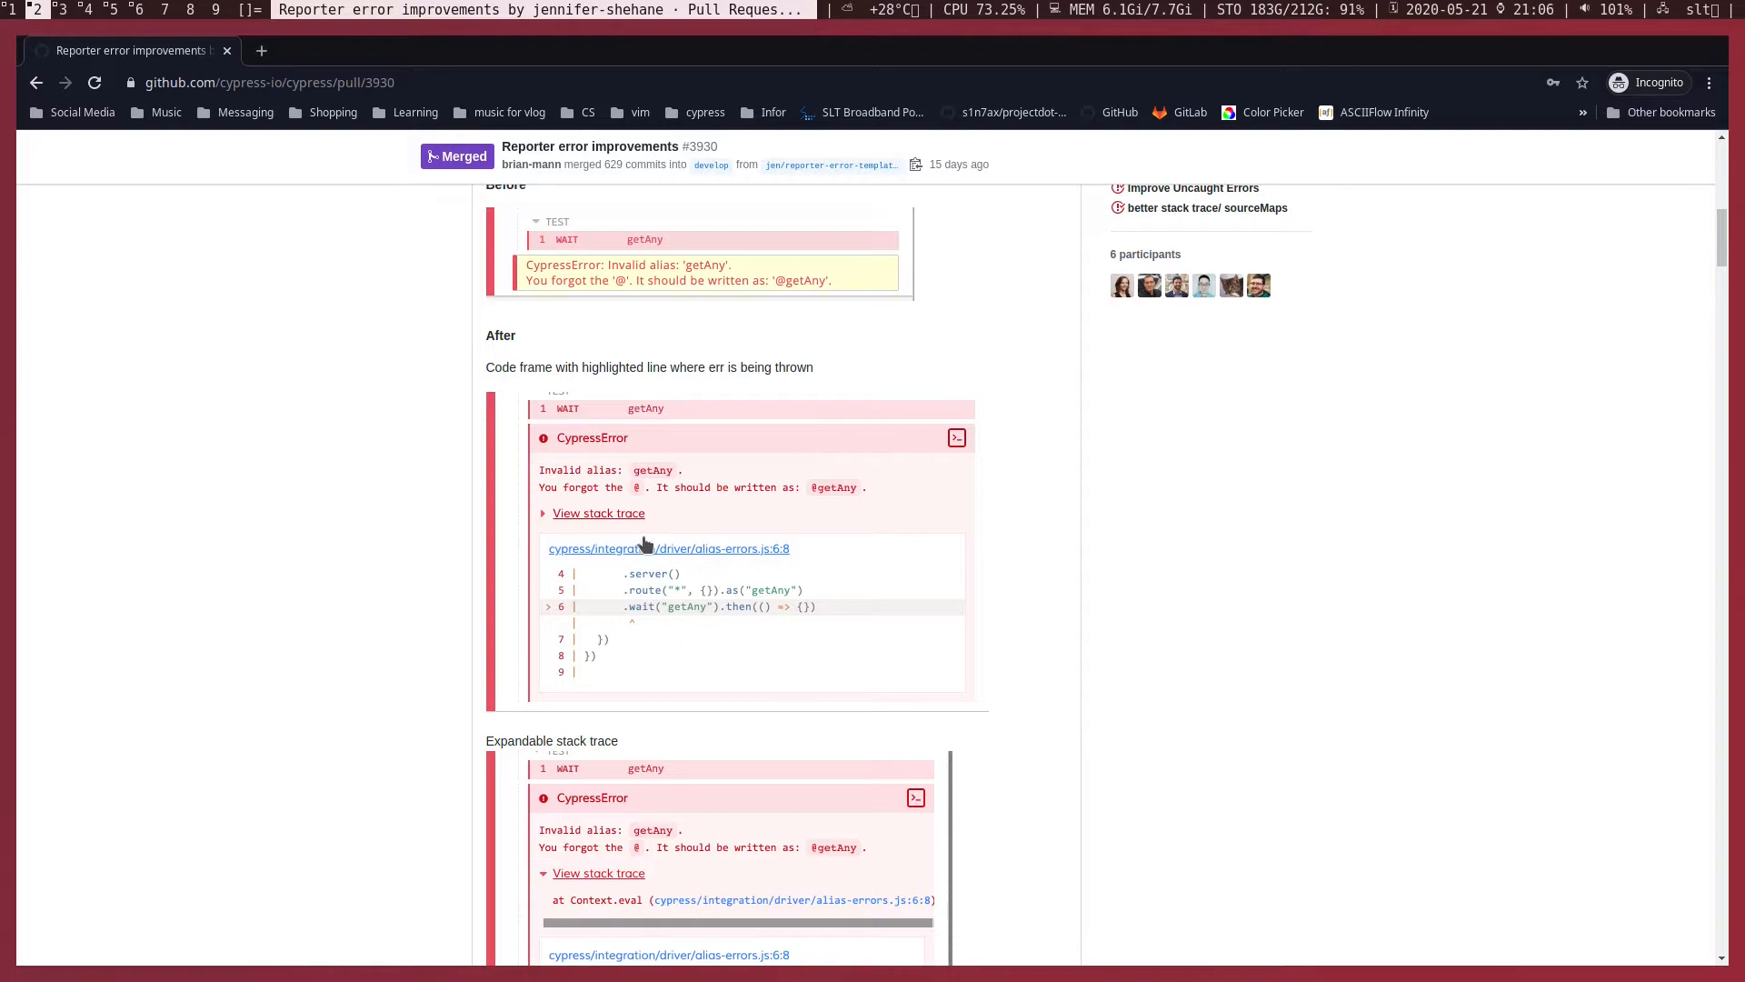
mouse_move(604, 609)
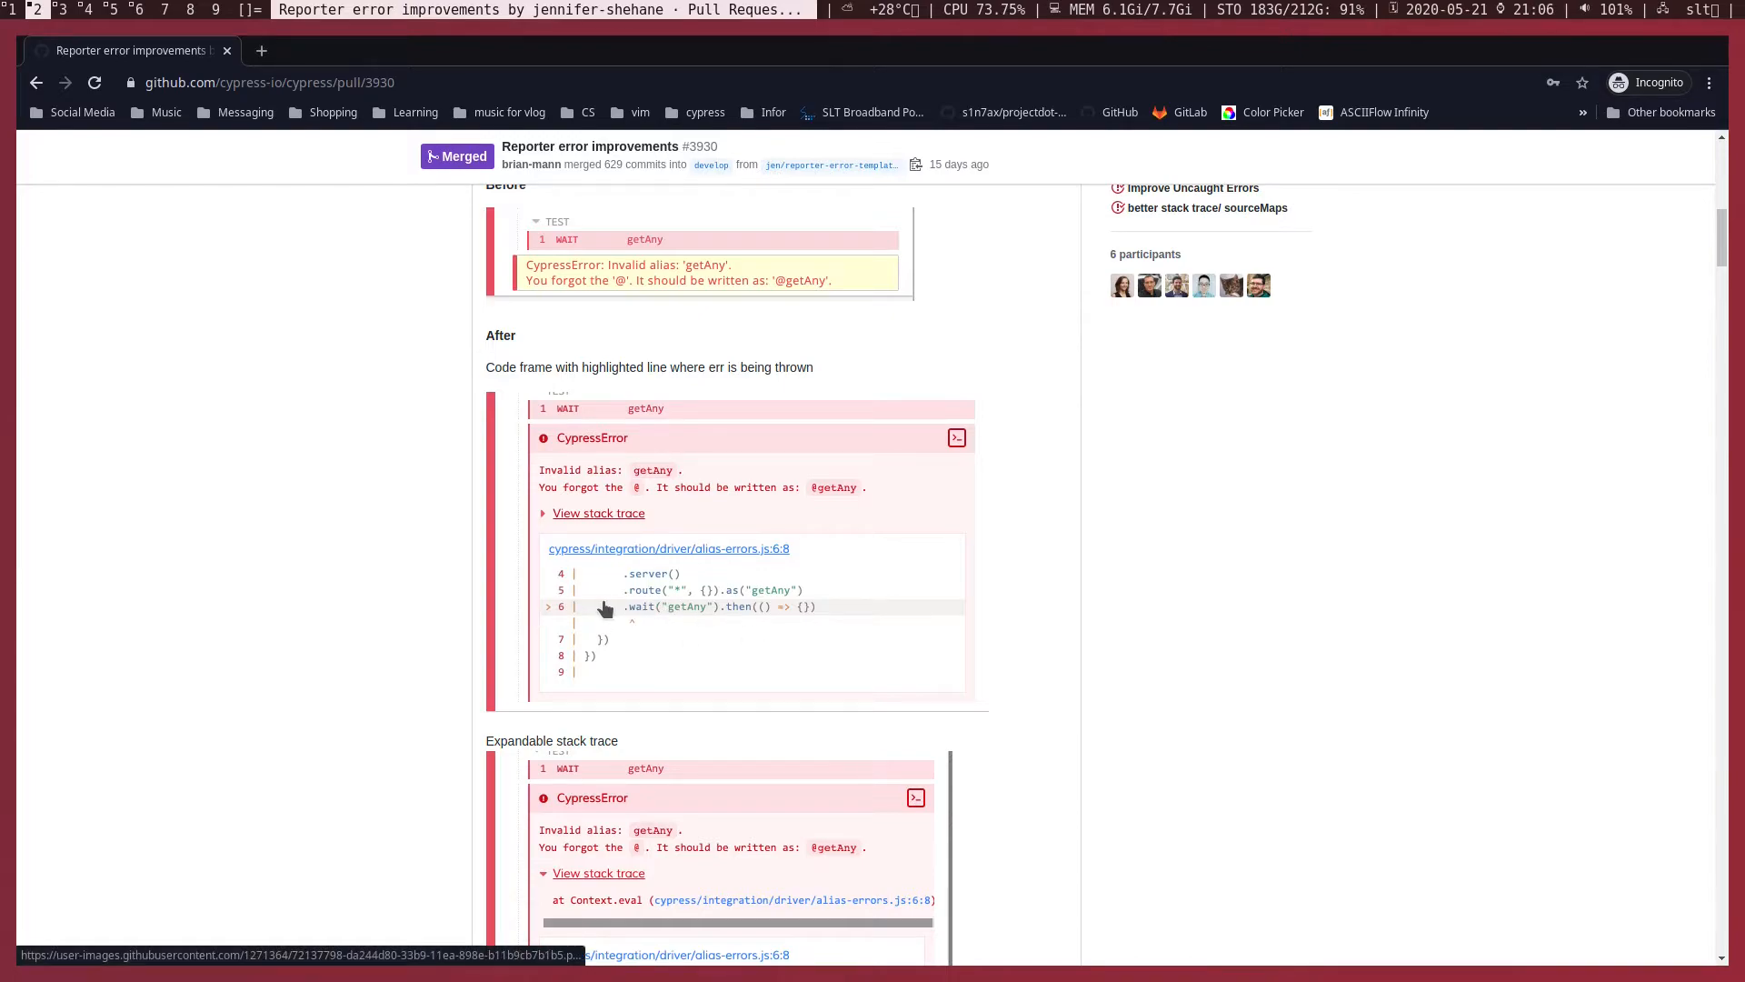
mouse_move(834, 618)
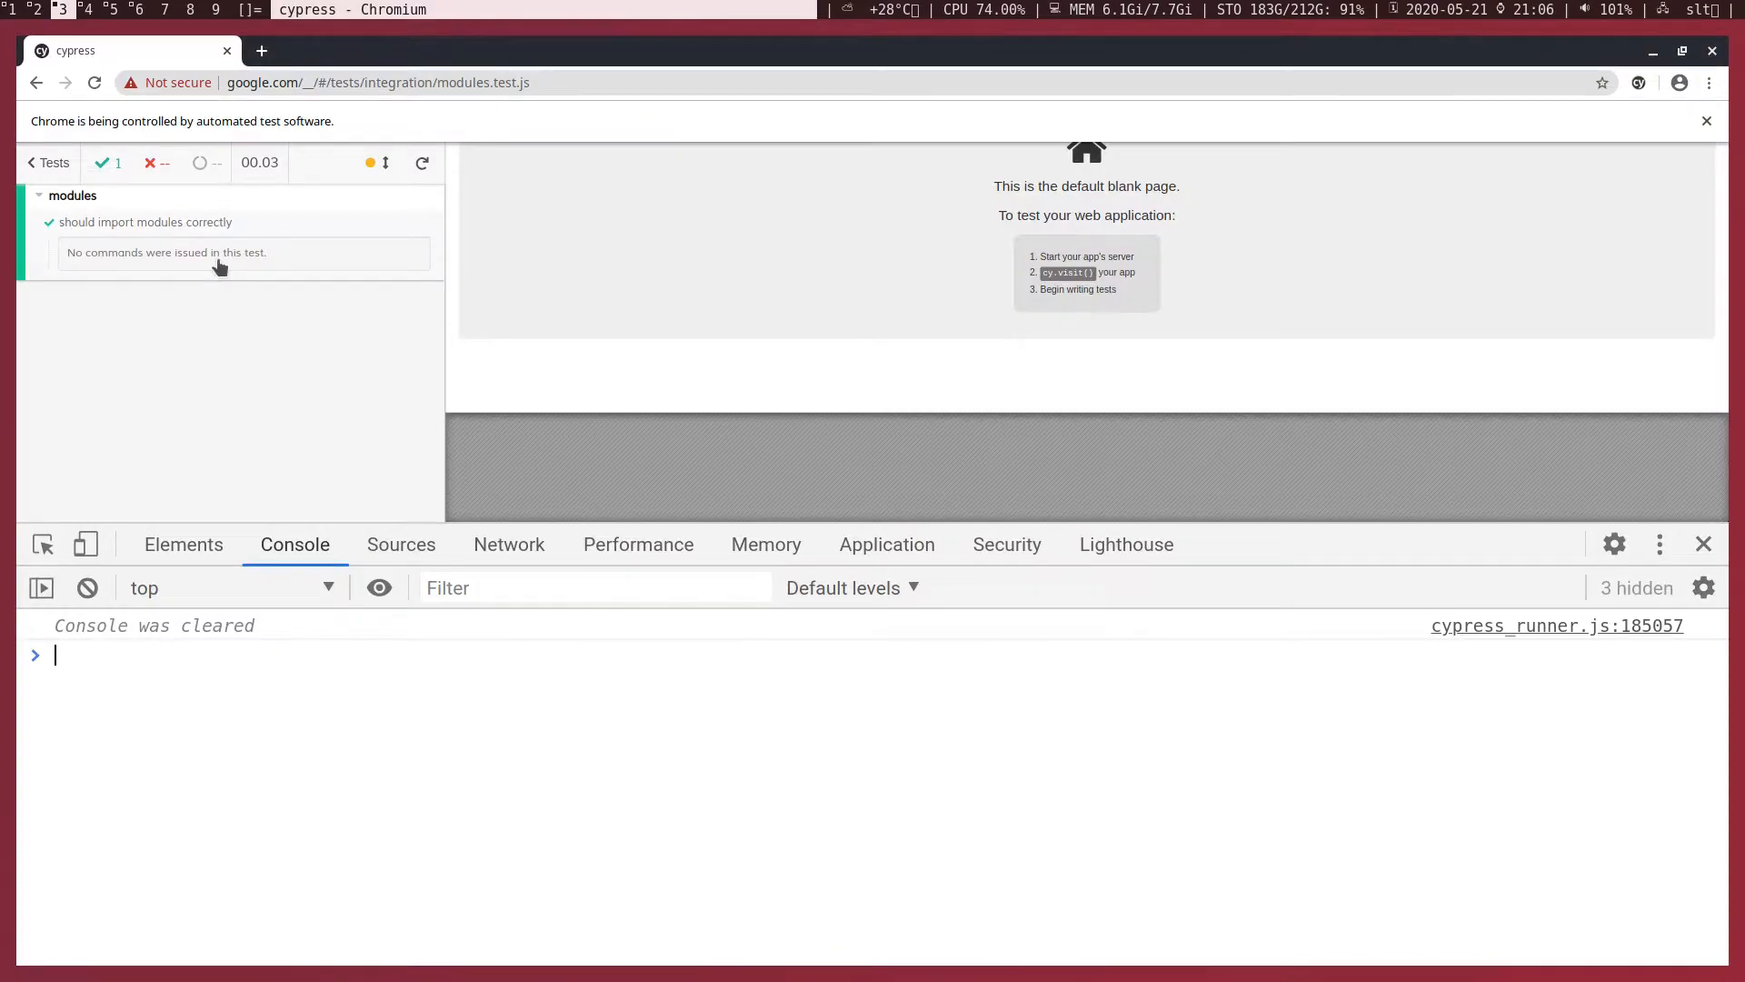
mouse_move(103, 273)
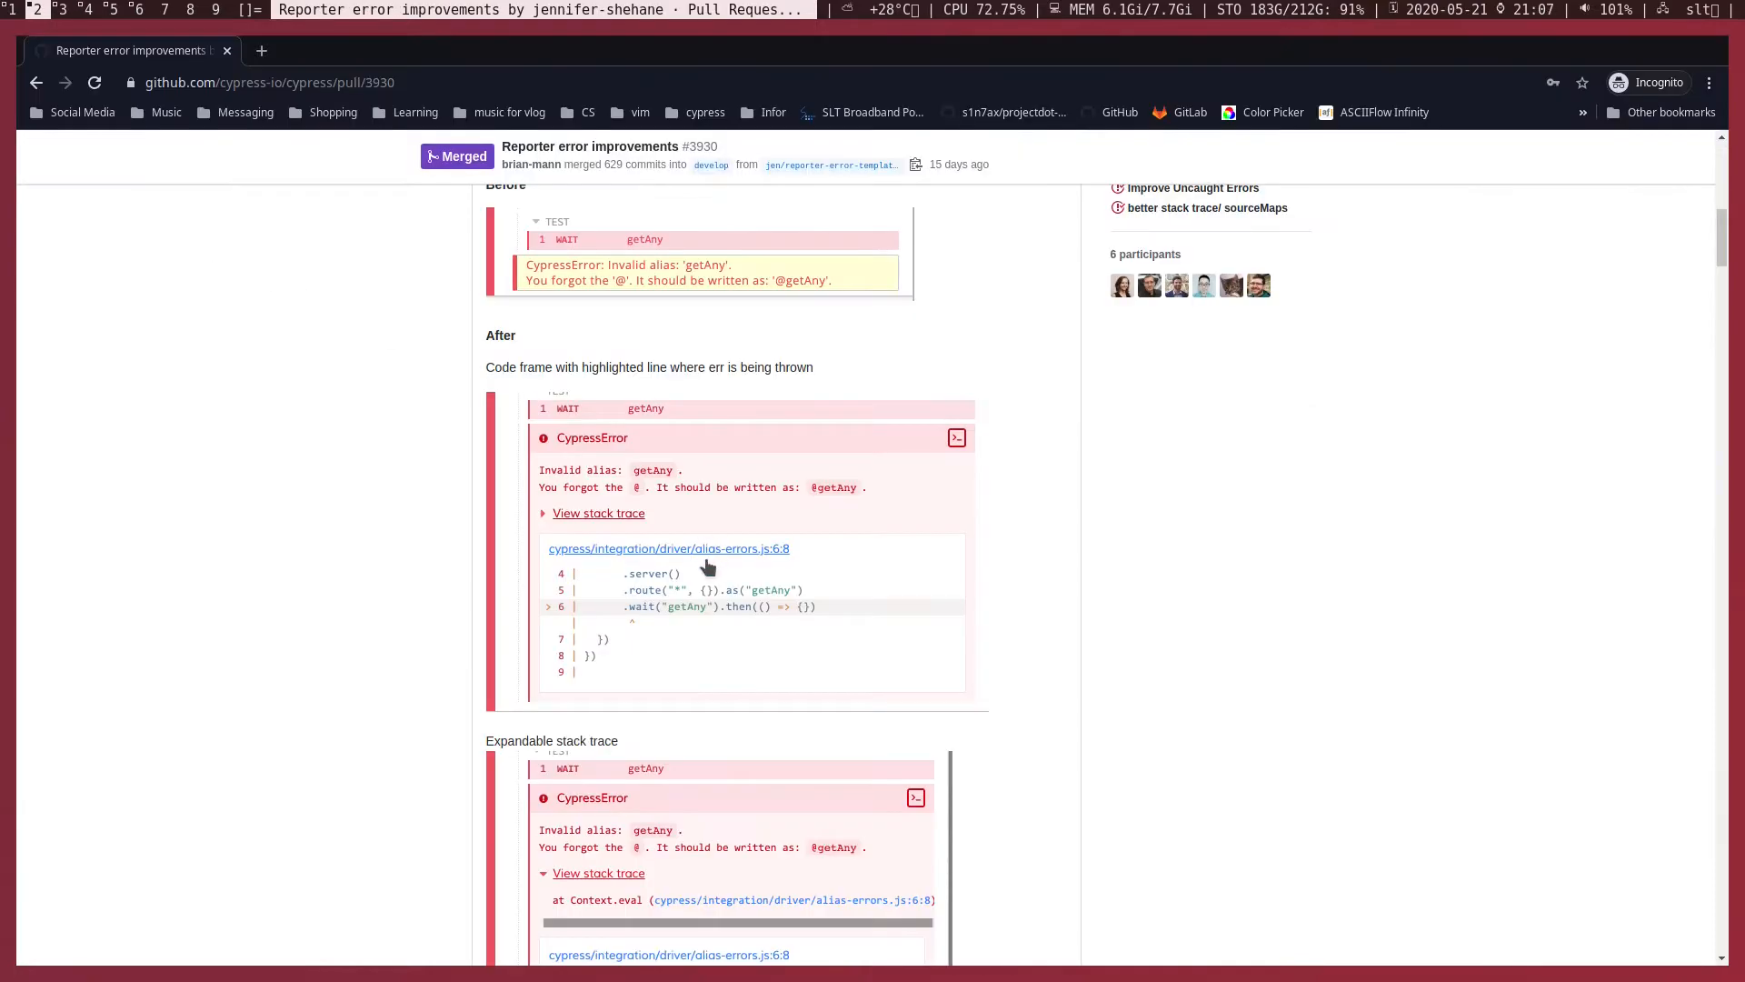
mouse_move(655, 576)
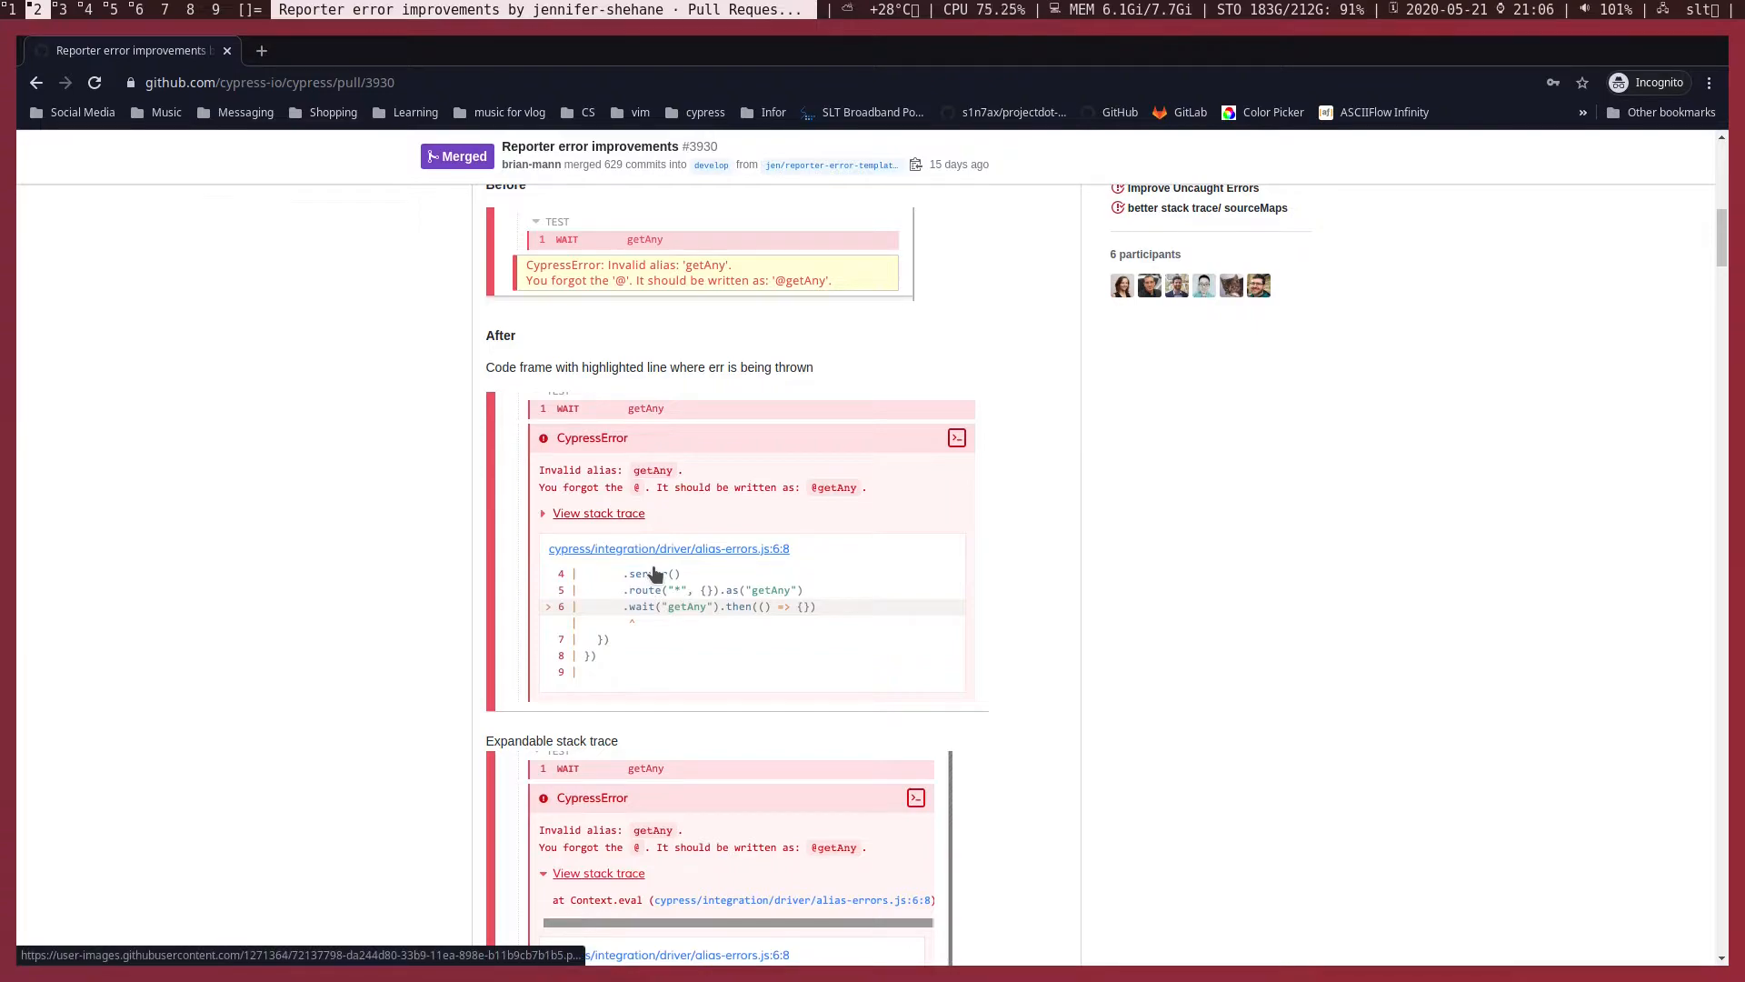
mouse_move(807, 391)
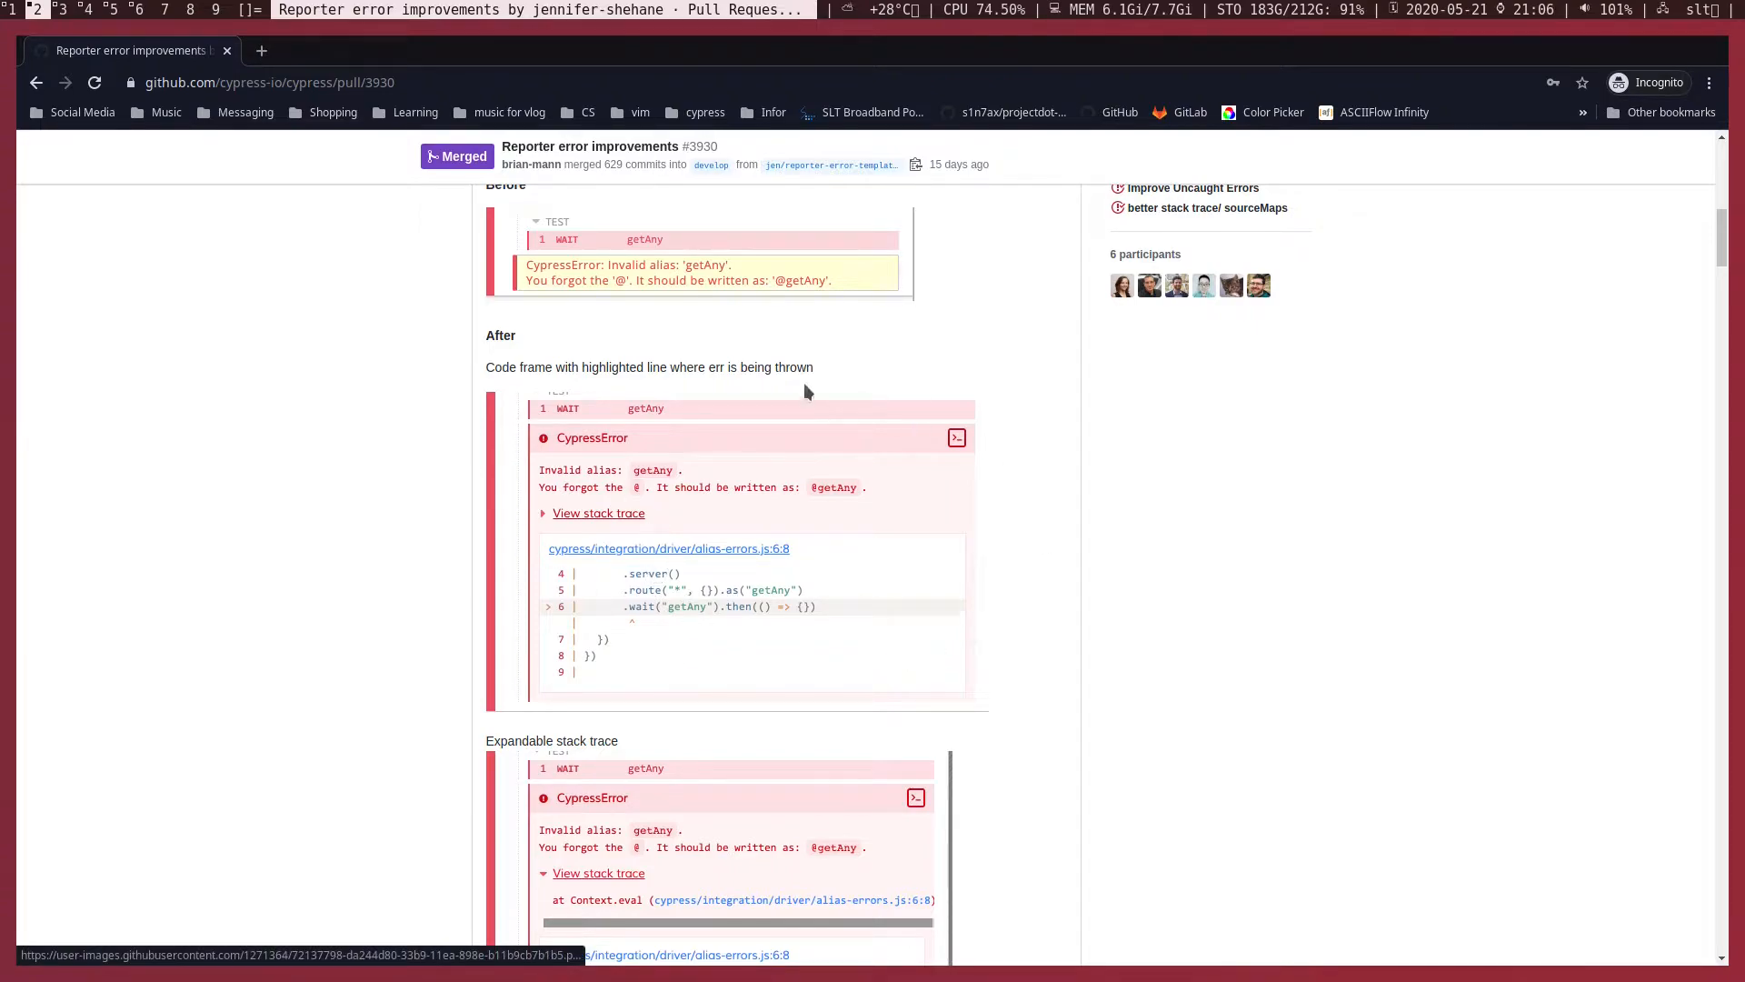
mouse_move(531, 396)
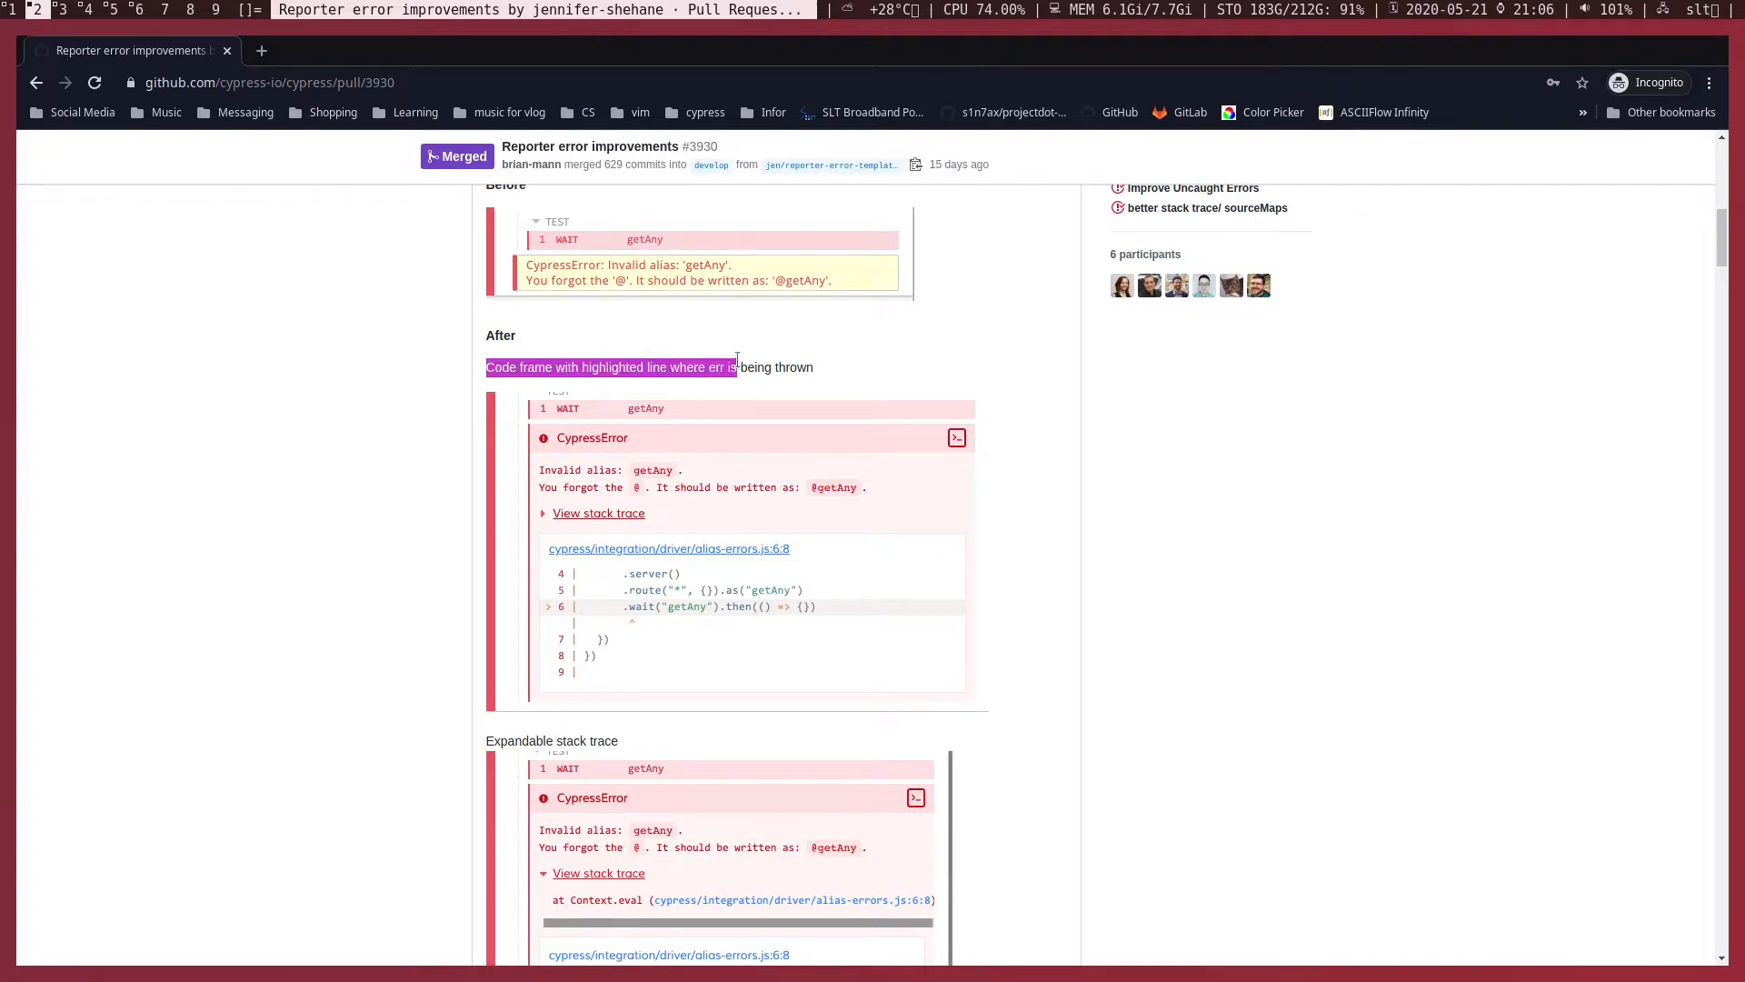
scroll(down, 3)
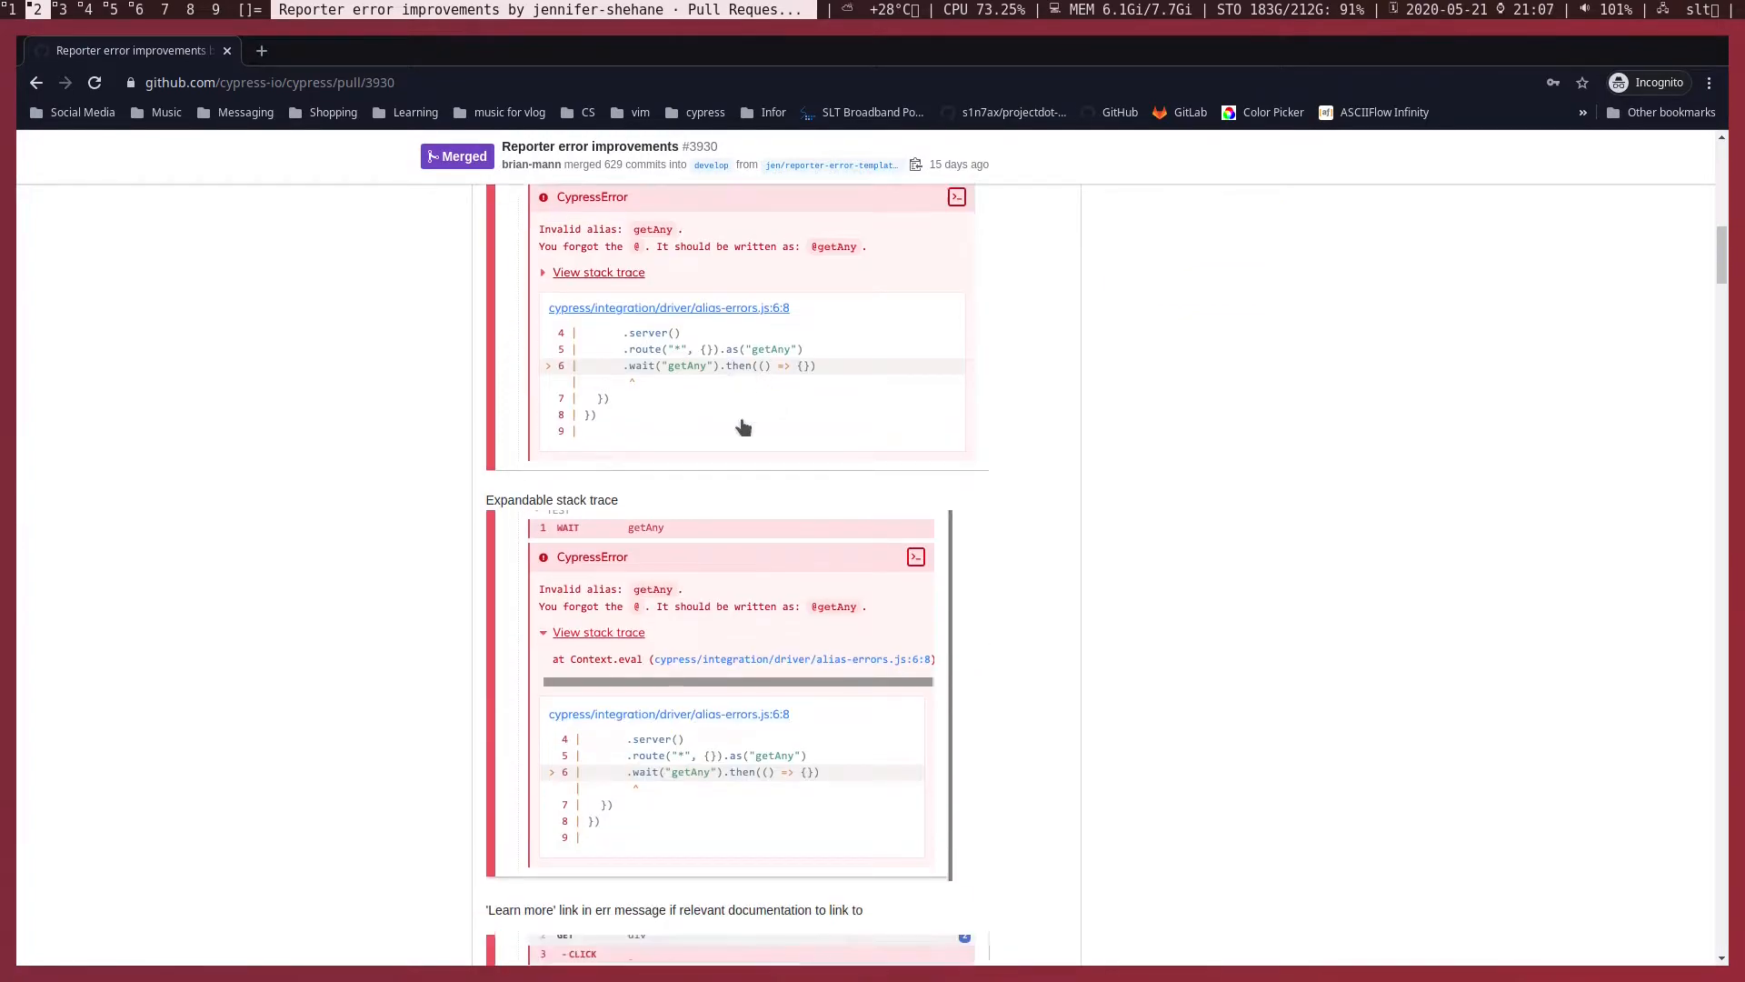
scroll(up, 3)
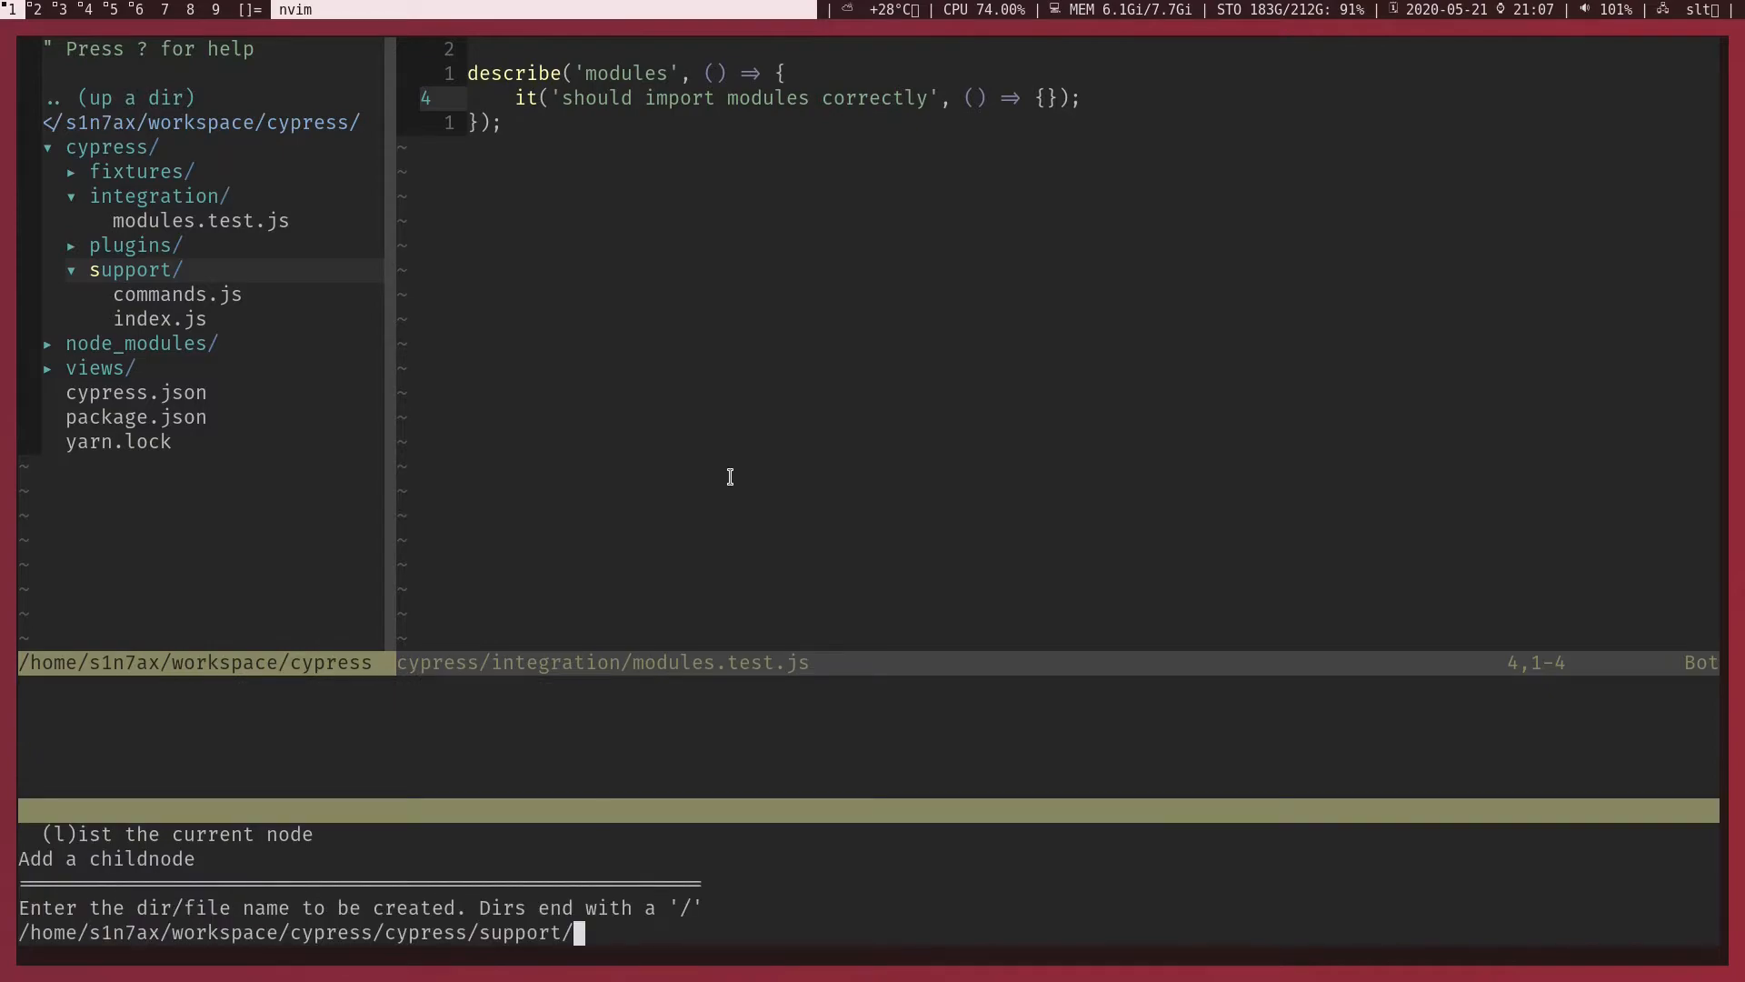
text(Google/)
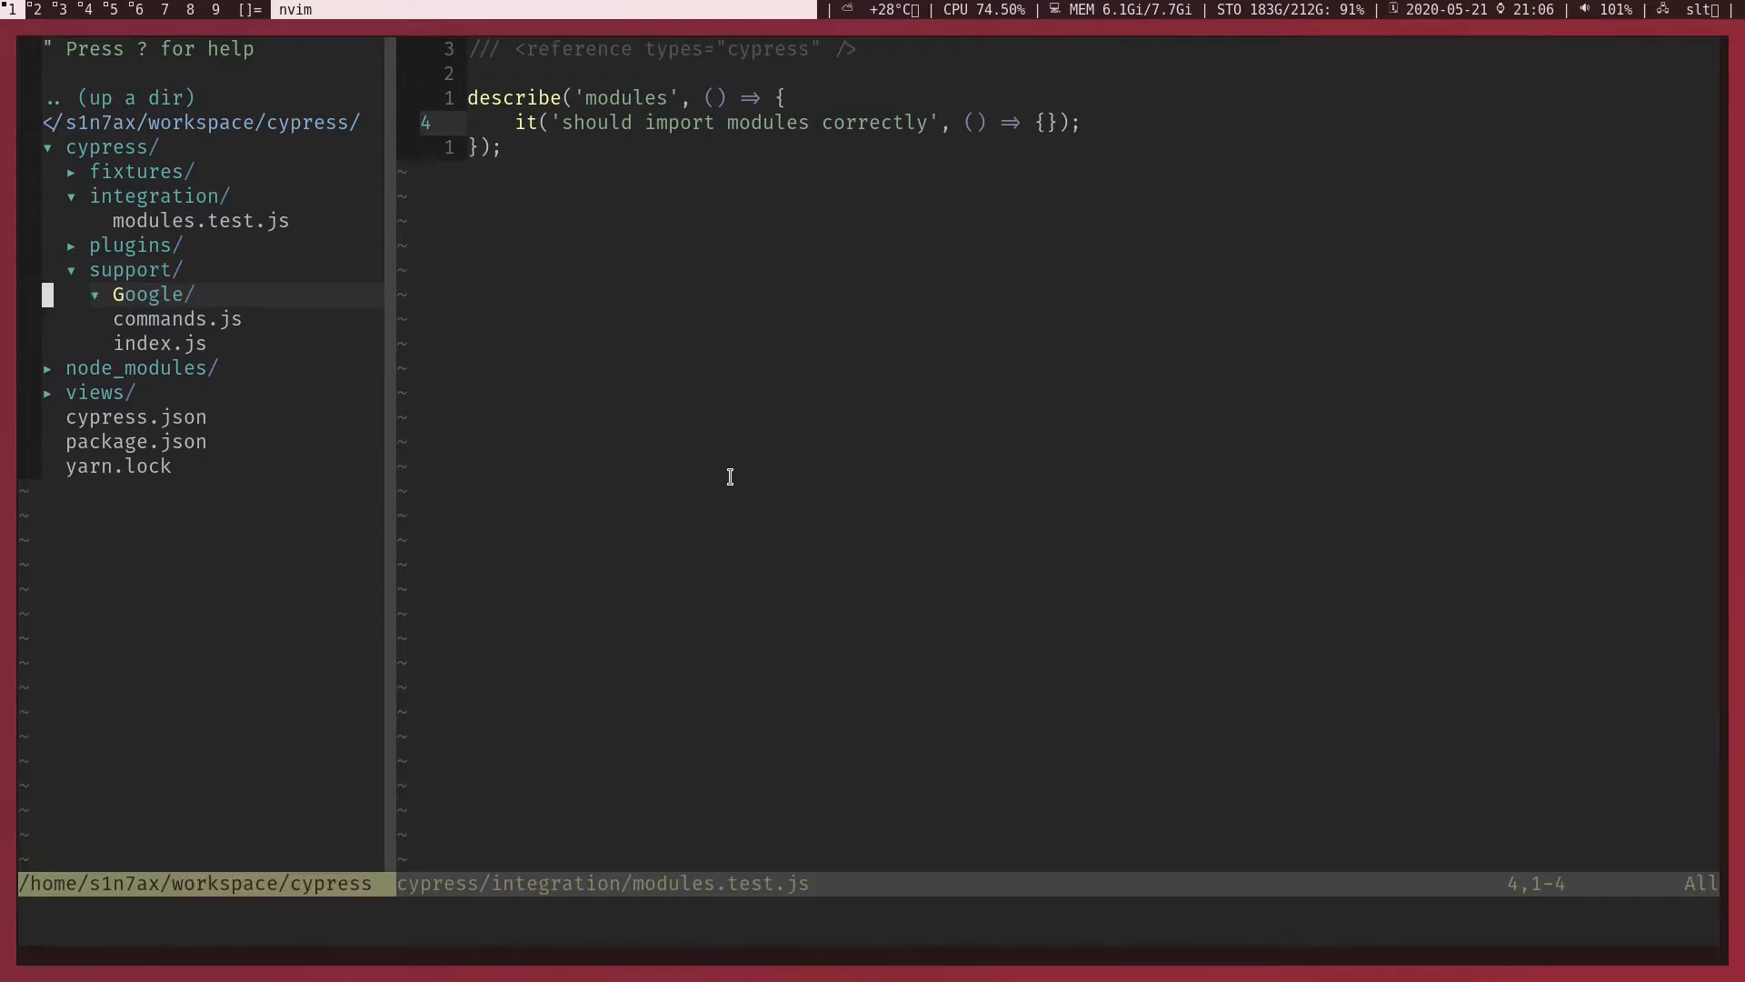
key(m)
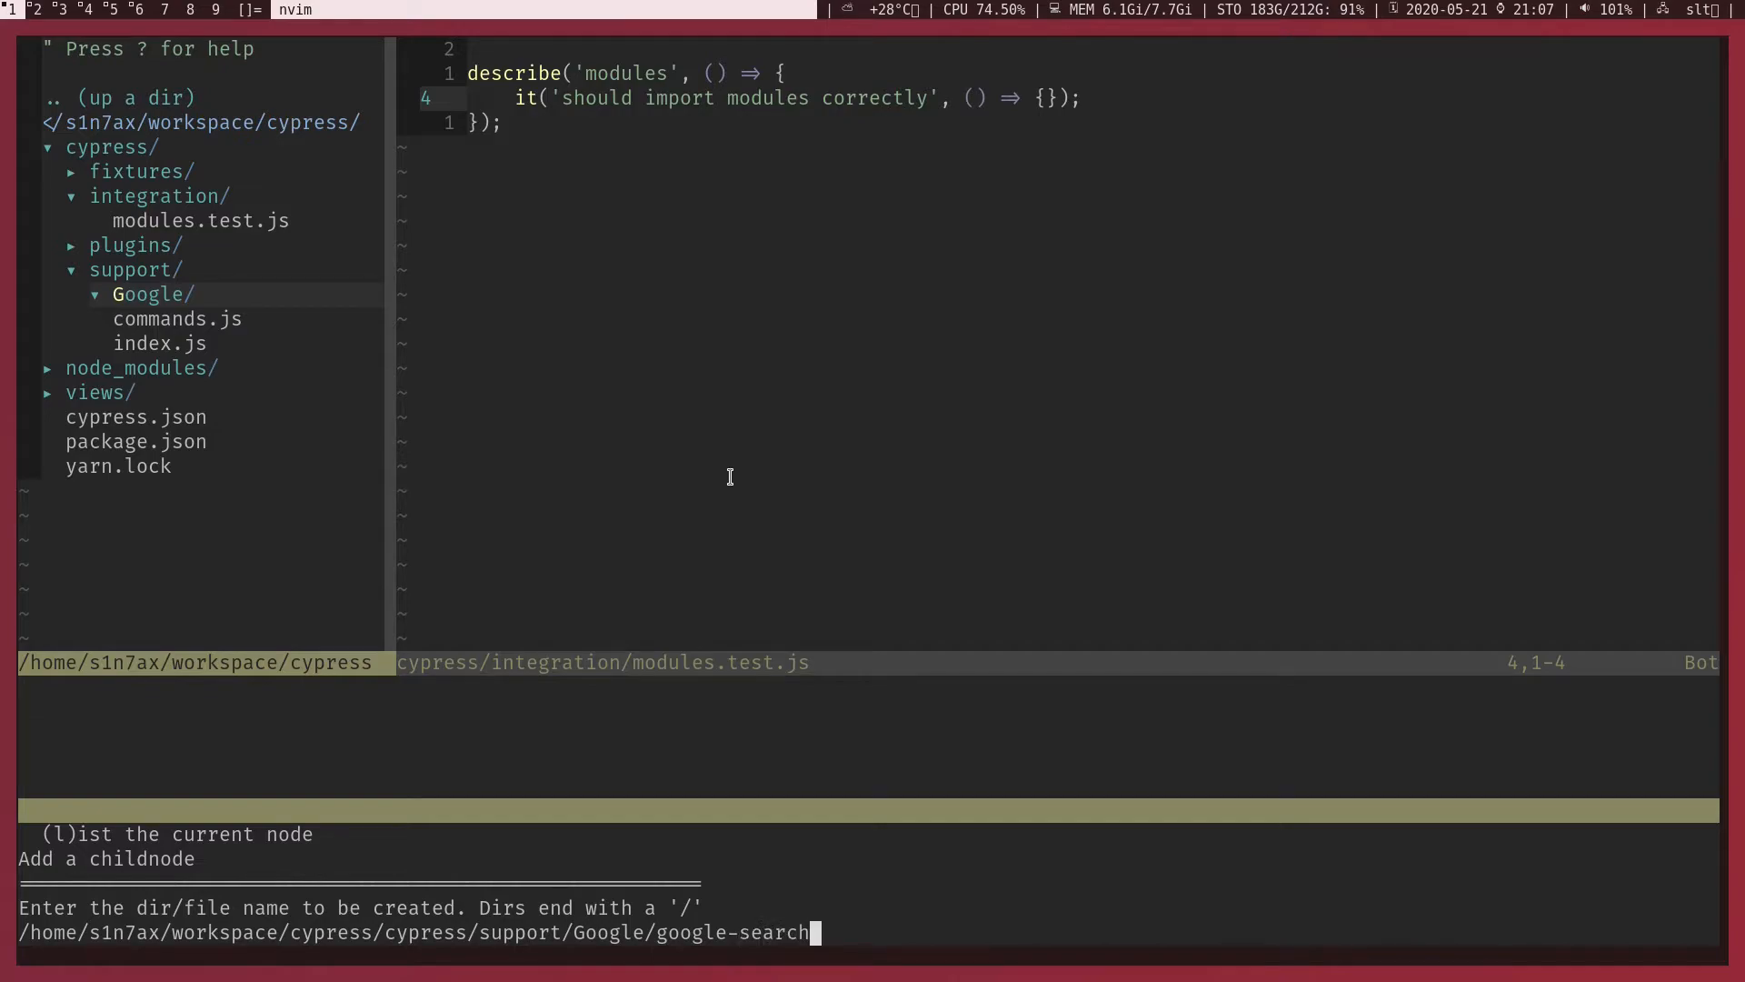
key(Return)
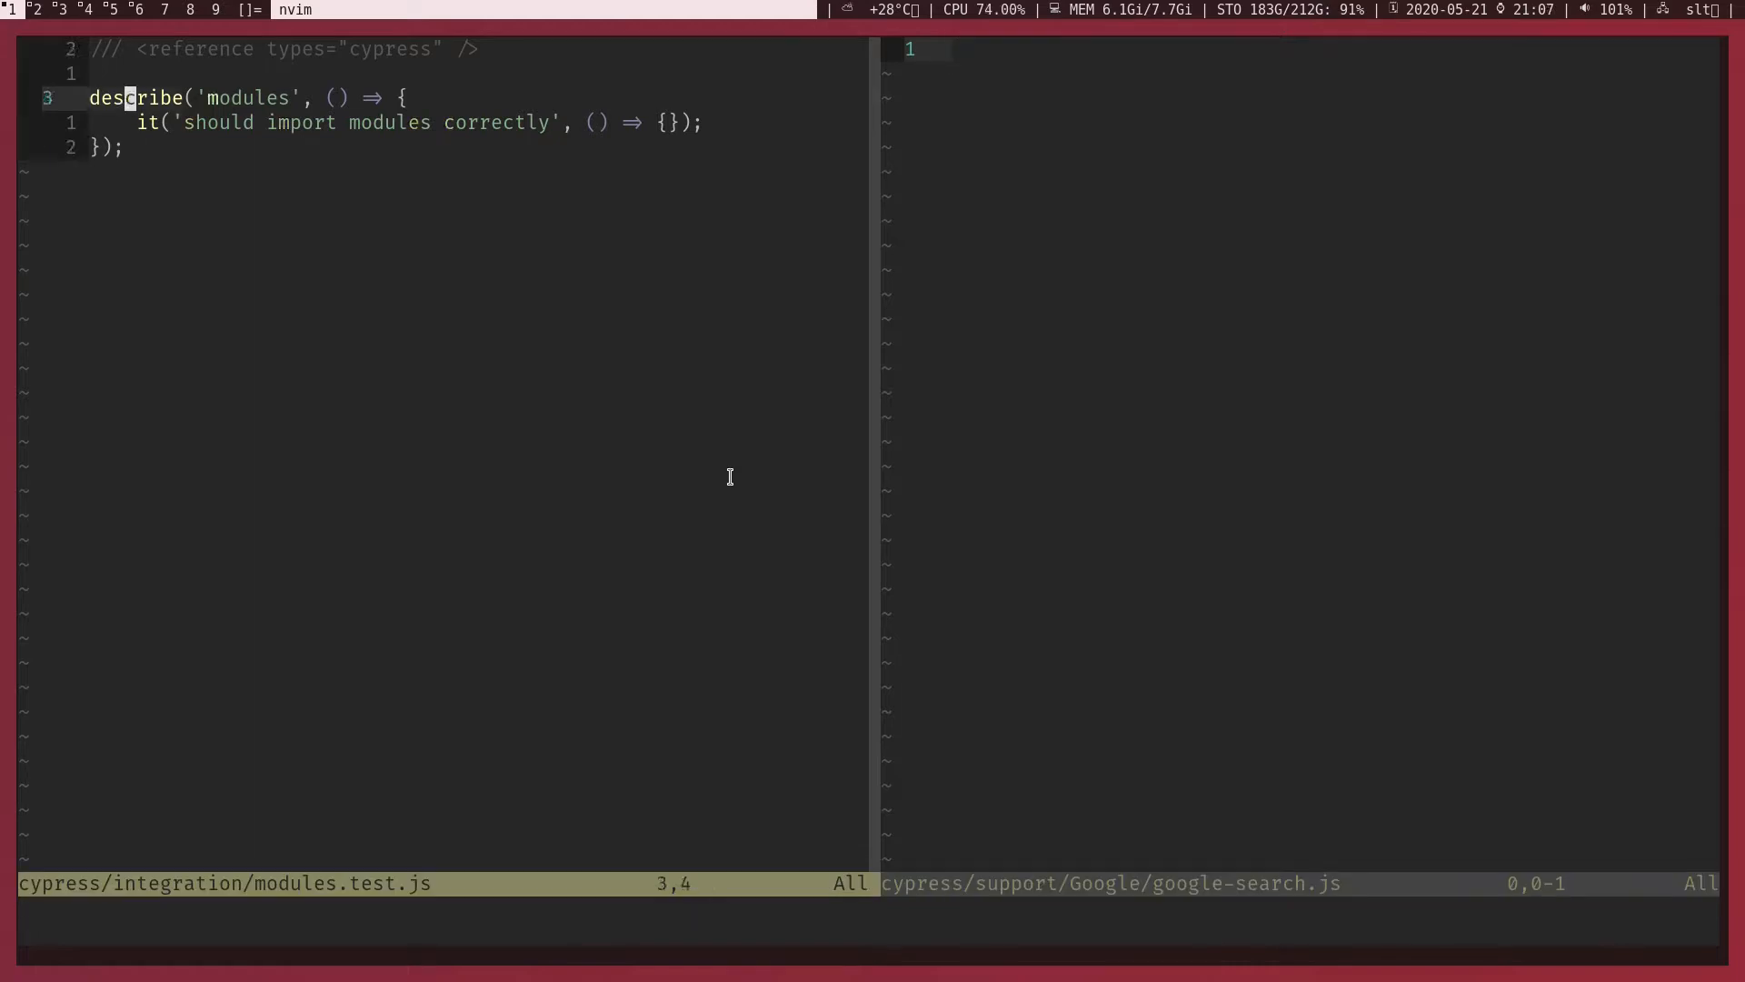
- Write const name = 'Google' and module.exports = name in google-search.js
key(j)
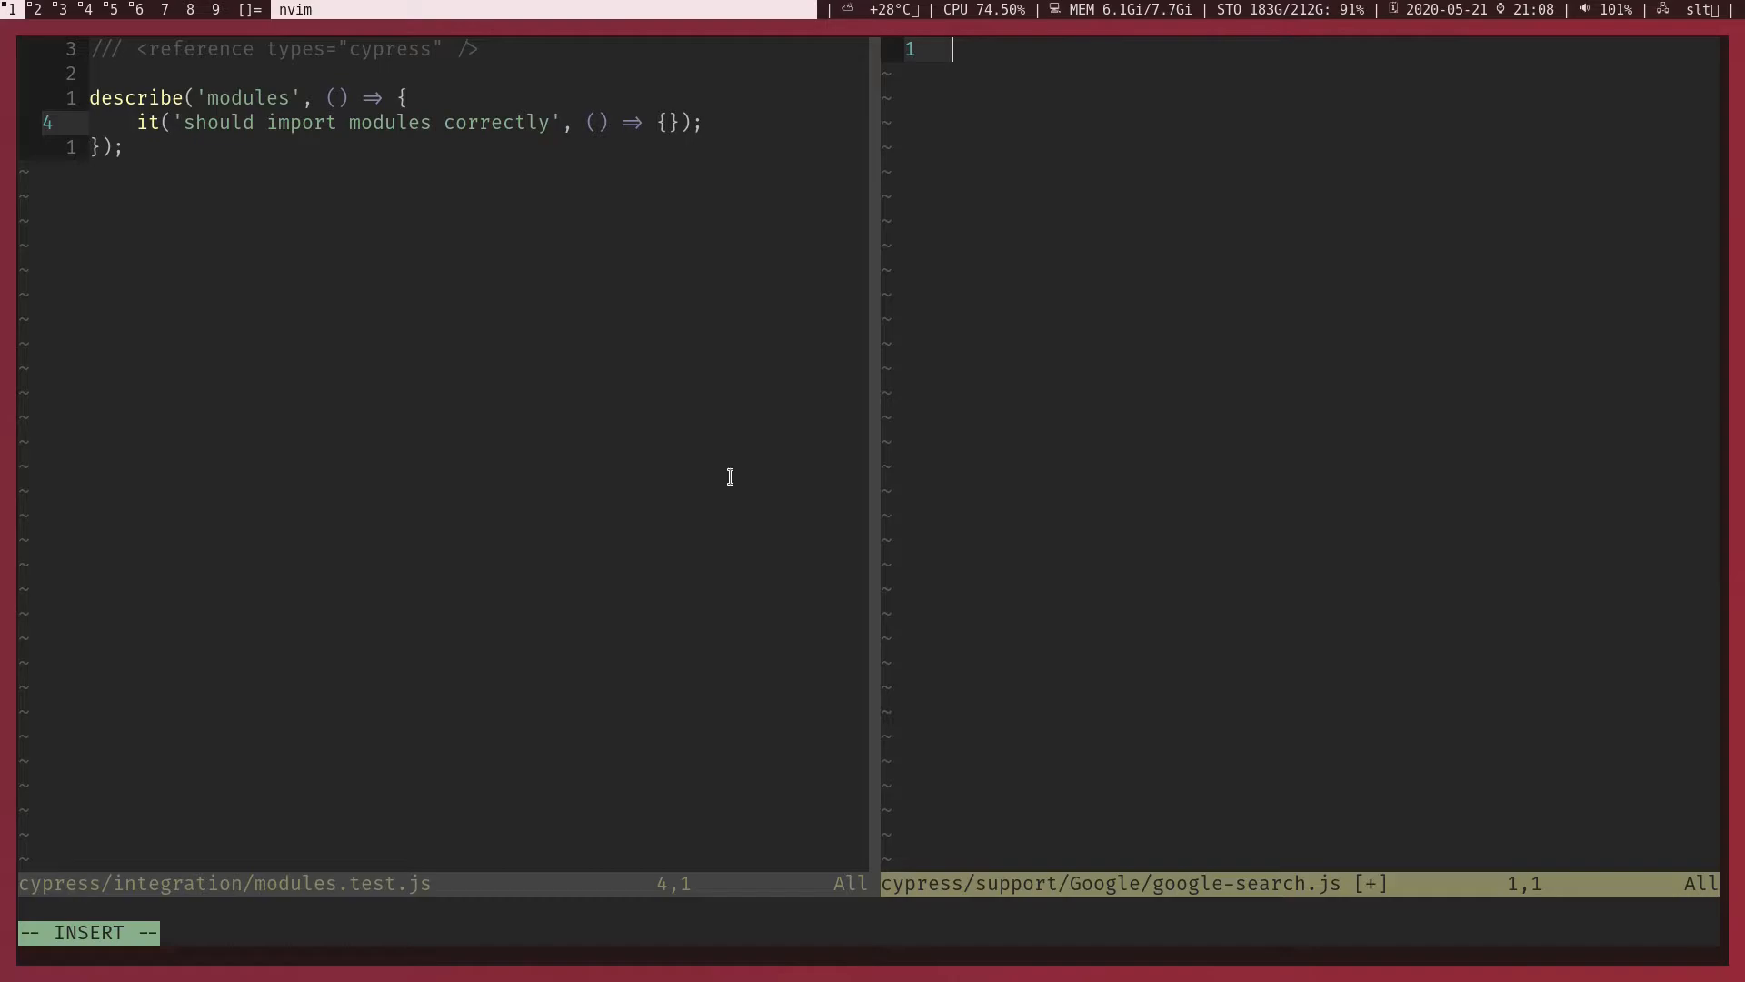
text(const name = ")
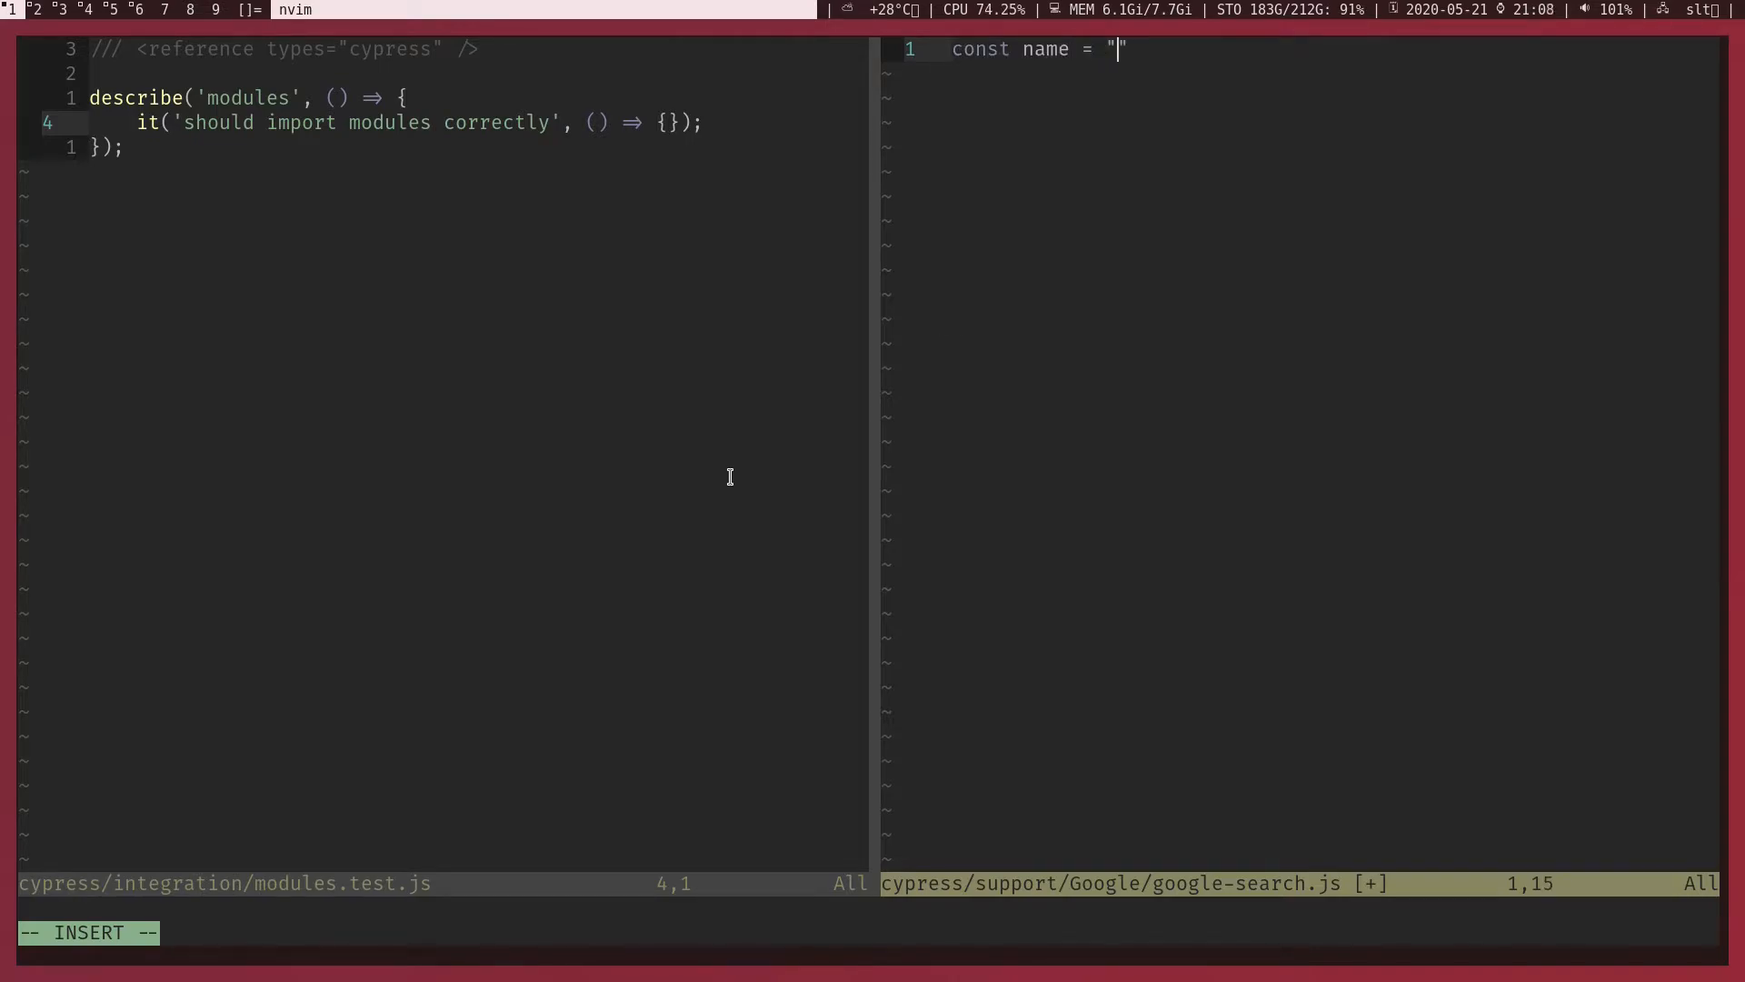
text(Google';)
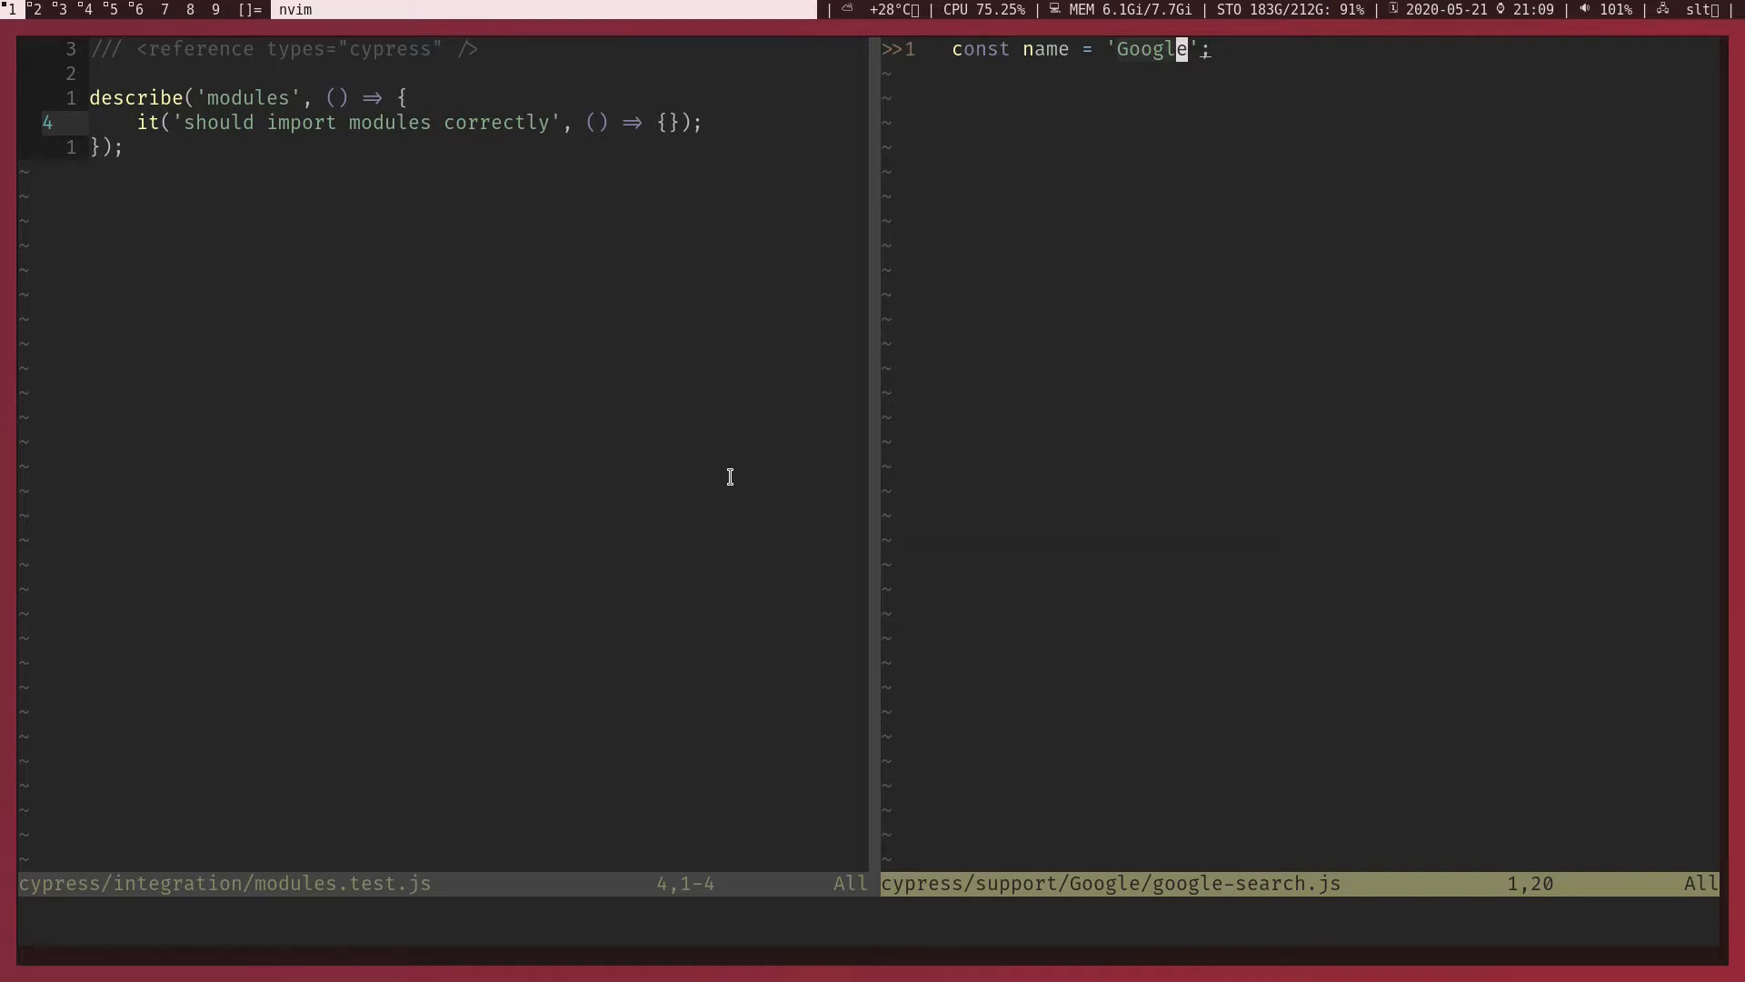
text(m)
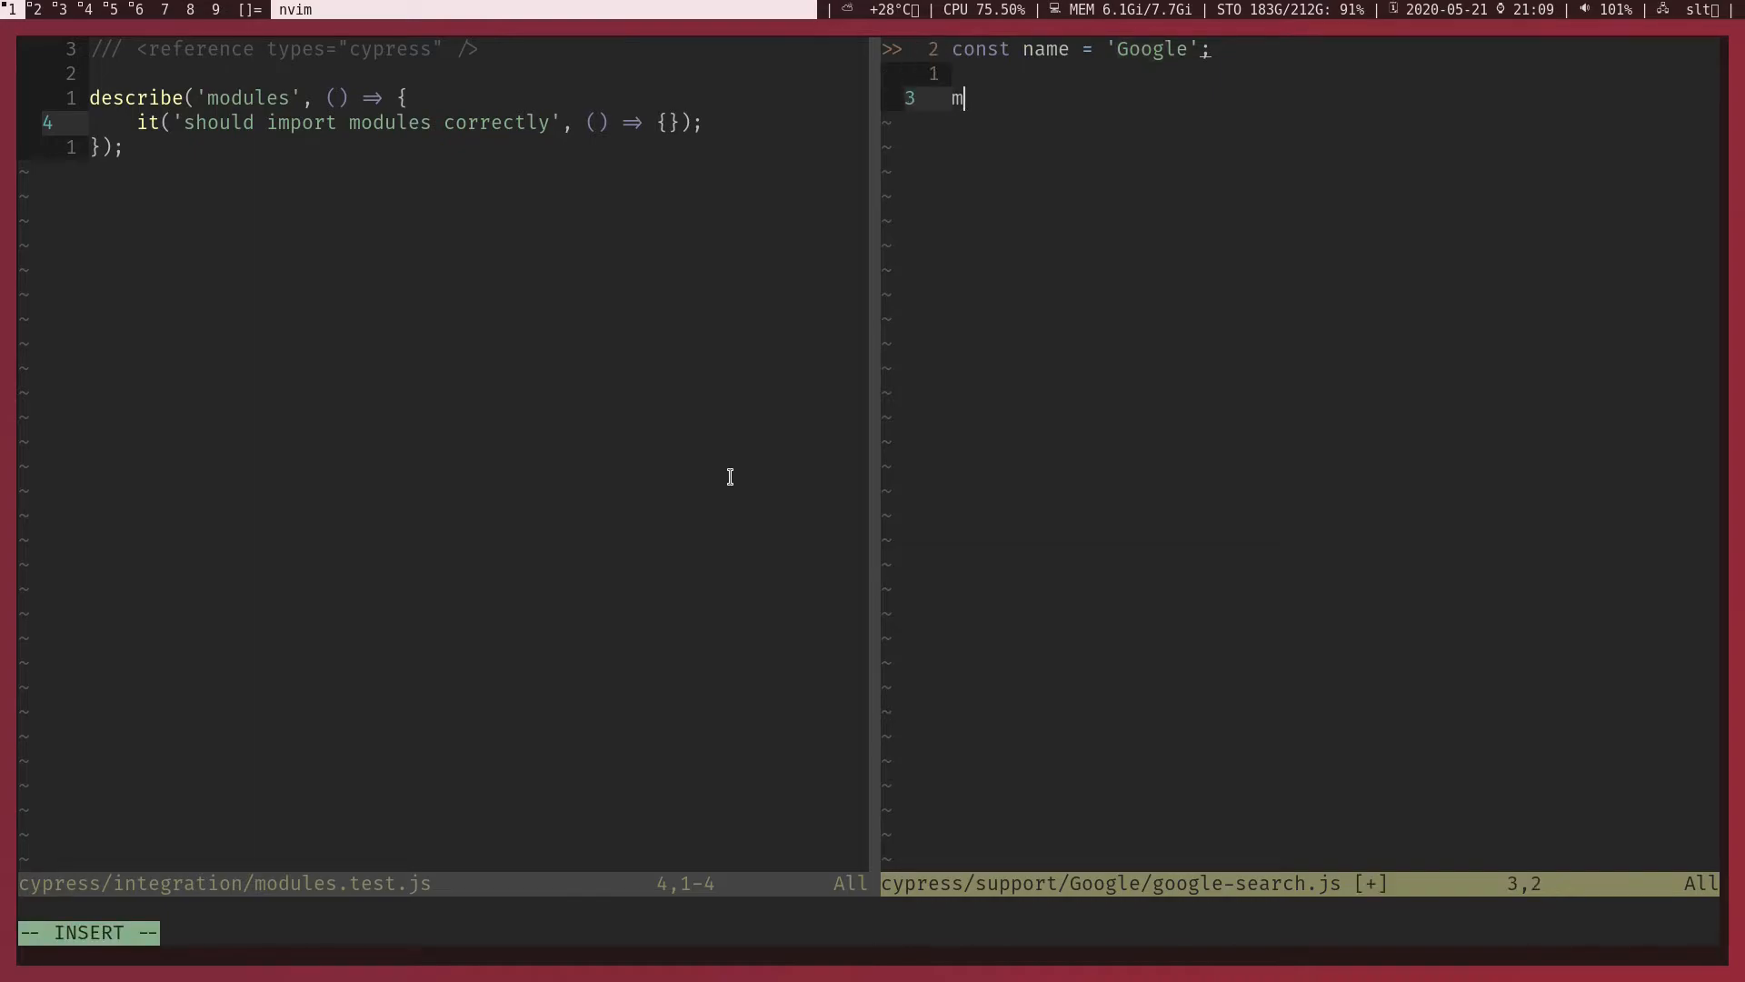
text(odule.e)
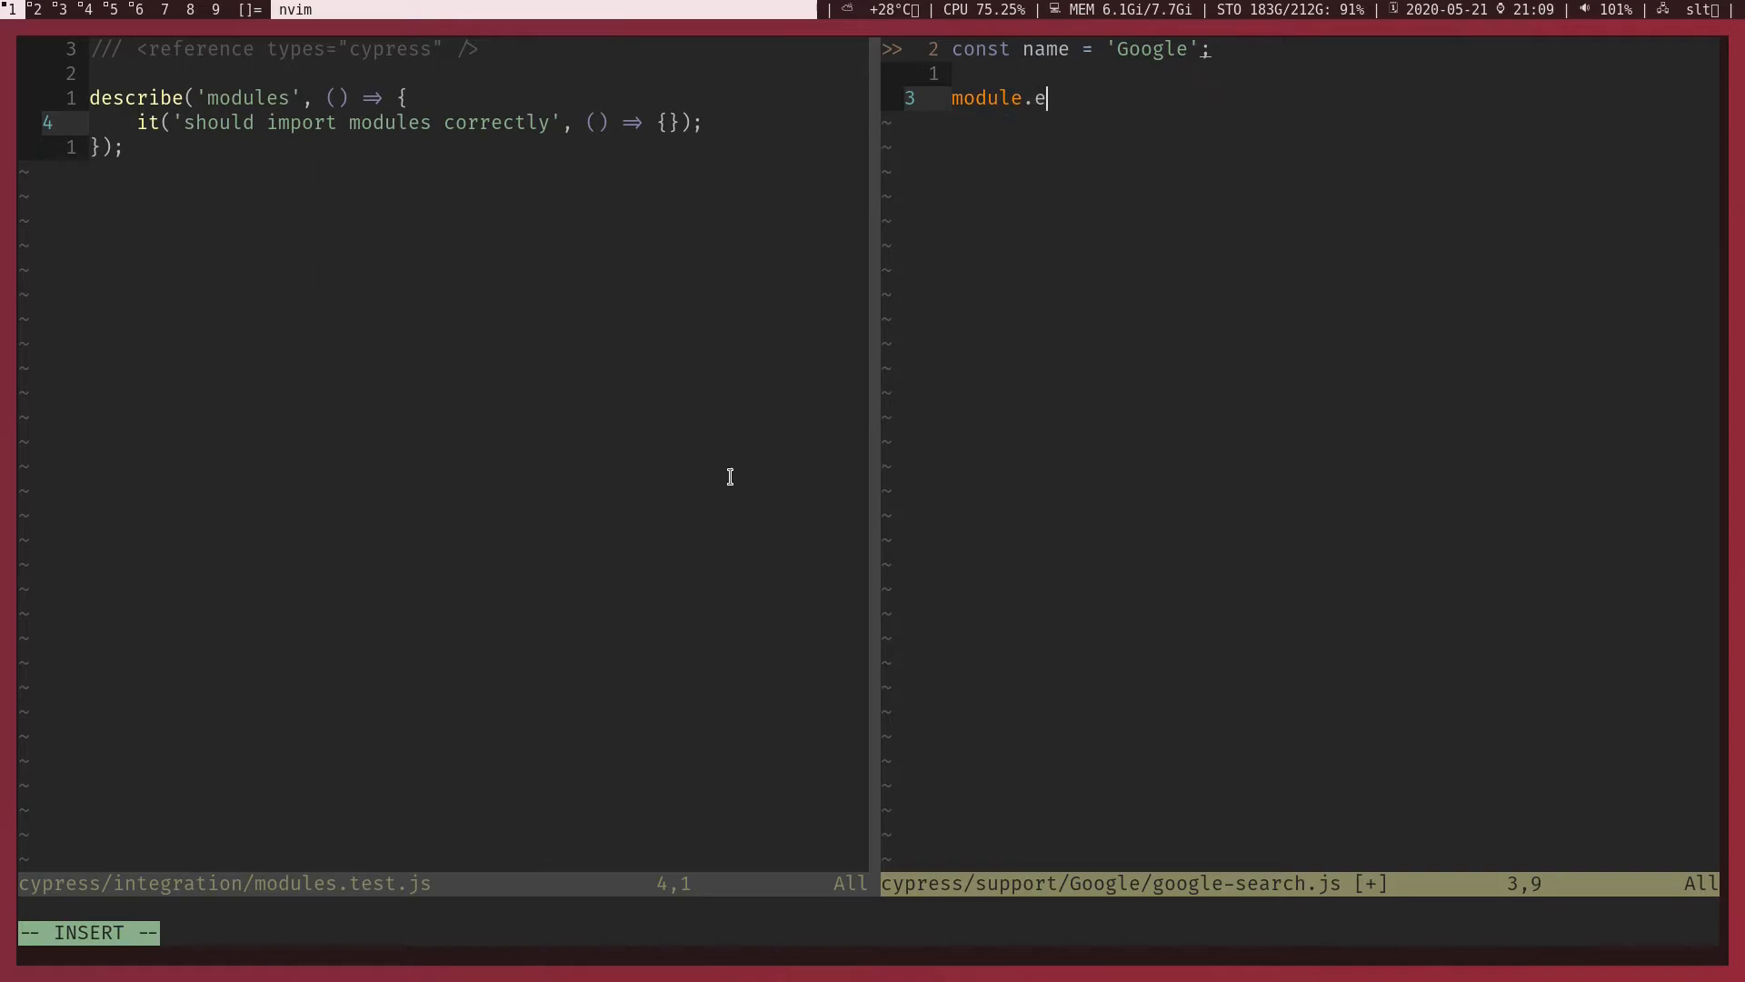
text(xports =)
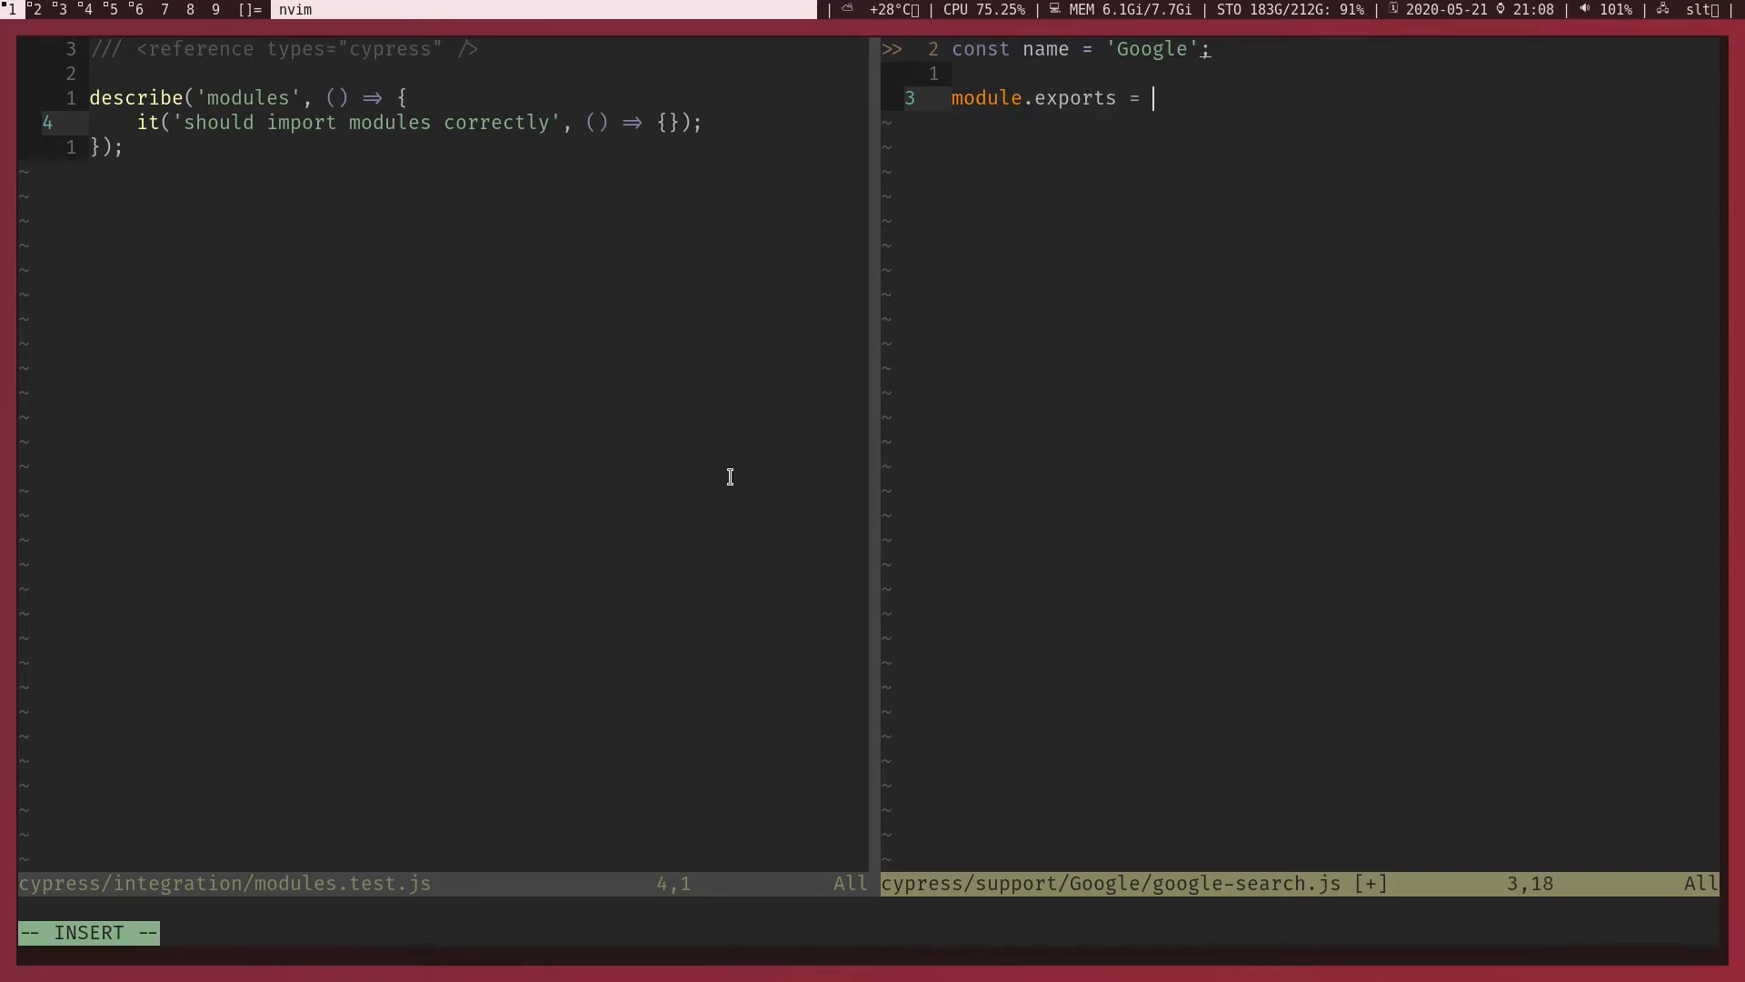
text(name;)
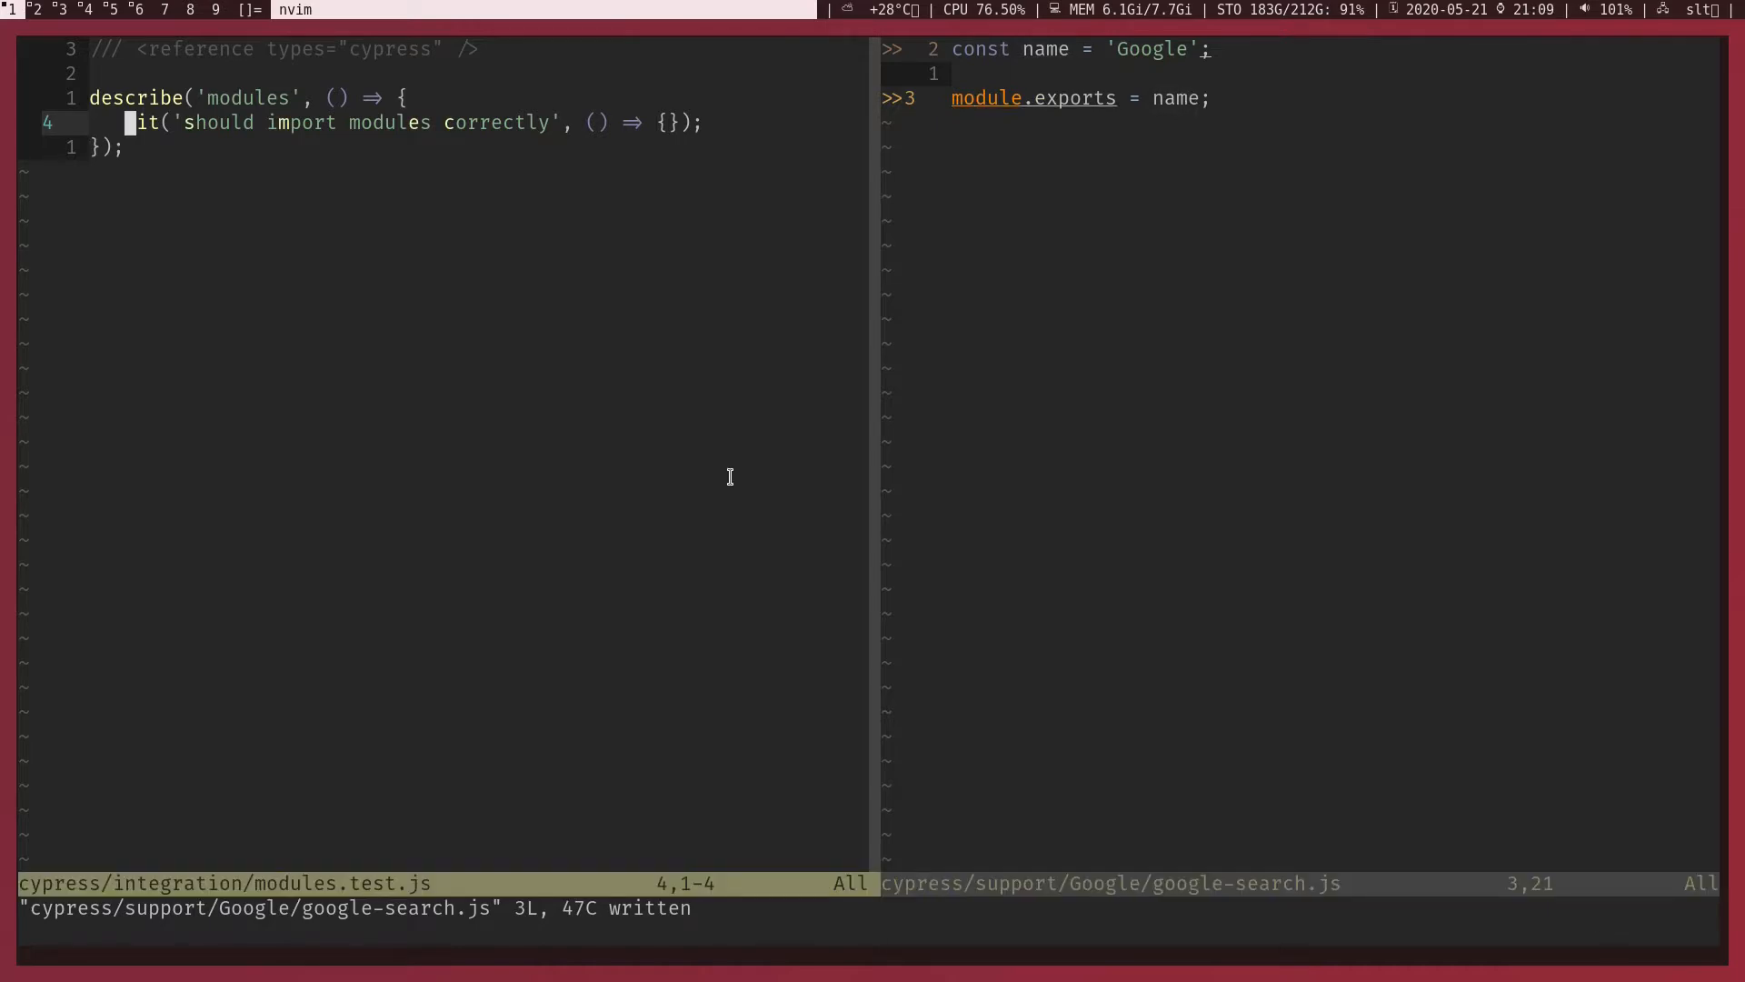
key(V)
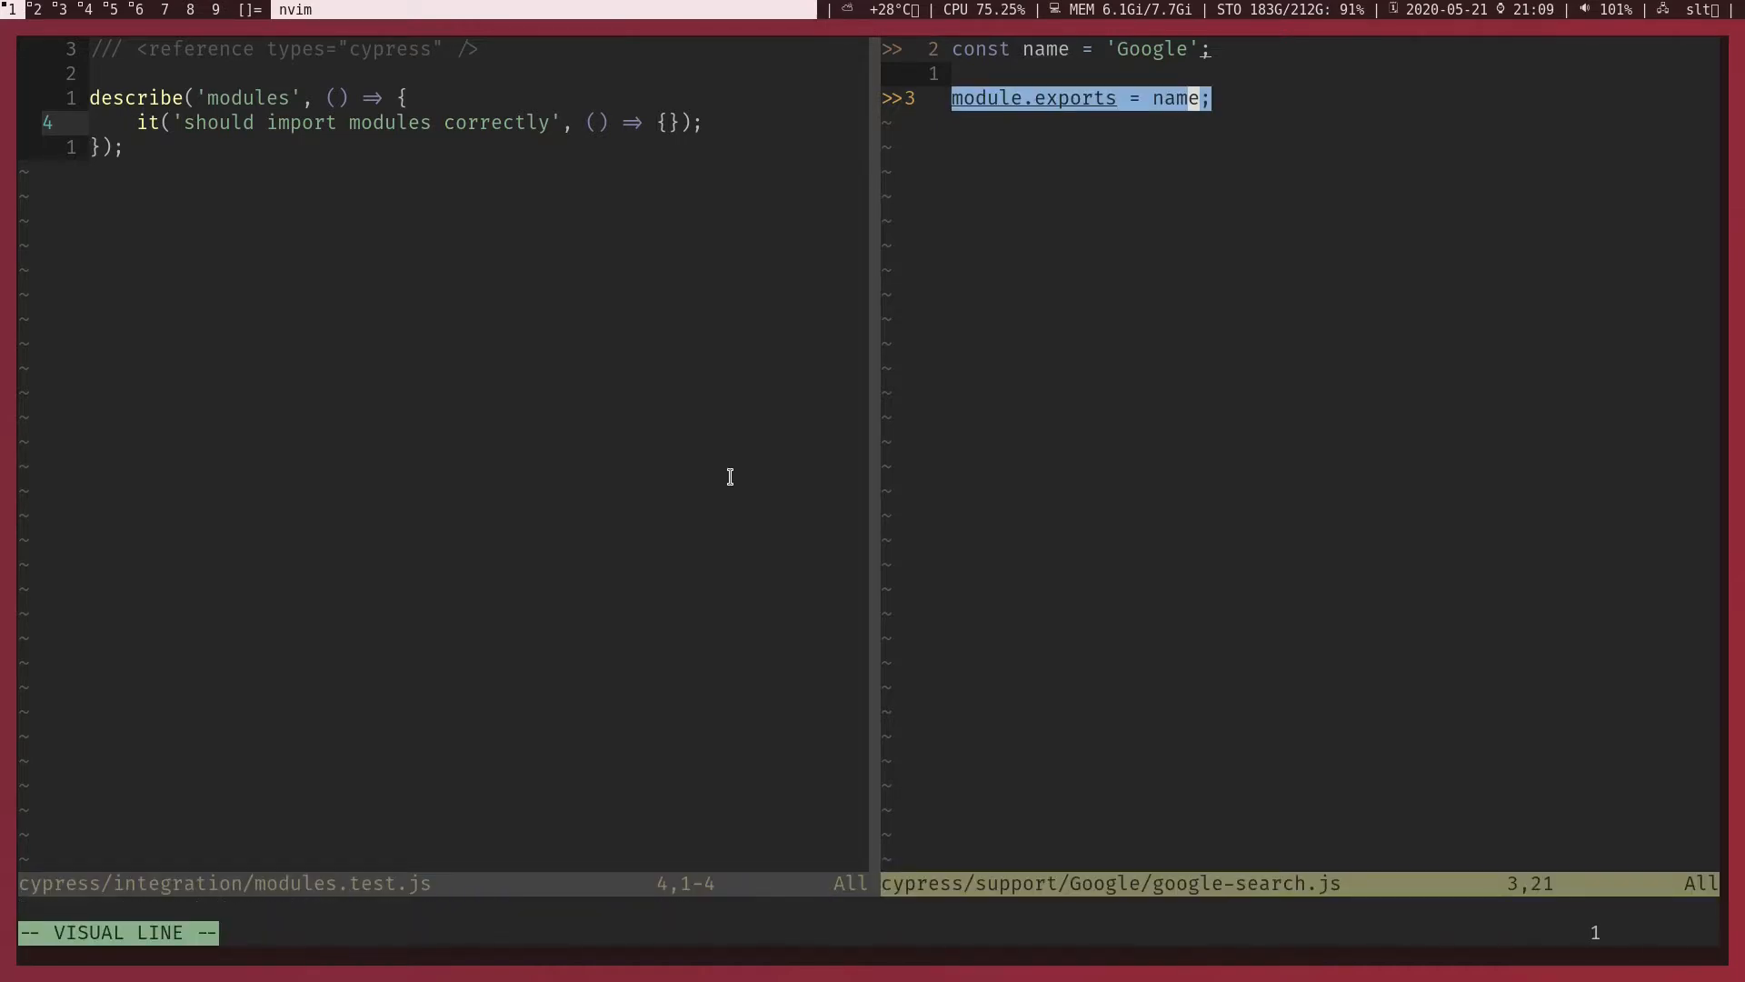
- Add a require('../support/Google/google-search') line under the reference comment in the test
key(O)
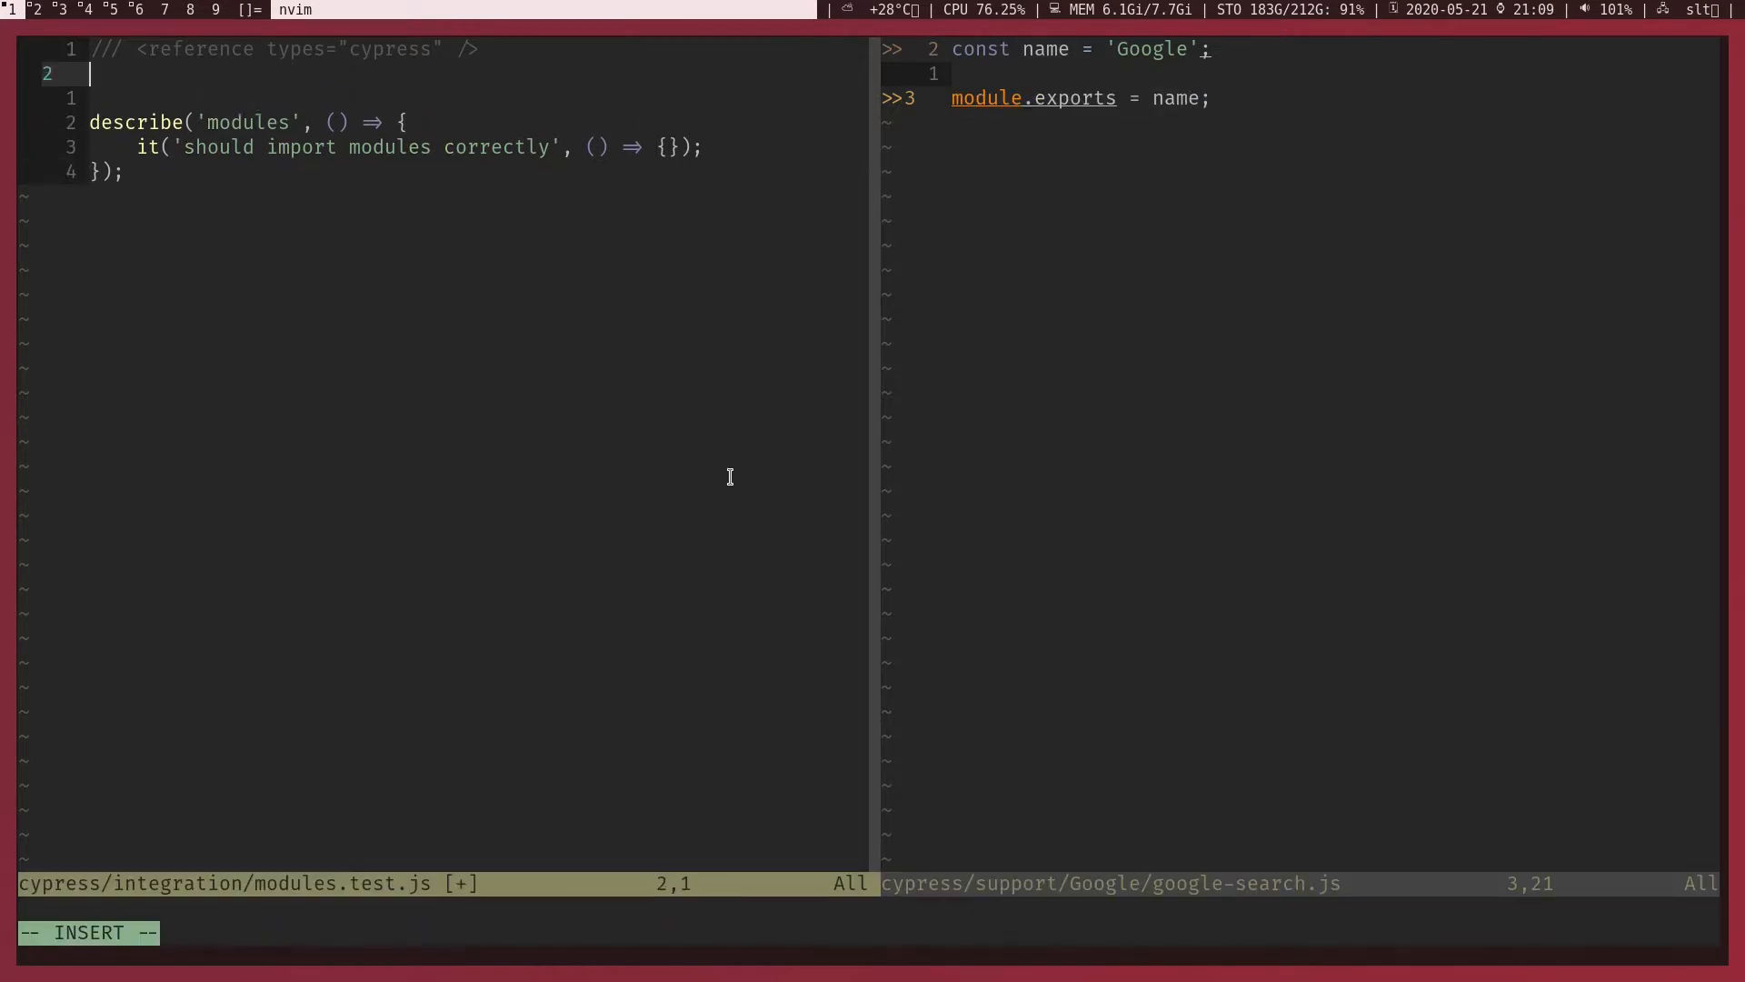
text(r)
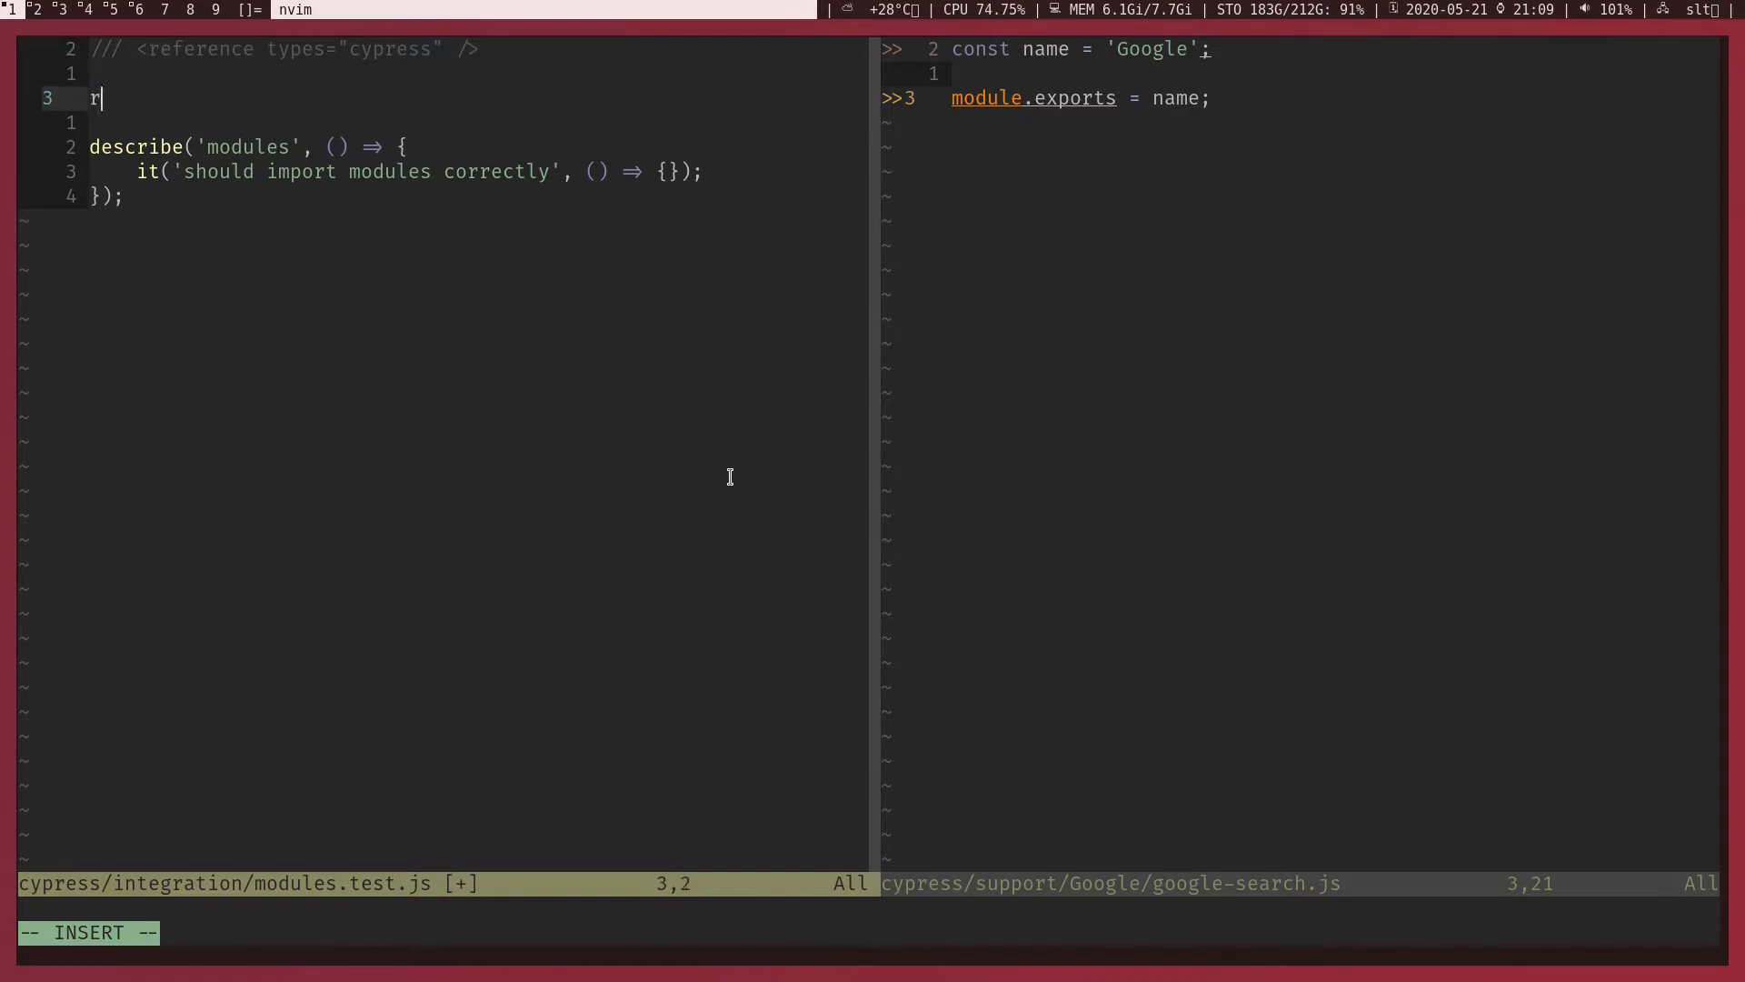
text(equire())
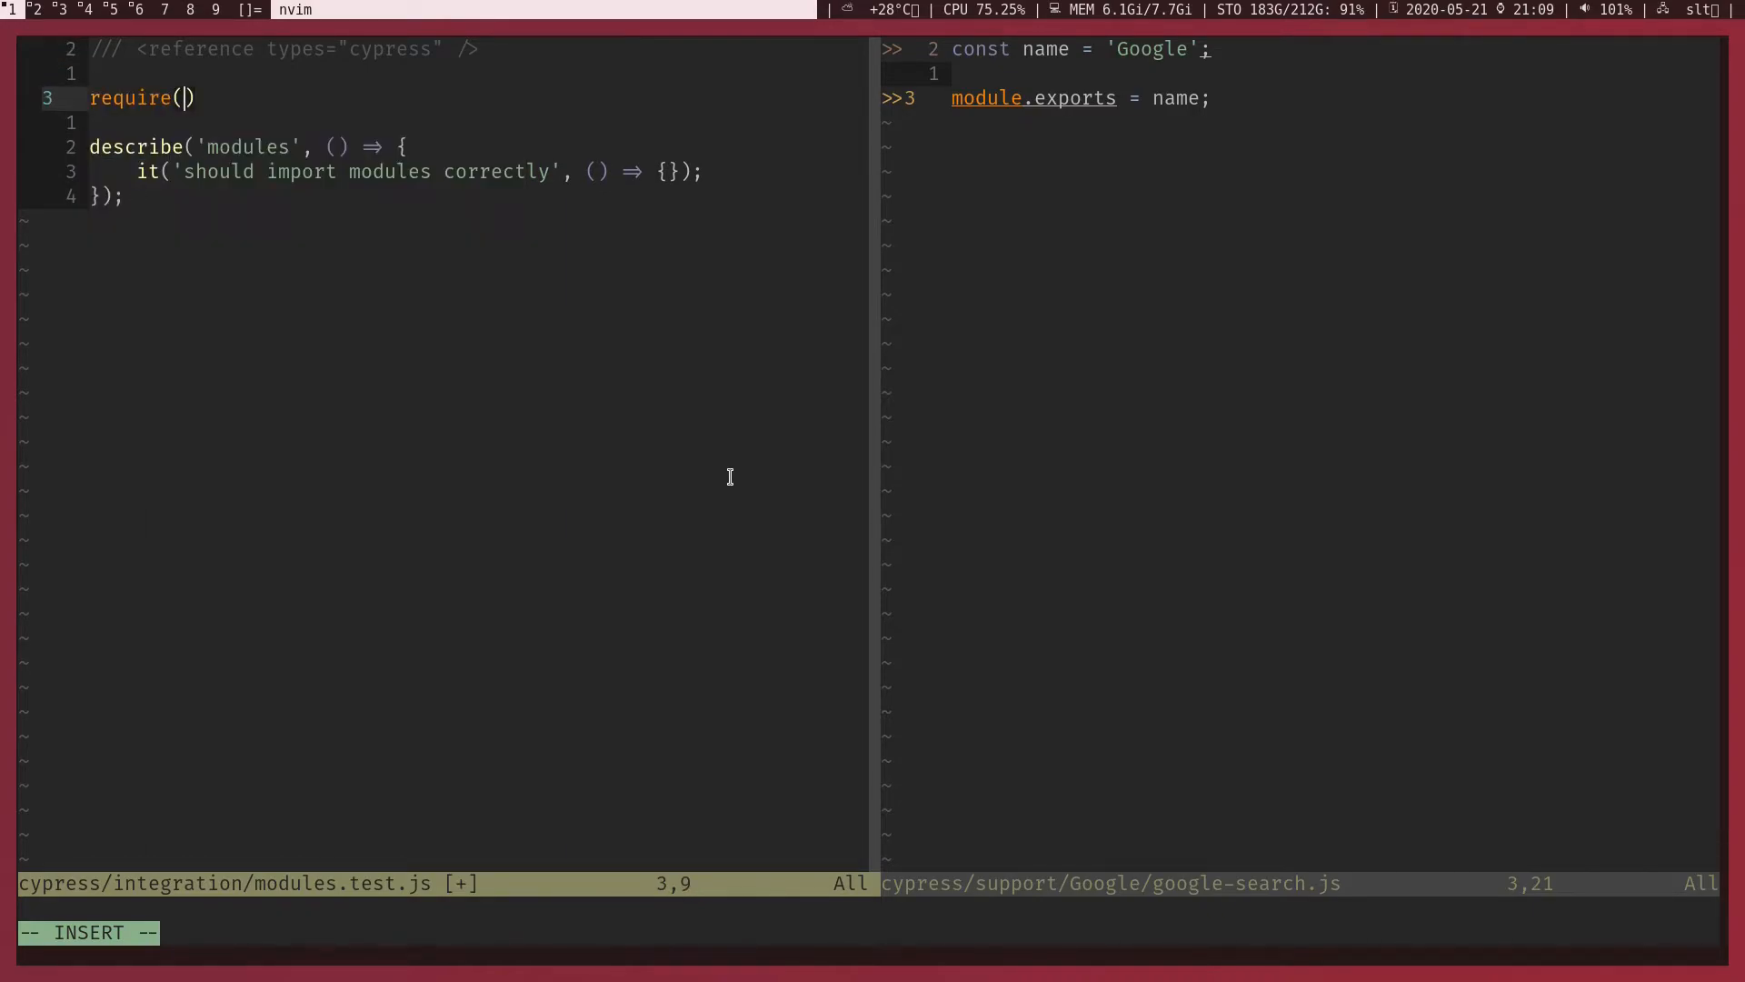
text(')
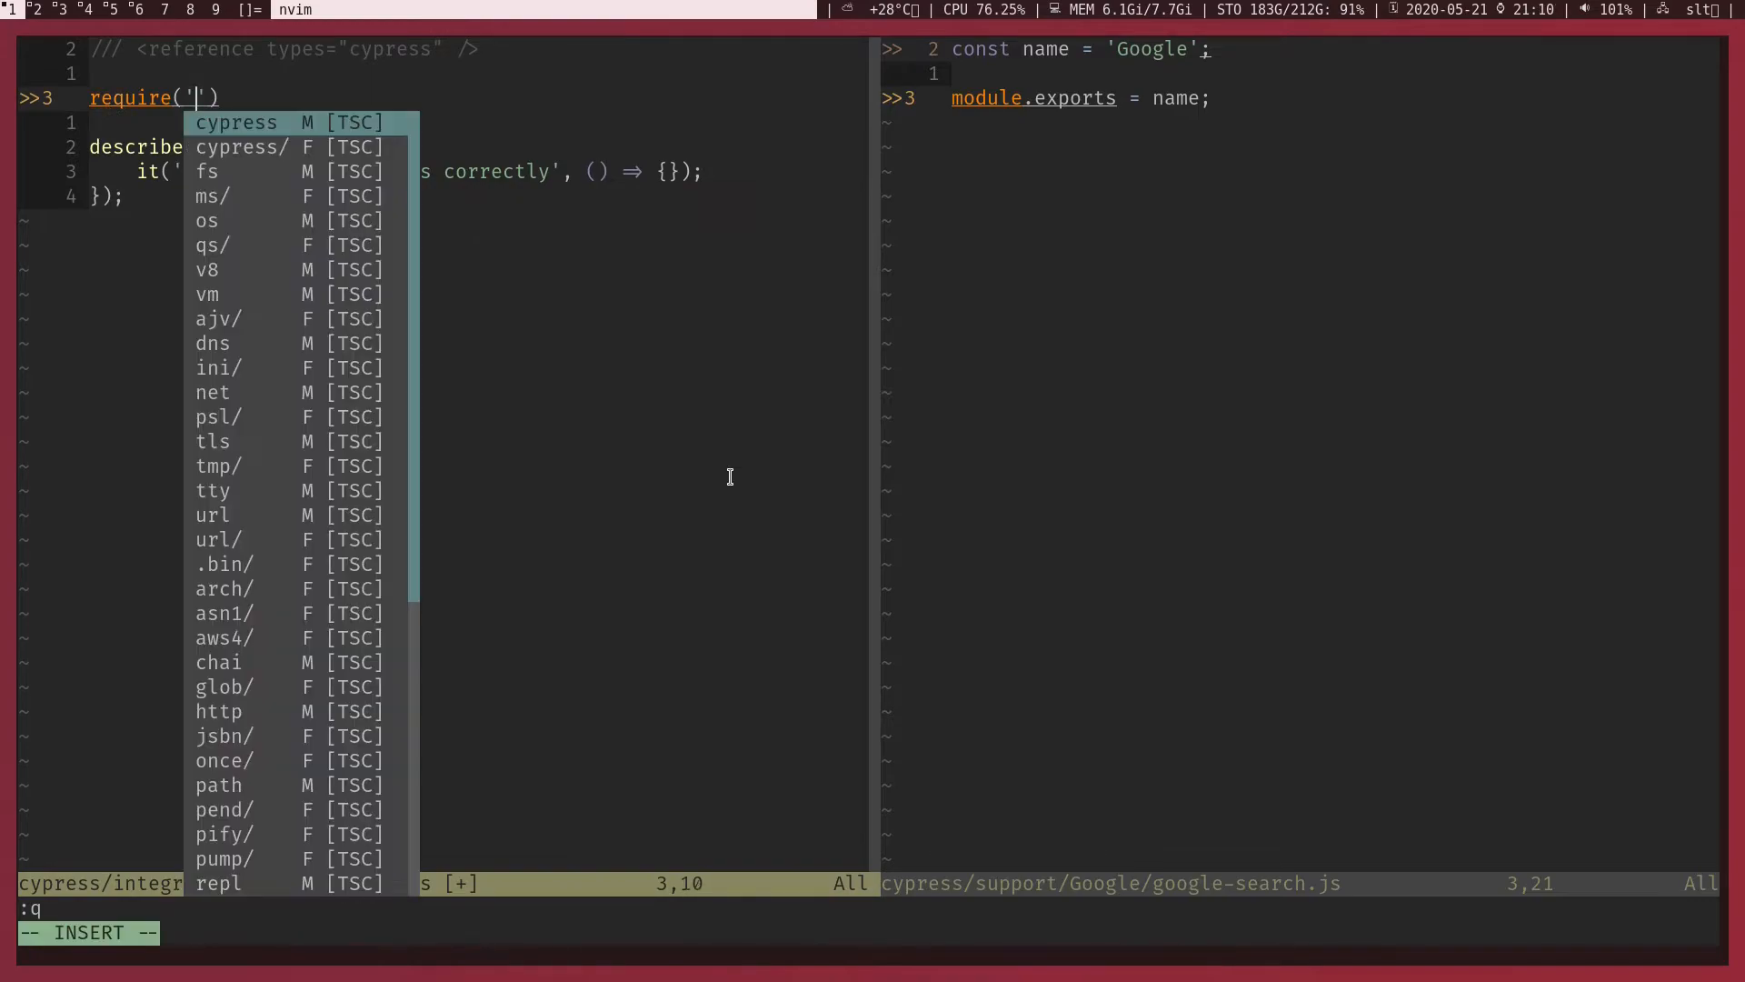
text(../support/Google/google-search)
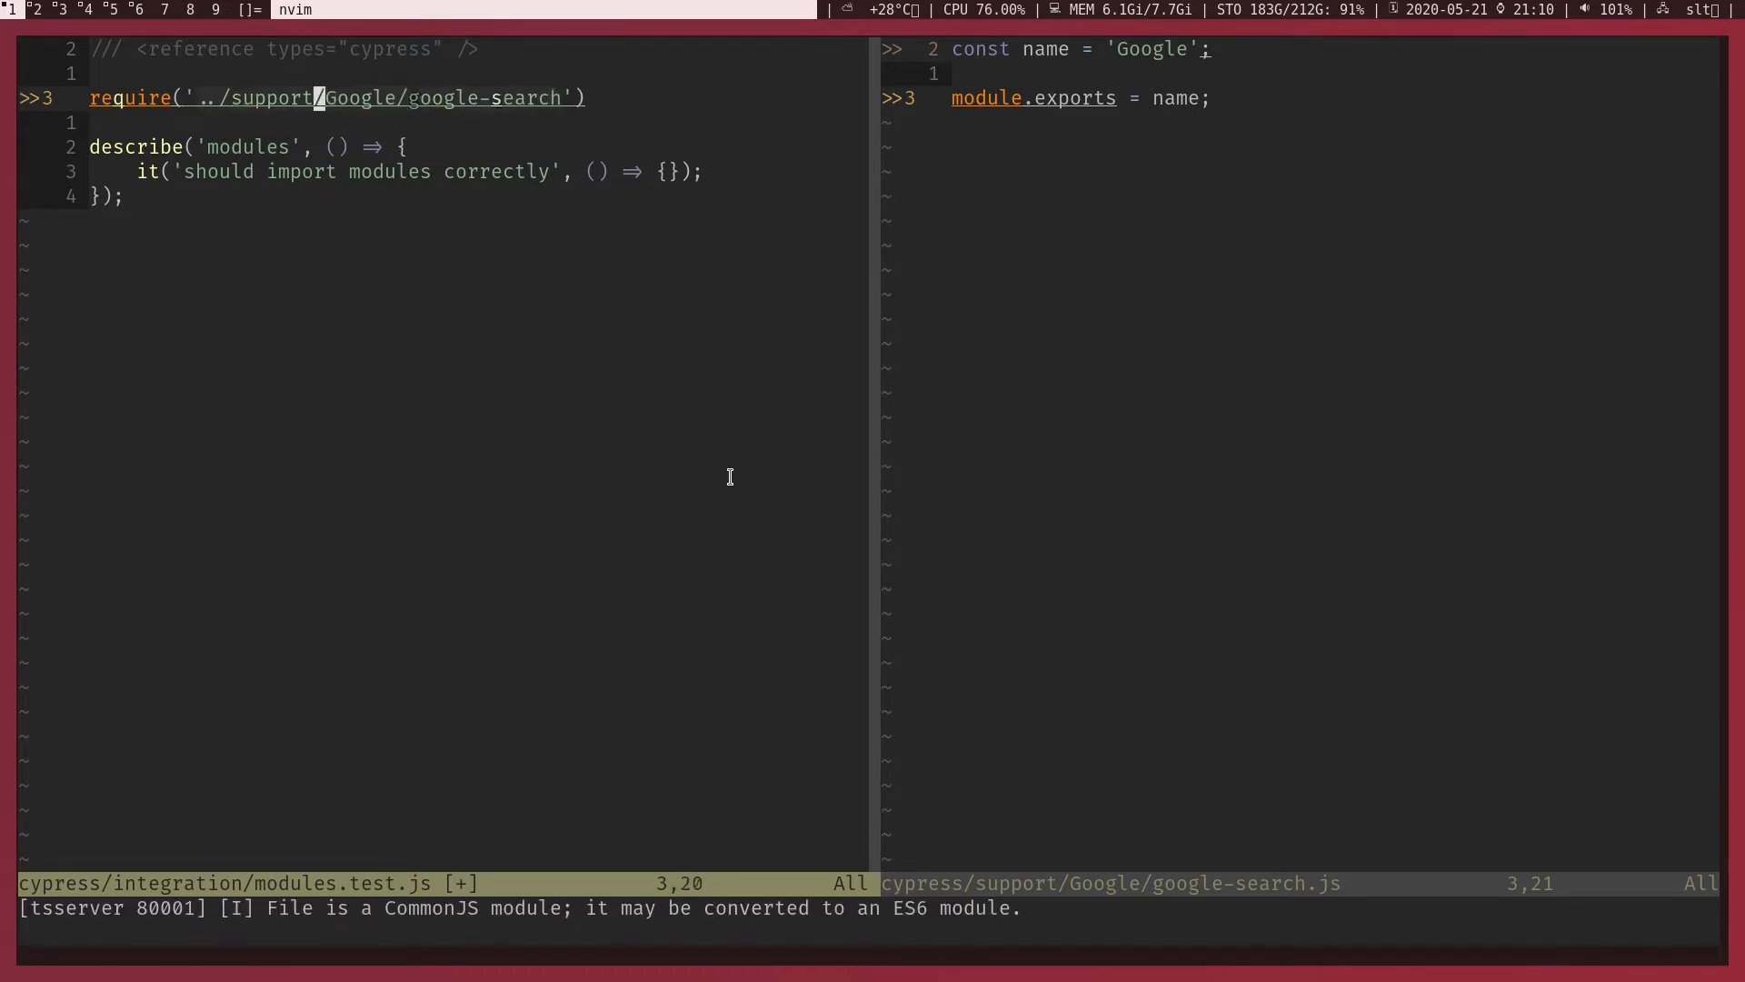
- Store the require in const applicationName and log applicationName inside the it block
key(0)
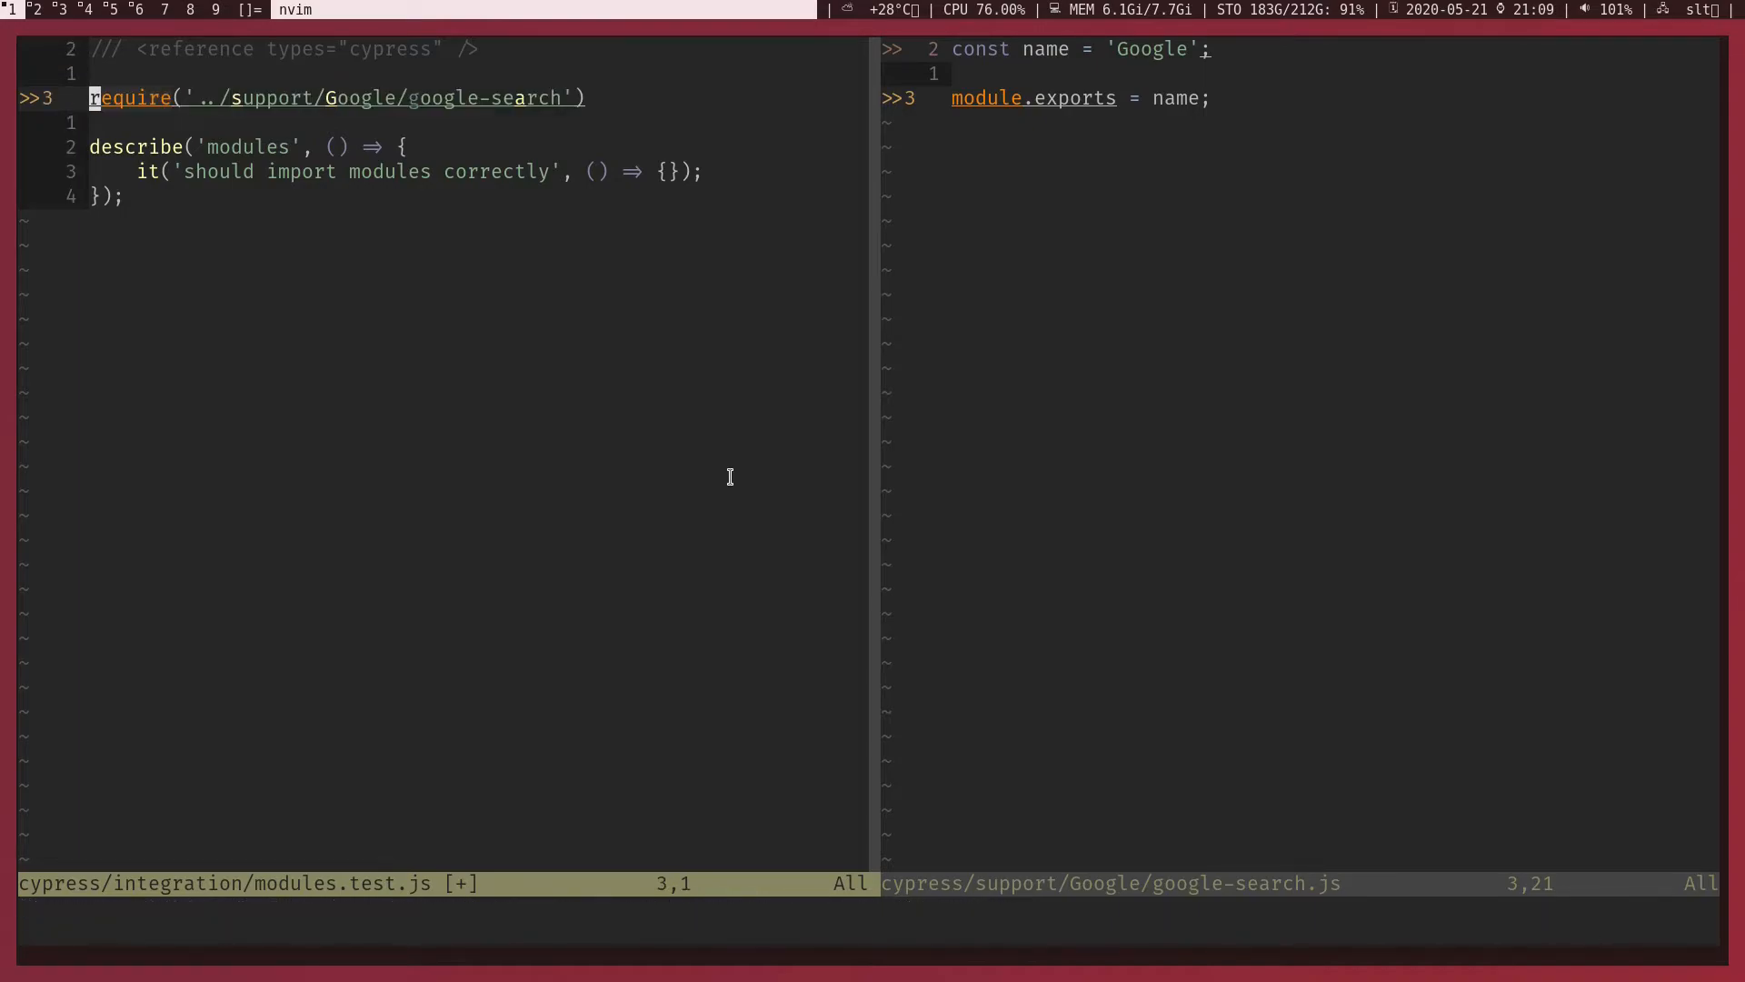
text(const)
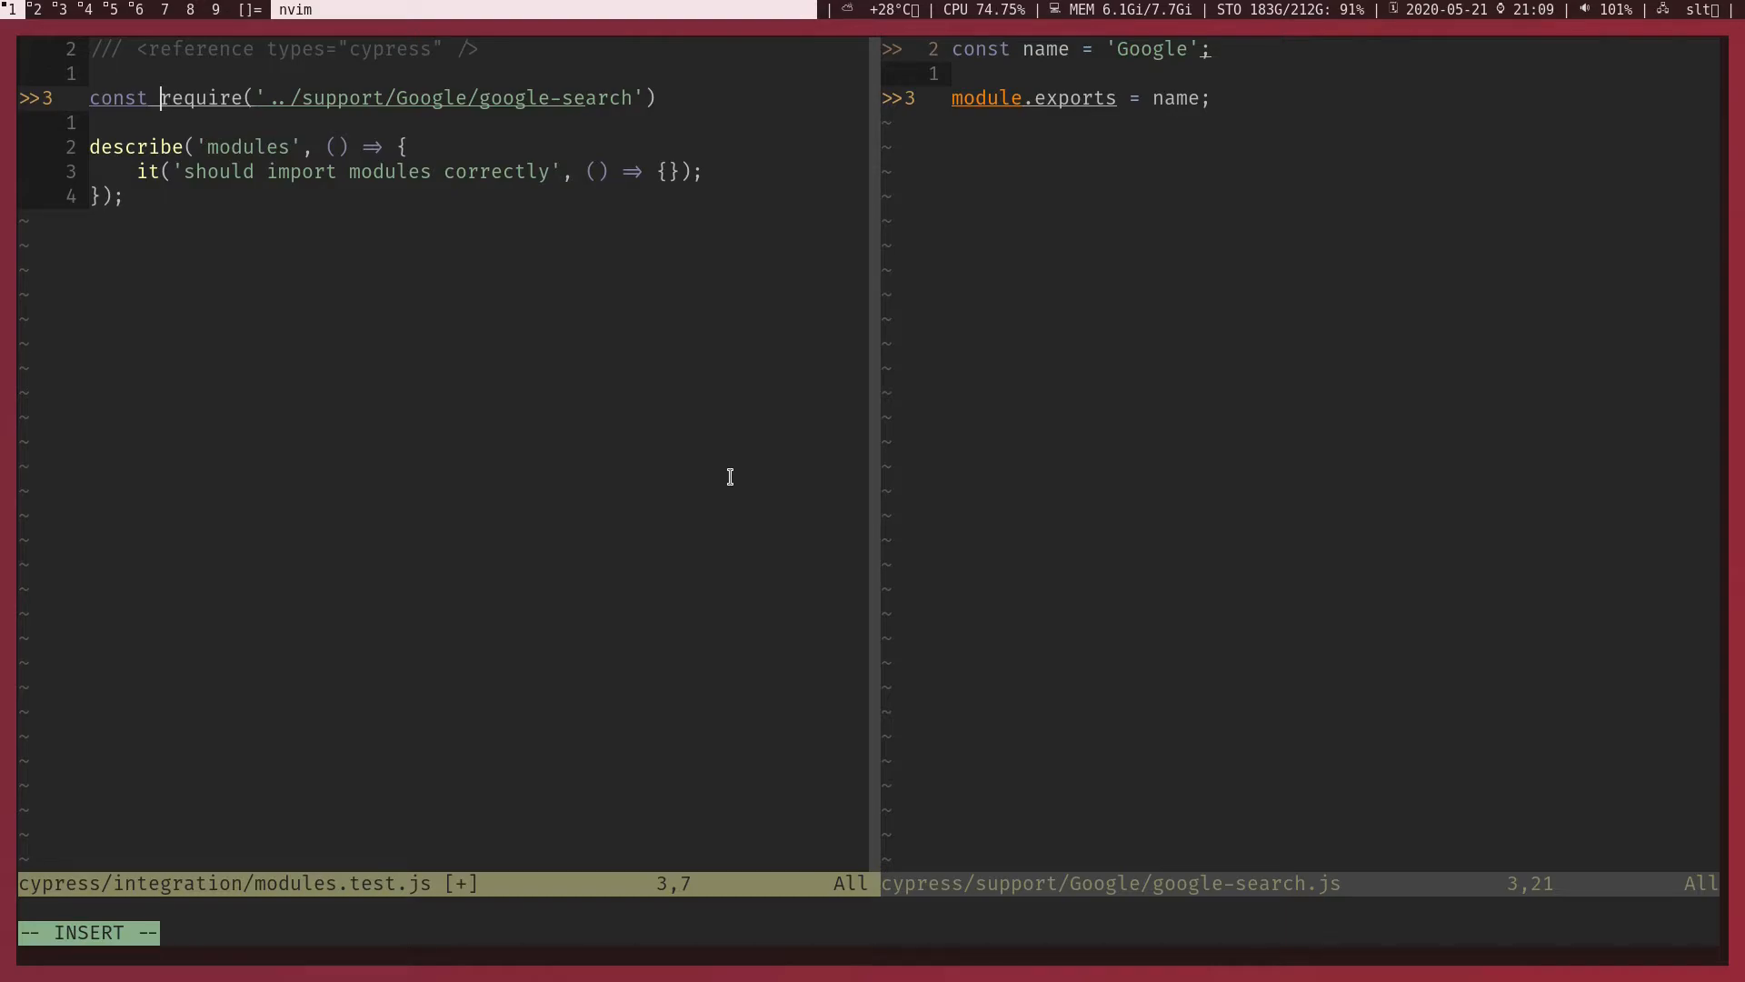
text(applicationName =)
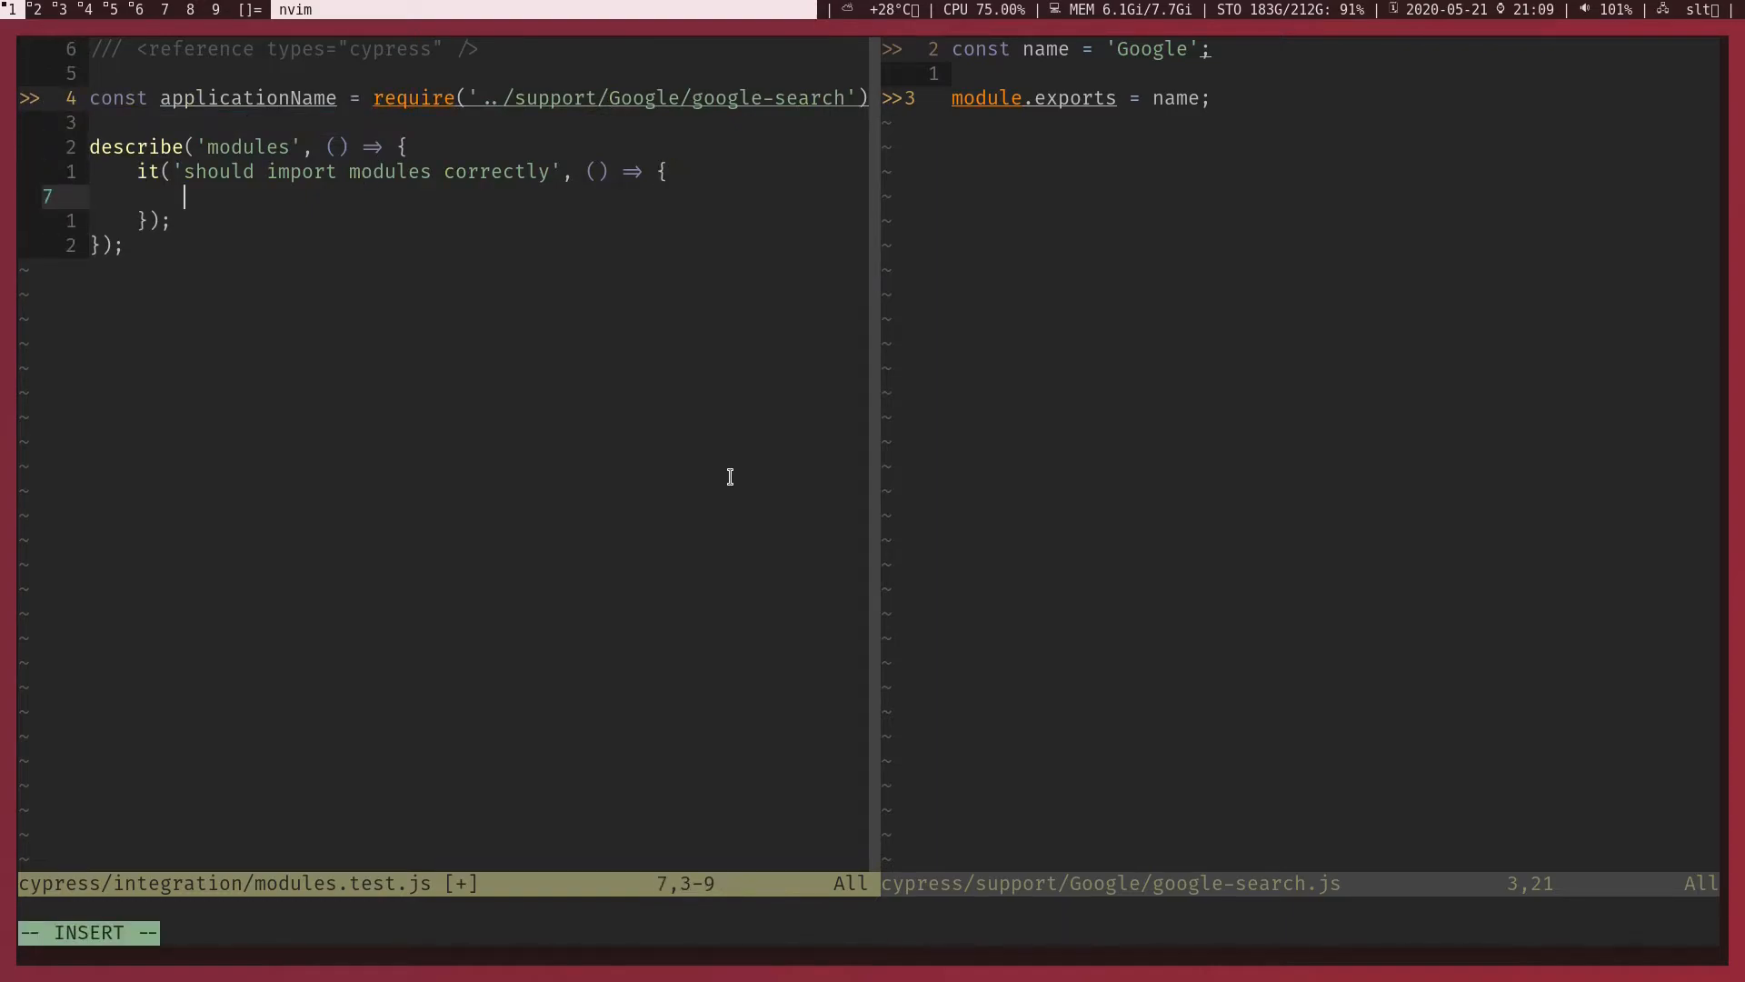
text(co)
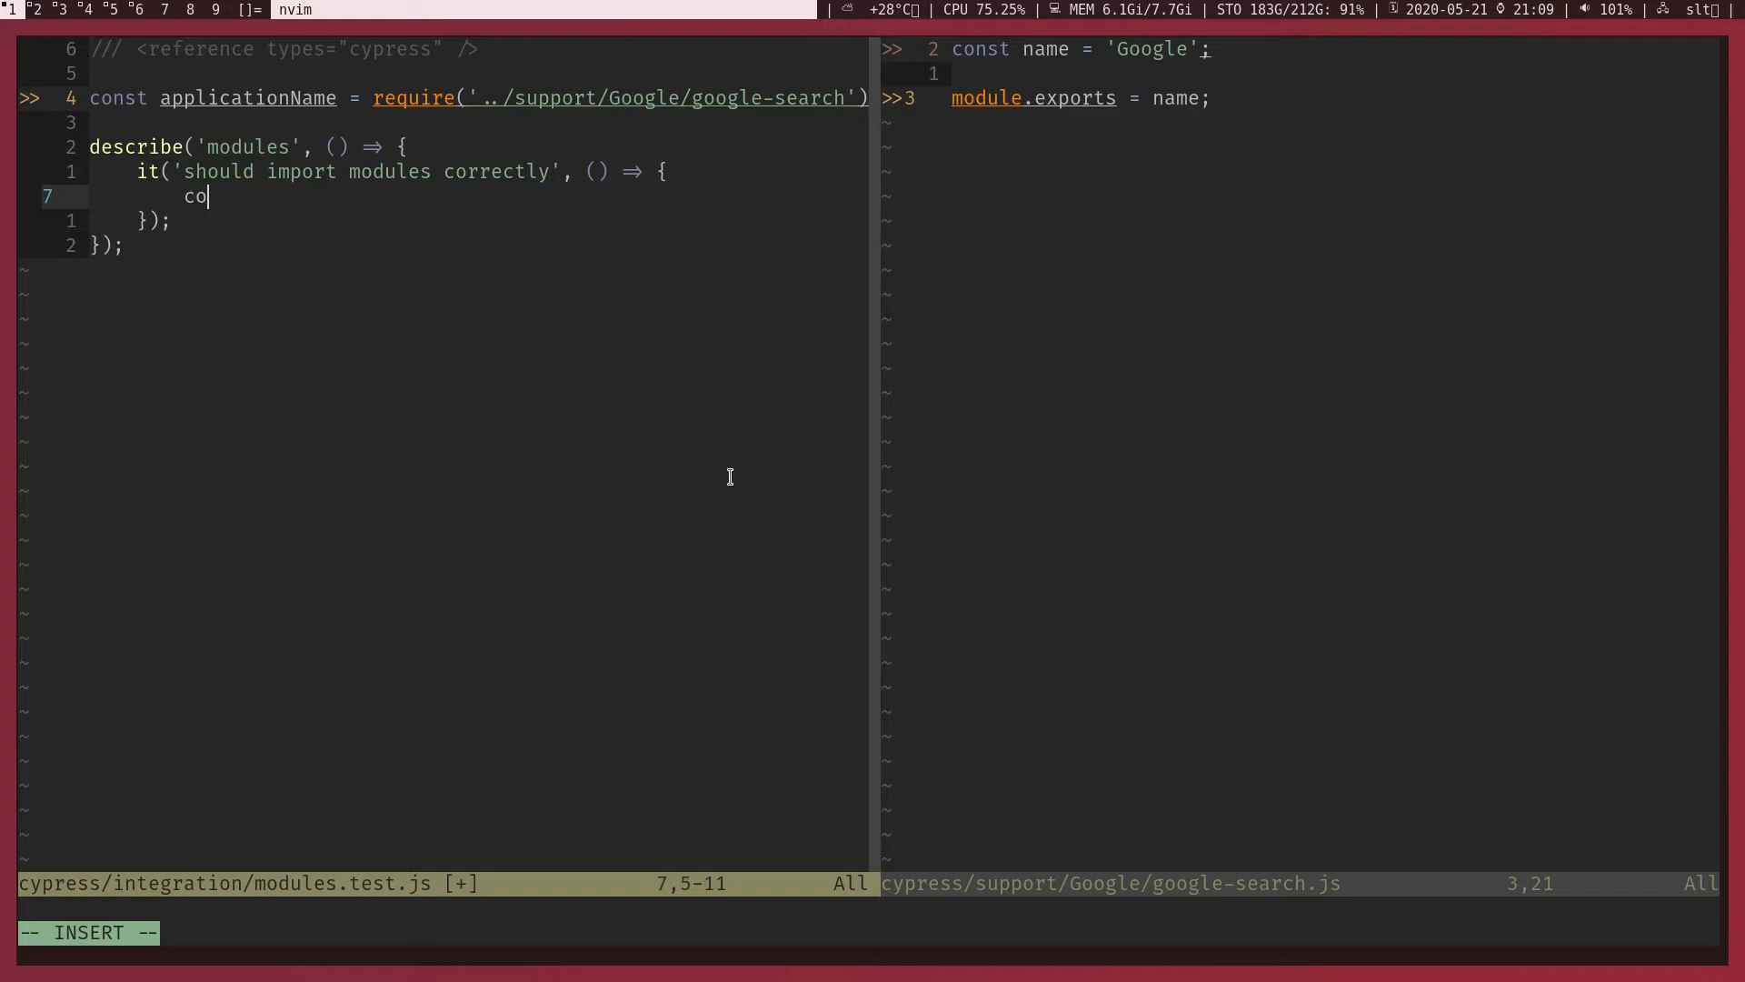
text(co)
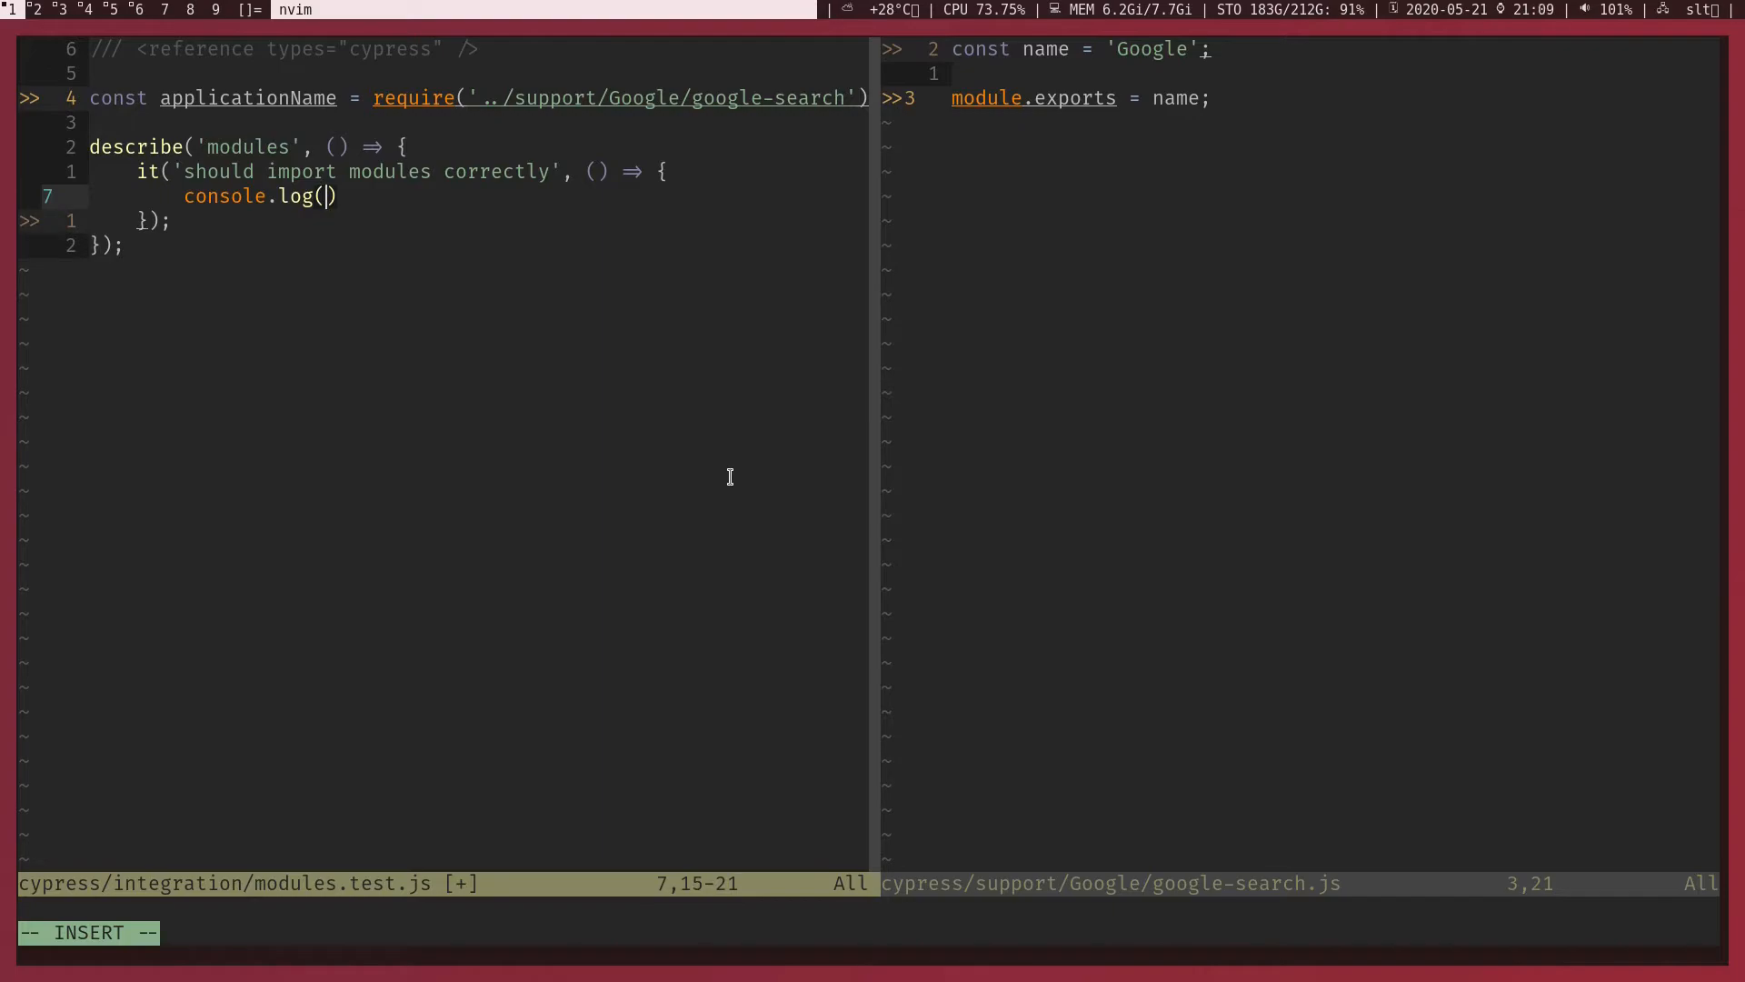
text(applicationName)
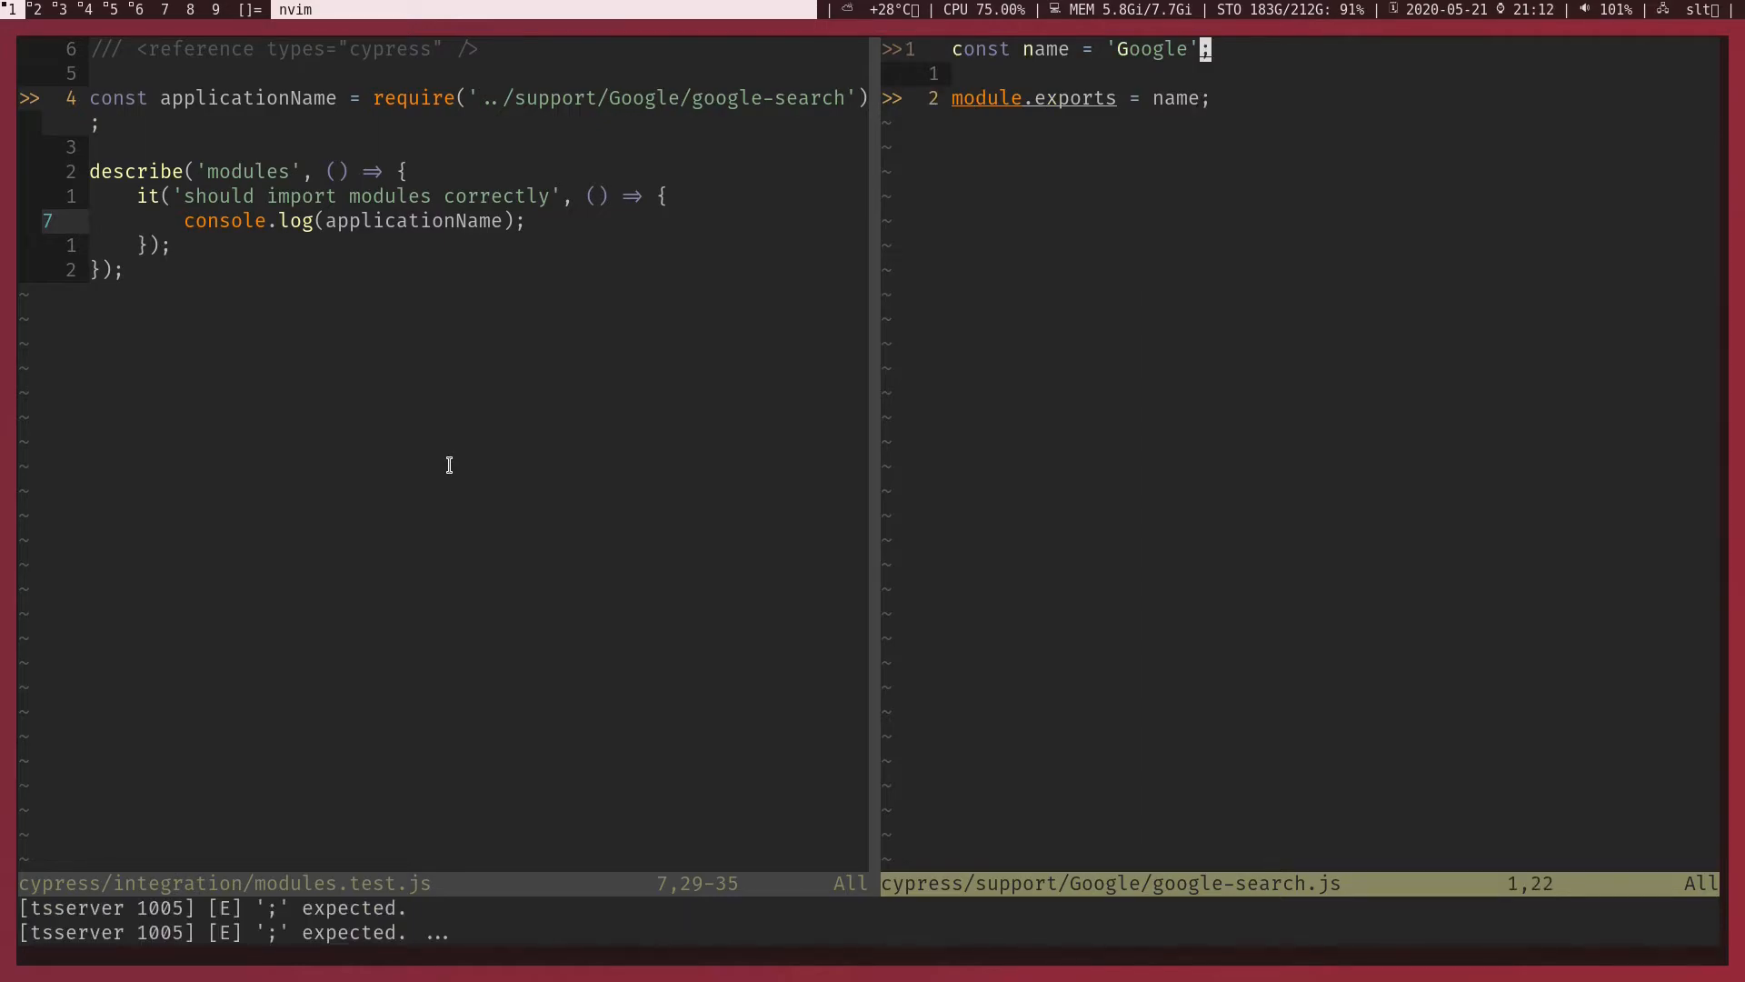
- Define const printName = () => { console.log('Google') } in google-search.js
text(const)
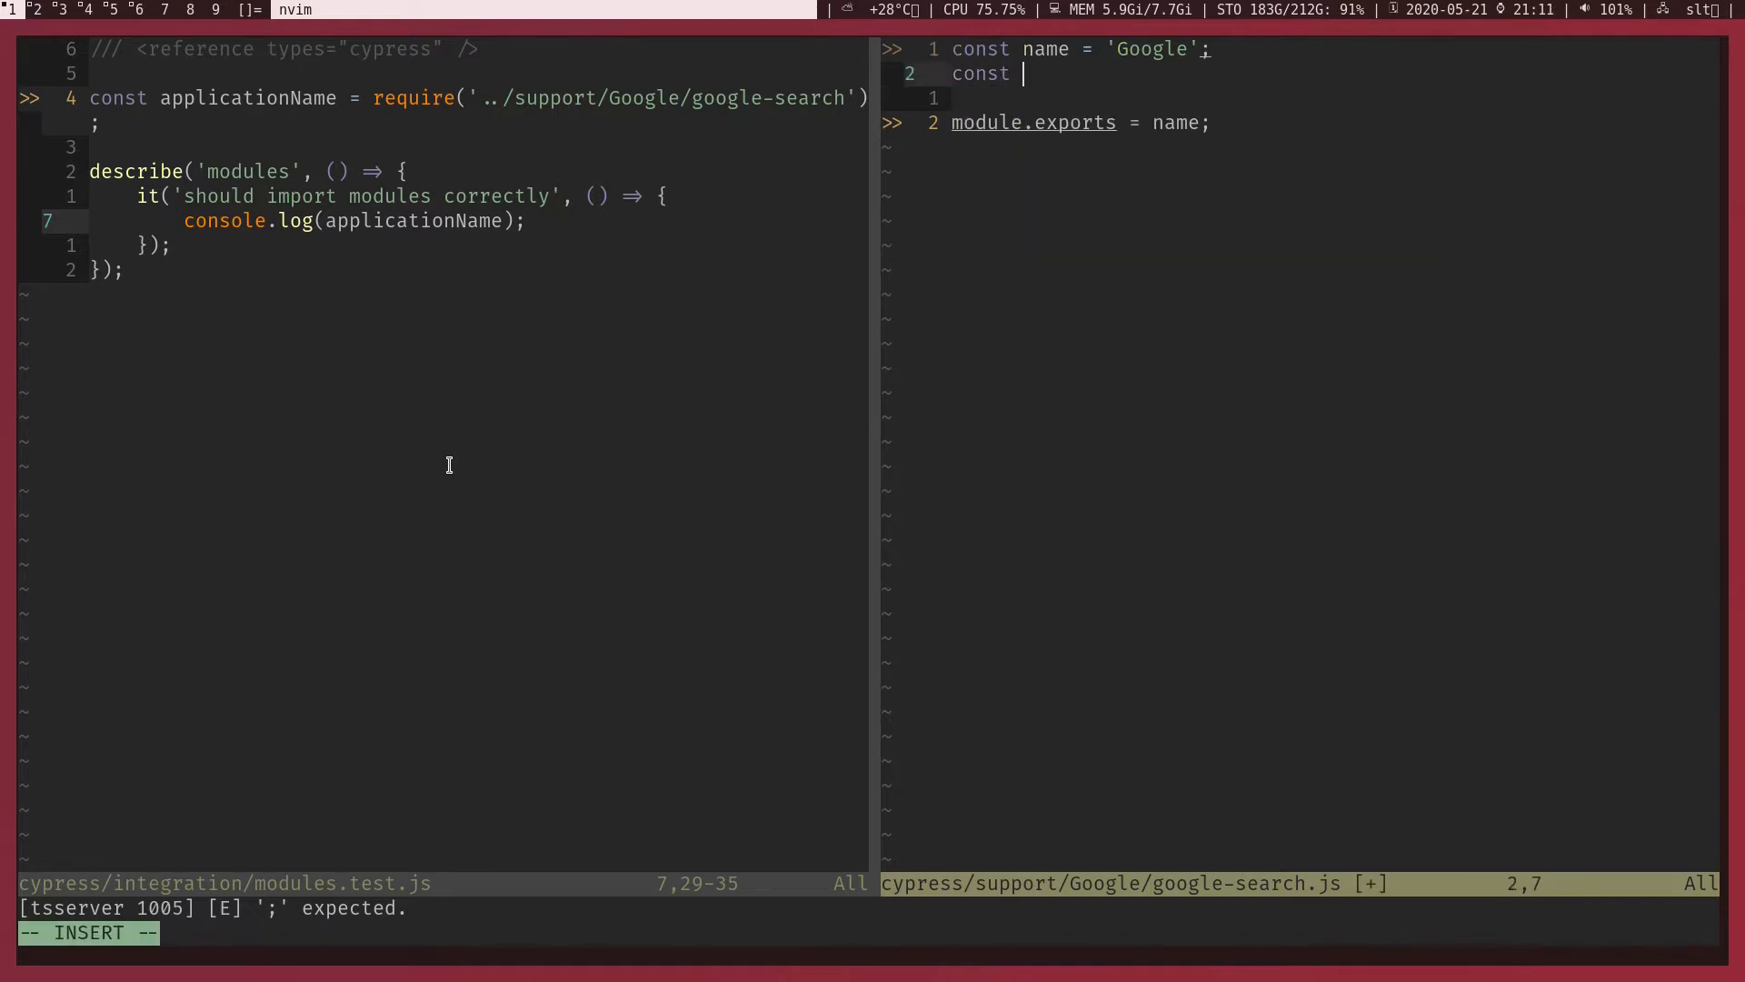
text(printN)
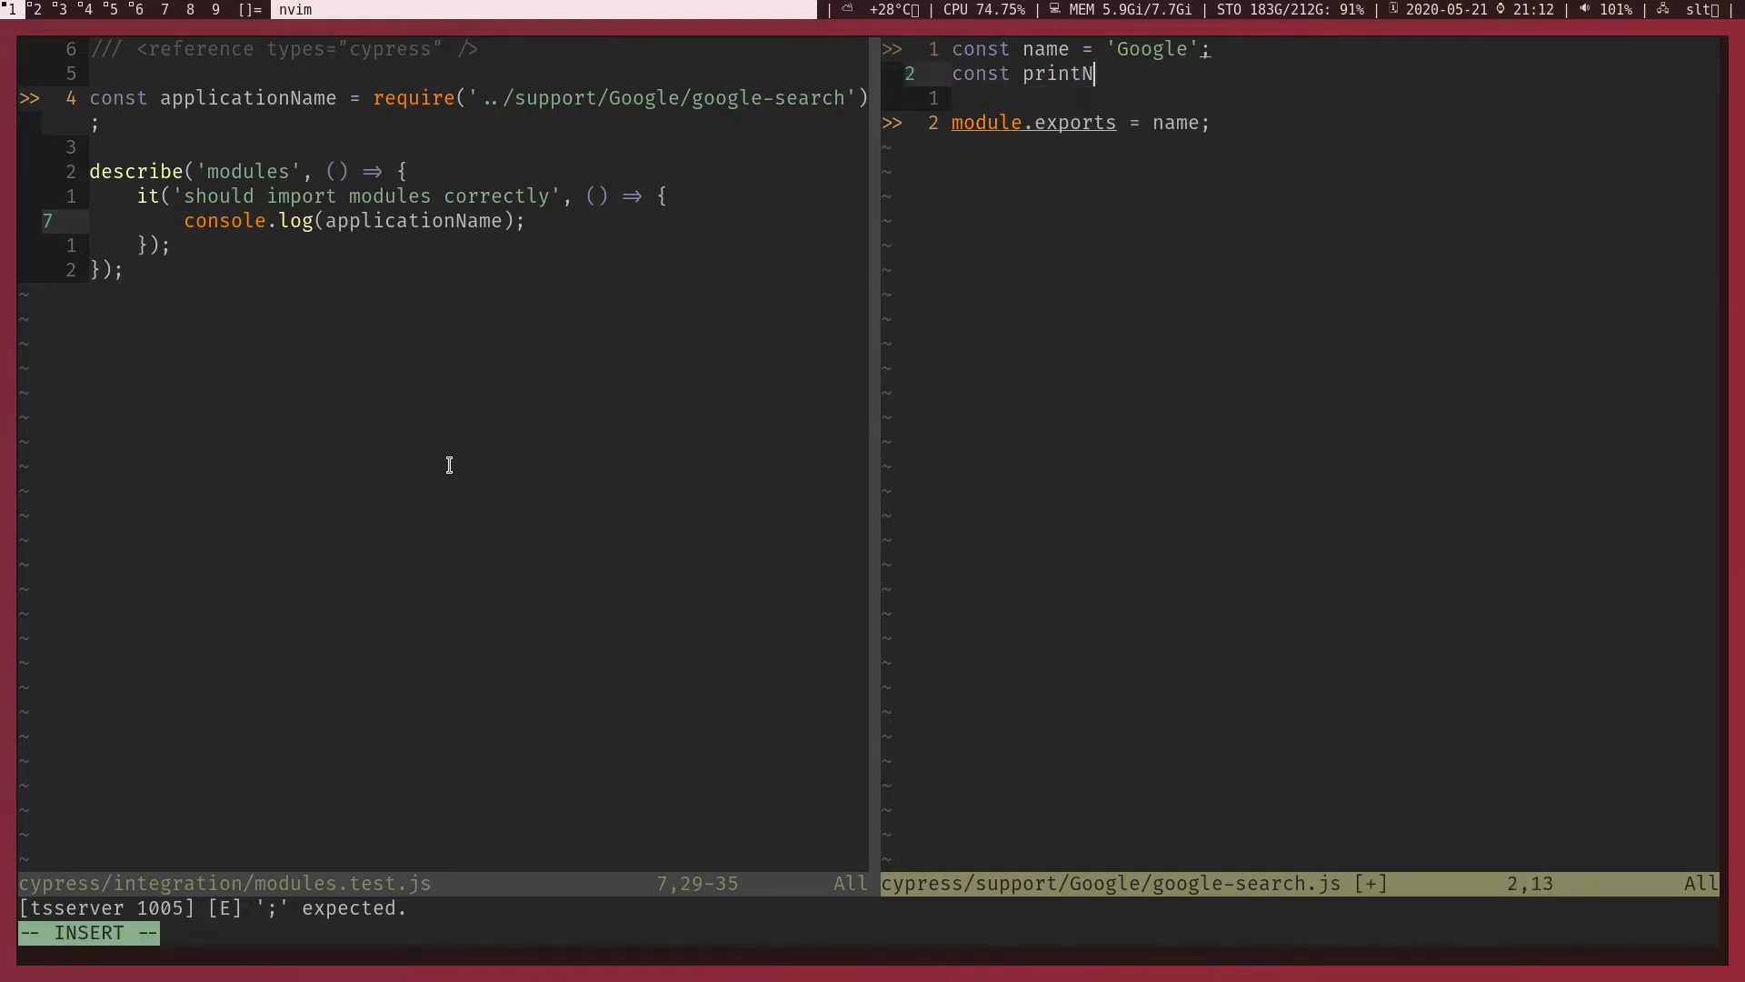
text(ame = () => {)
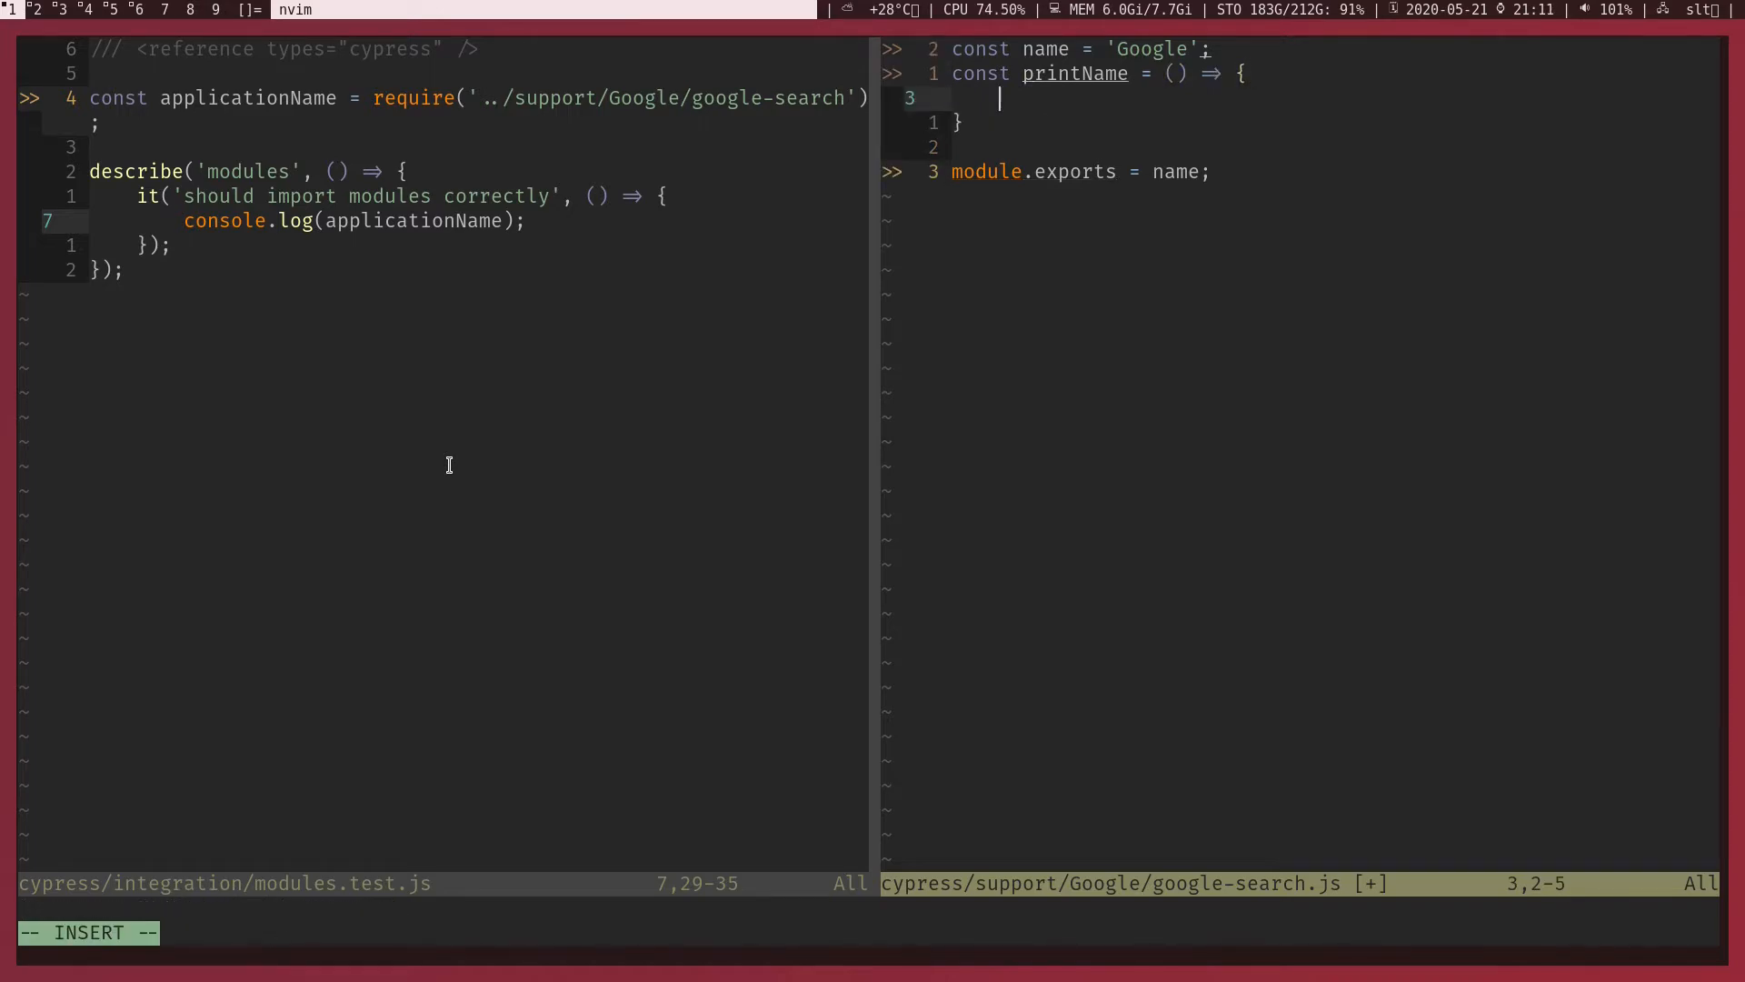
text(console.log('Google)
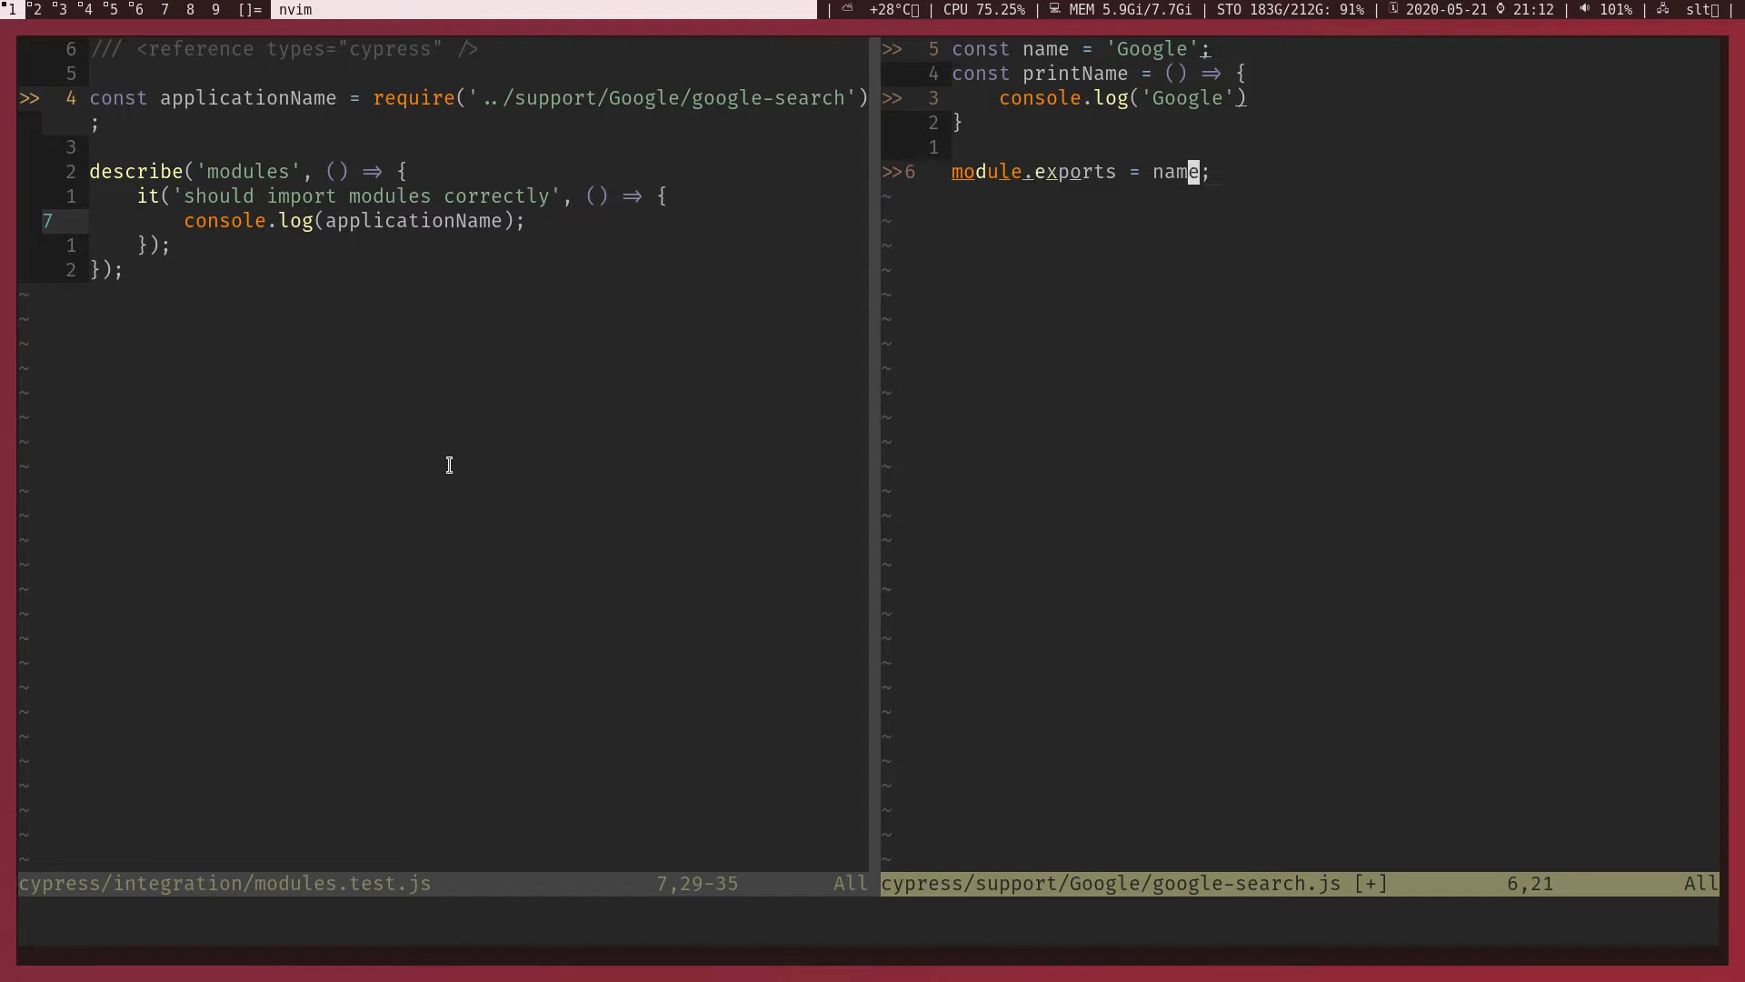
- Change module.exports to an object containing name and printName, and save
key(V)
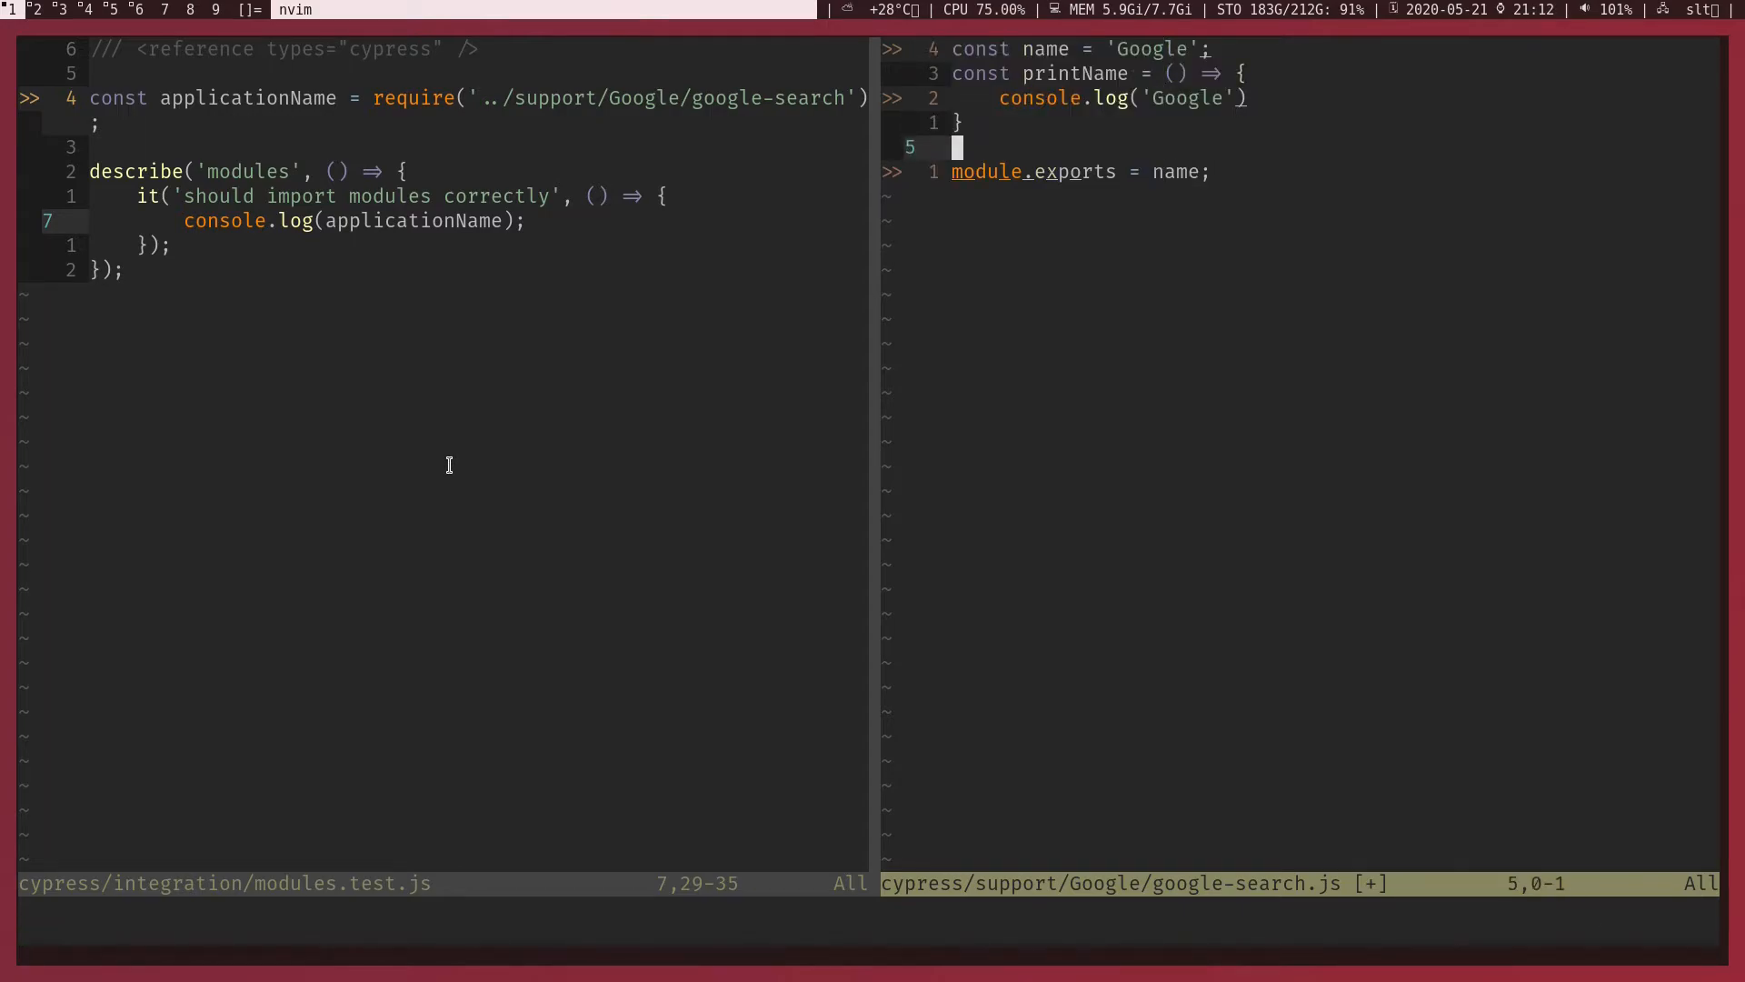
text({})
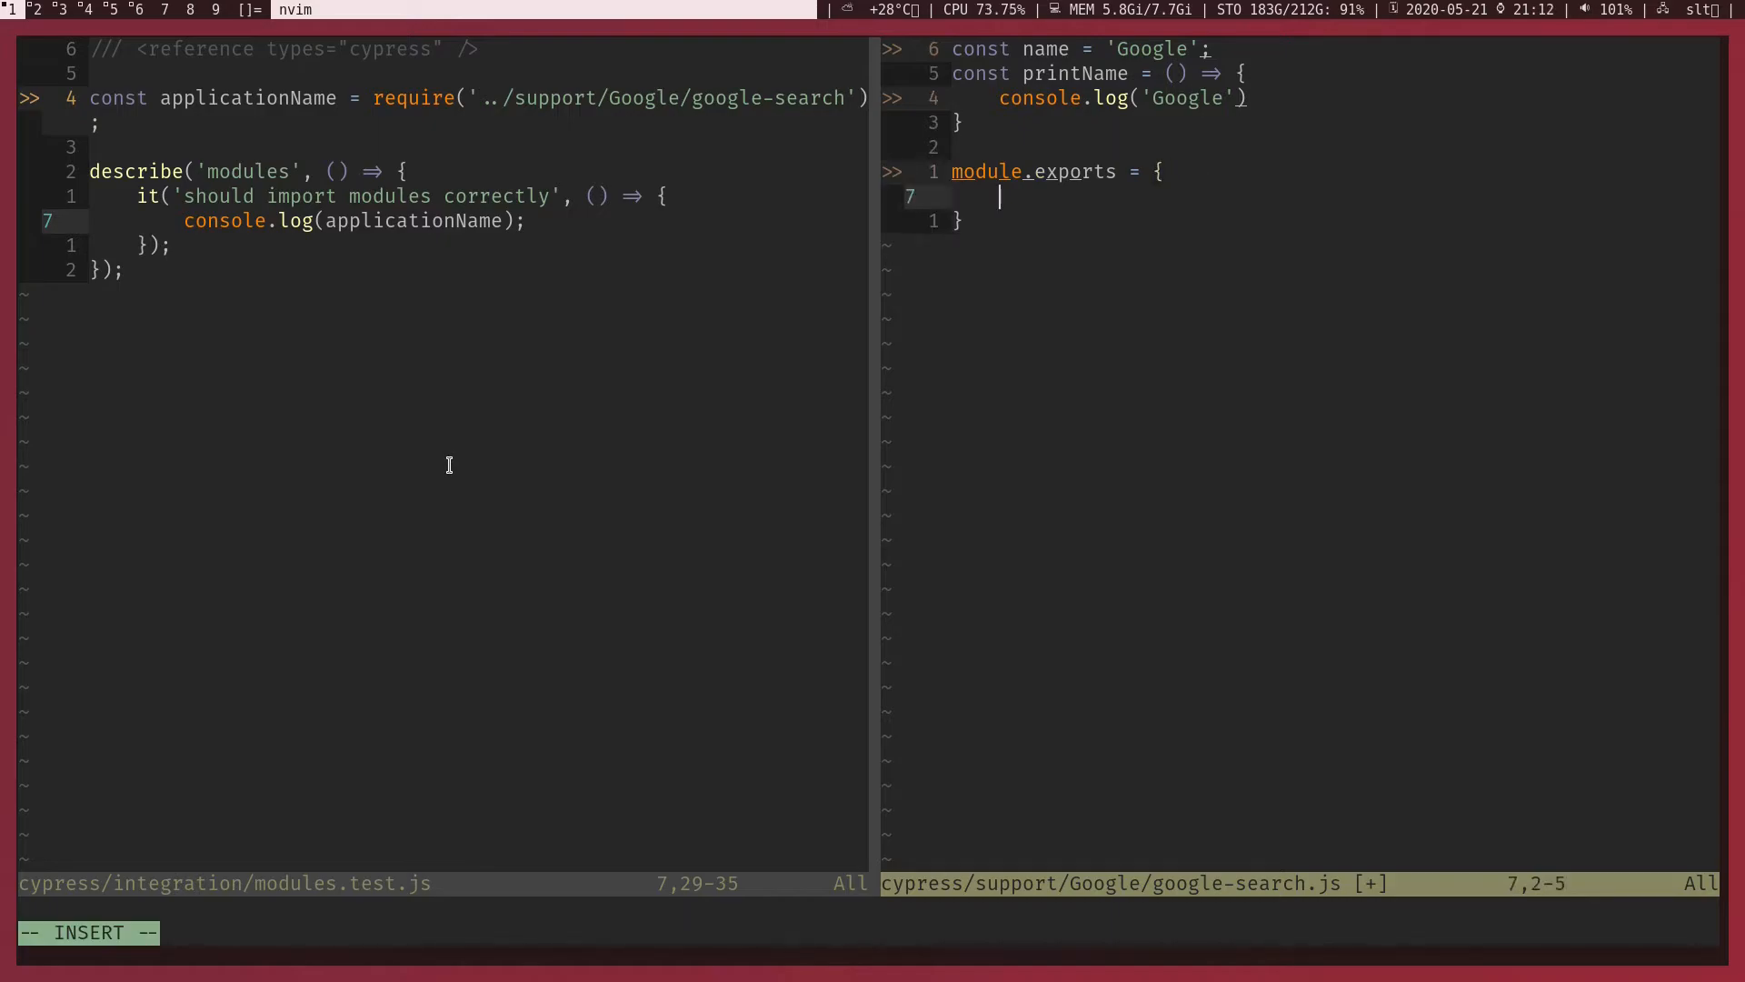
text(name)
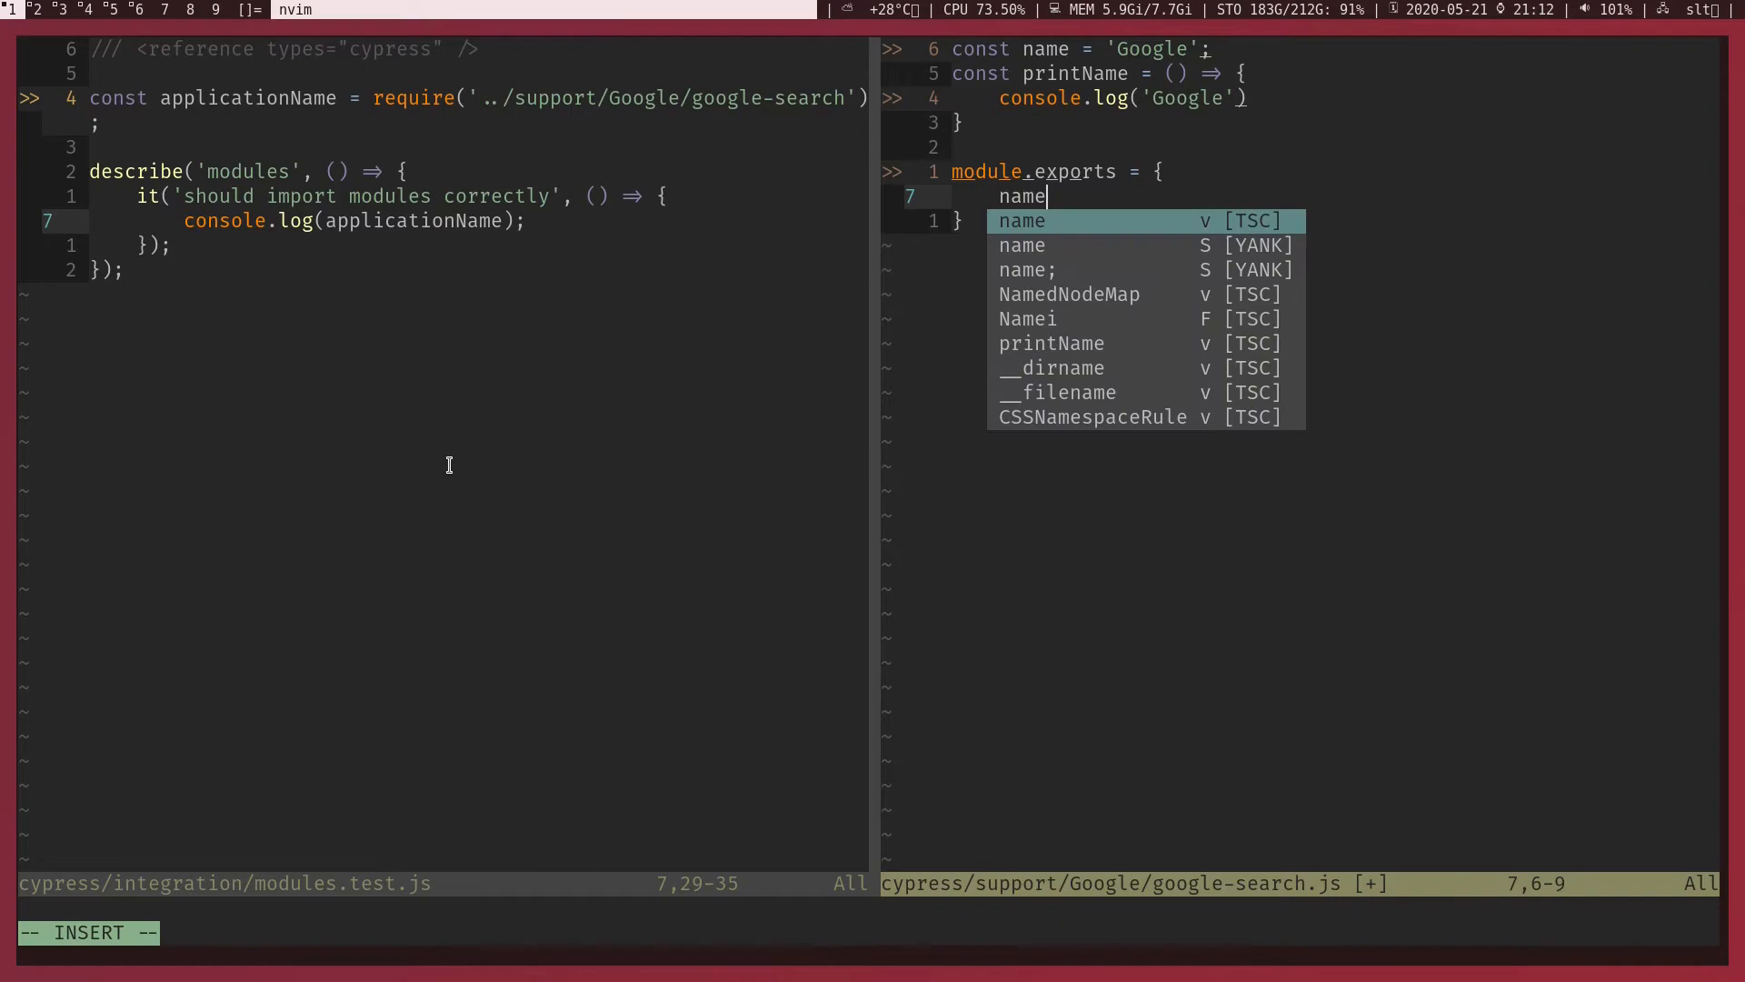
text(: n)
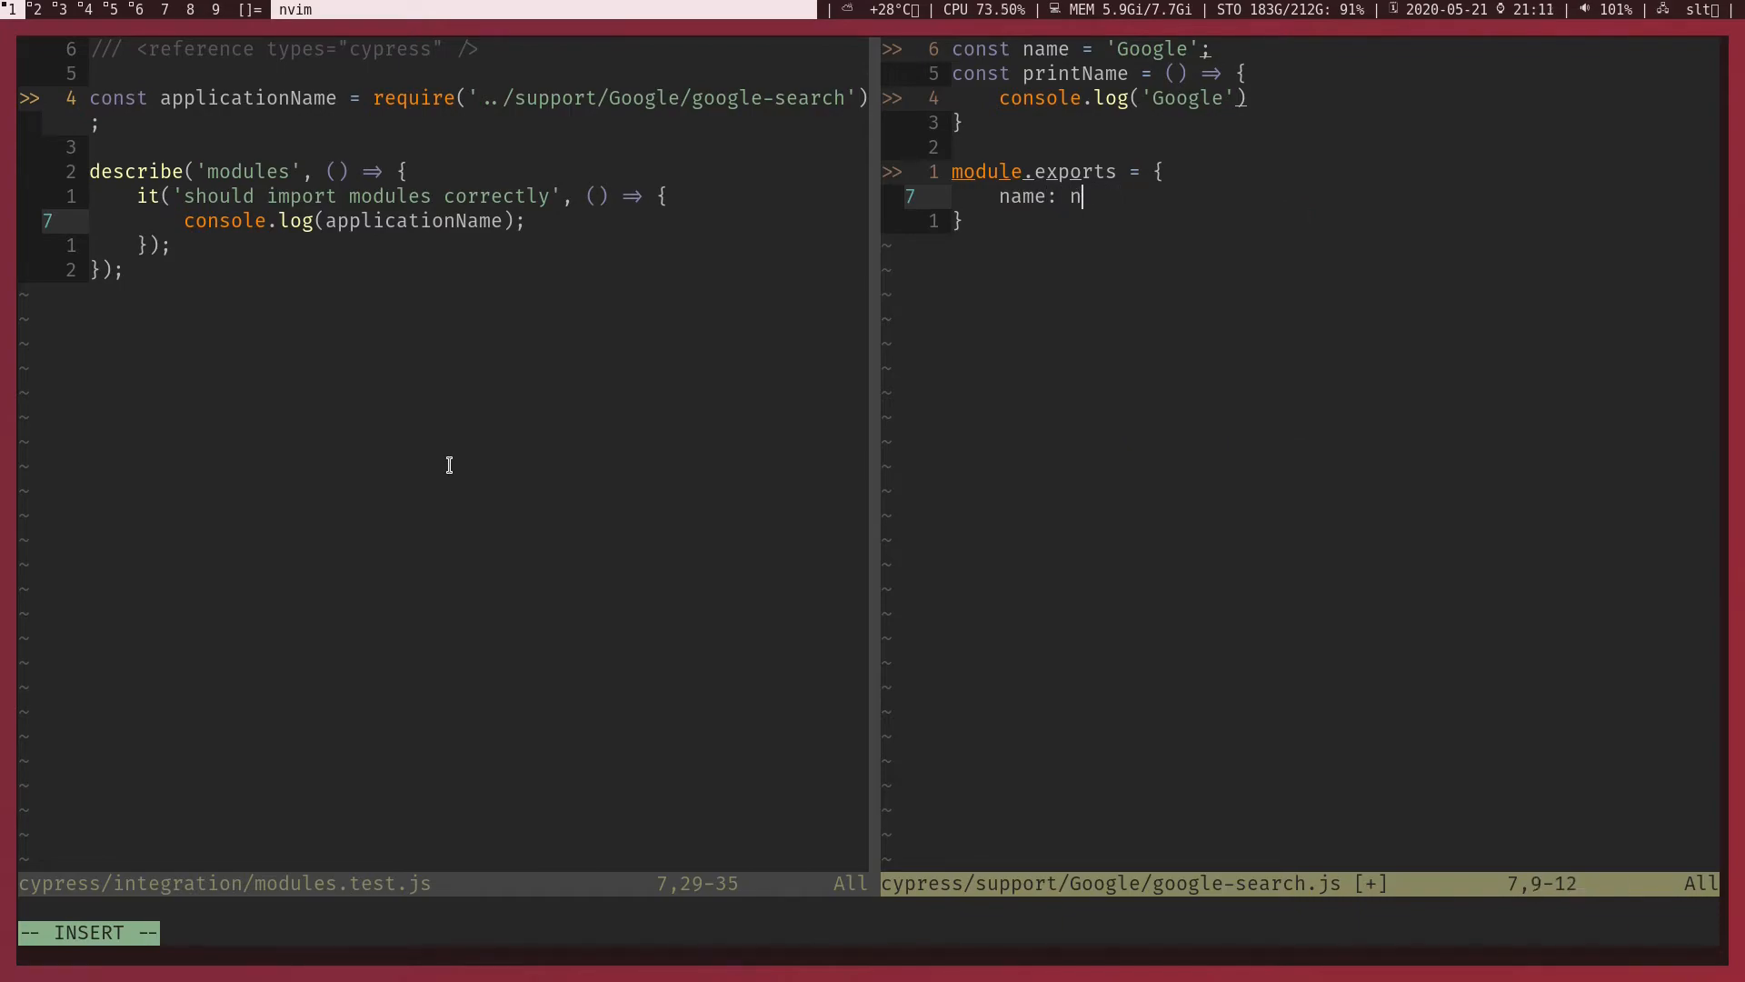
text(ame)
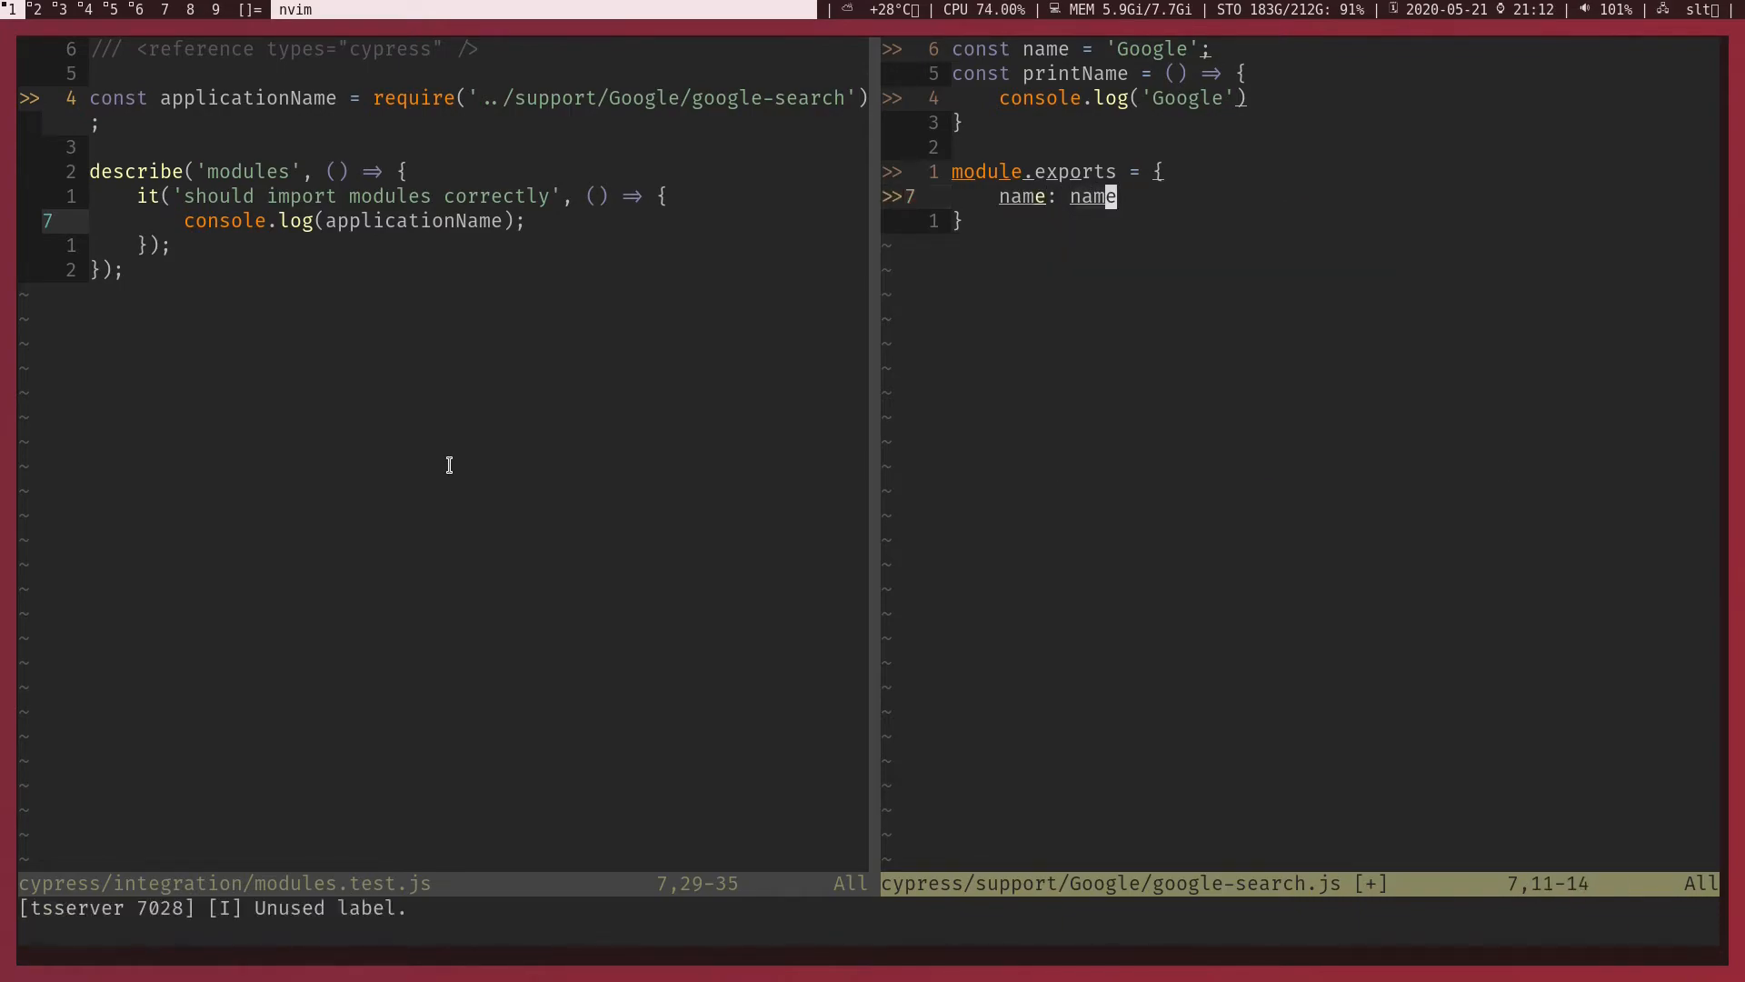
text(,)
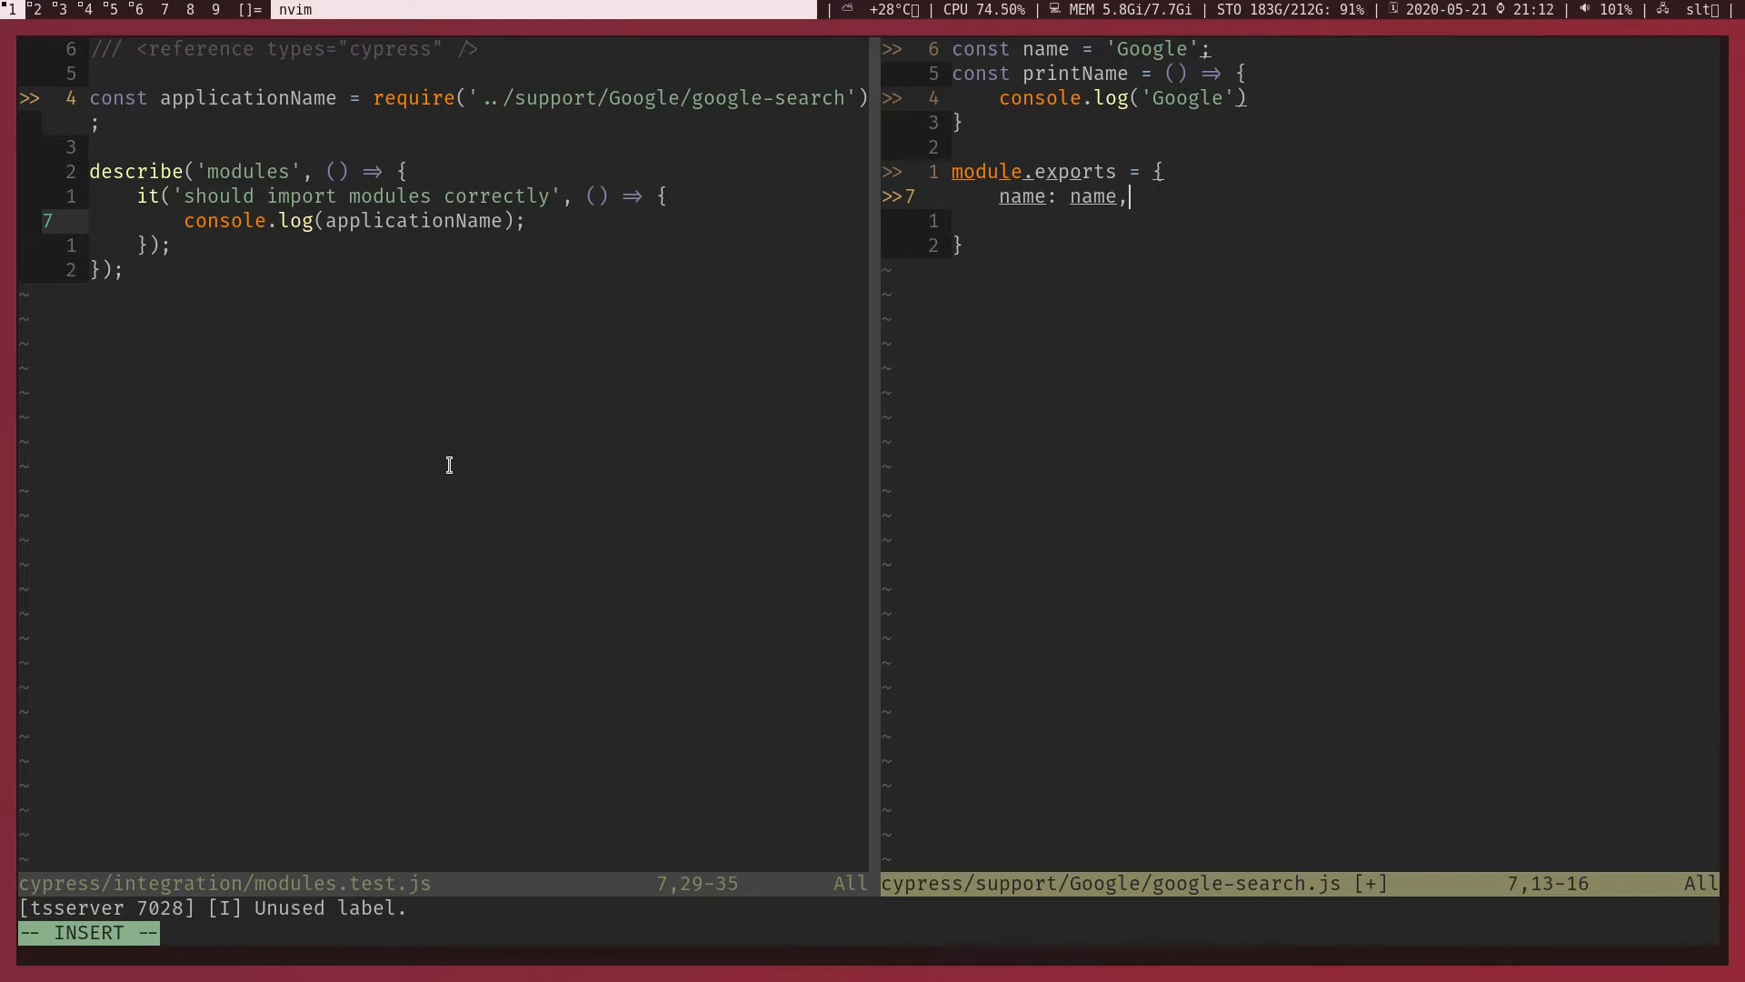
text(printName, printName)
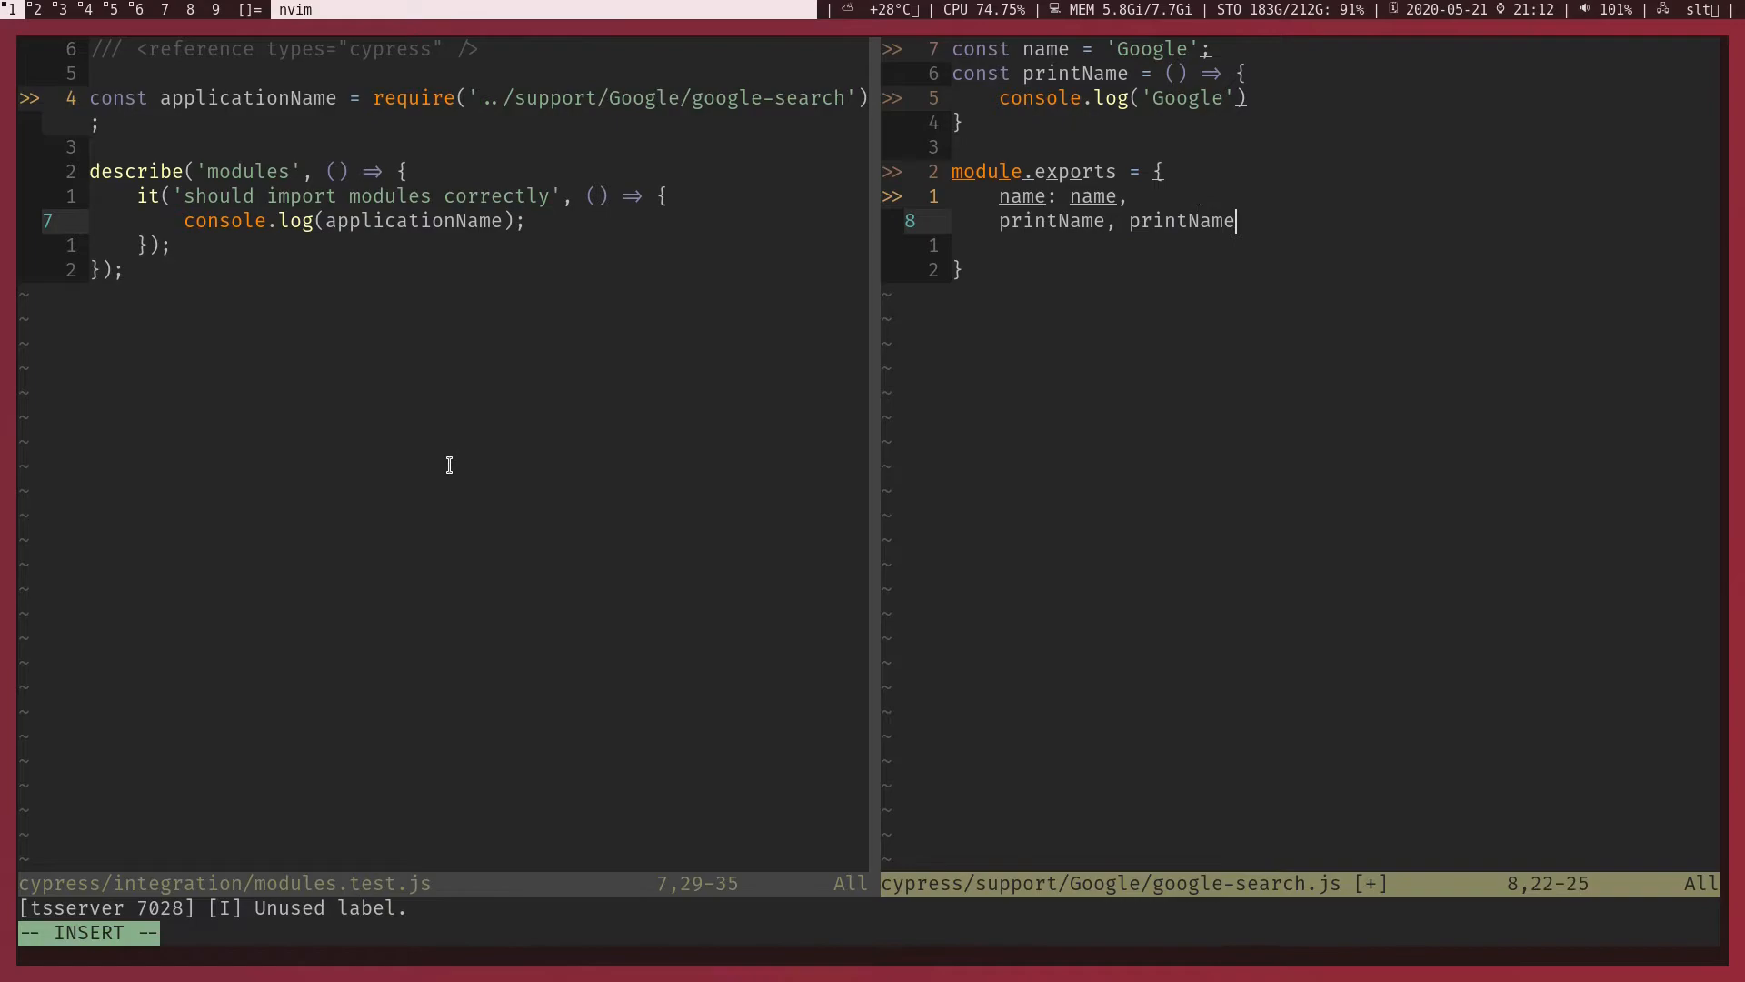
key(Escape)
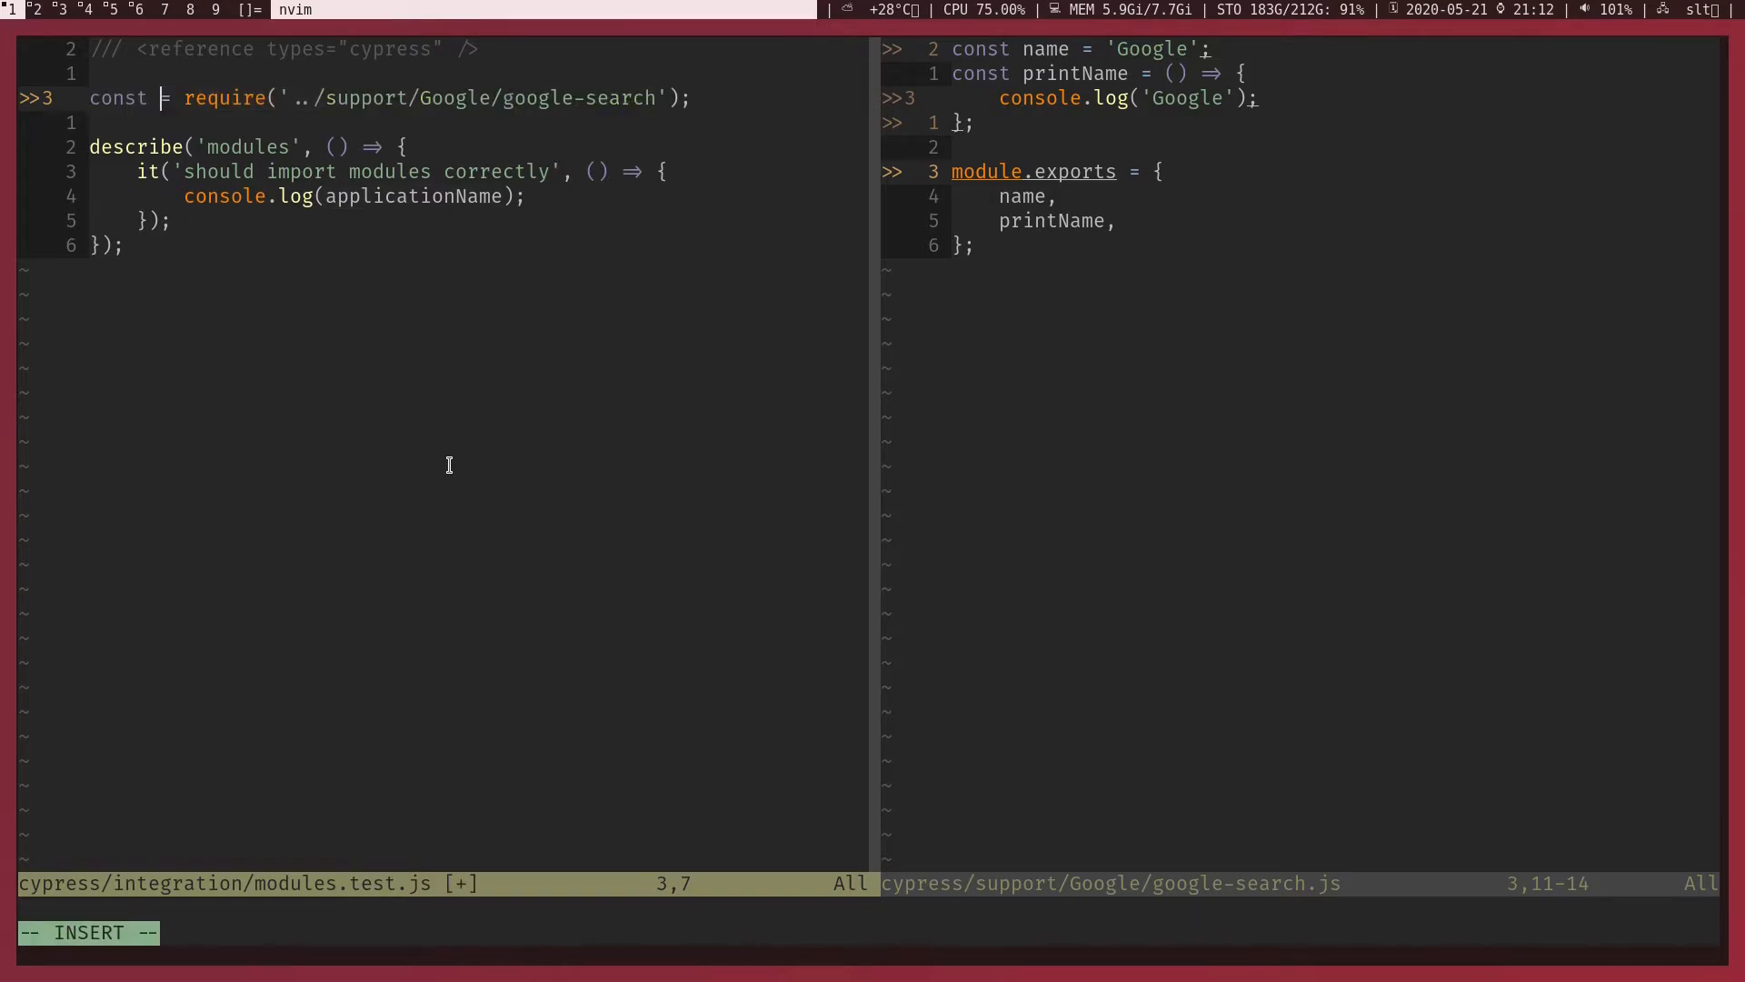
- Import as google, log google.name, call google.printName(), and comment out module.exports
text(google)
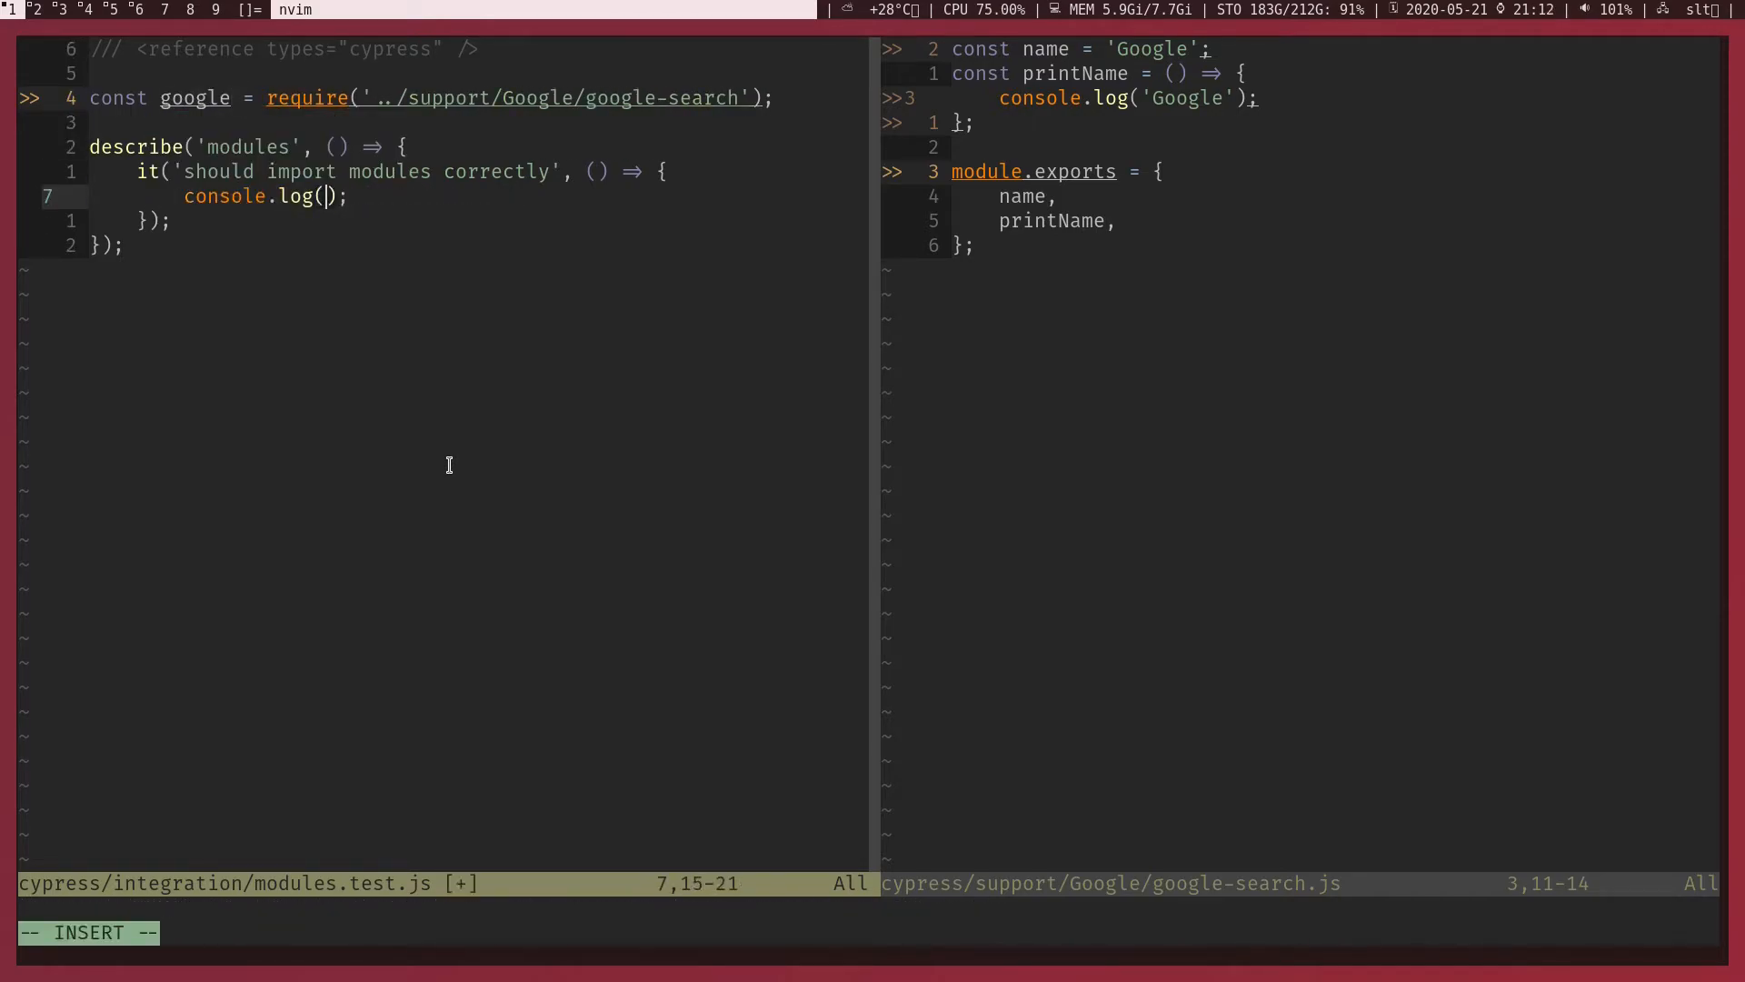
text(google)
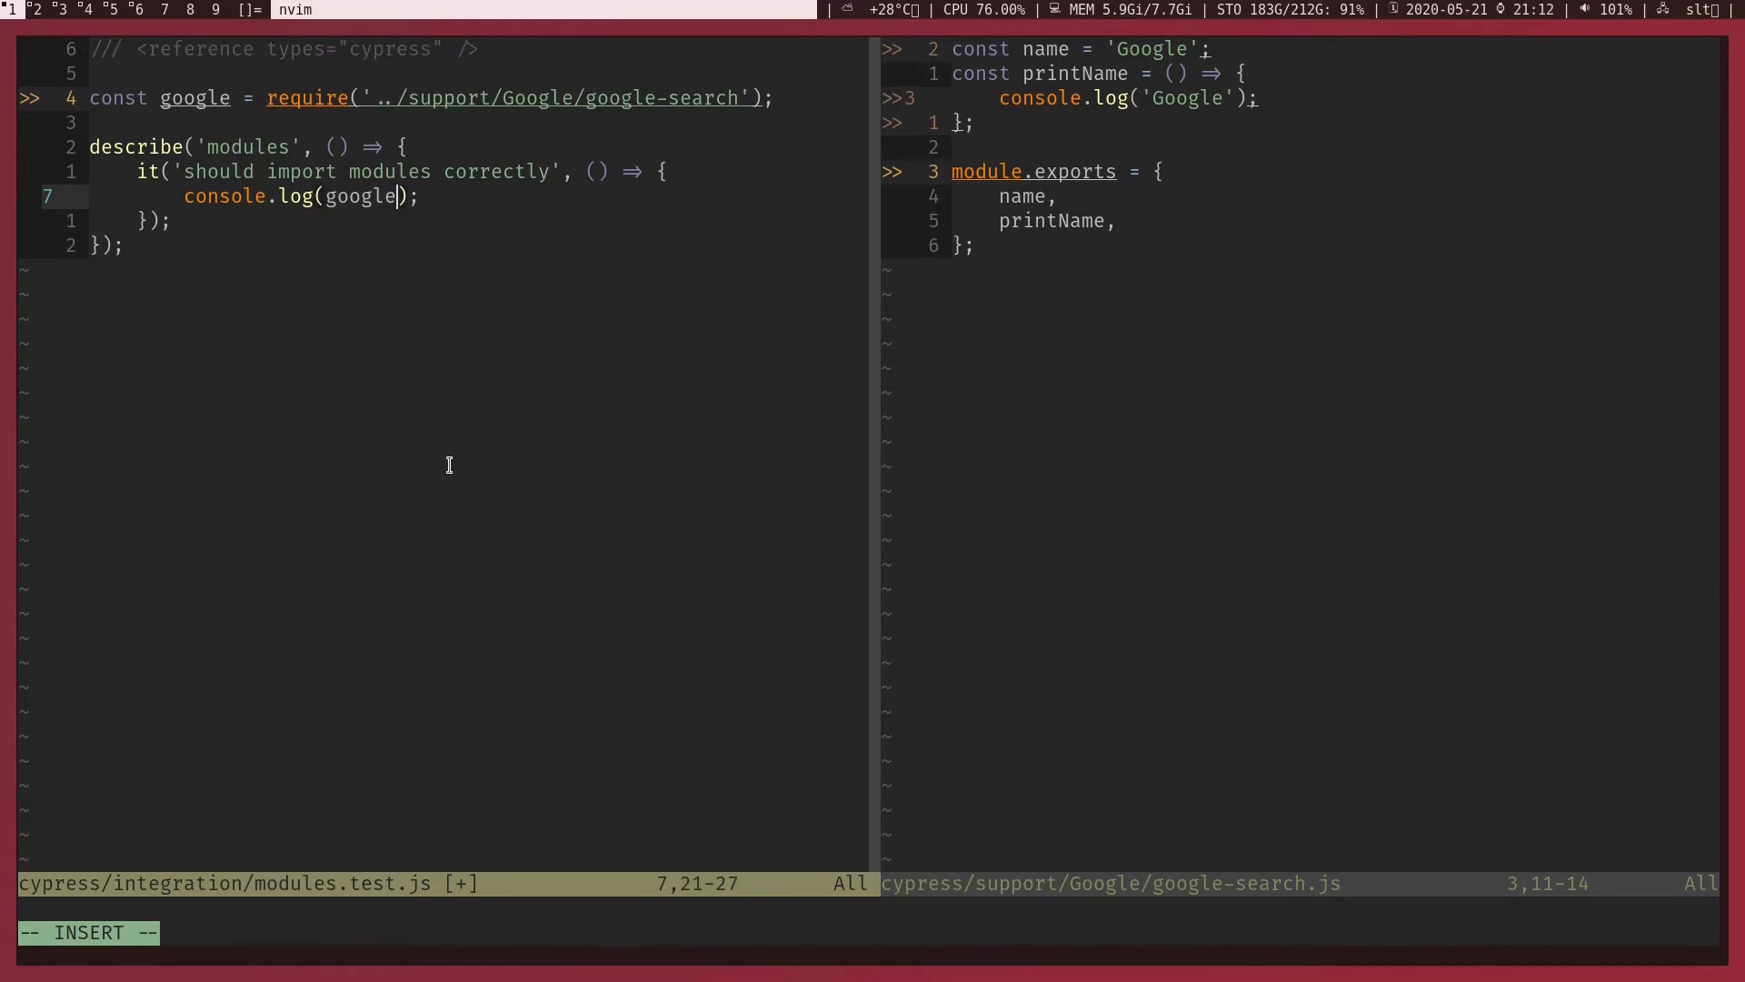
text(.name)
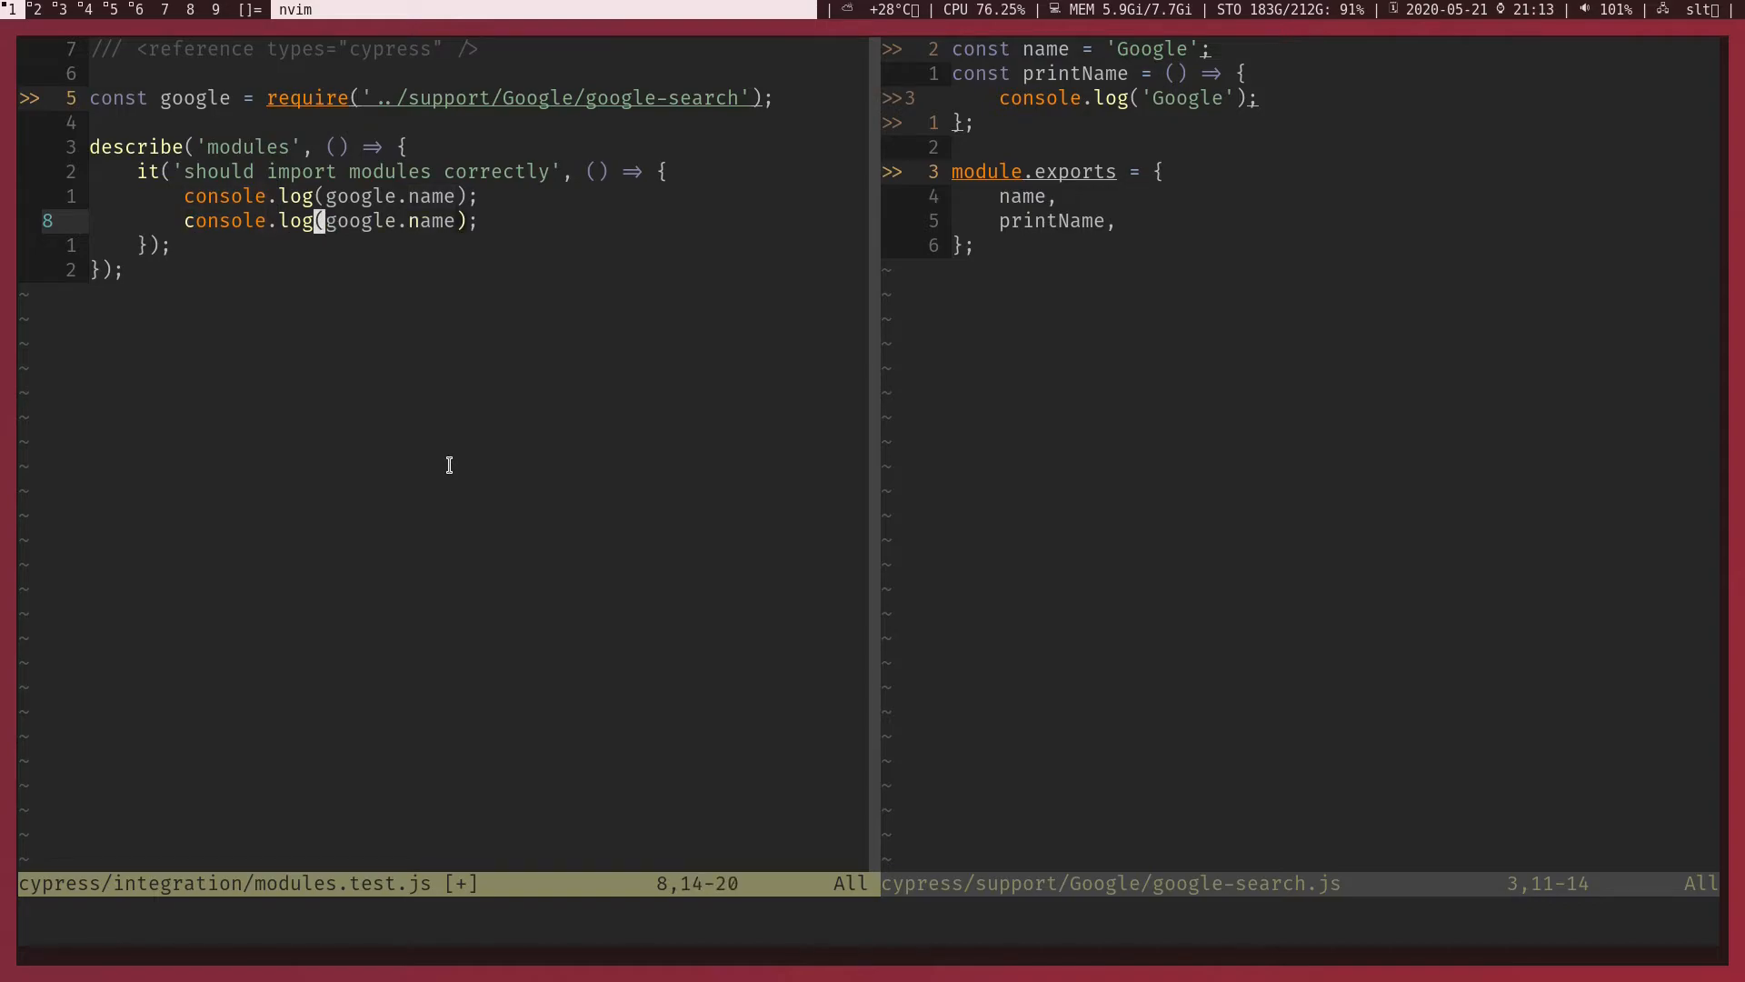
text(goog)
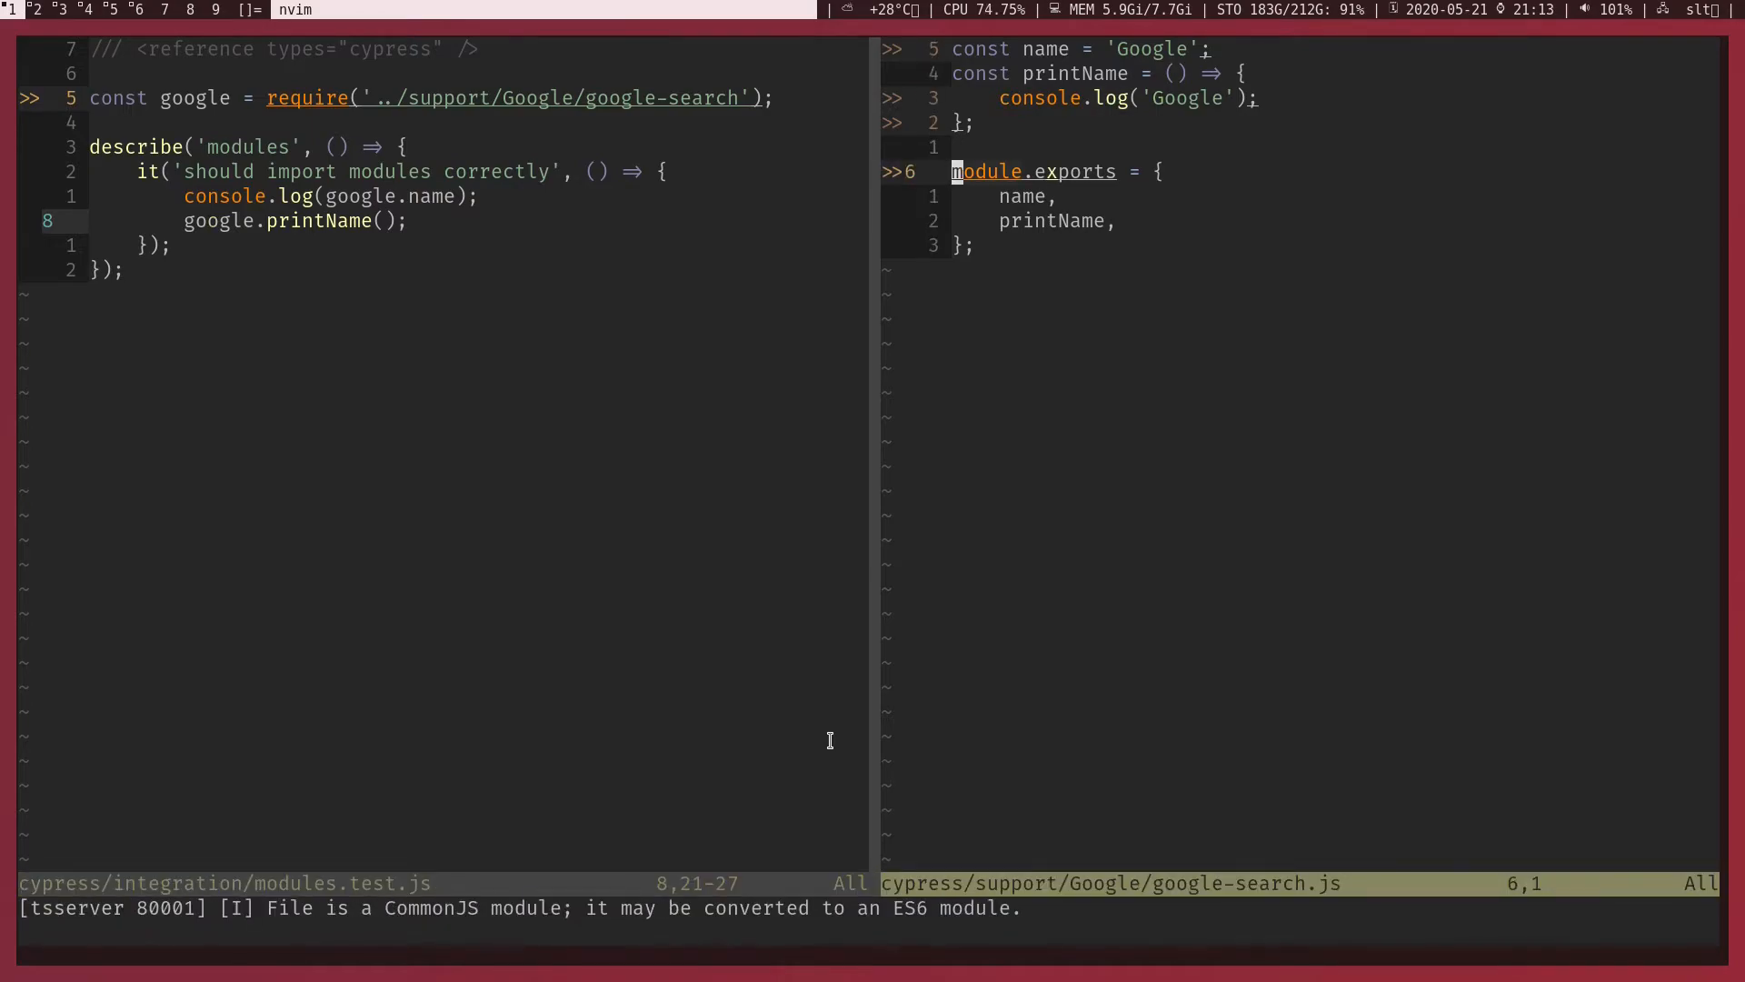
key(V)
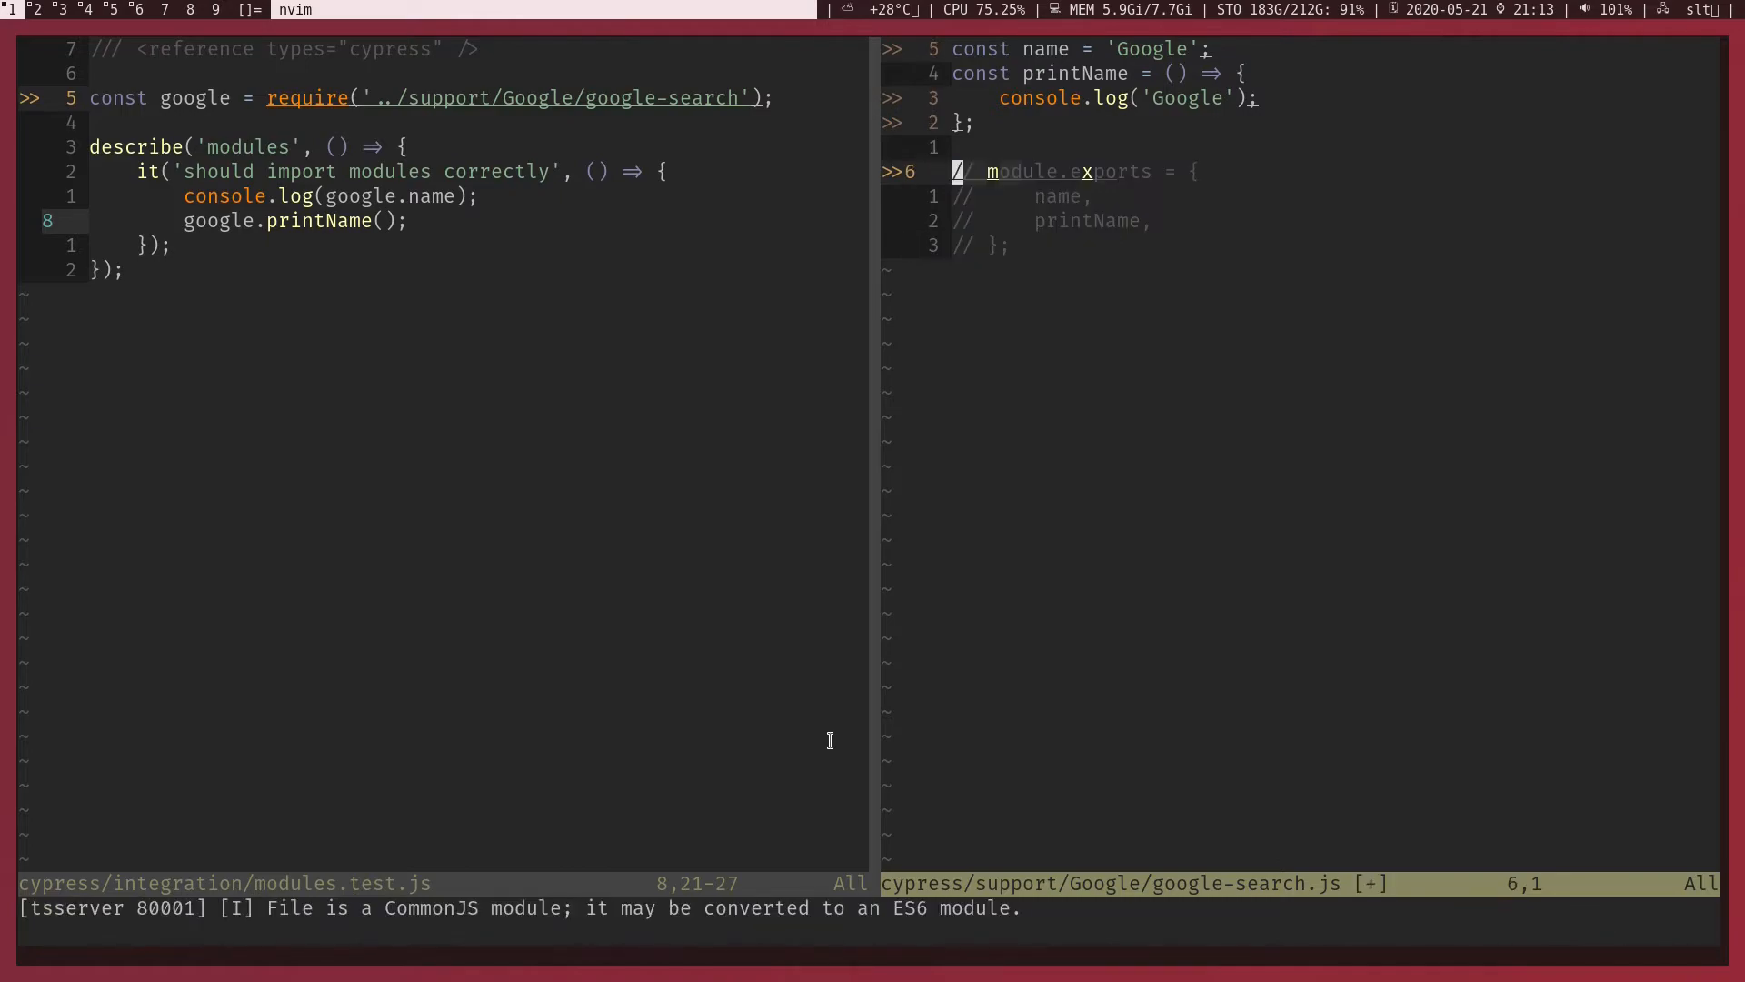
- Prefix name and printName with export and import * as google from '../support/Google/google-search'
text(export)
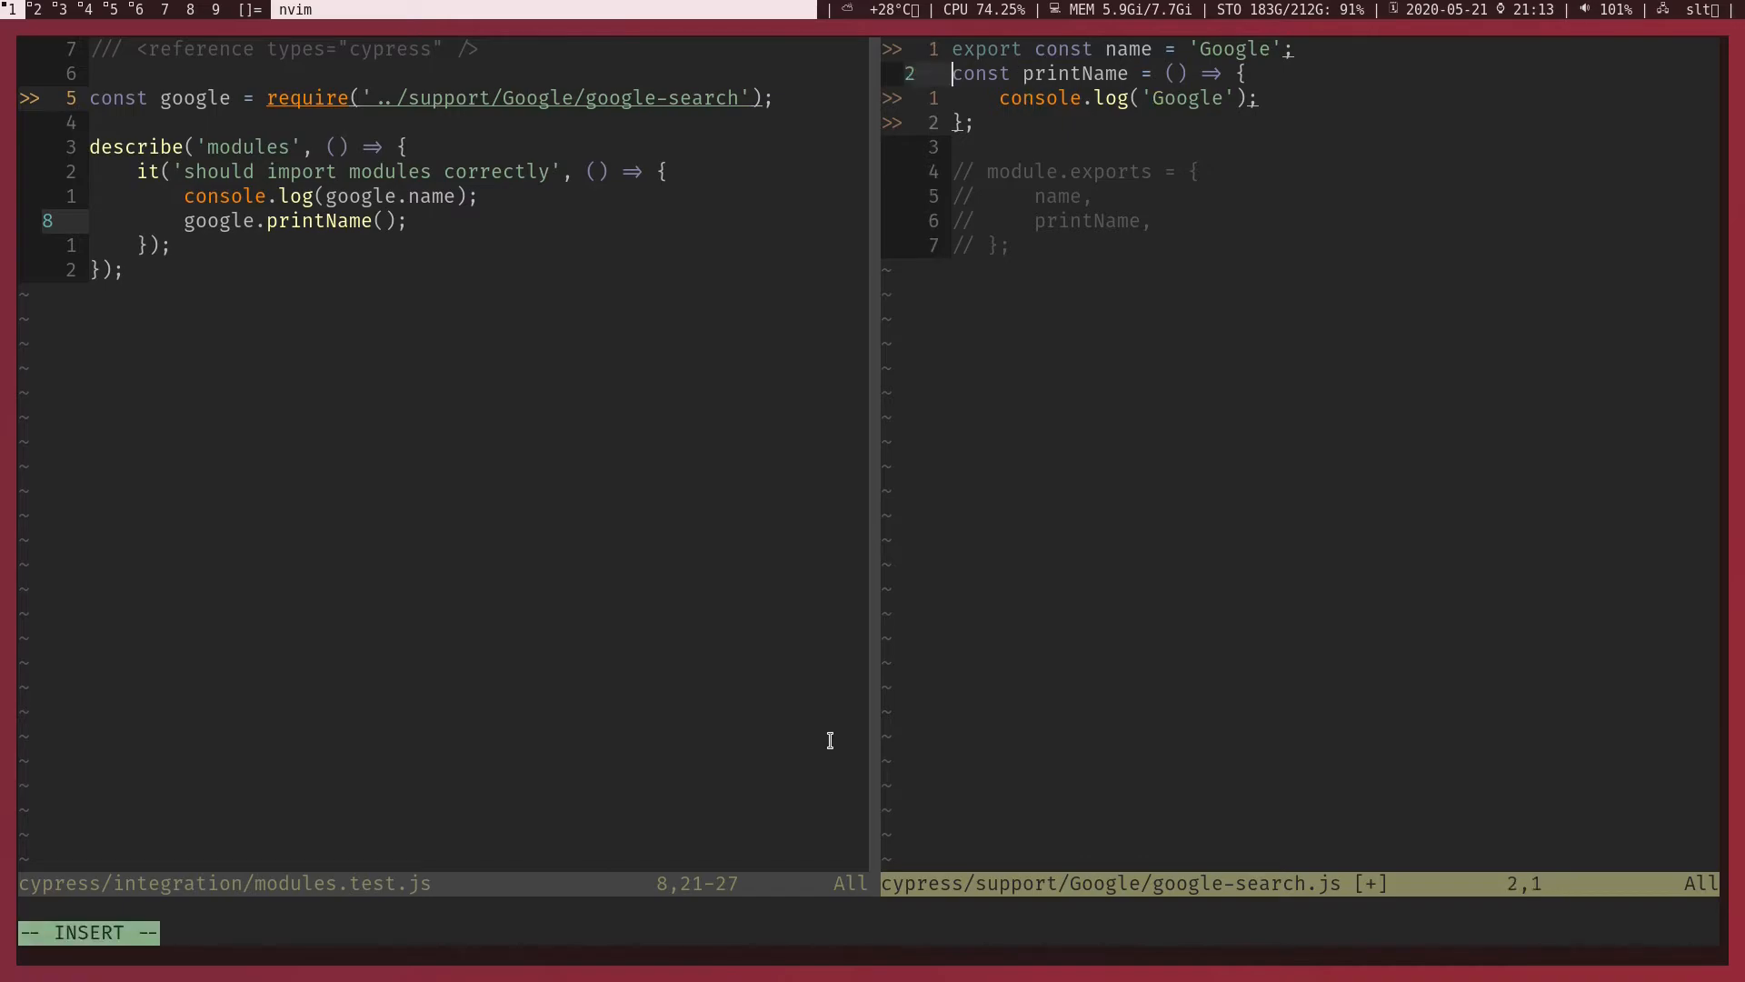
text(export)
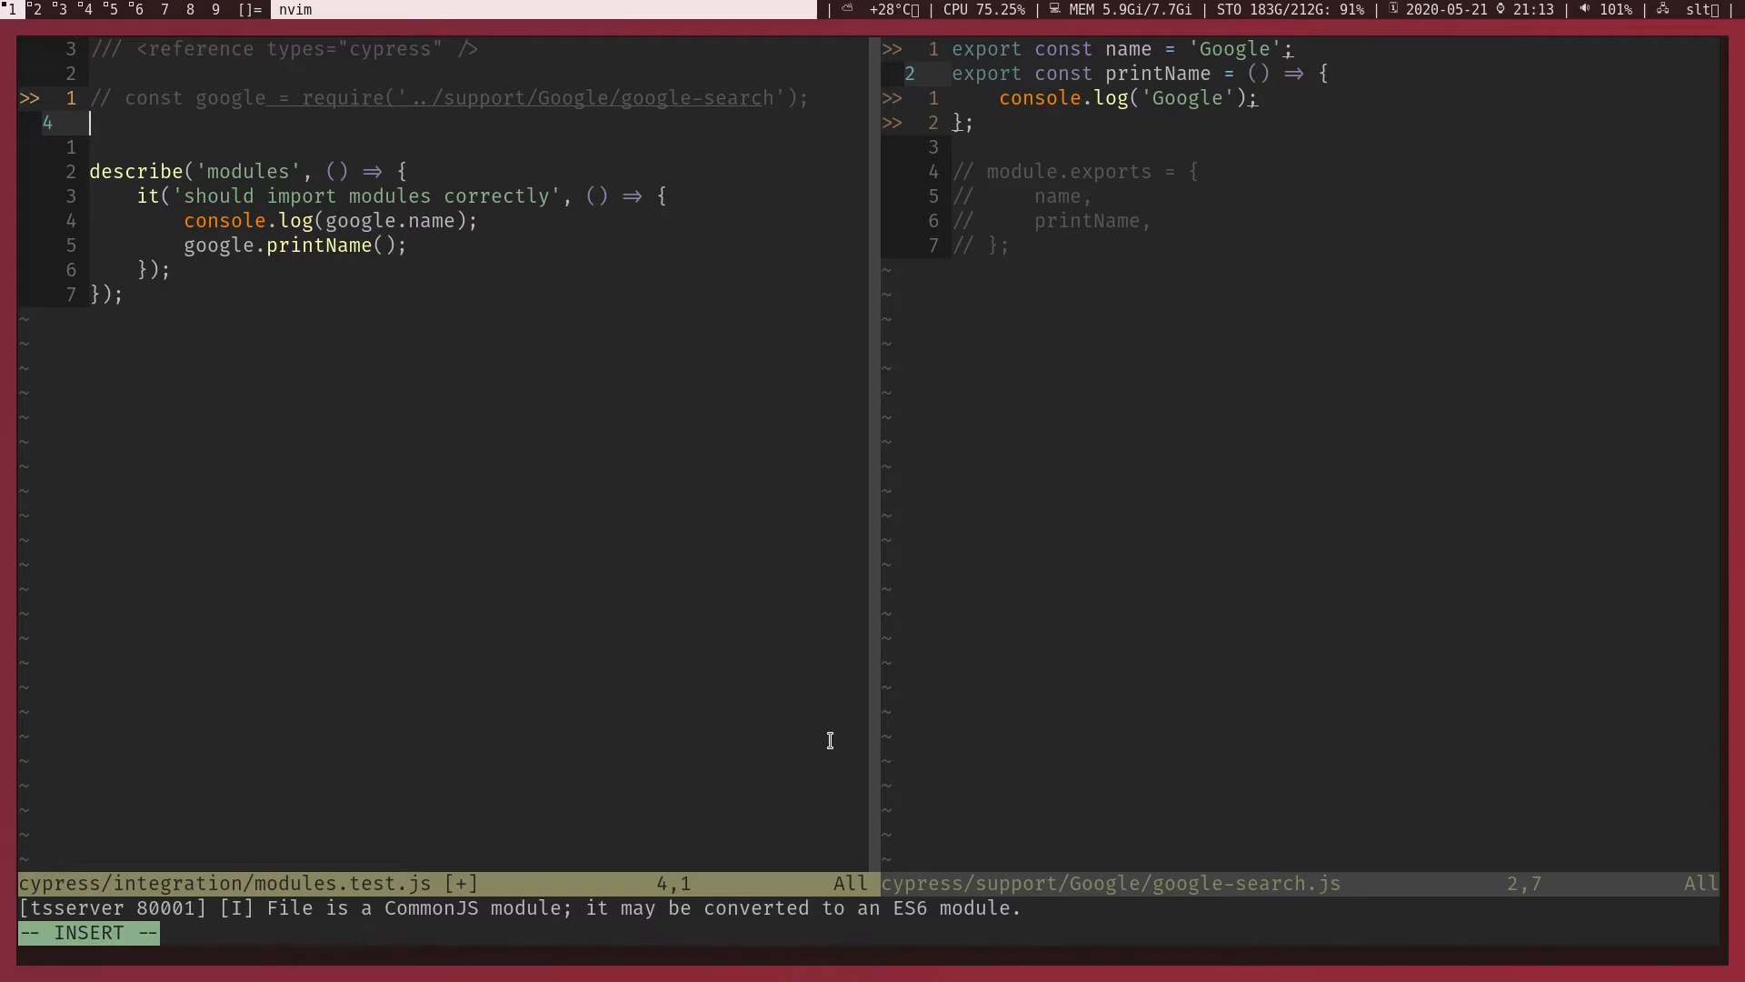
text(import)
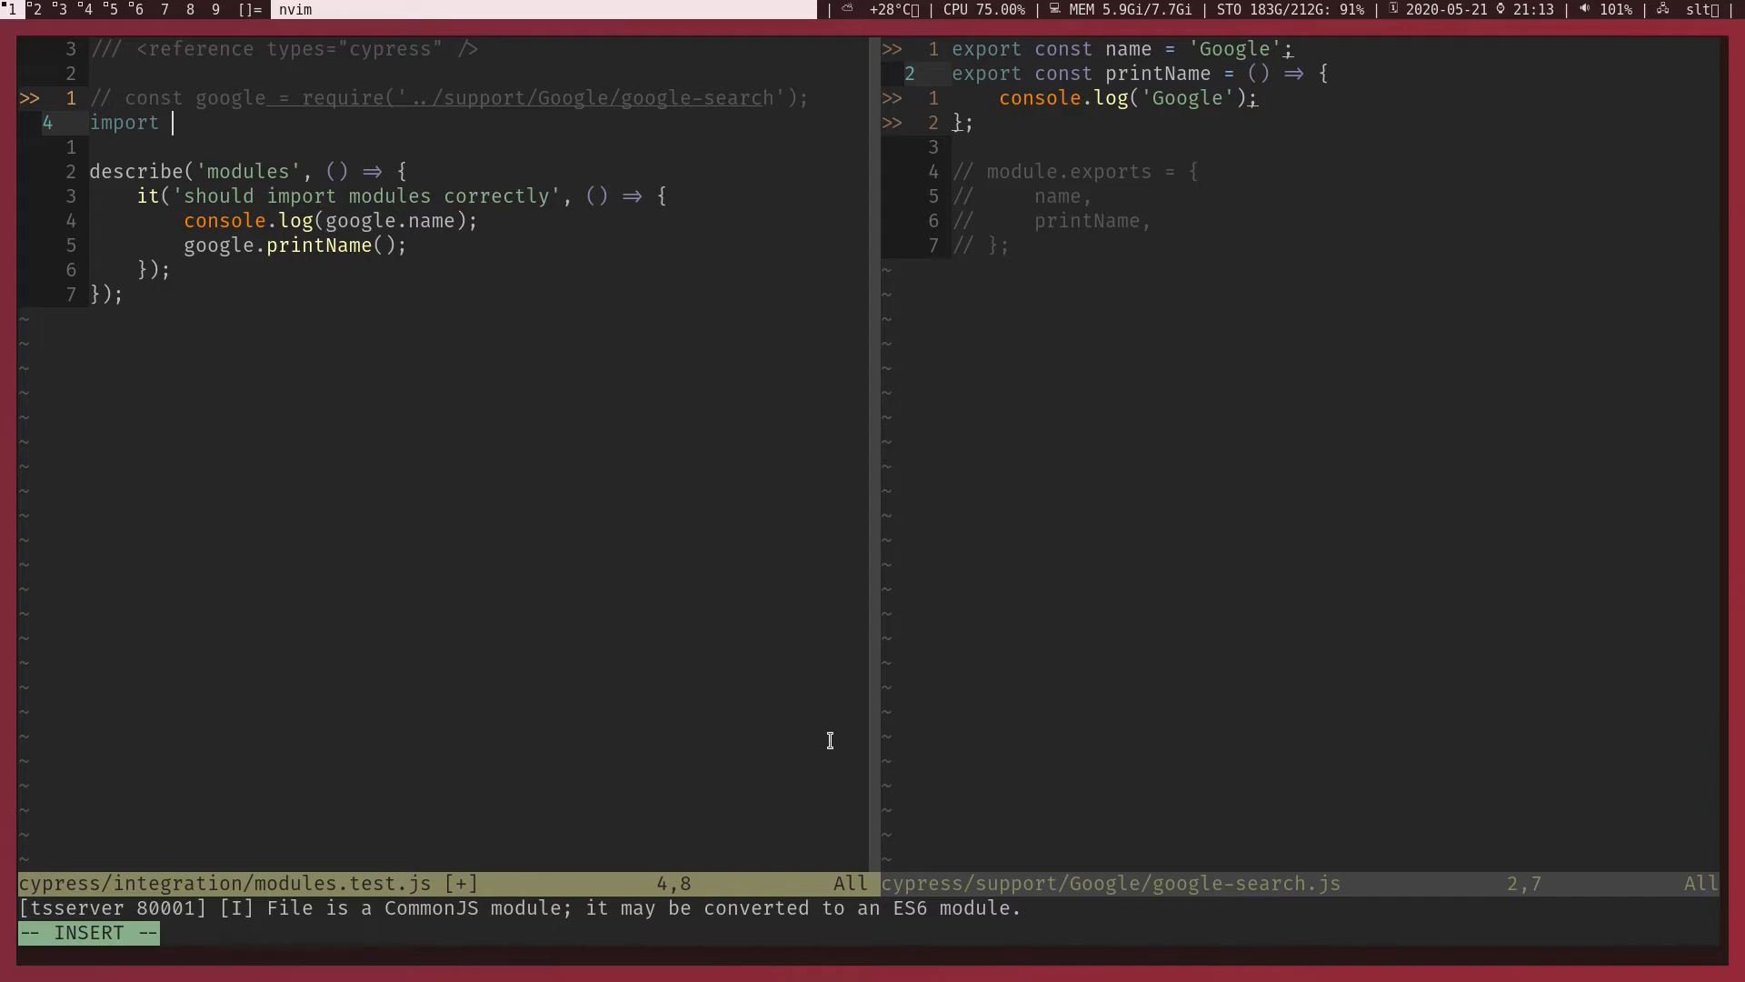
text(* as google)
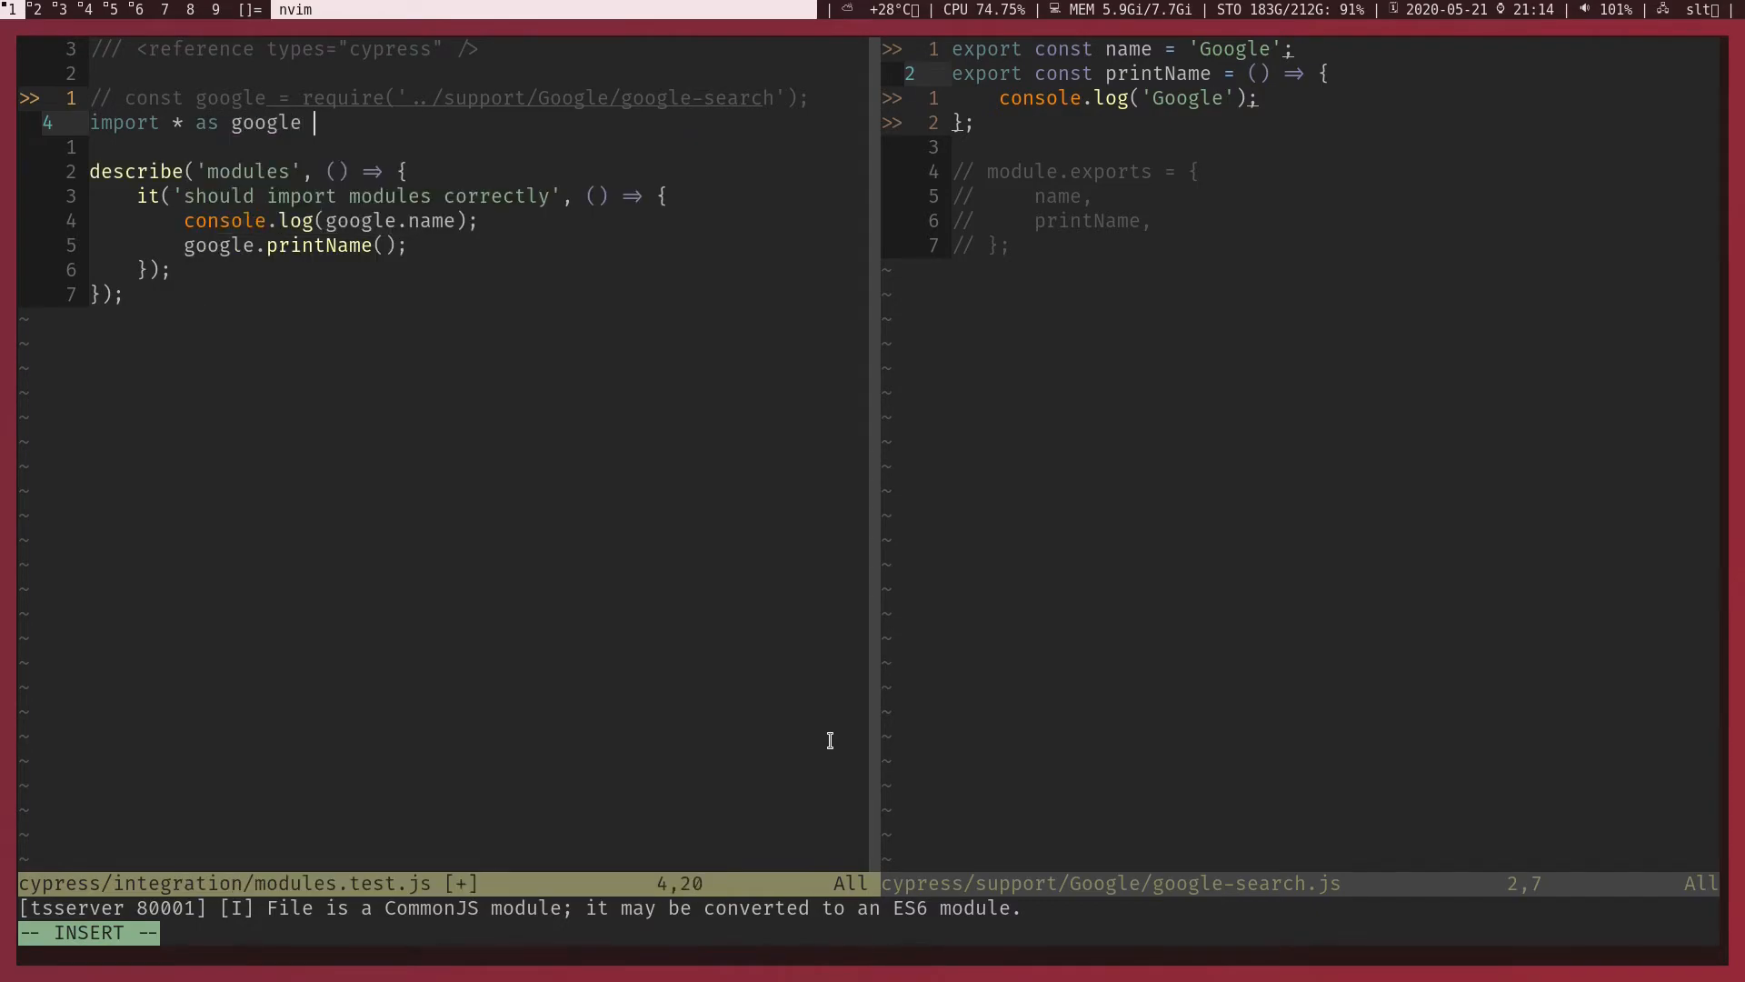
text(from ')
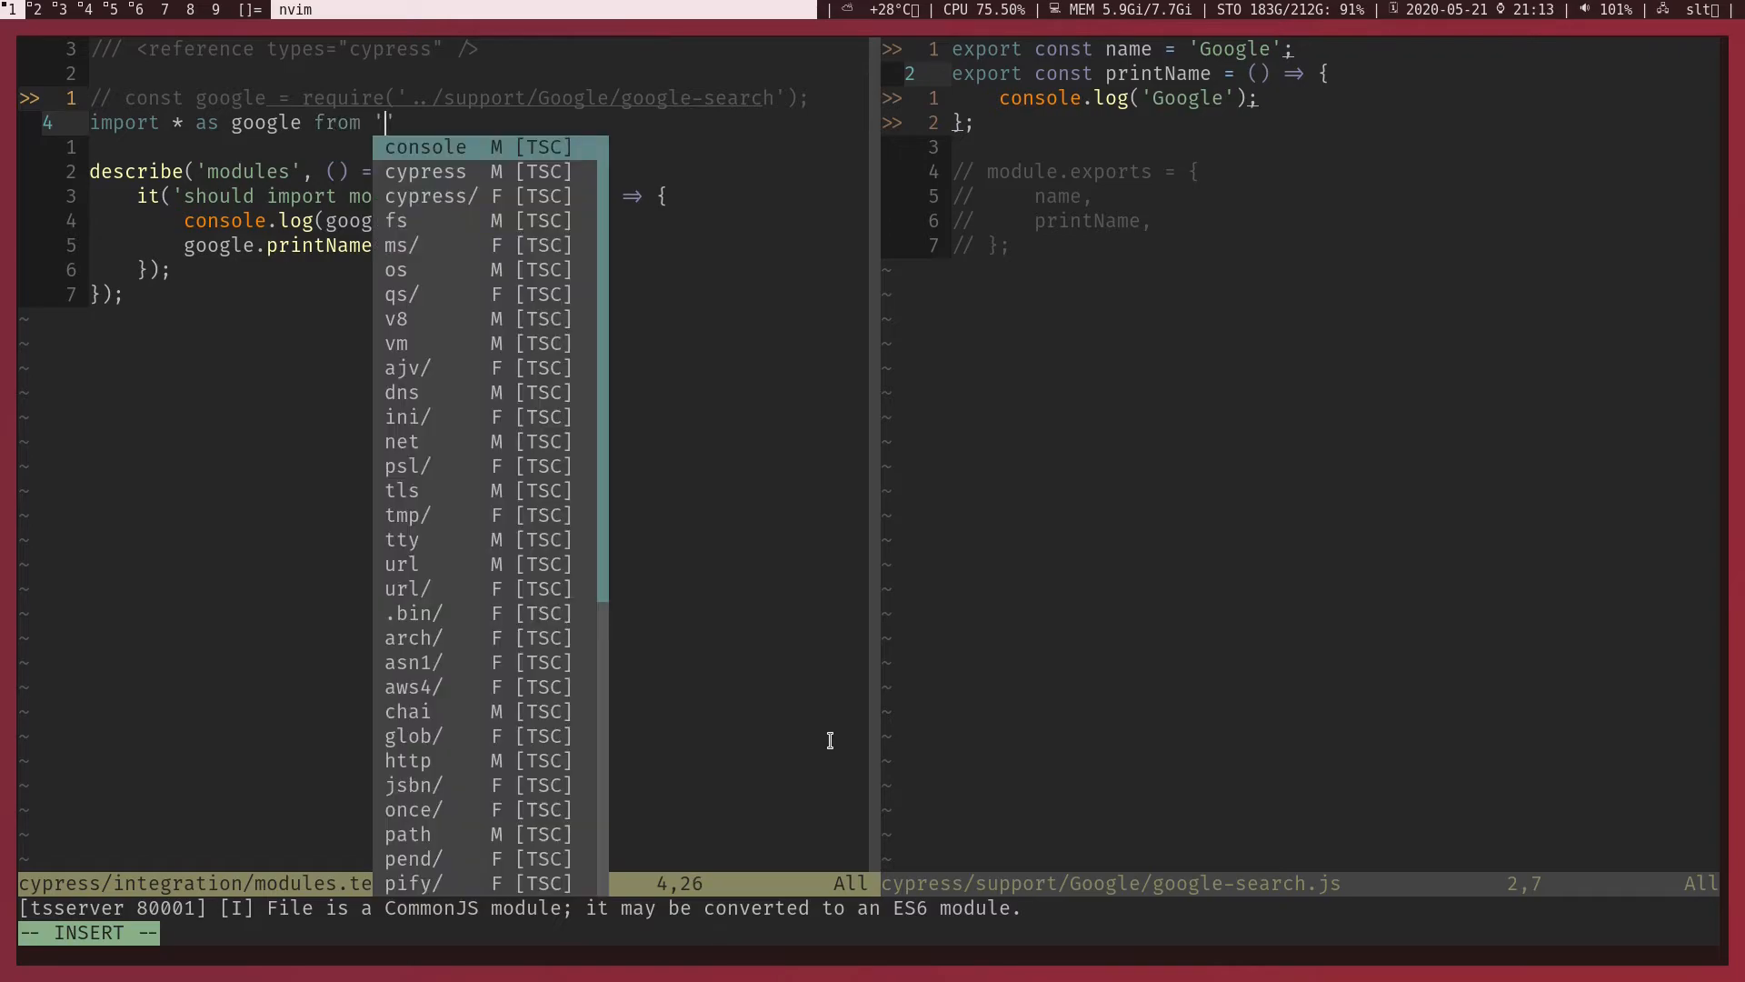
text(../support/Google)
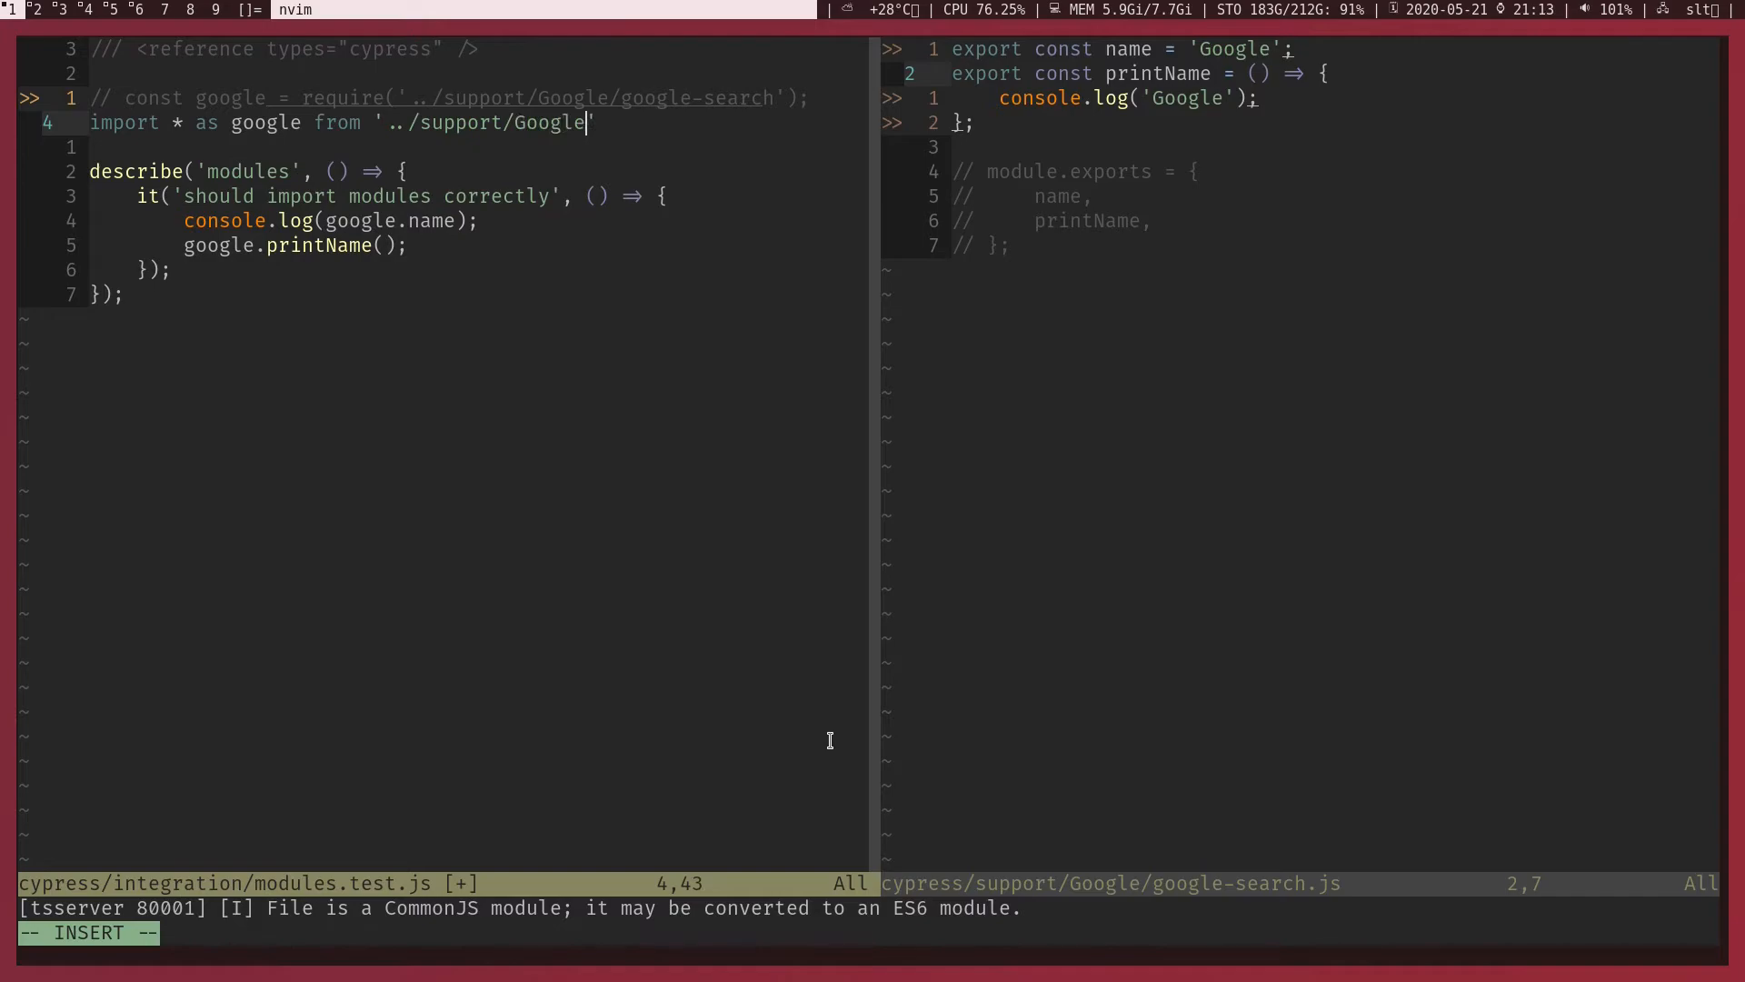
text(/google-search)
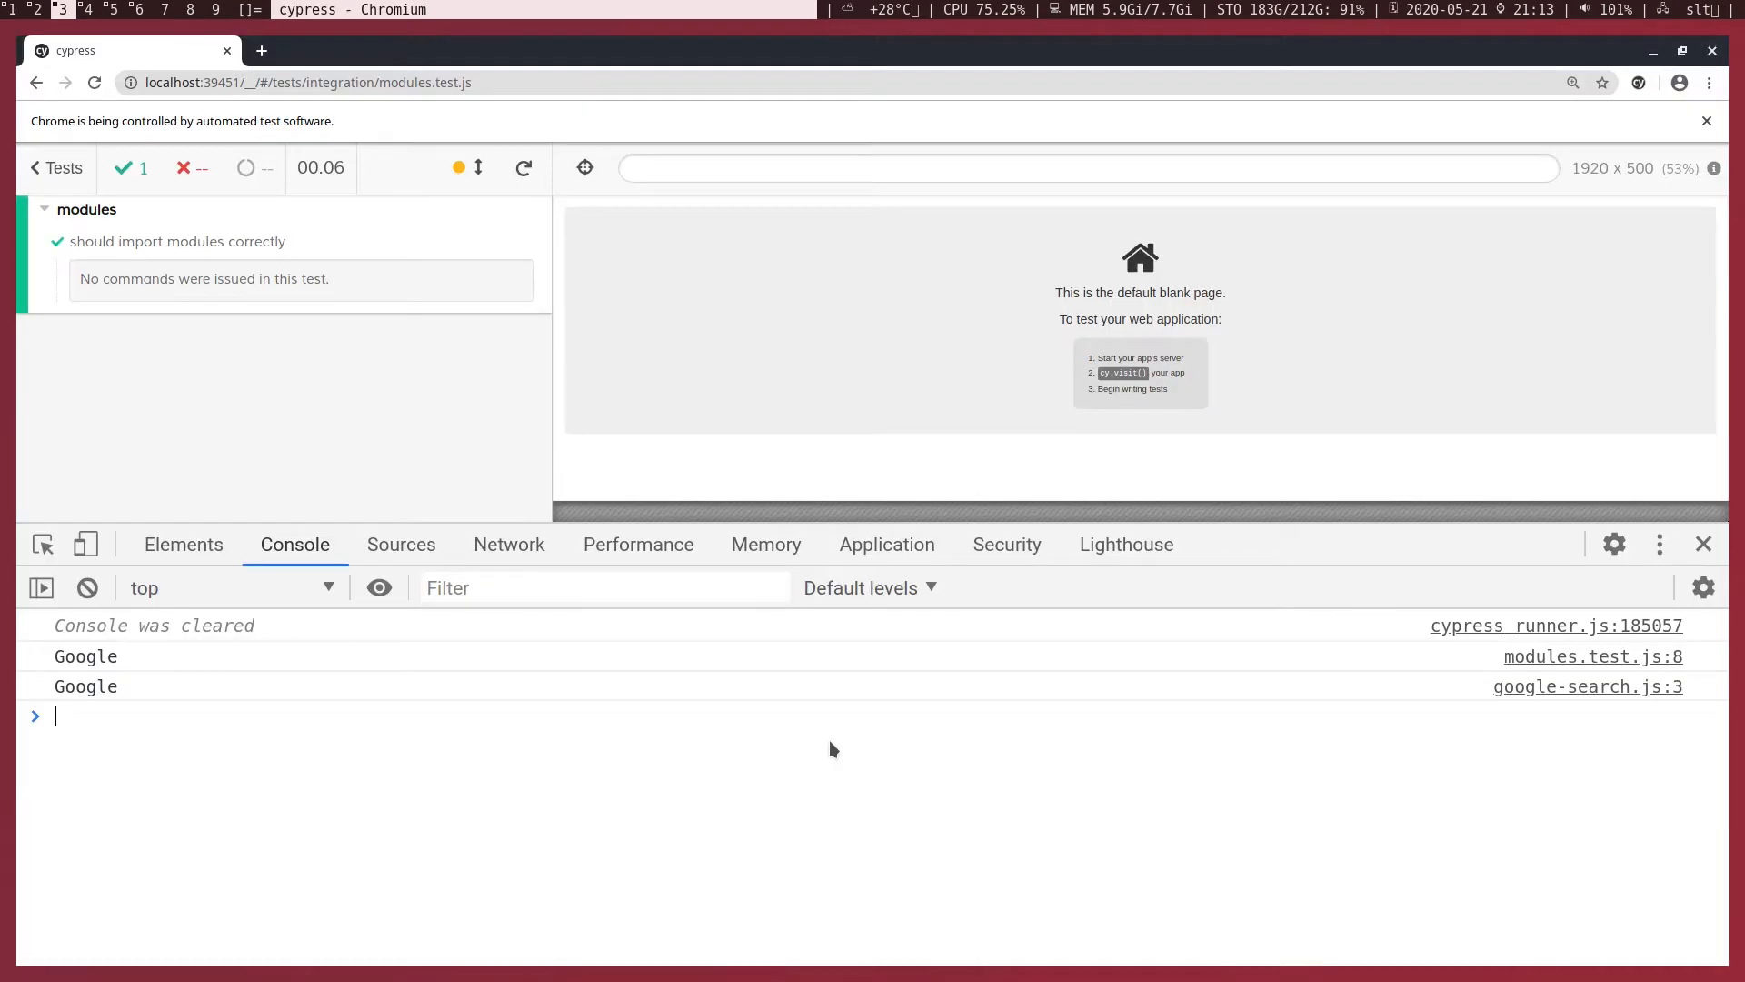
mouse_move(85, 685)
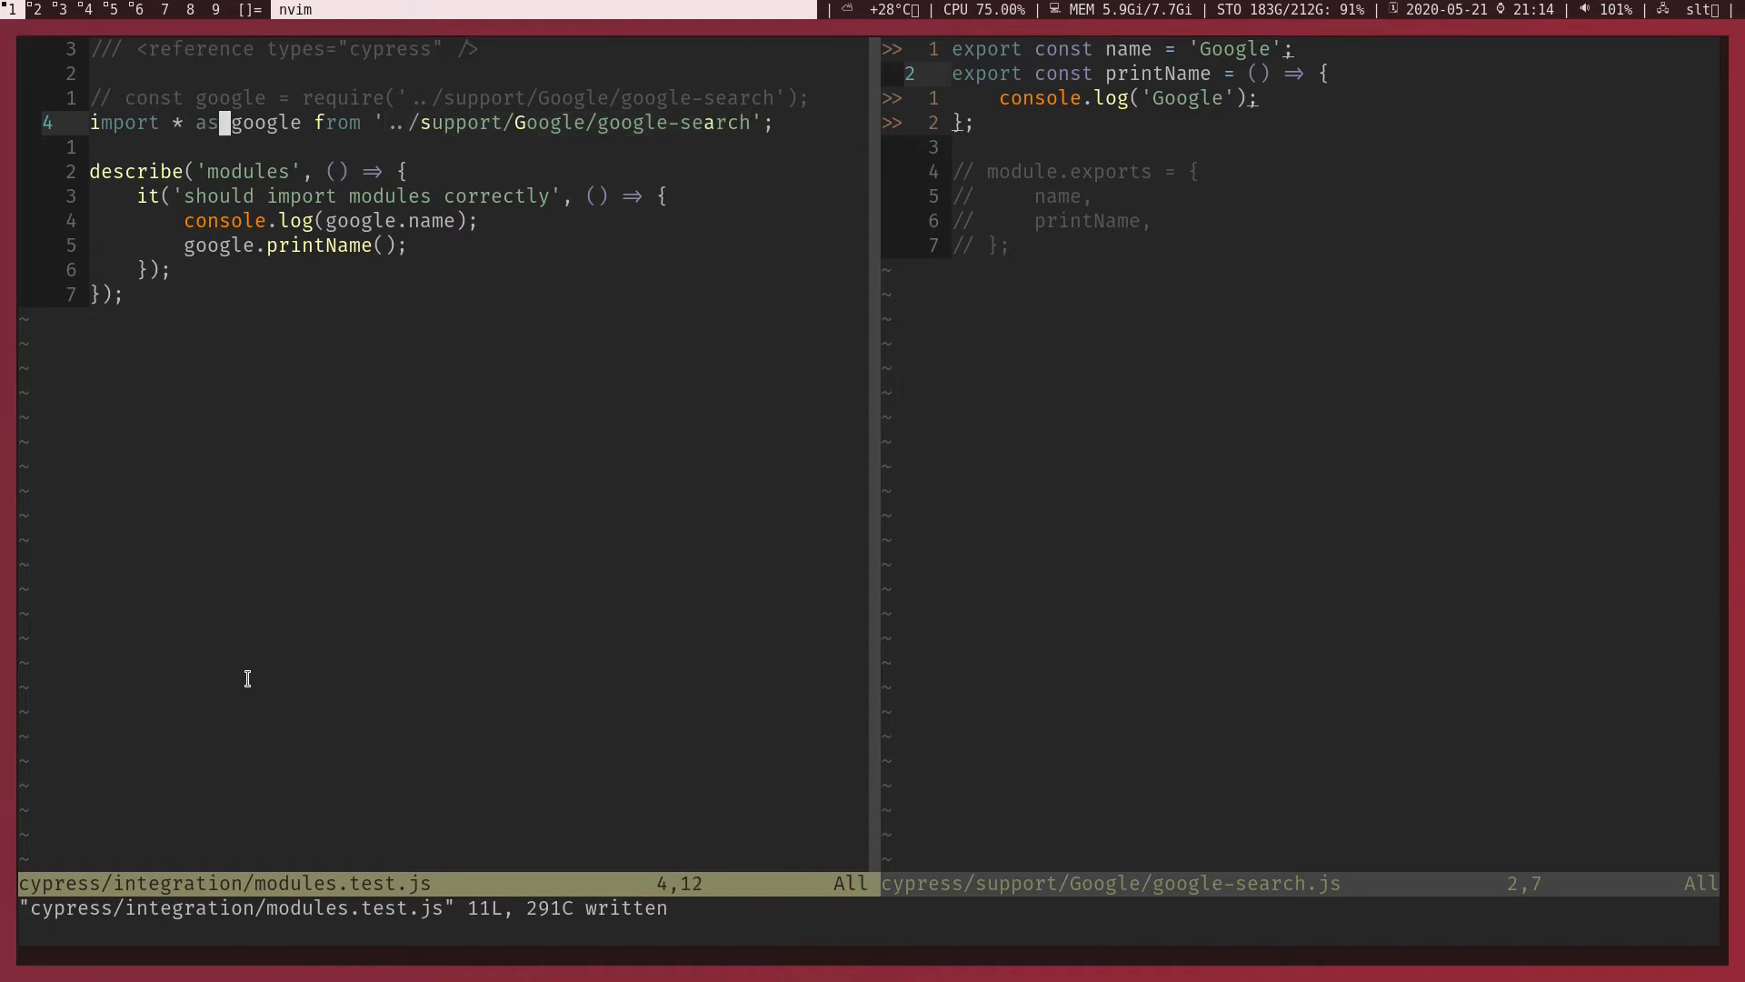
- Switch to import { name, printName } and drop the google. prefix from both calls
key(v)
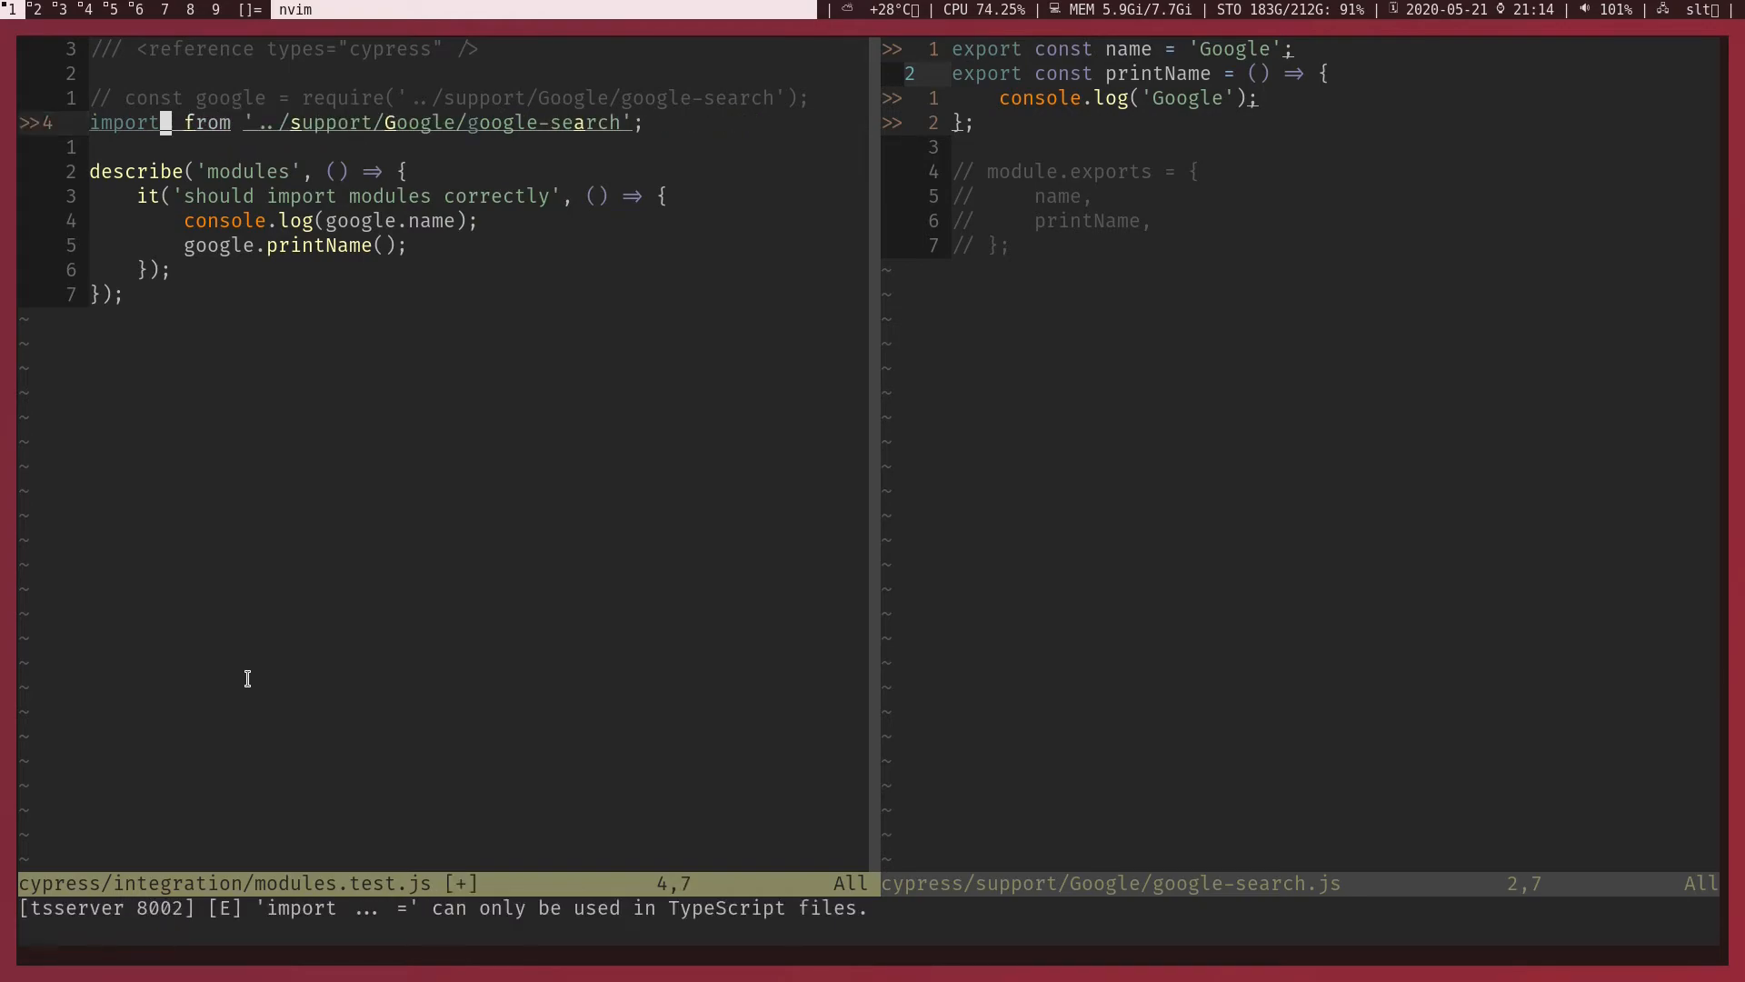
text(* as google)
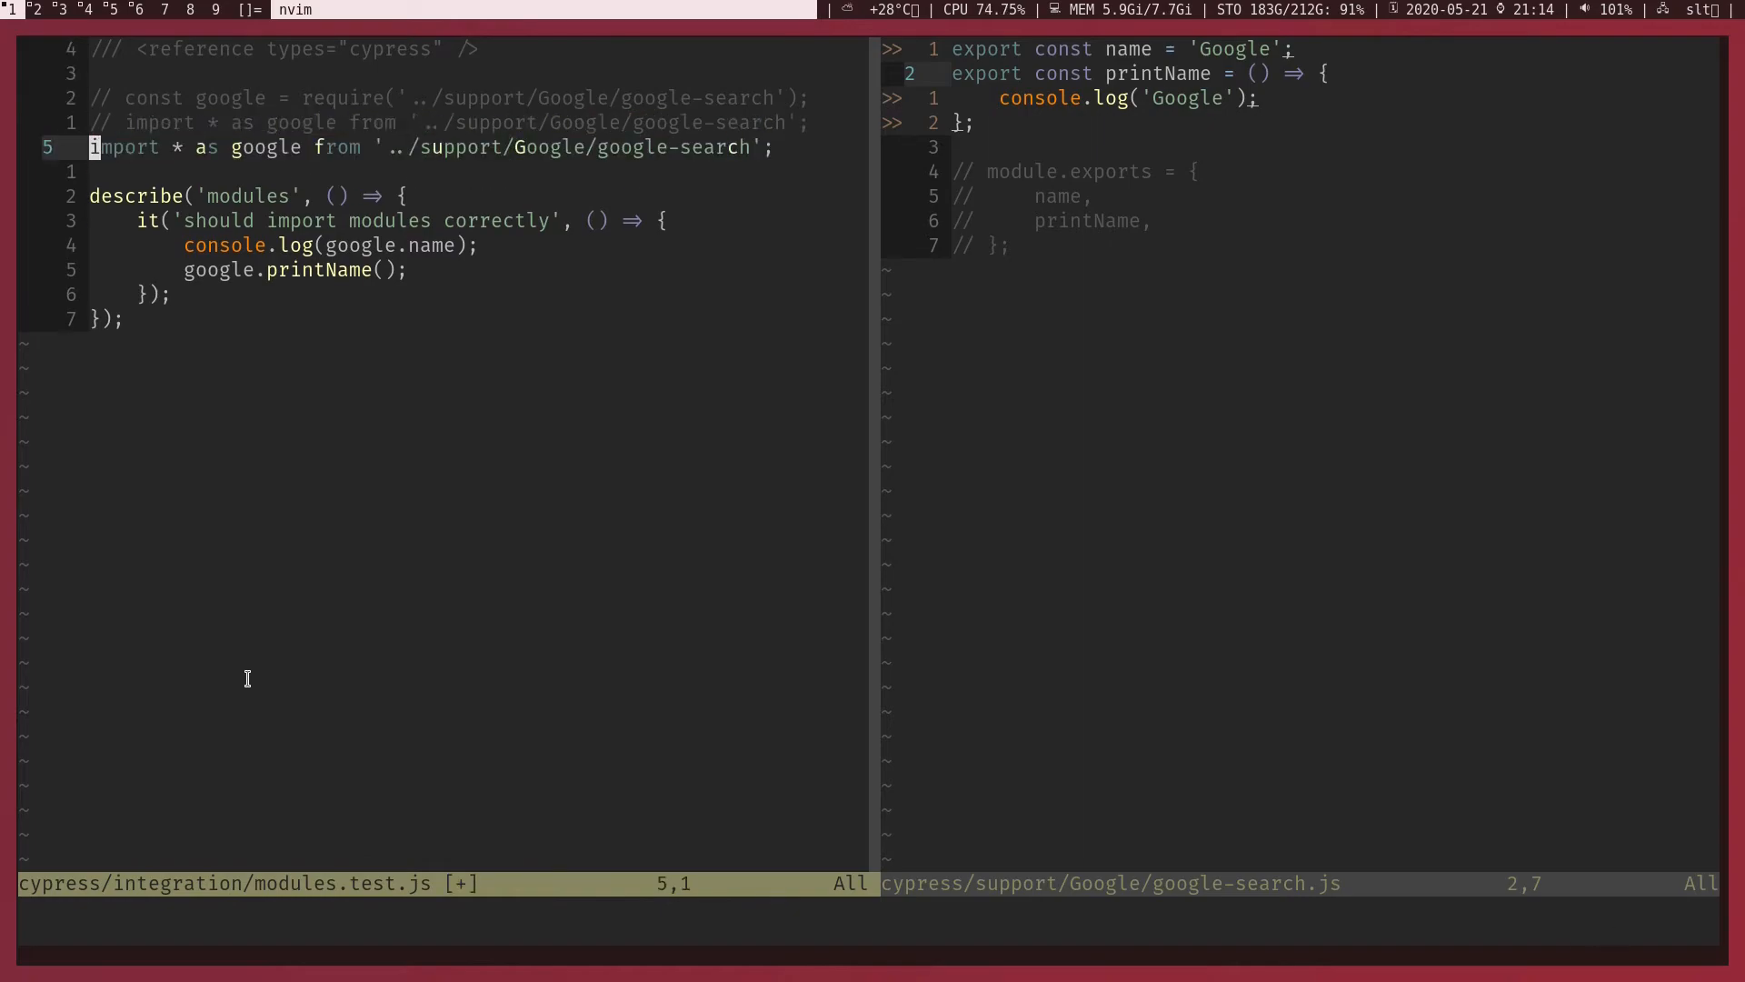
key(v)
text({)
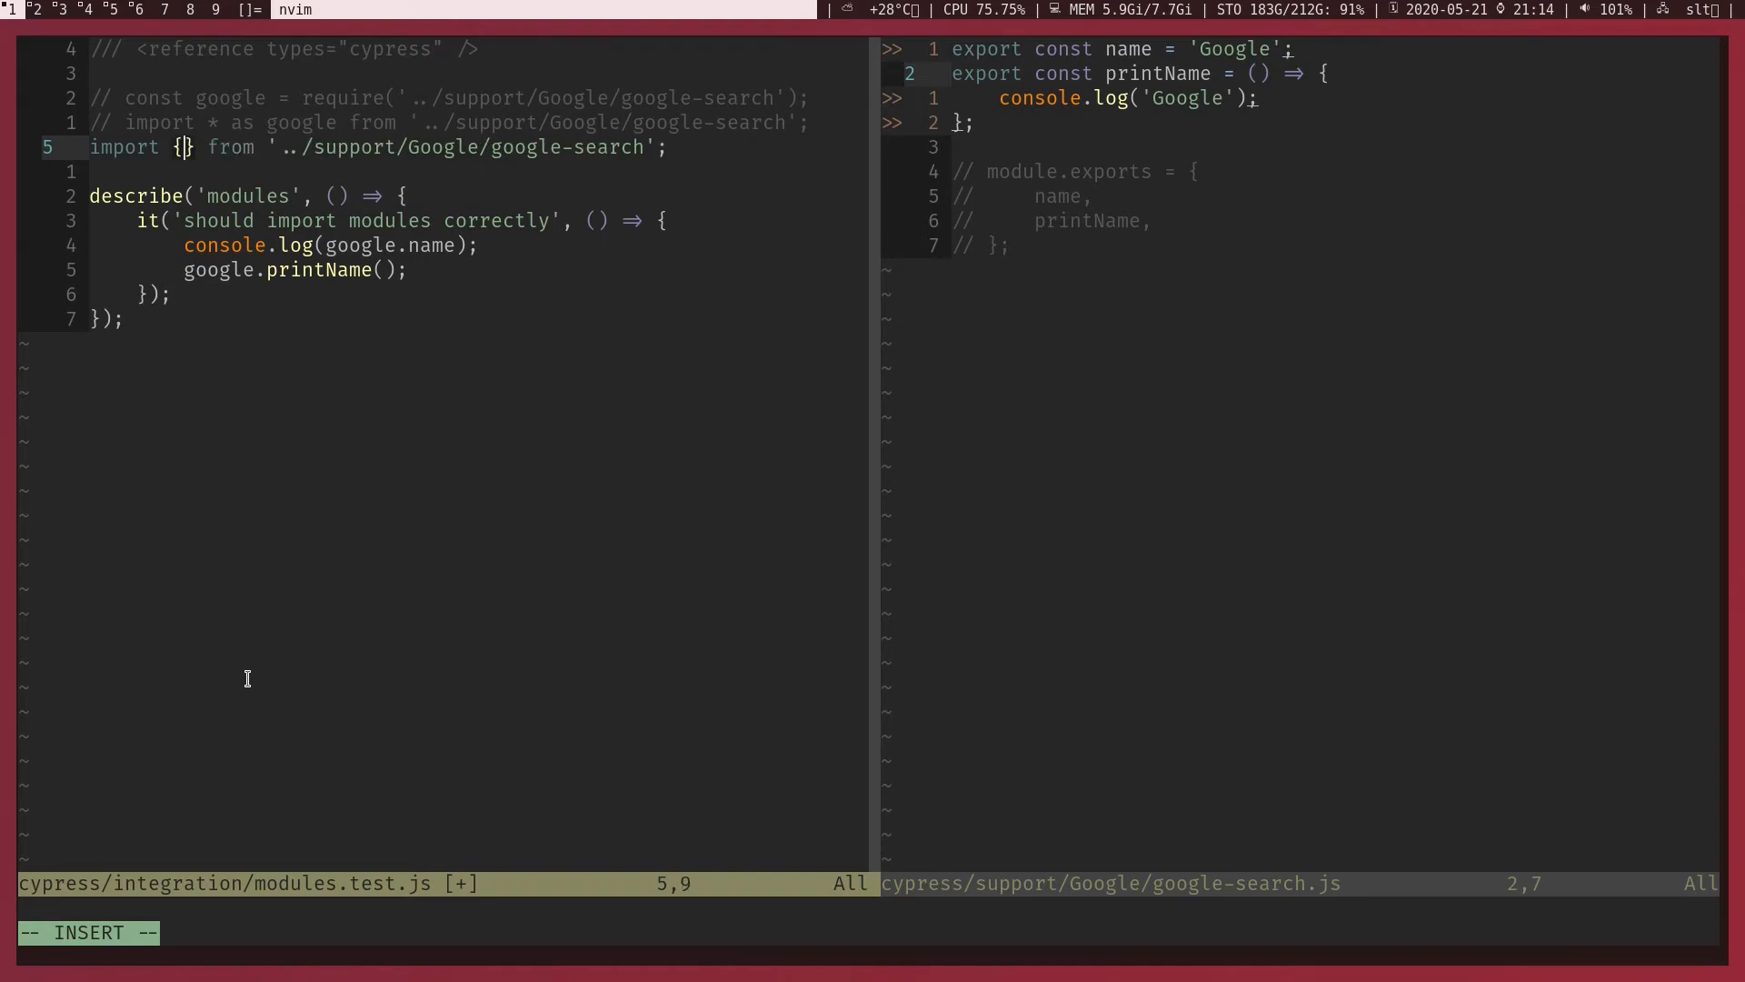
text(n)
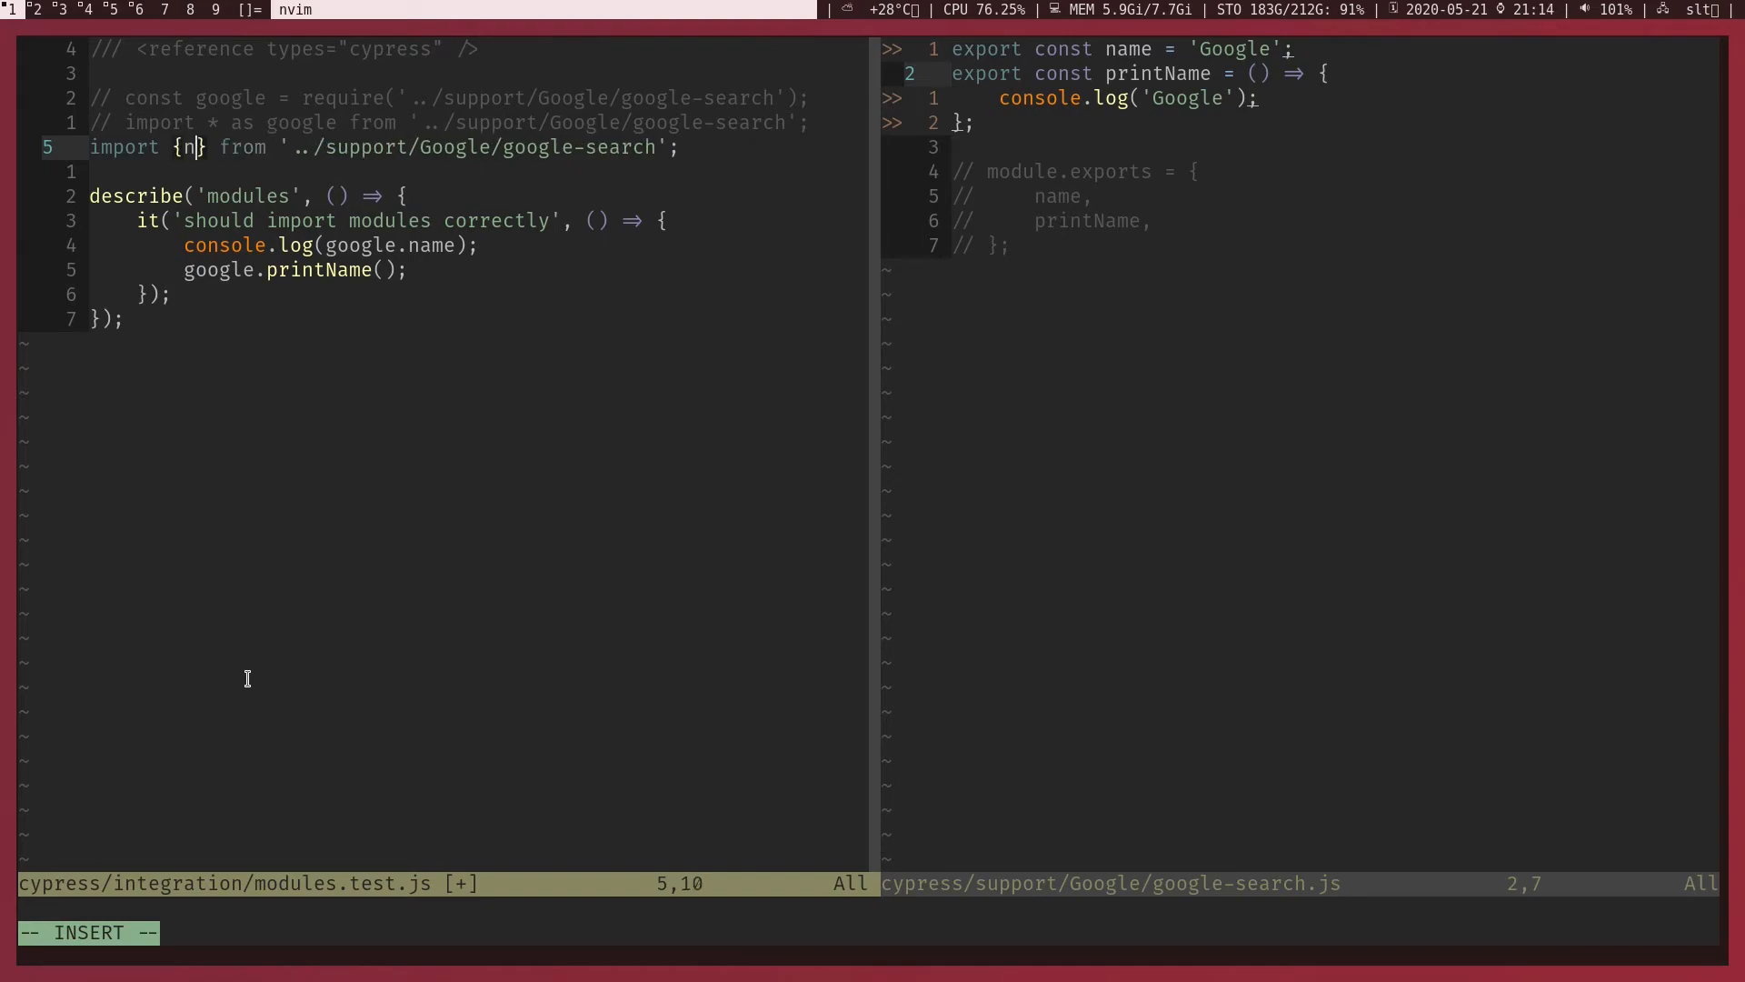
text(ame, printName)
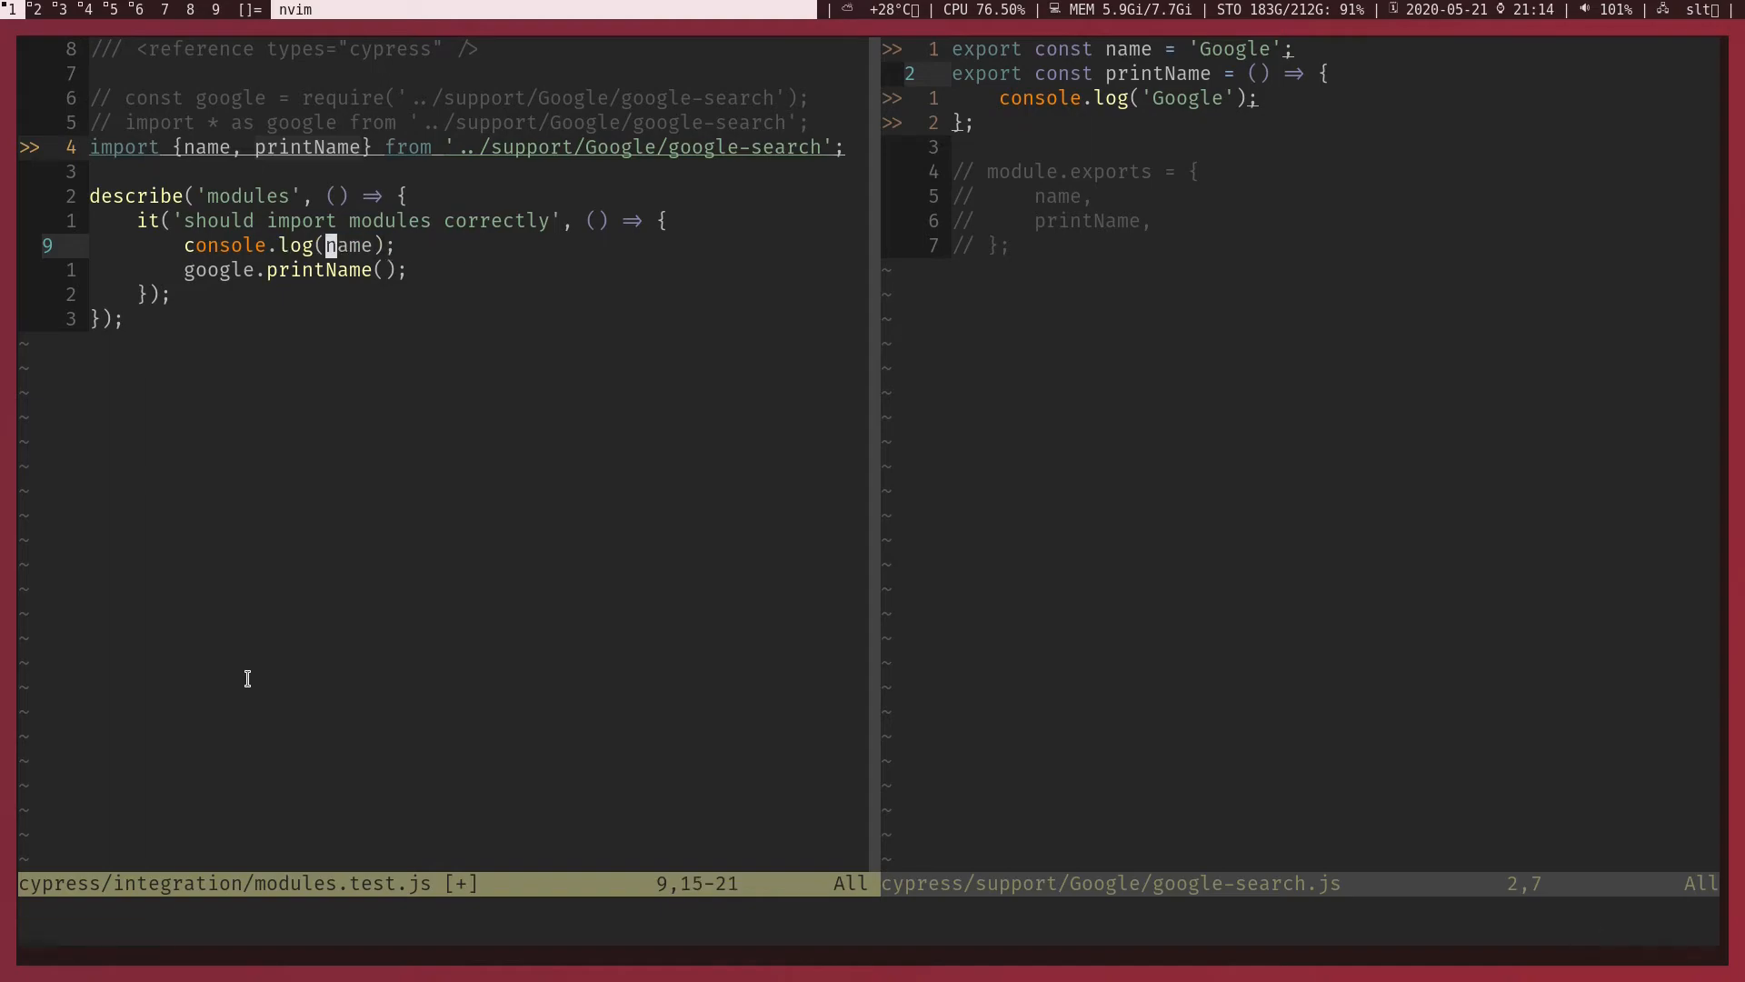
key(v)
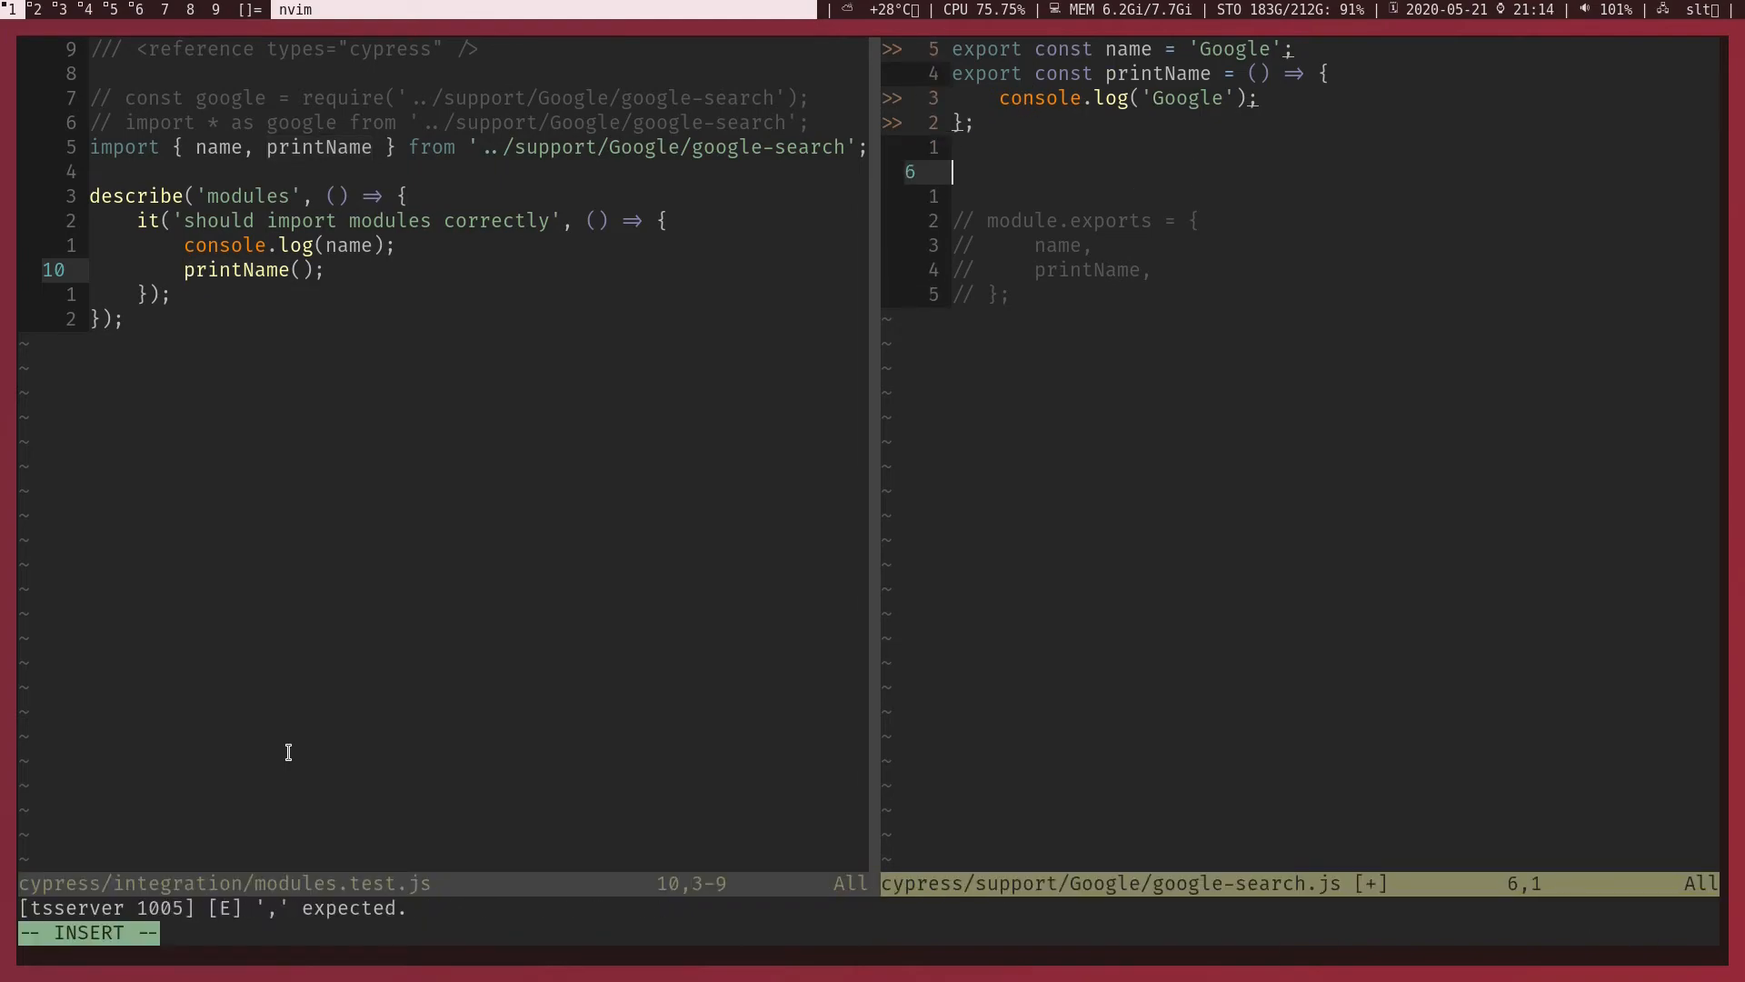
- Add export default () => { console.log('default export') } to google-search.js
text(export)
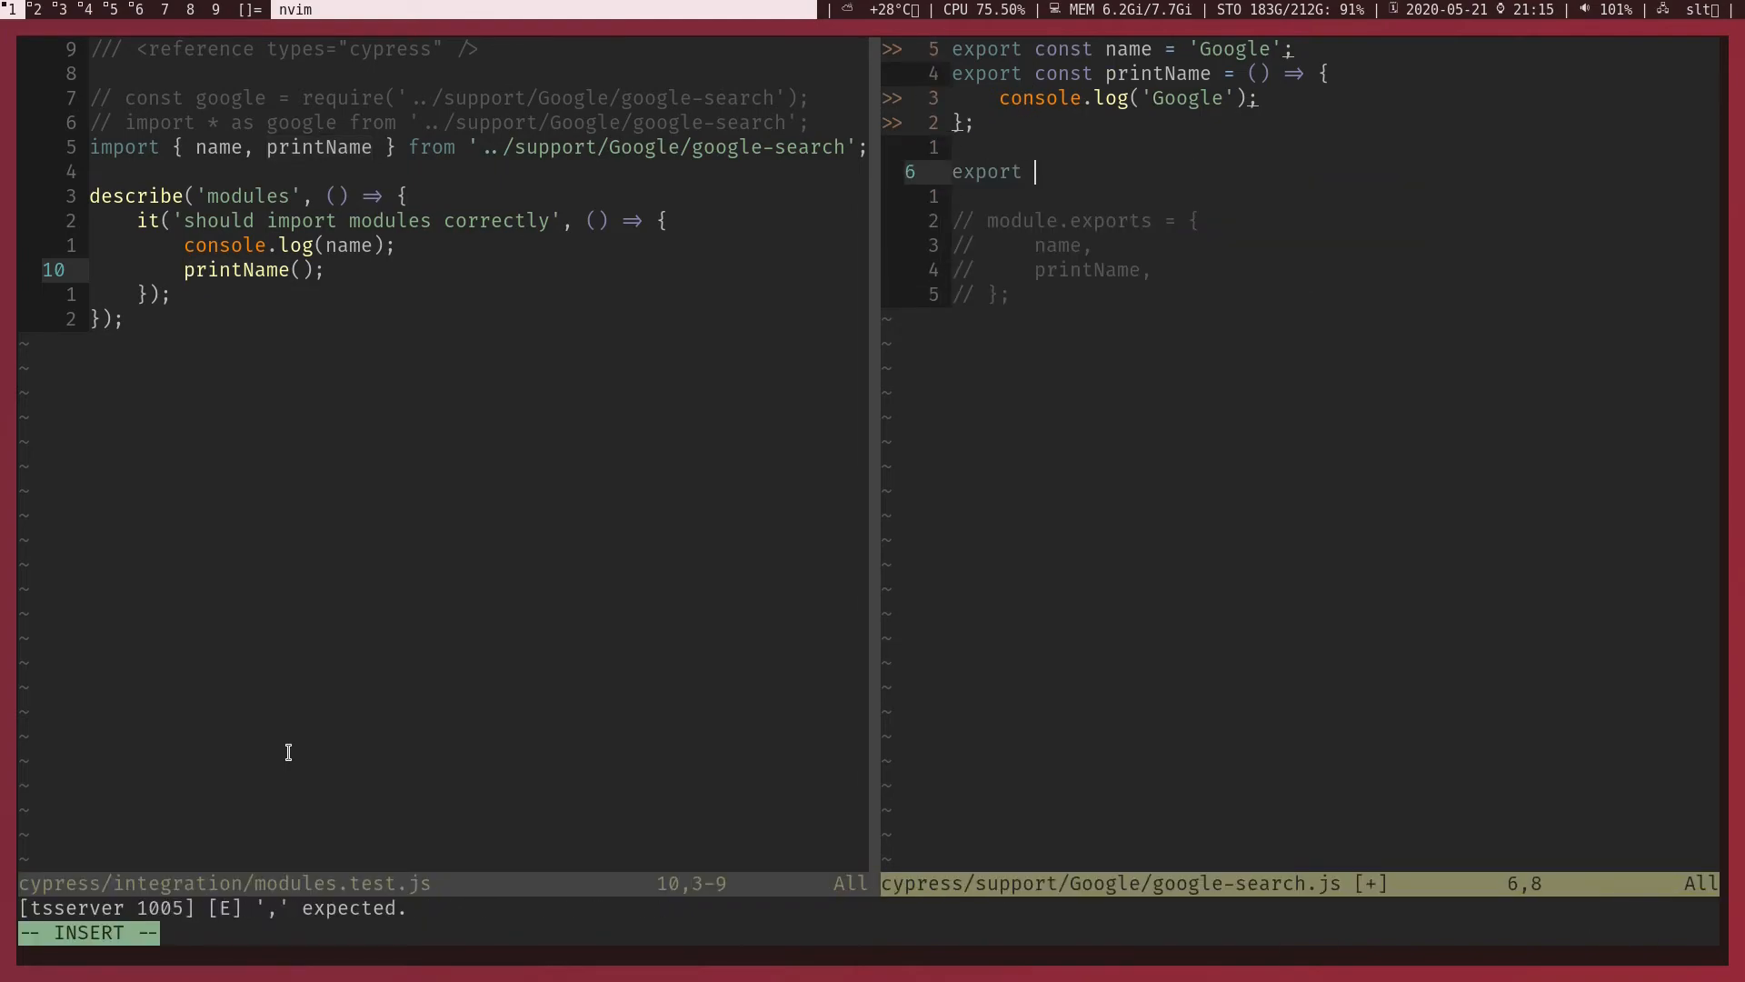
text(default)
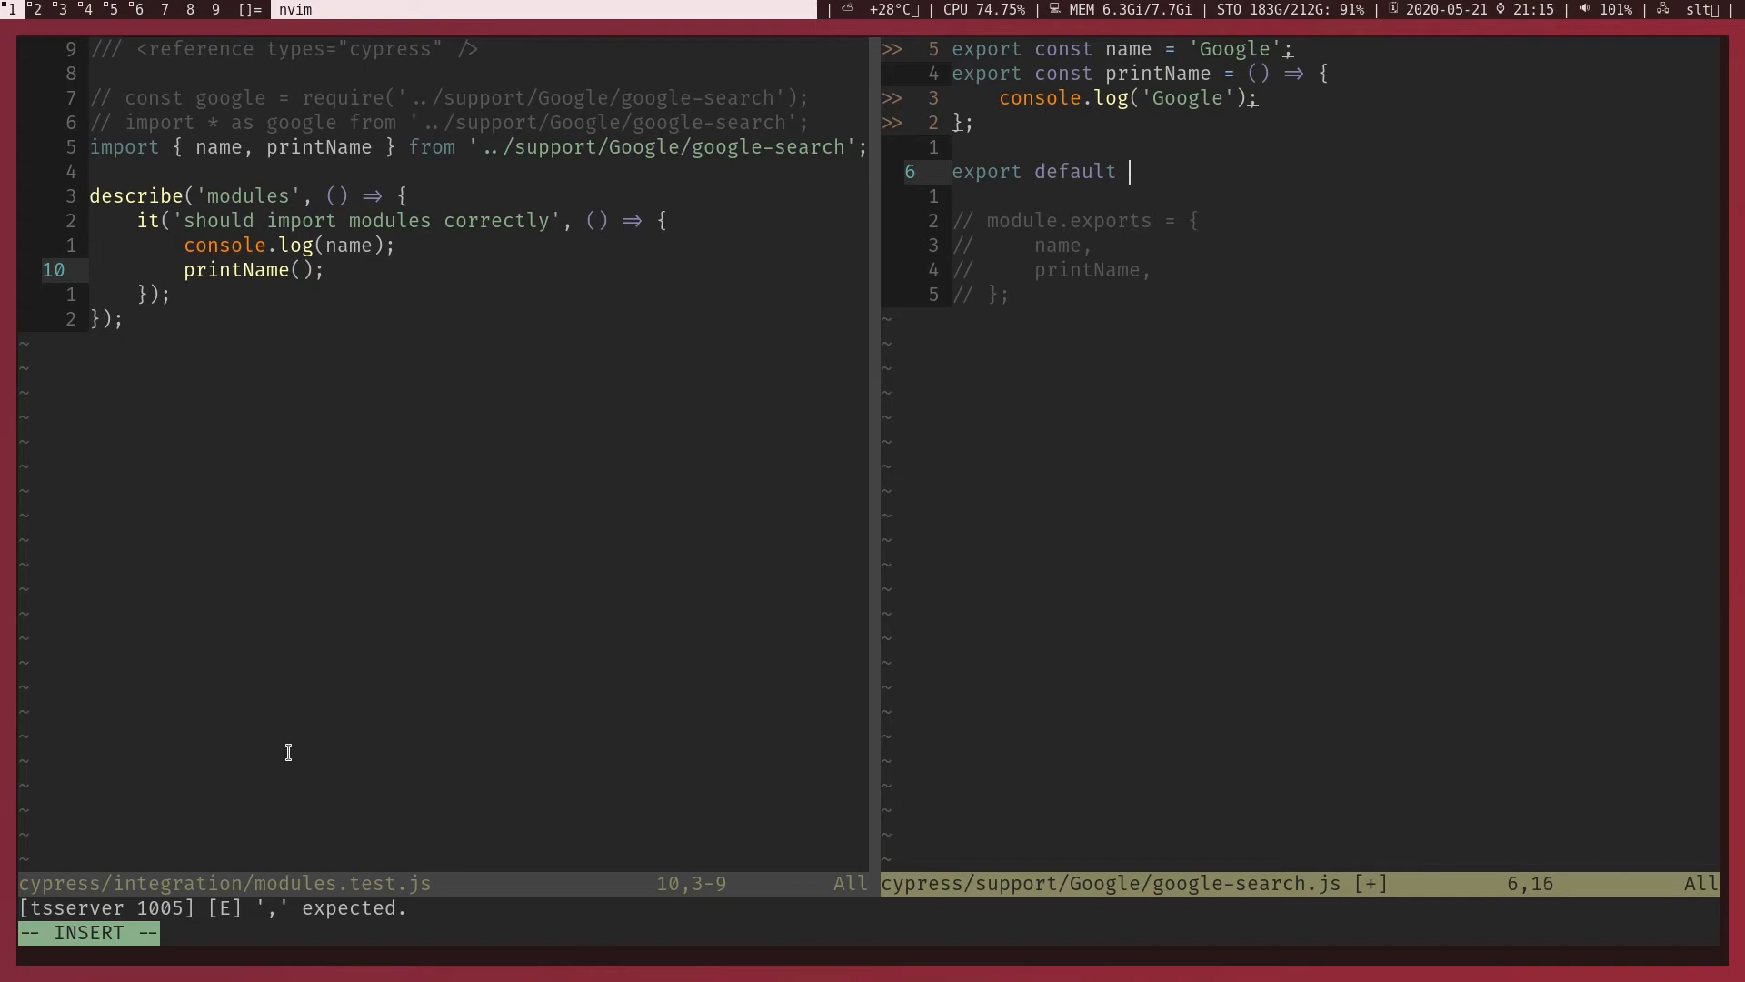
text(() => {})
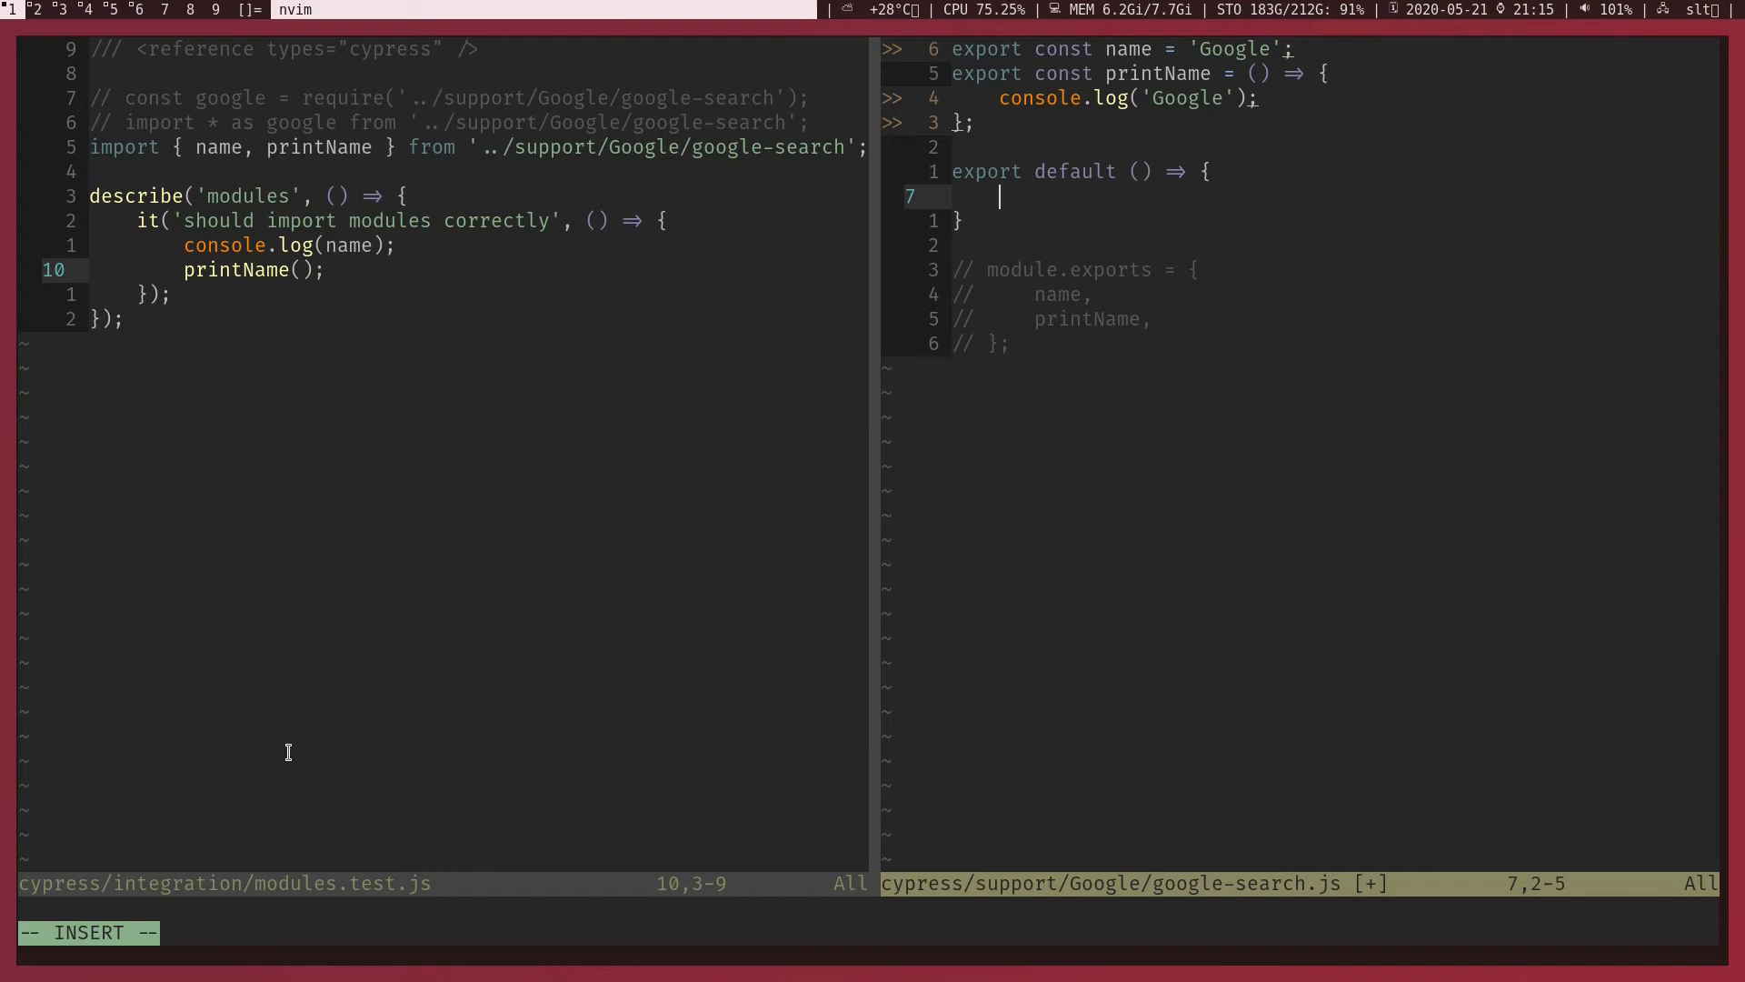
text(console)
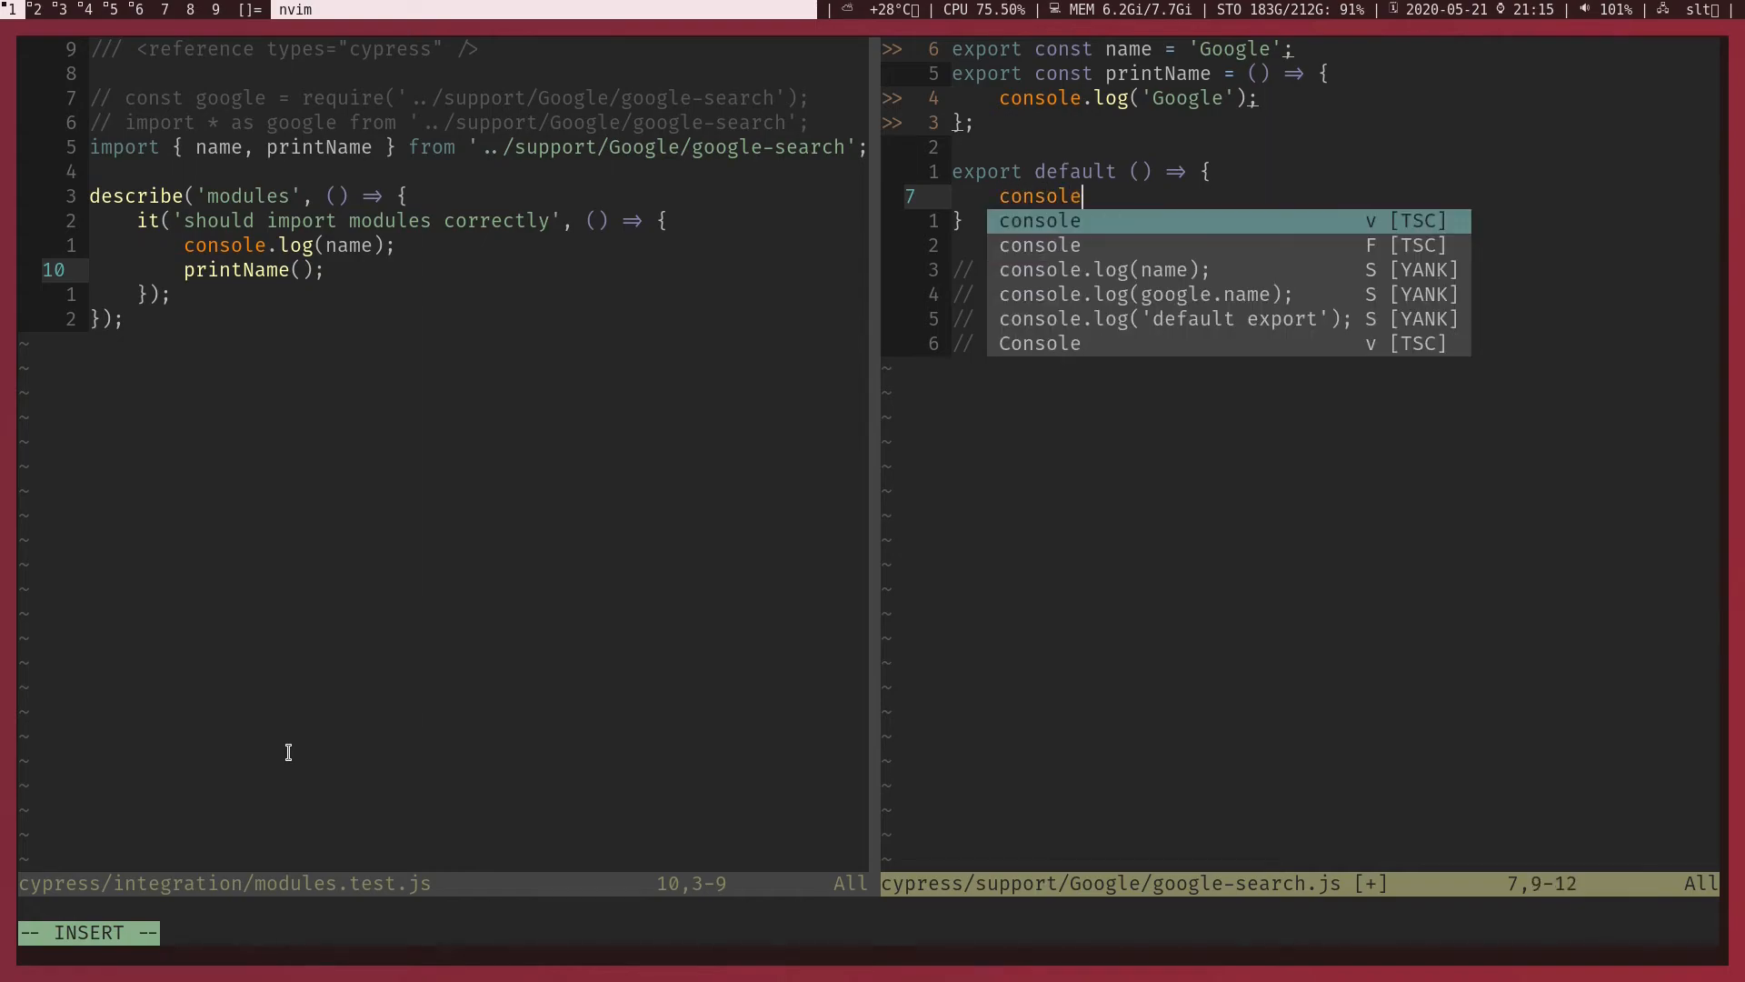
text(.log('default export');)
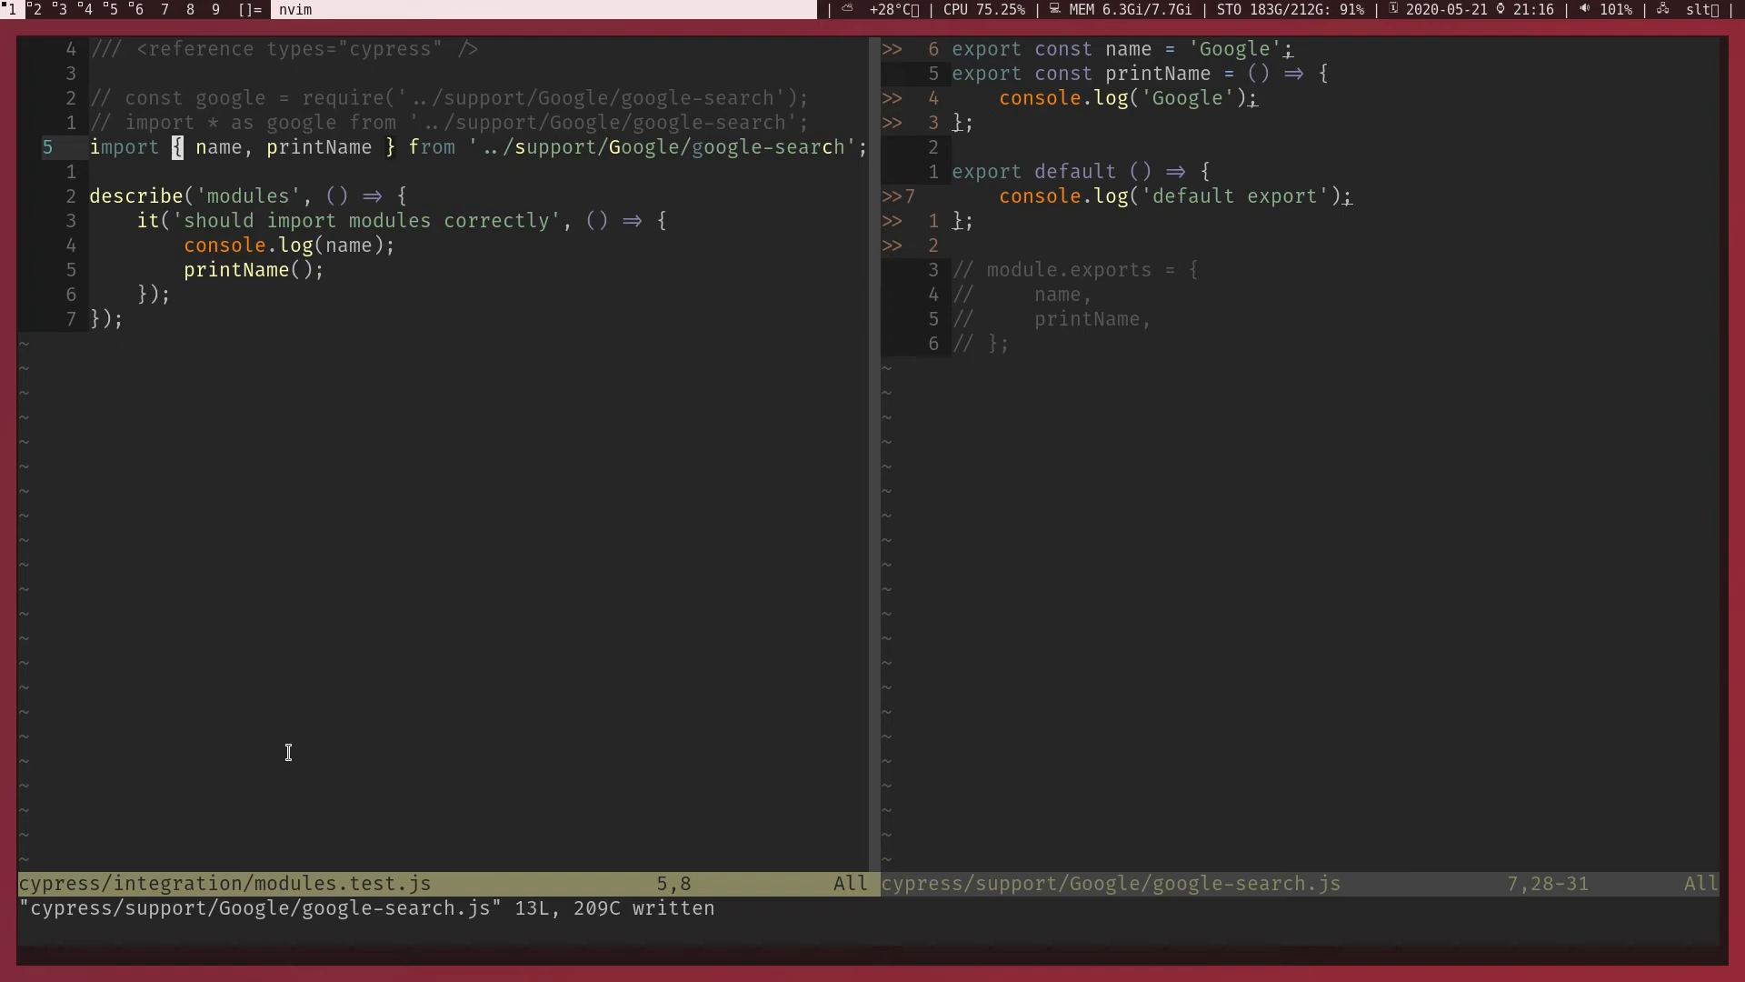
- Add googleSearch as the default import in the test and call googleSearch()
key(i)
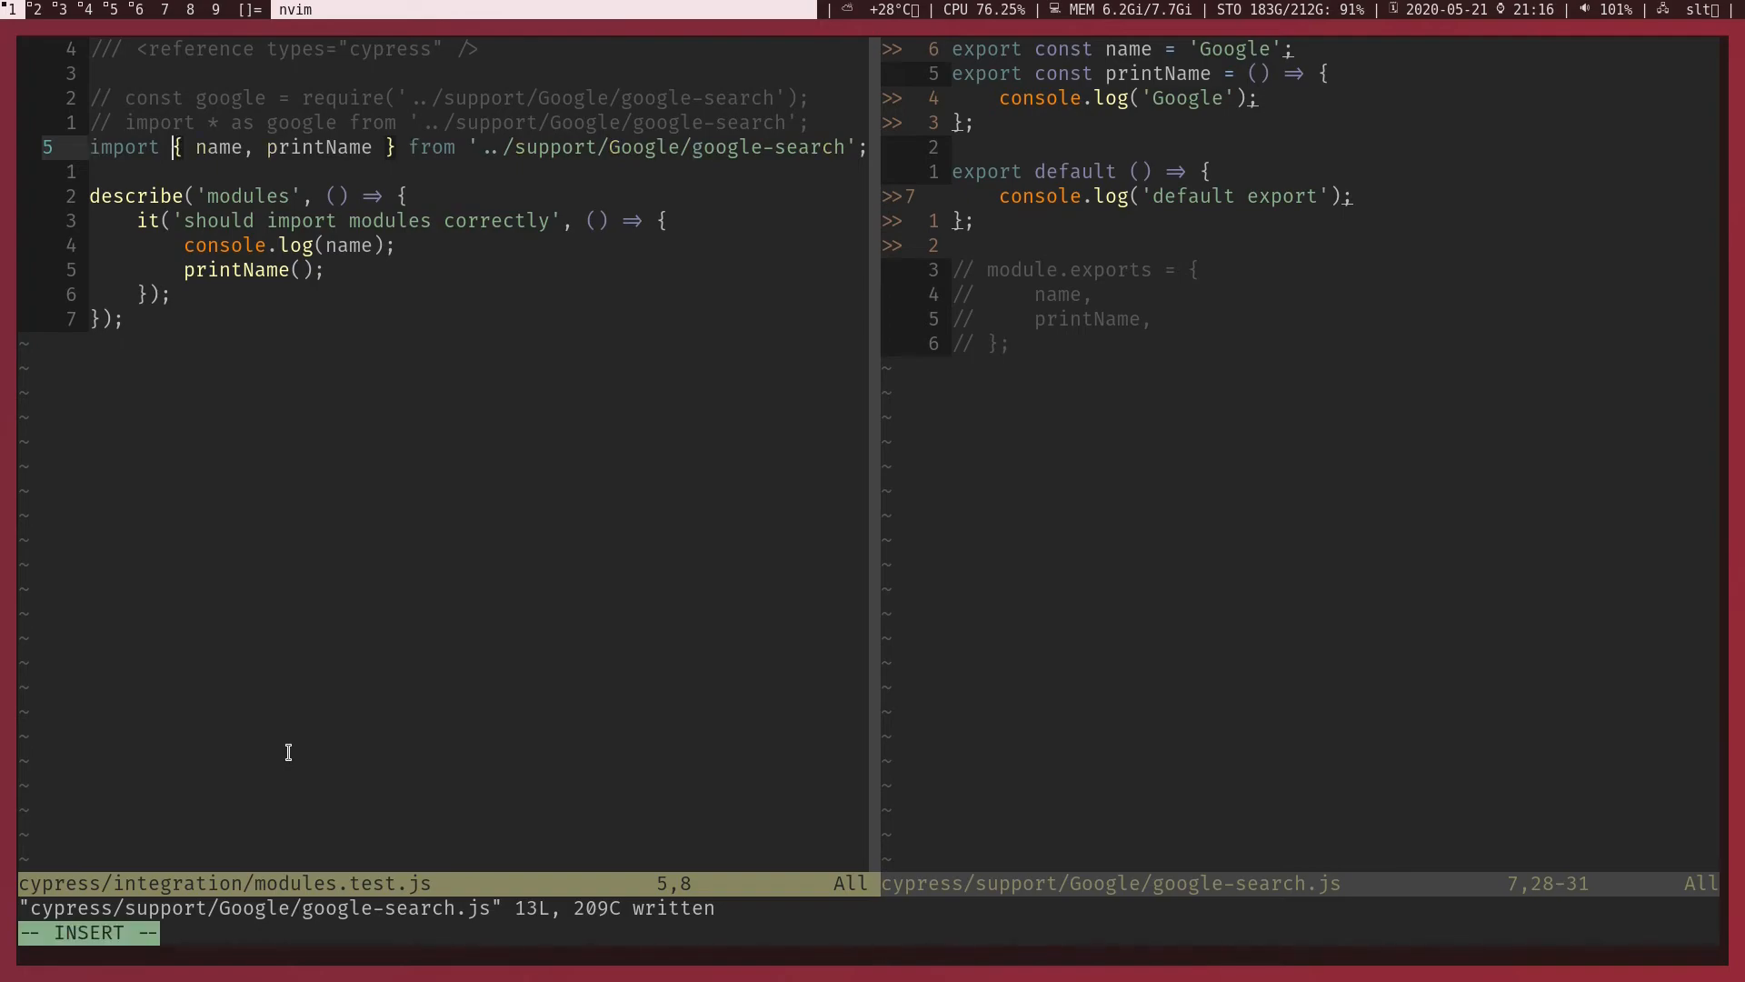
text(googleSearch,)
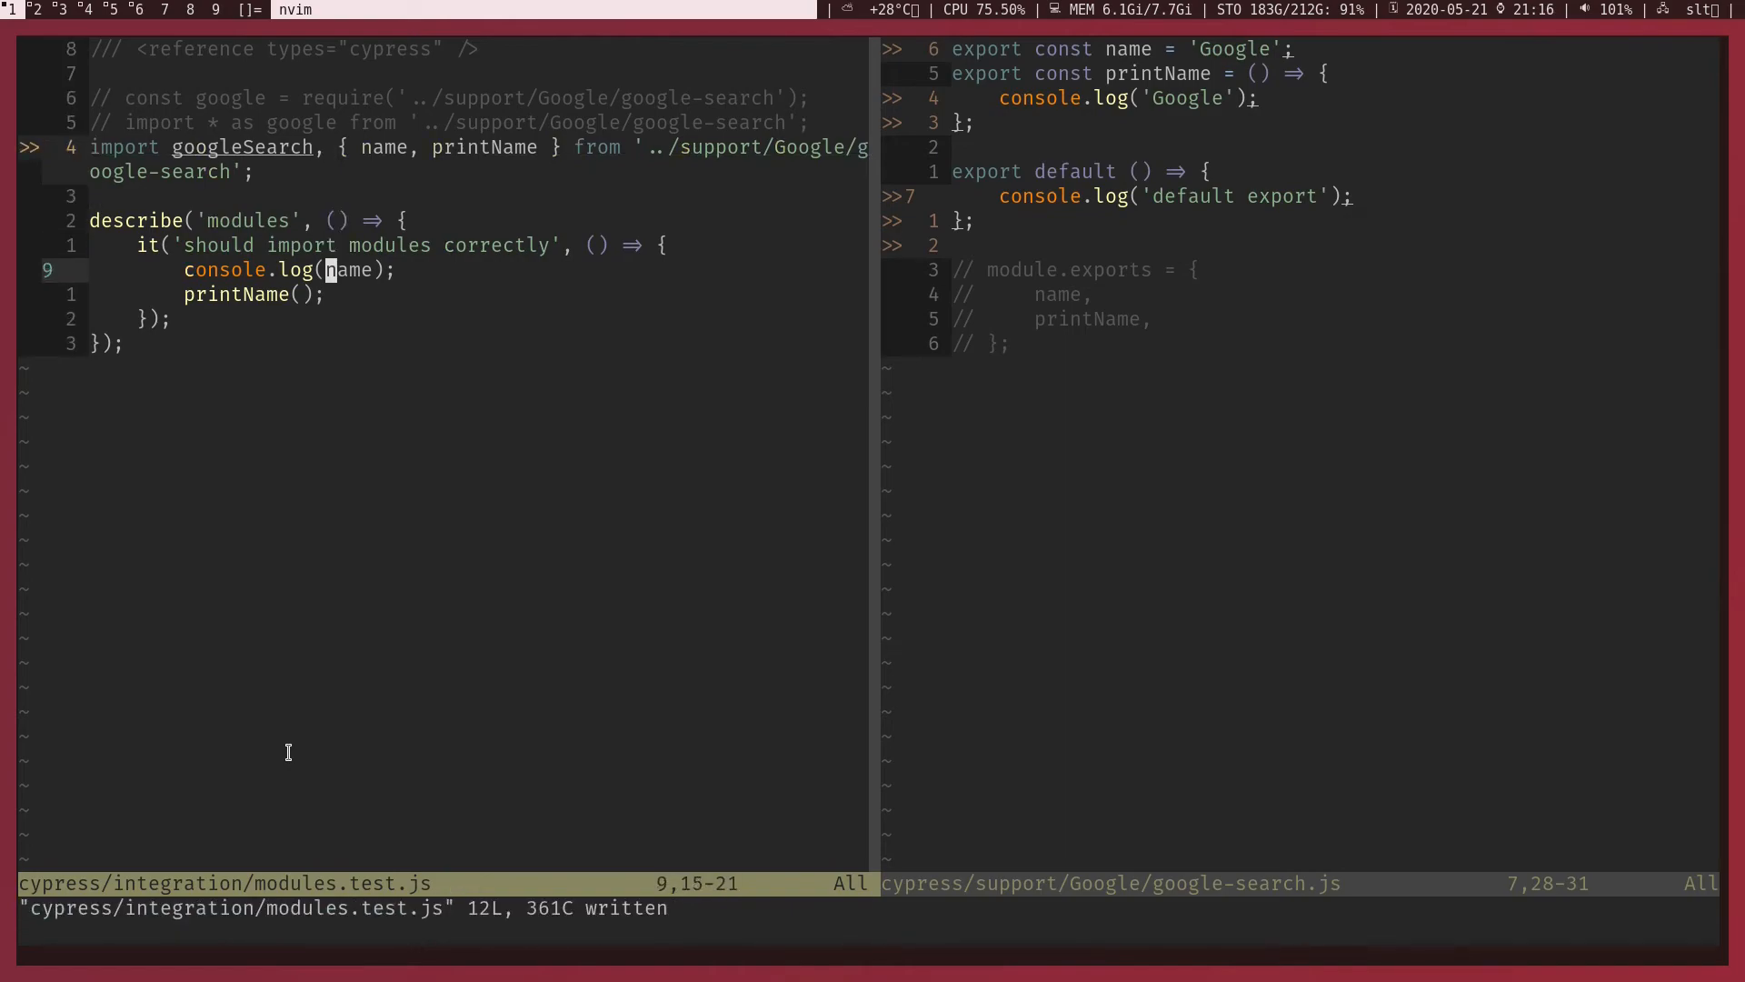
text(googleSearch)
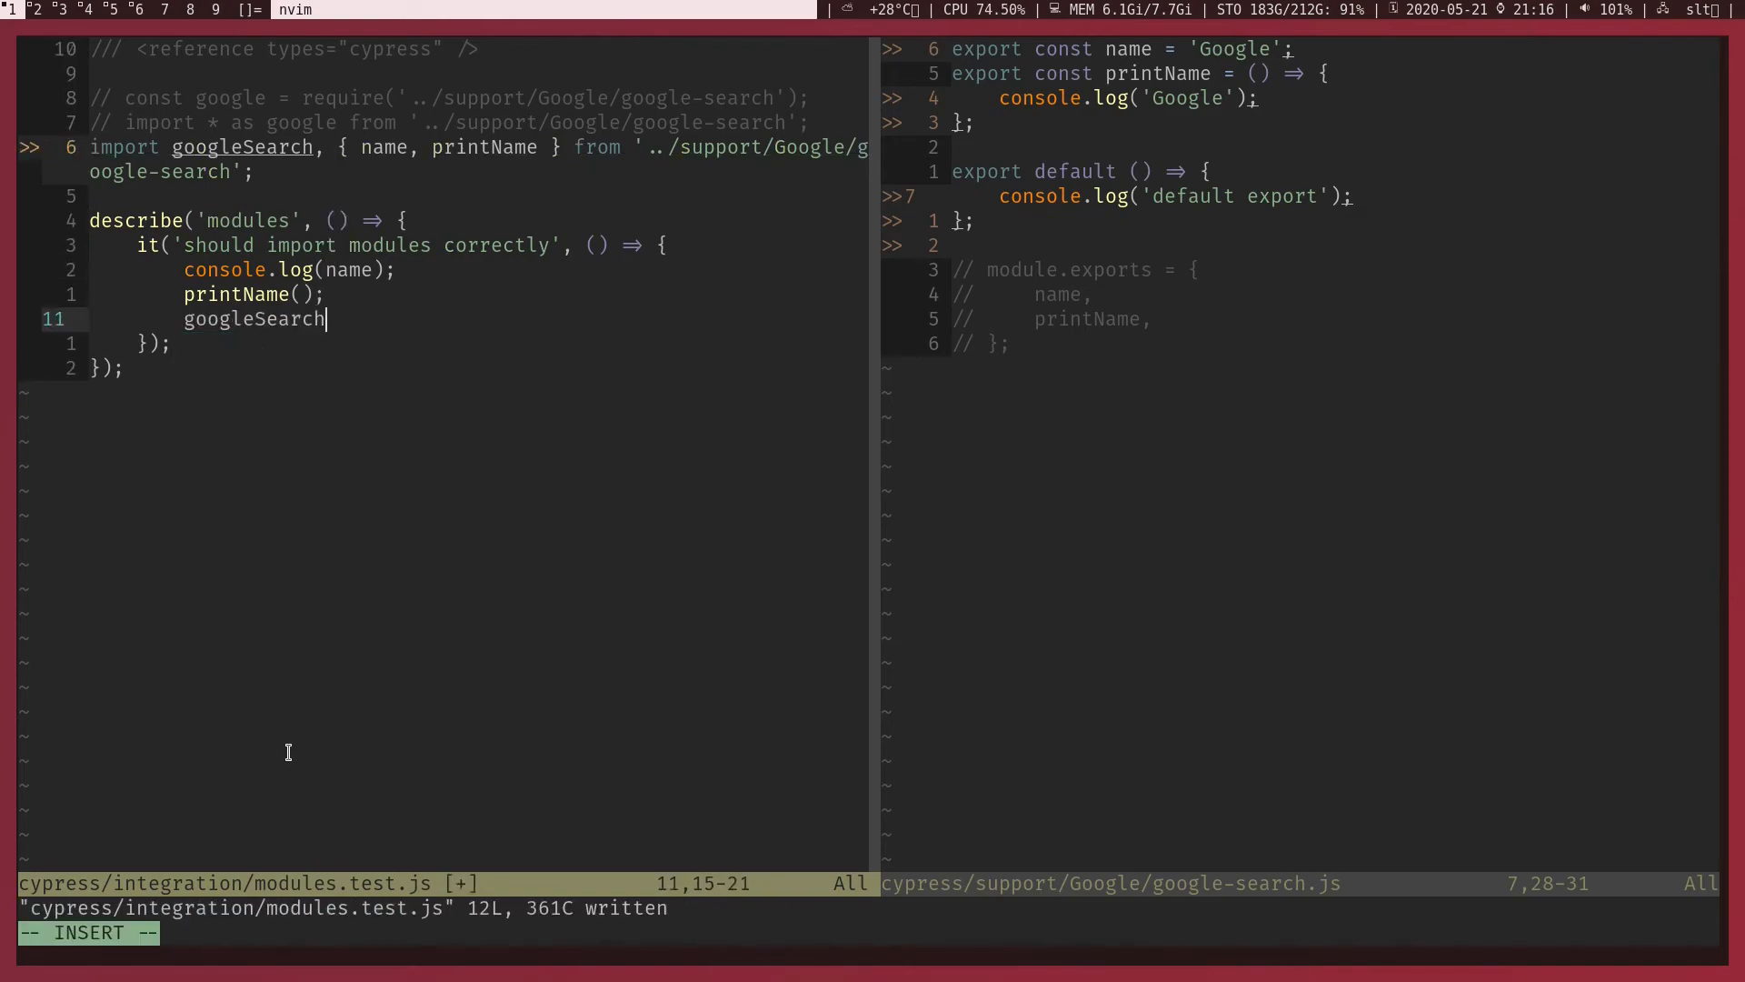
key(alt+Tab)
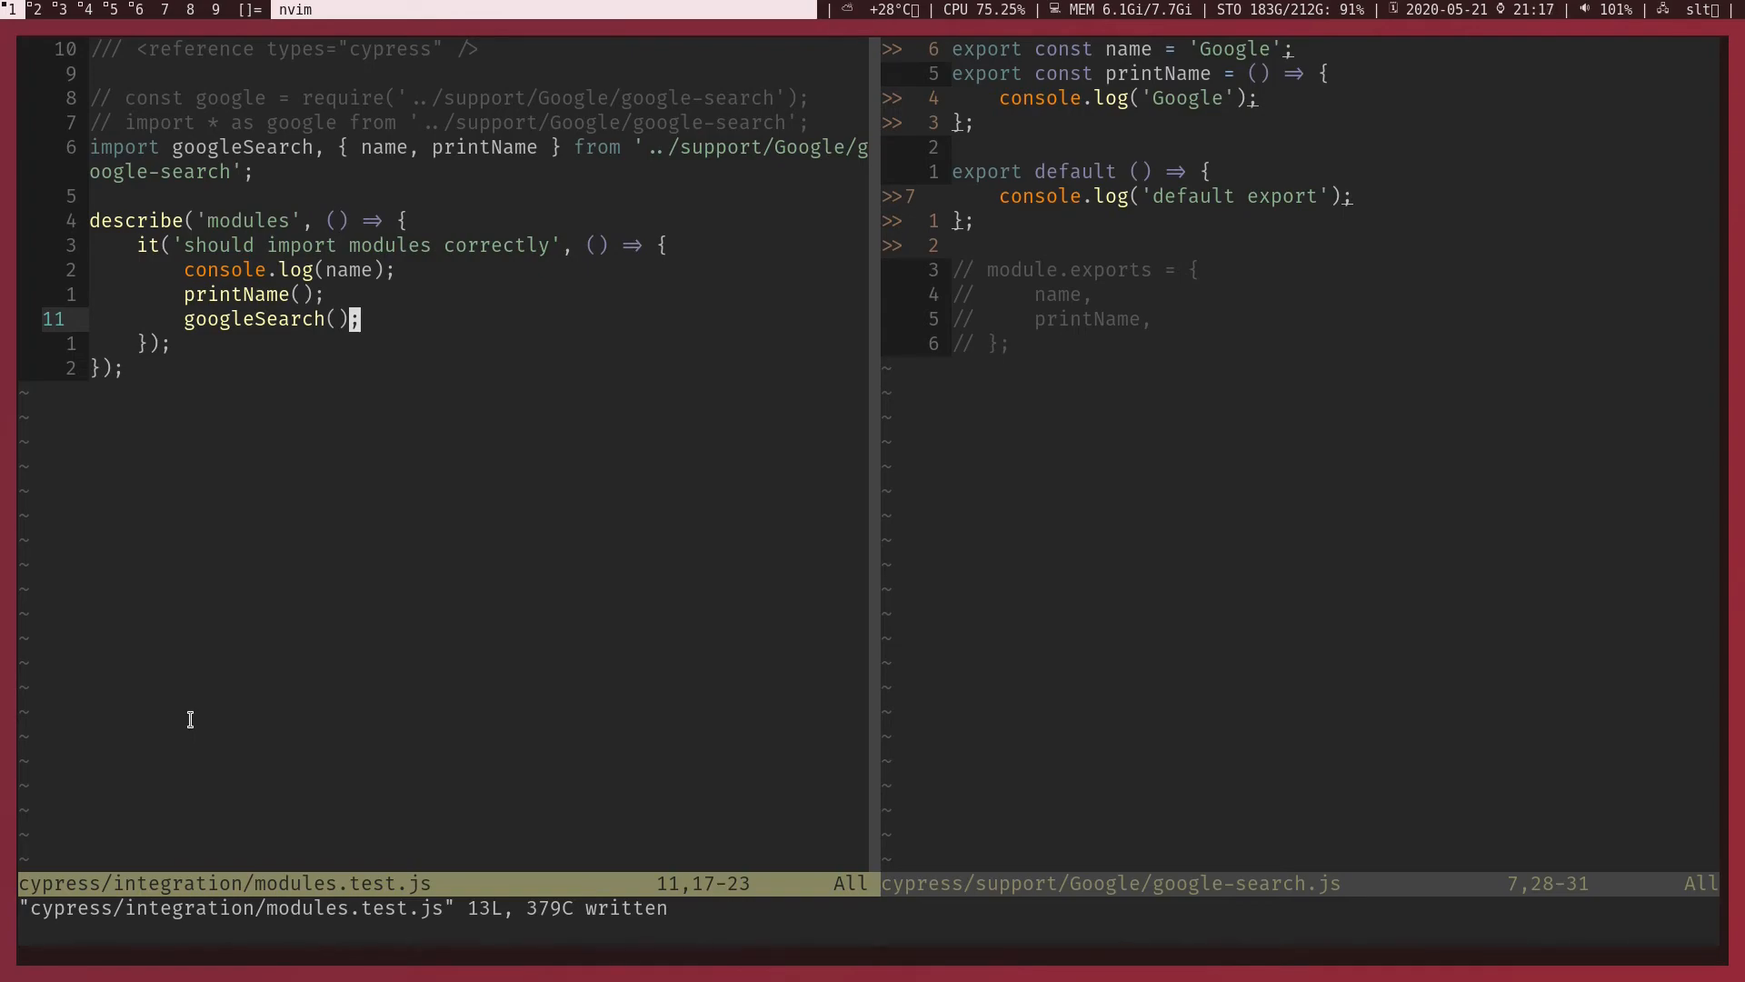
- Comment out the name and printName calls and reduce the import to googleSearch only
key(V)
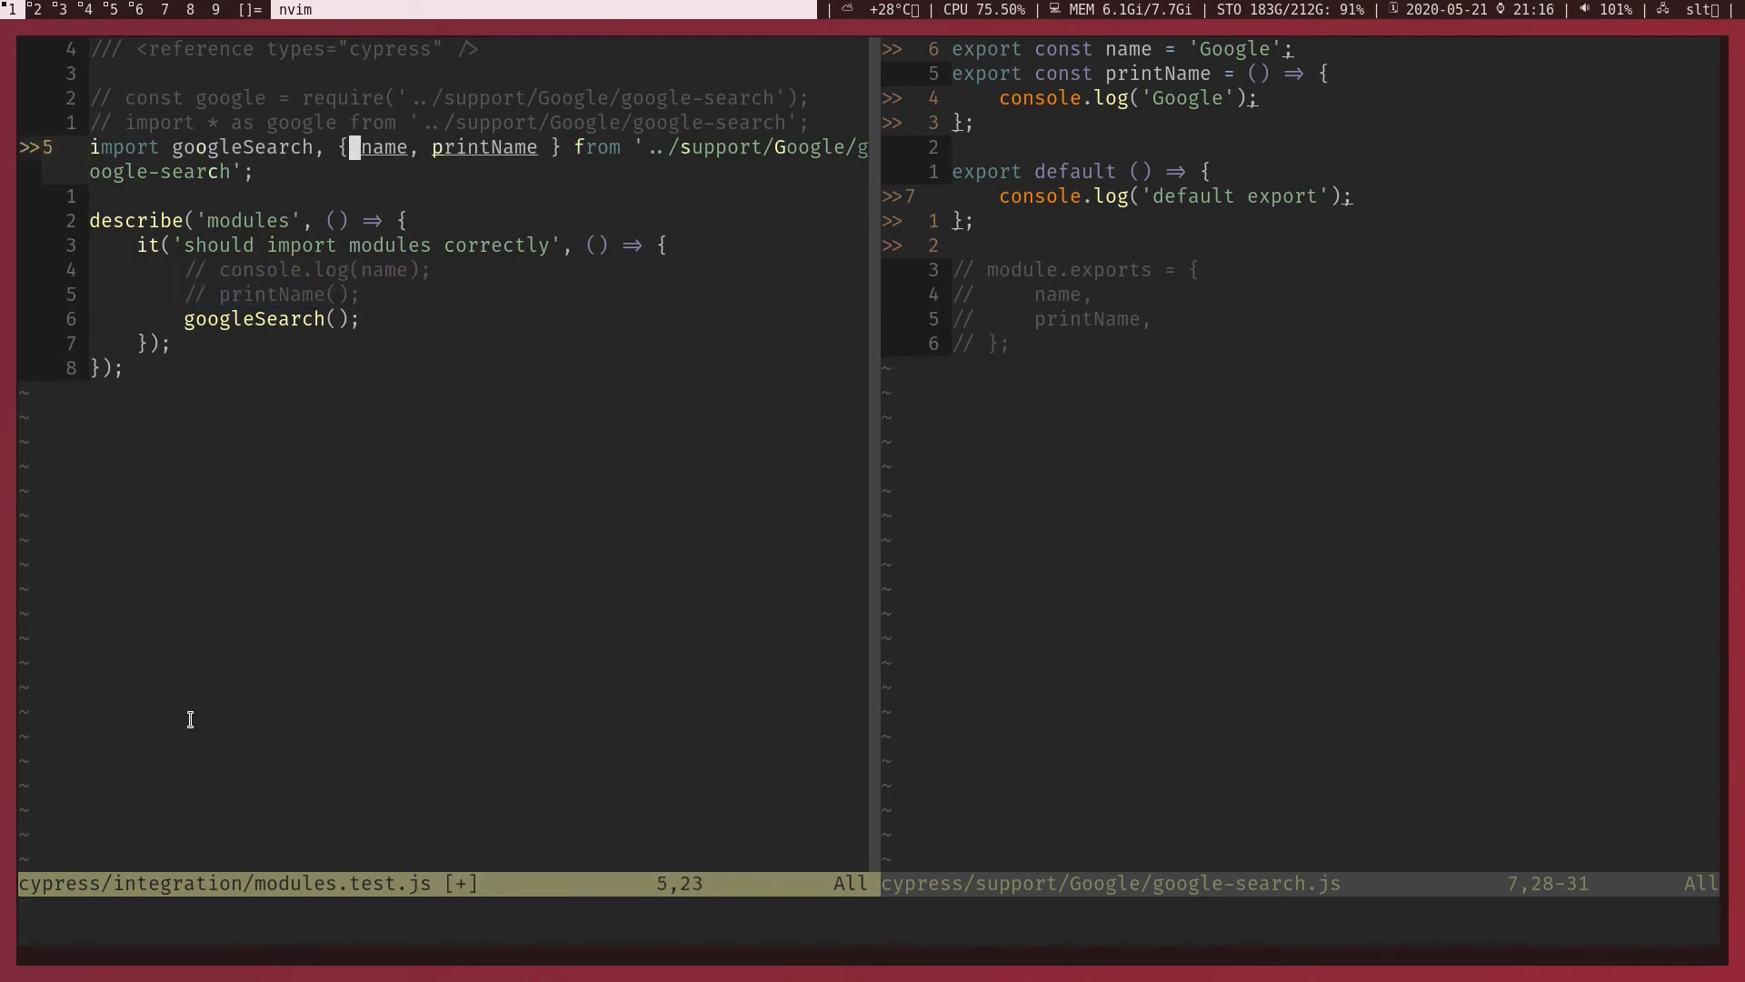
key(j)
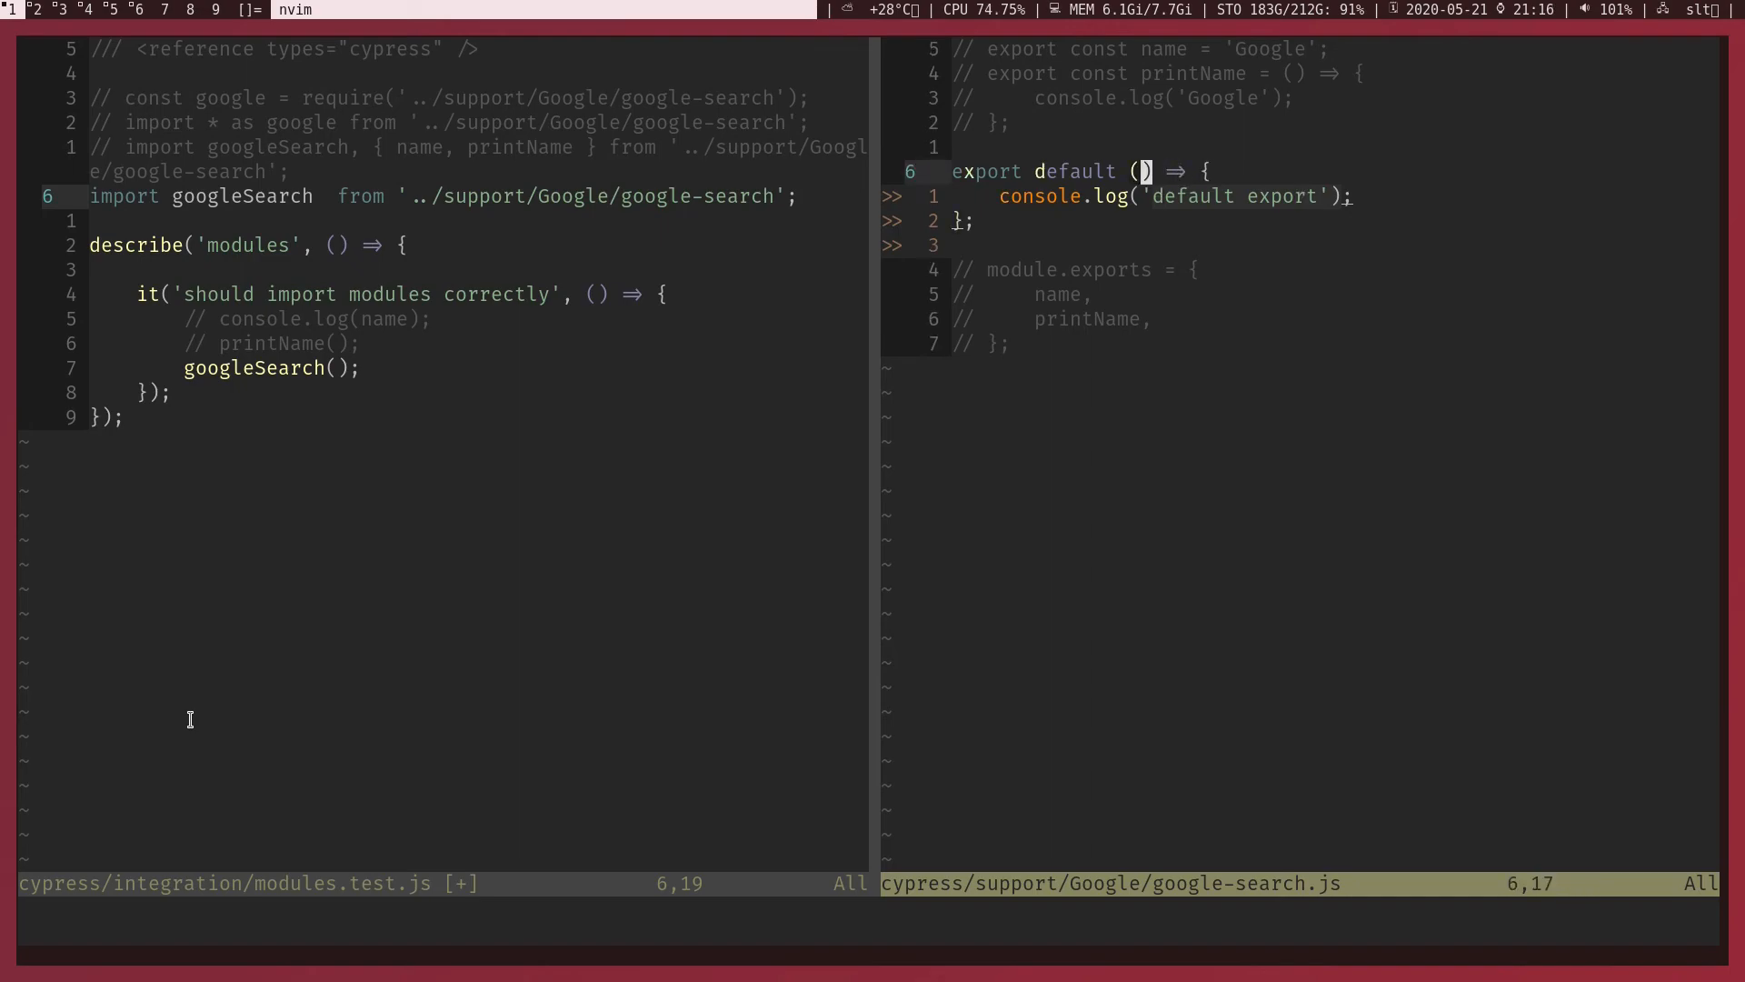
text(value)
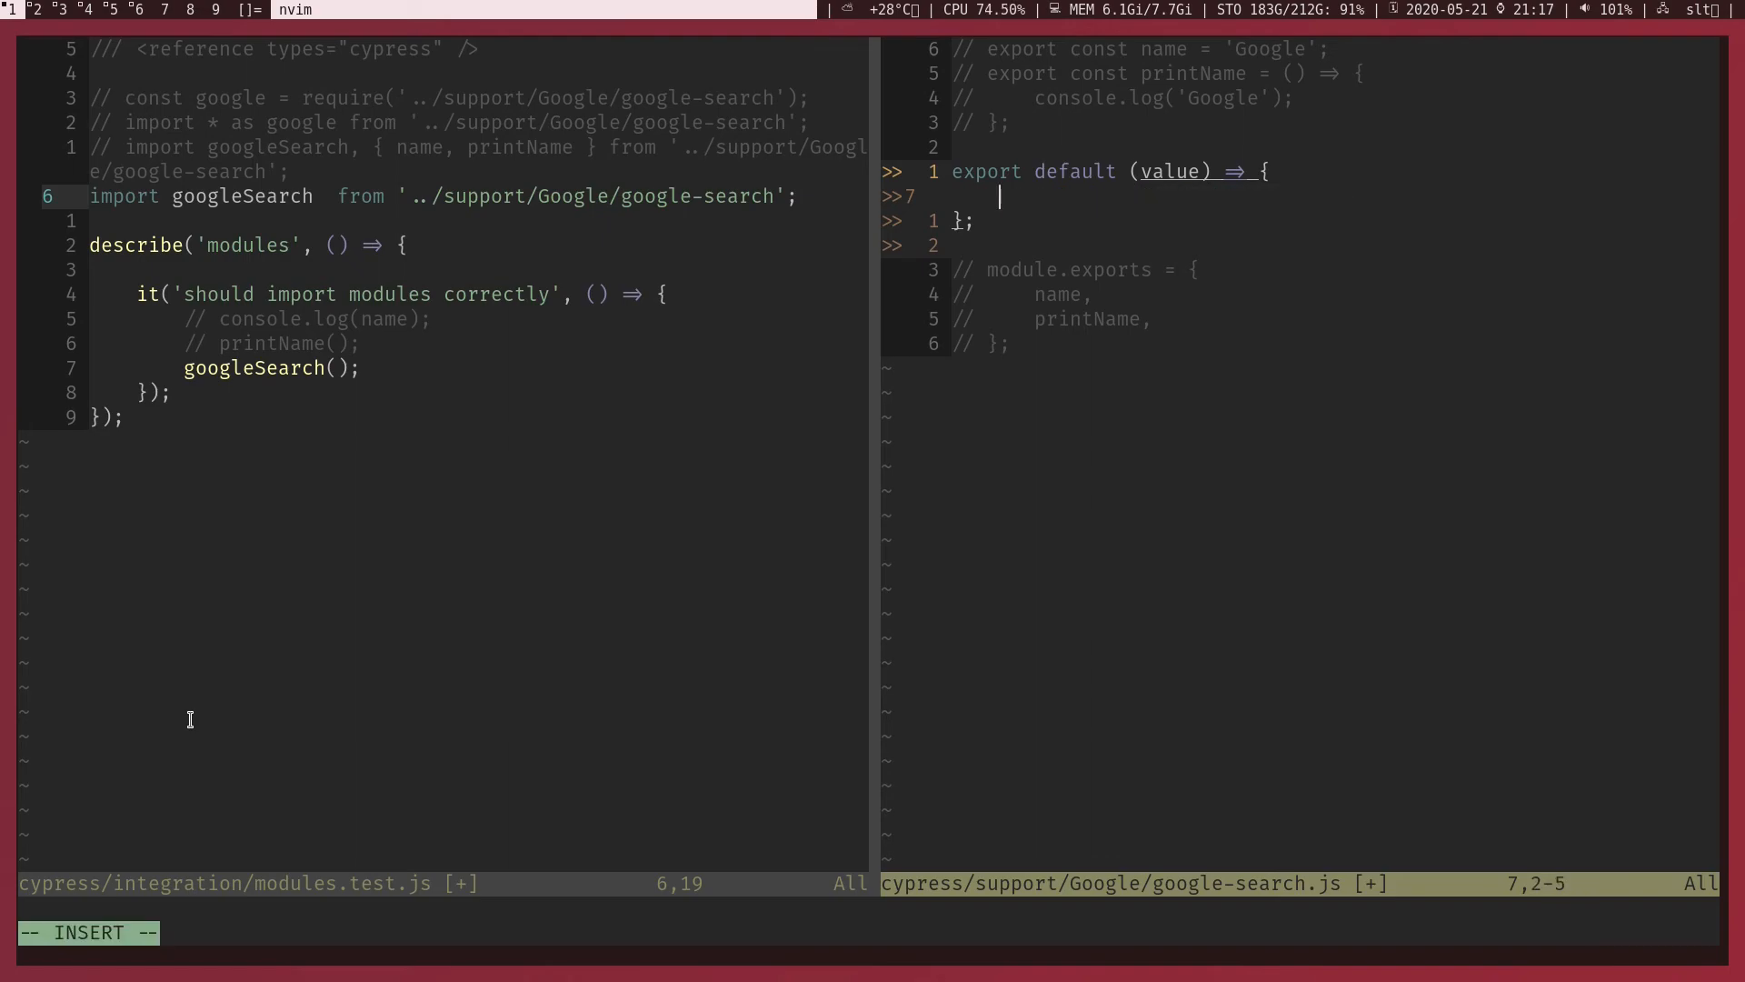
text(cy.visit('htt)
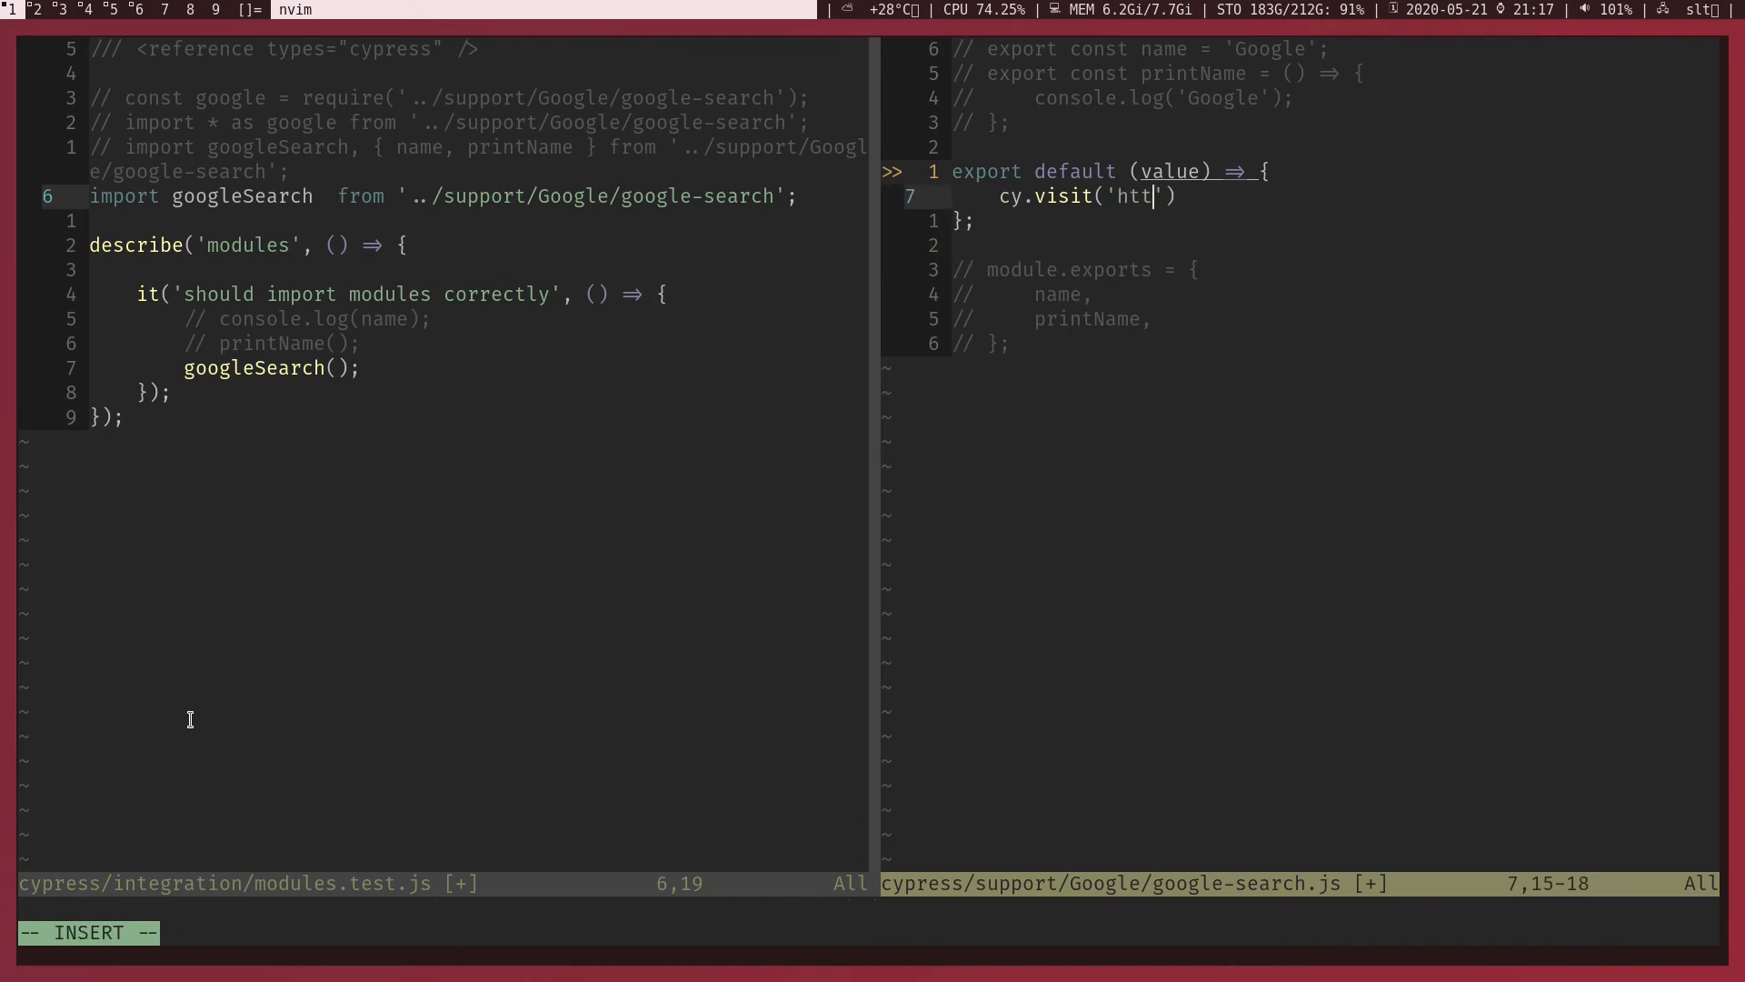
text(ps://w)
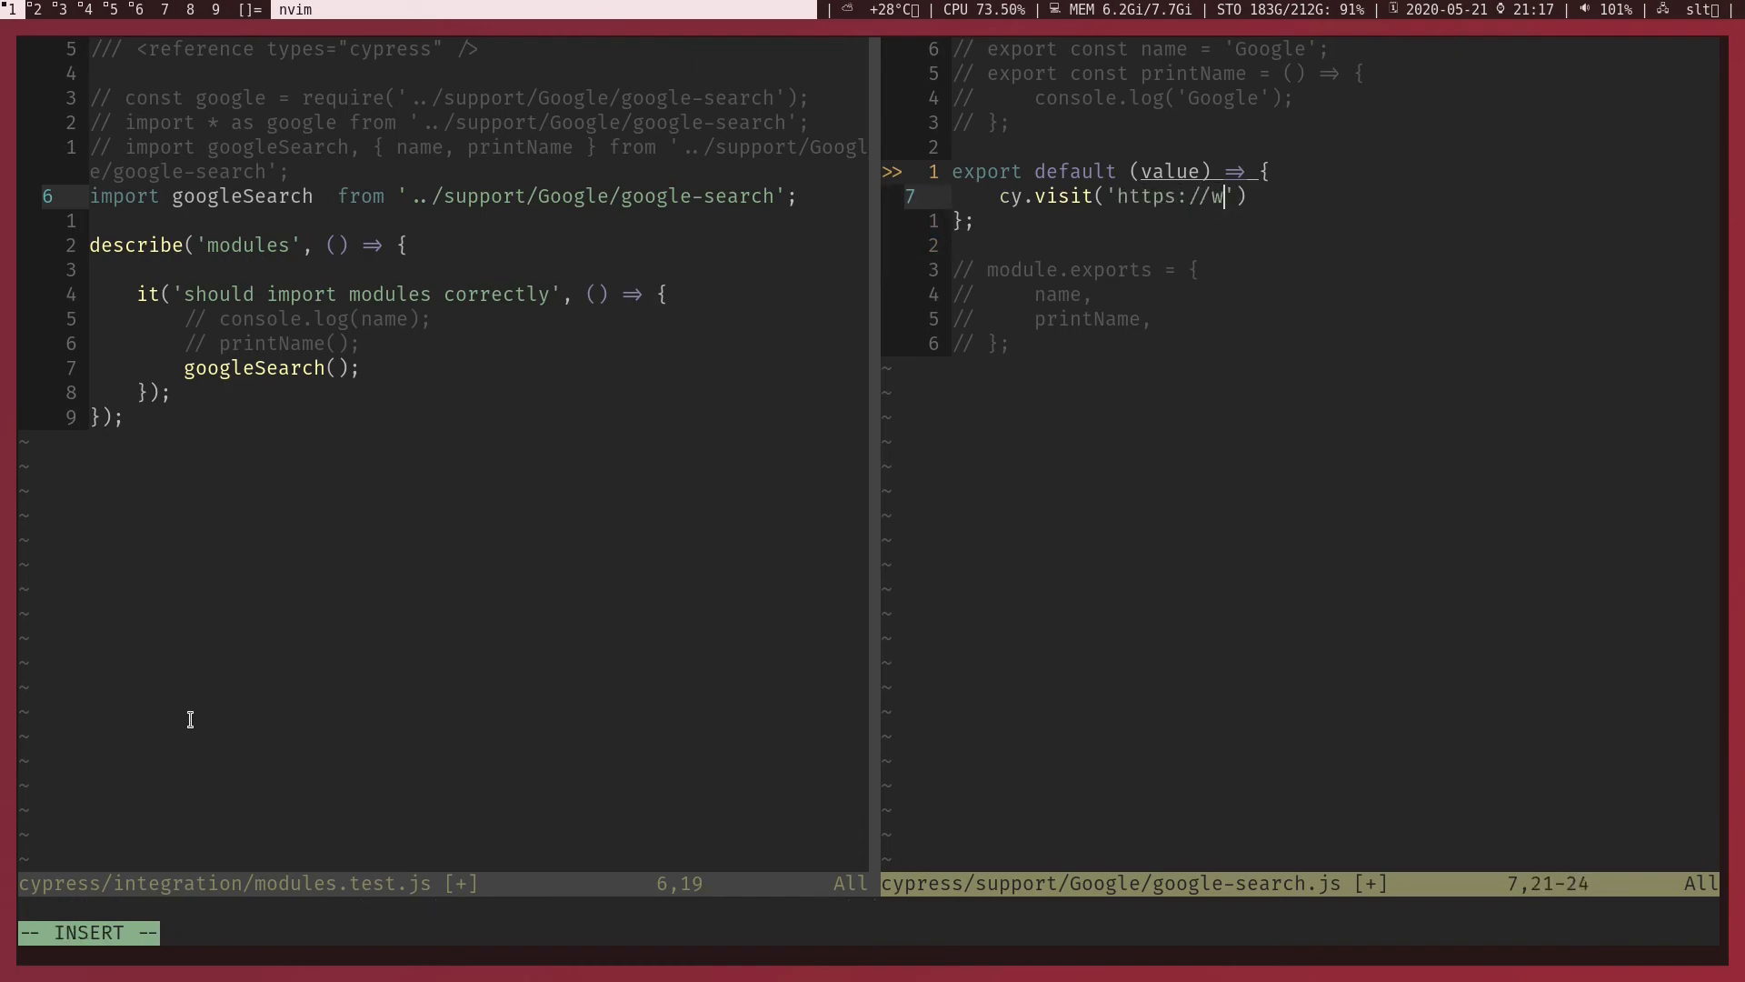
text(ww.google.com)
text(cy.get('input[n)
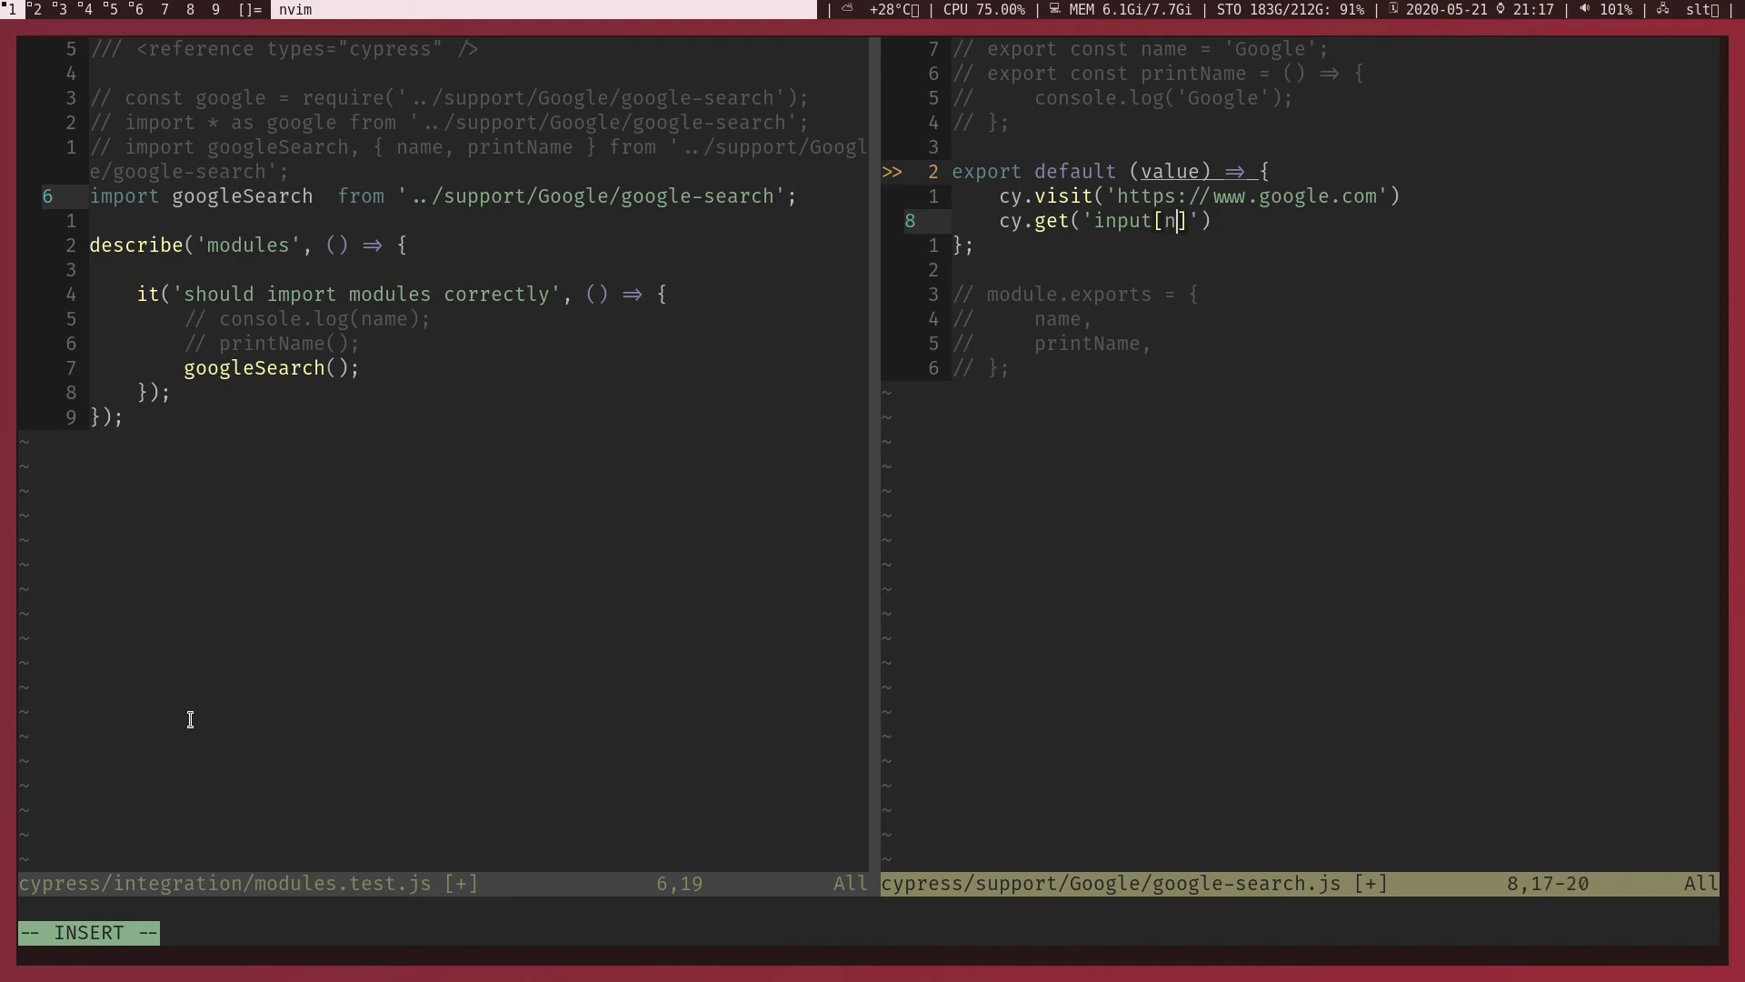
- Type value into input[name=q] and click the 'Google Search' button
text(ame=)
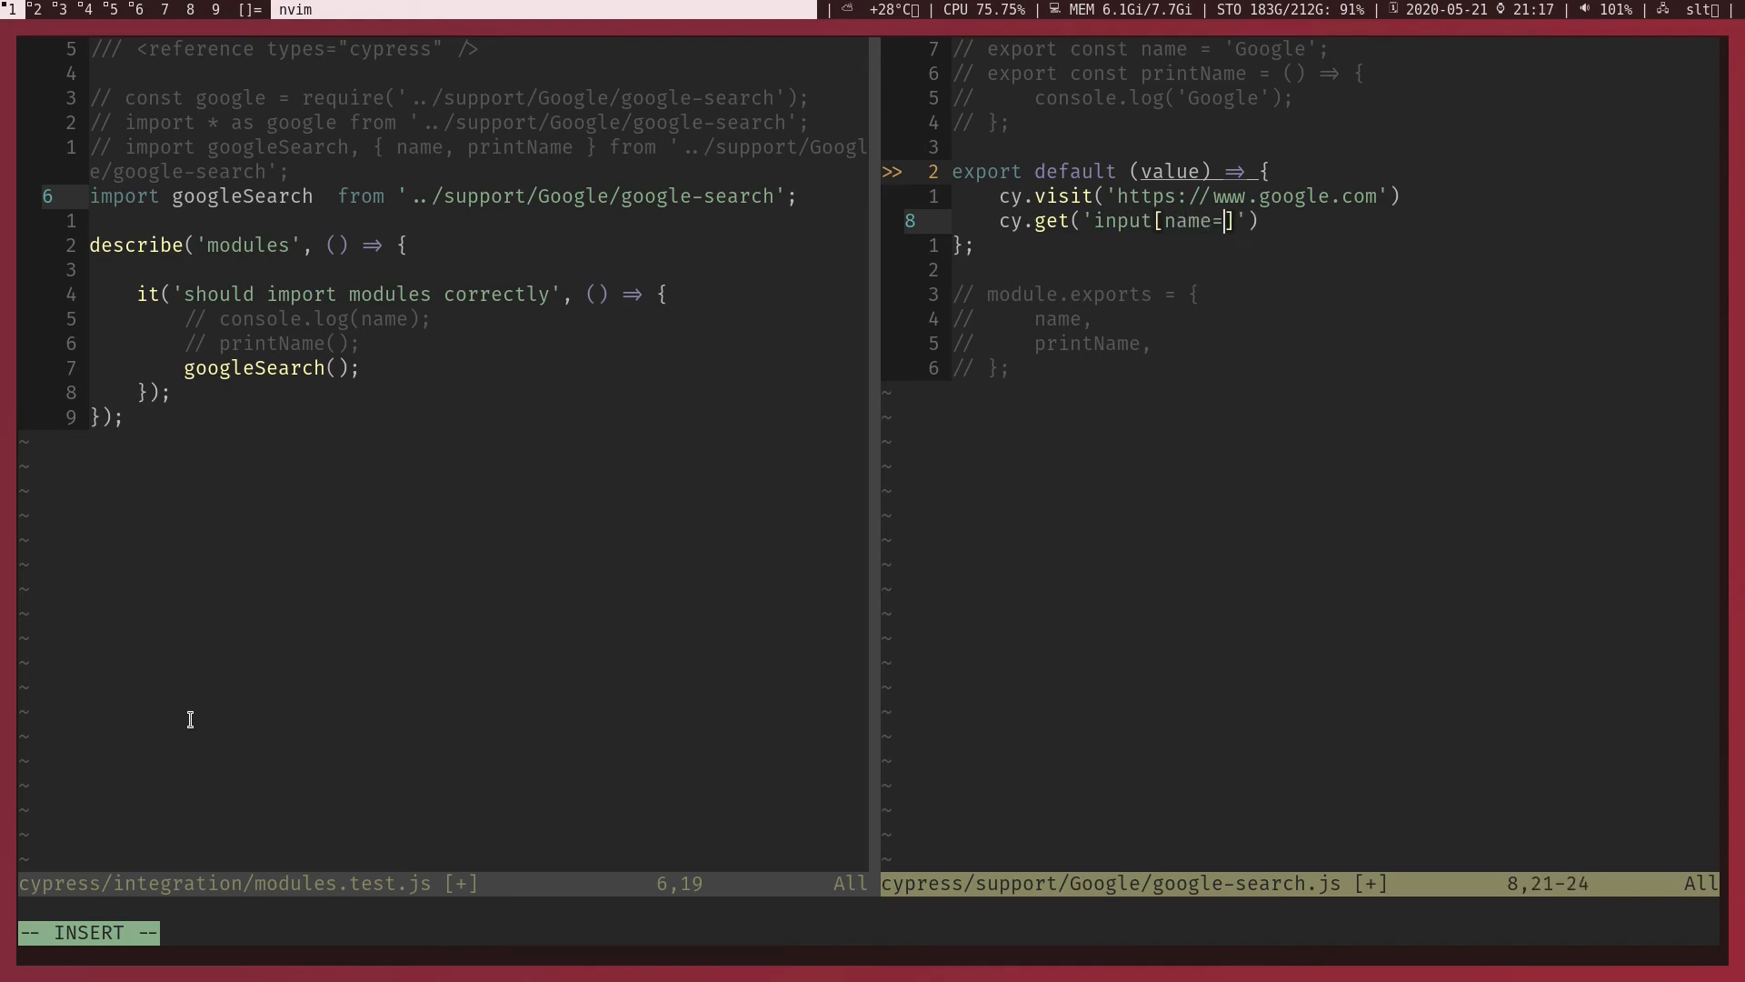
text(q']).)
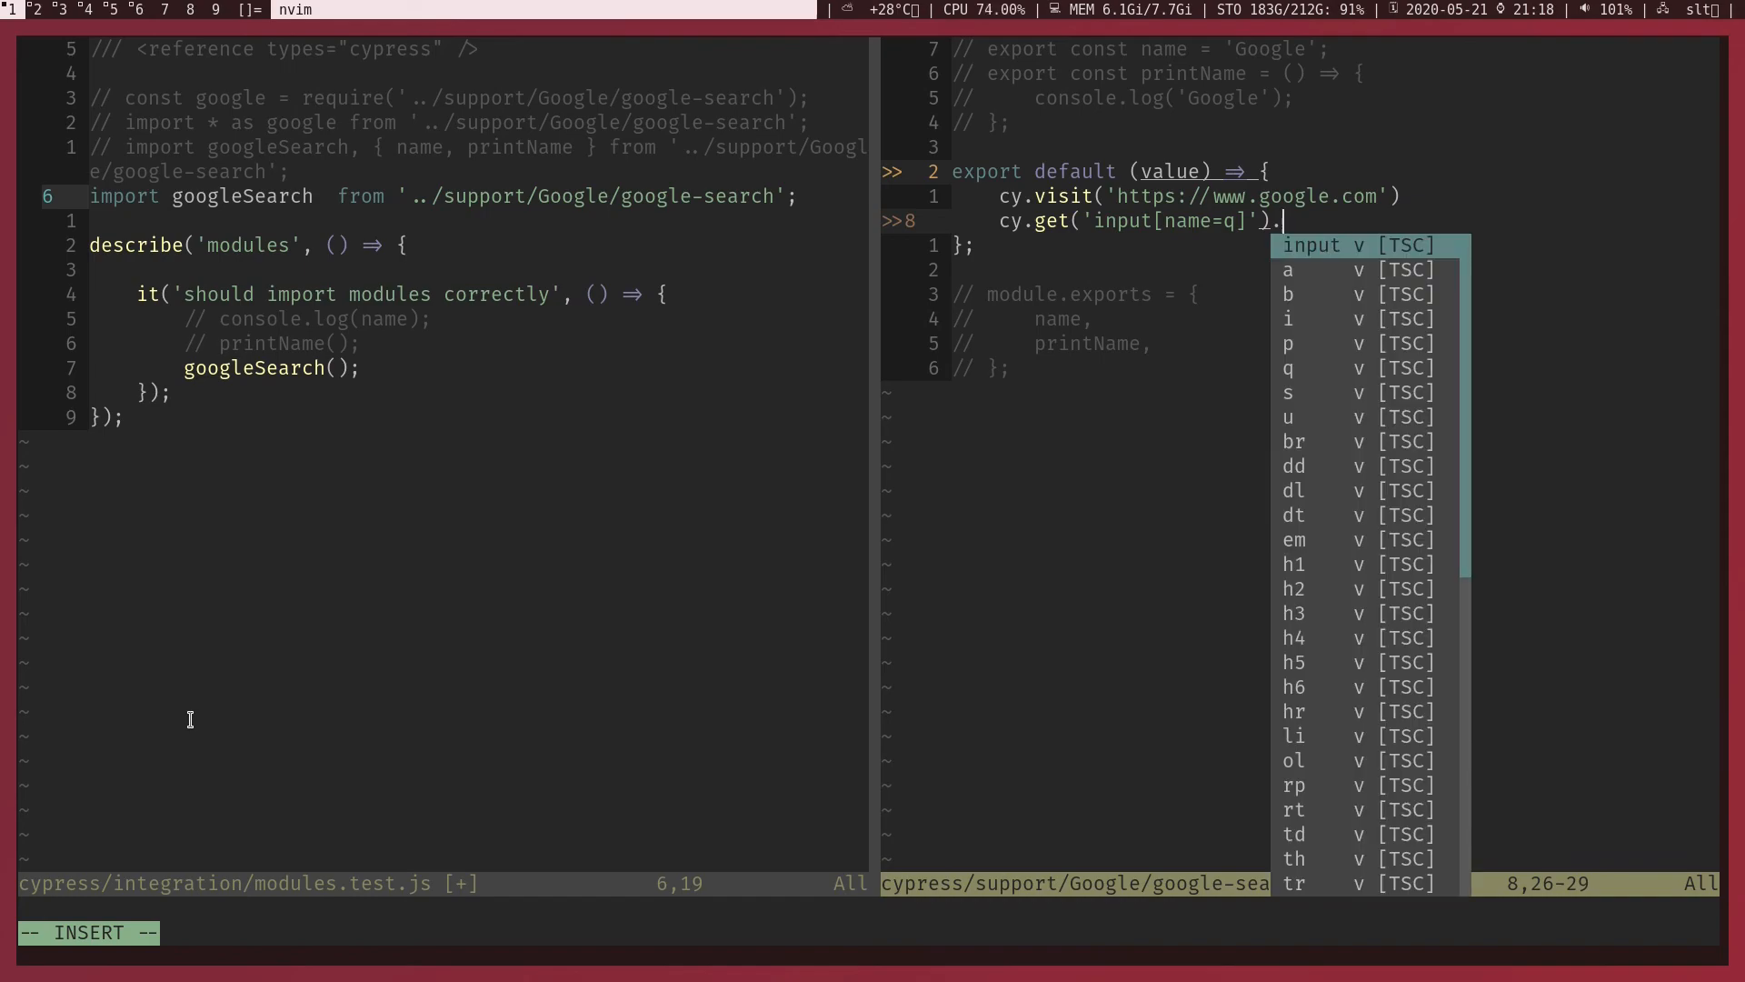
text(.type())
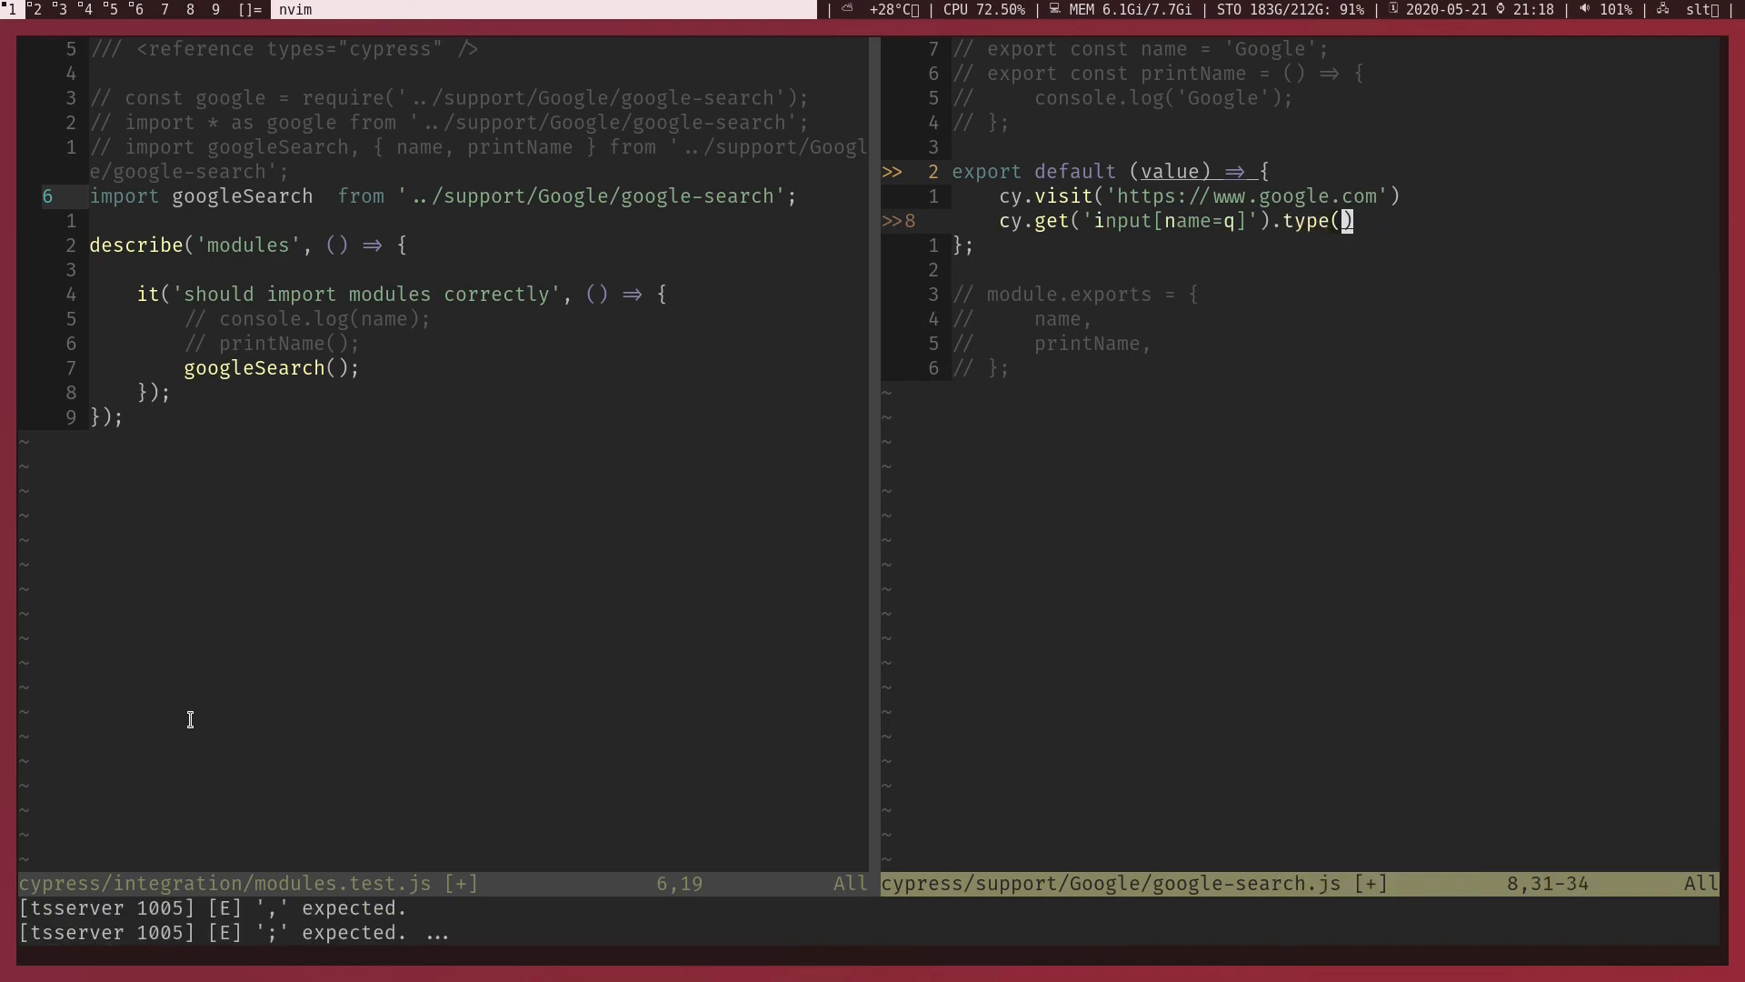
text(value)
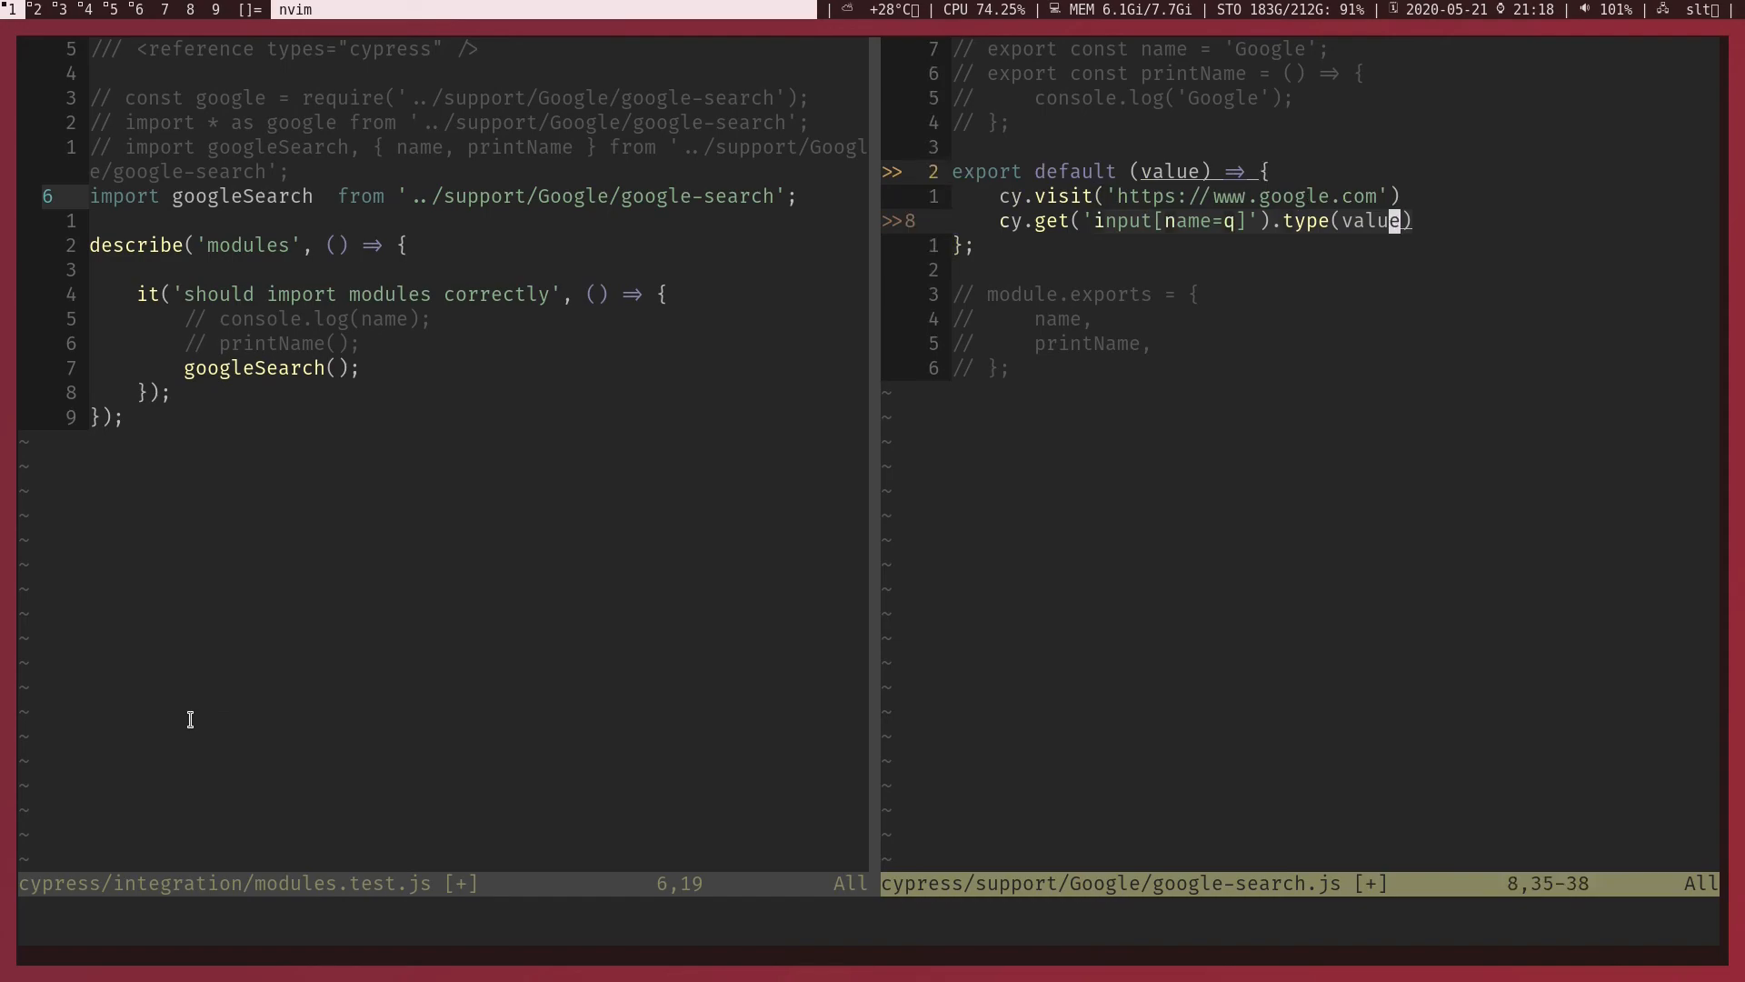
text(cy.)
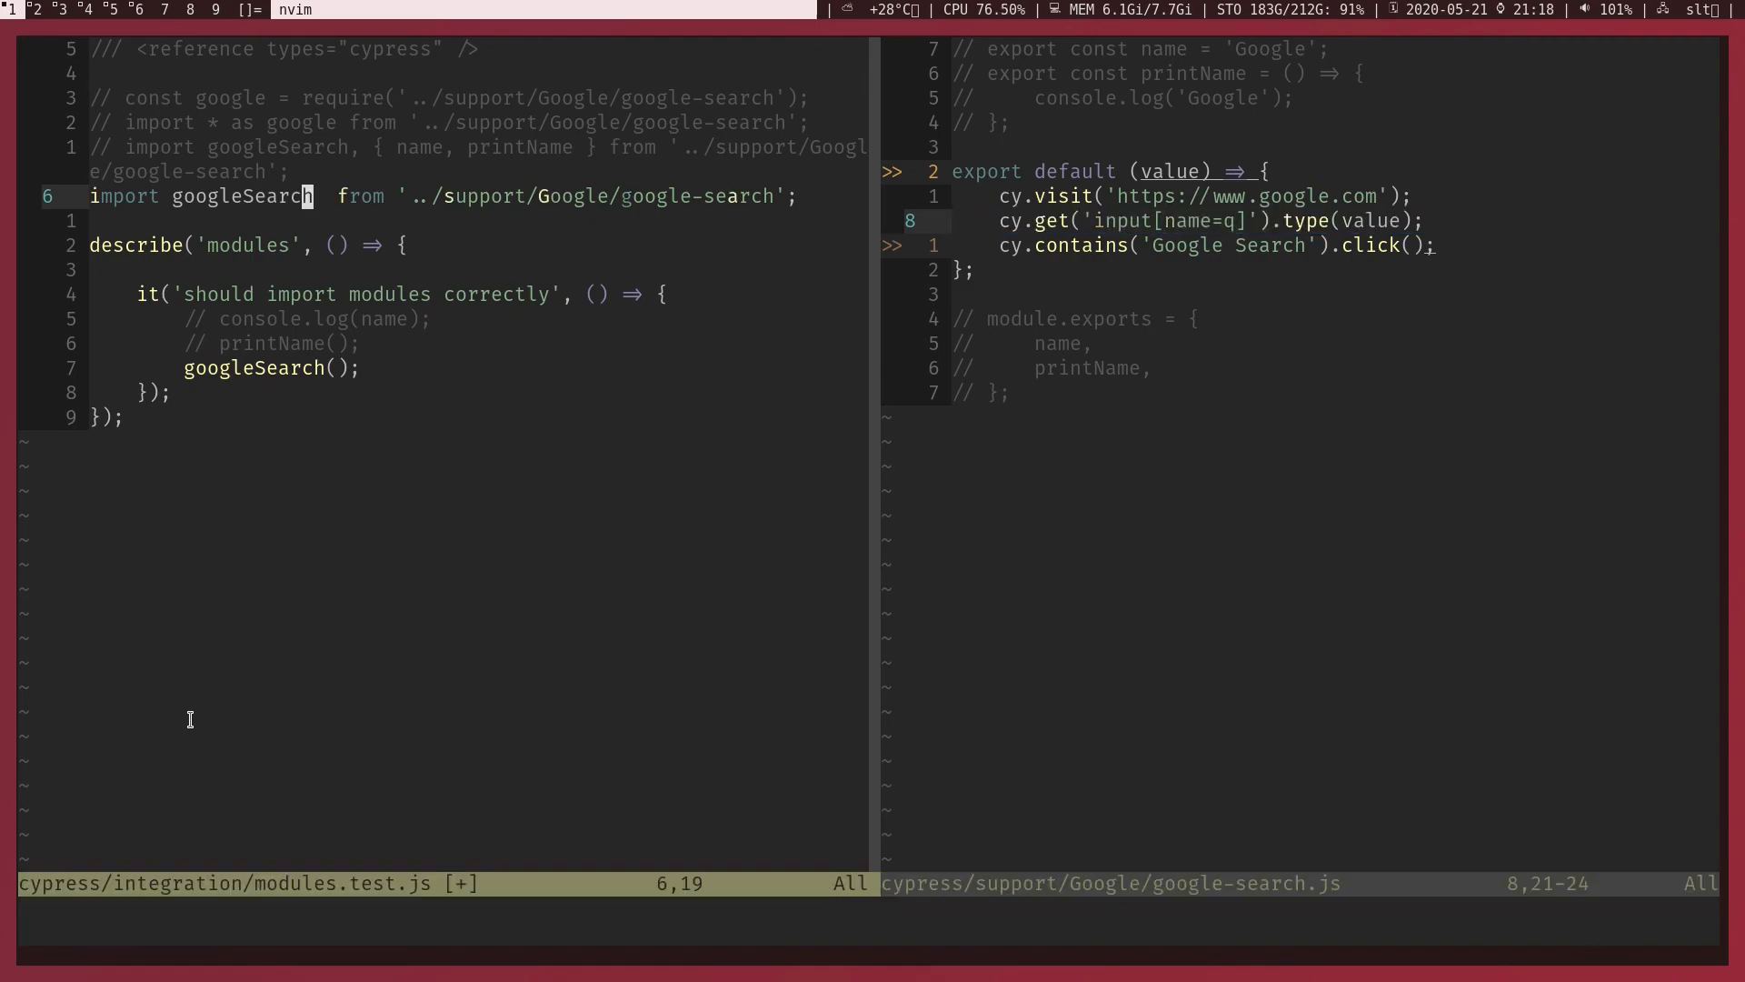
key(V)
text(')
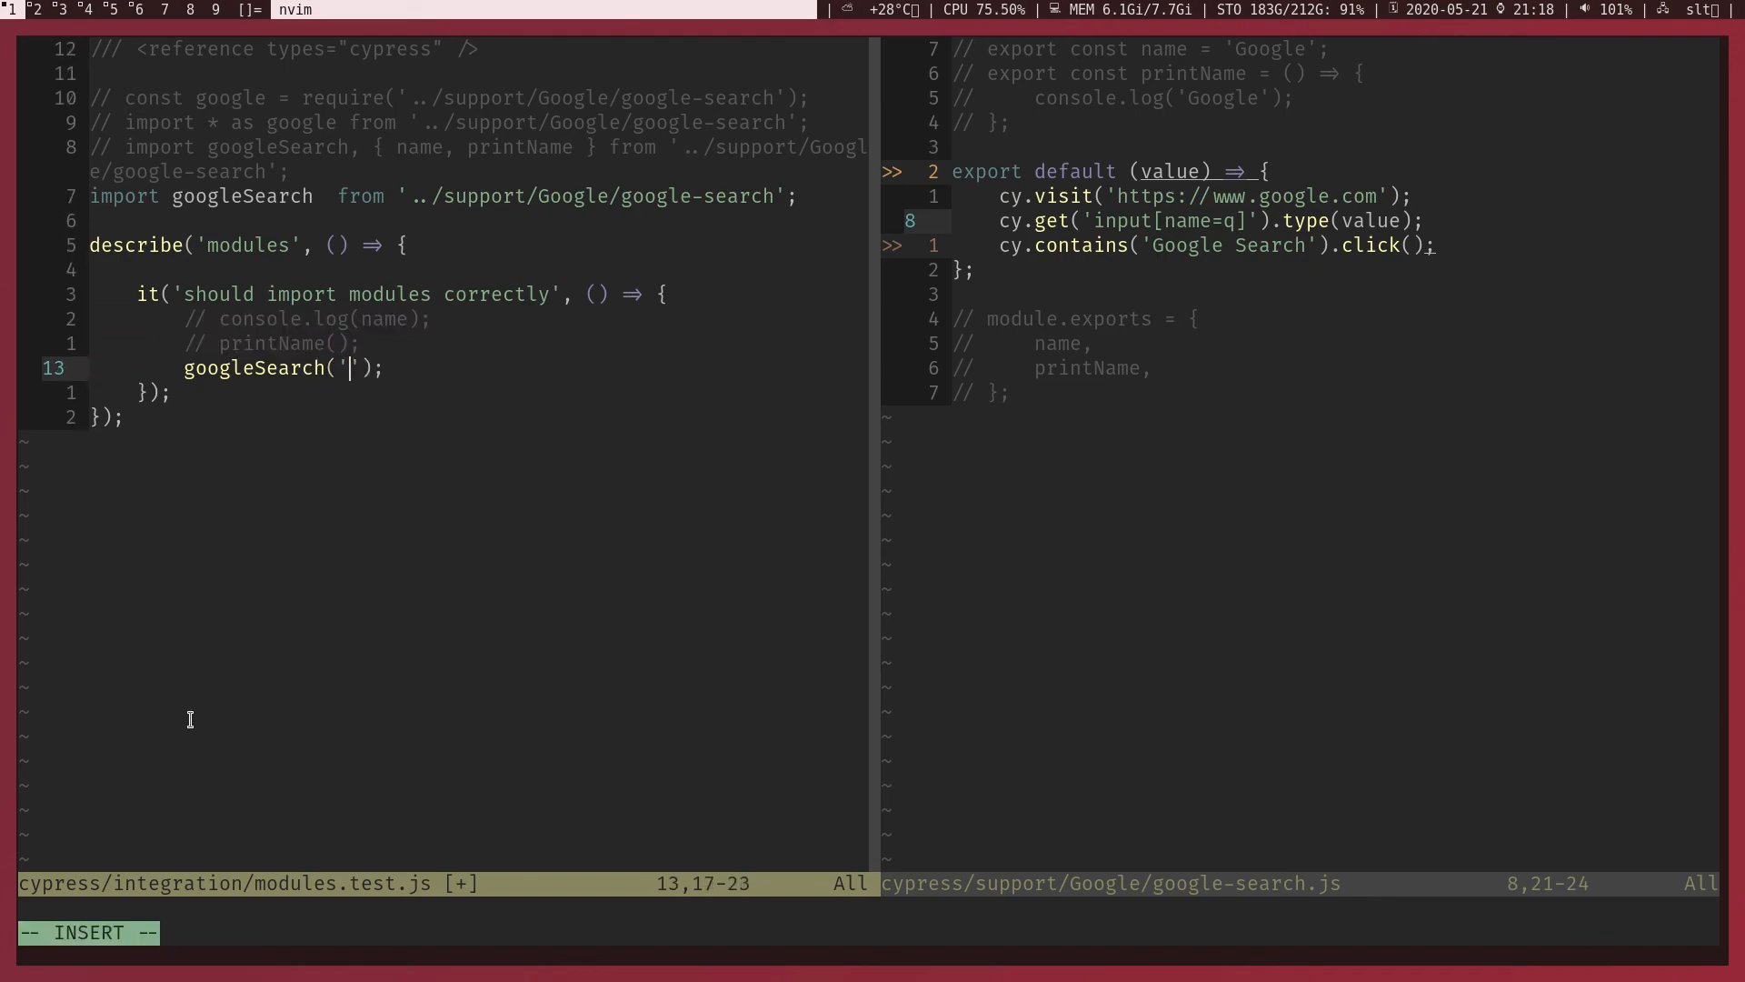
- Pass 'iphone' to googleSearch(), then visually select the commented-out log line below
text(p)
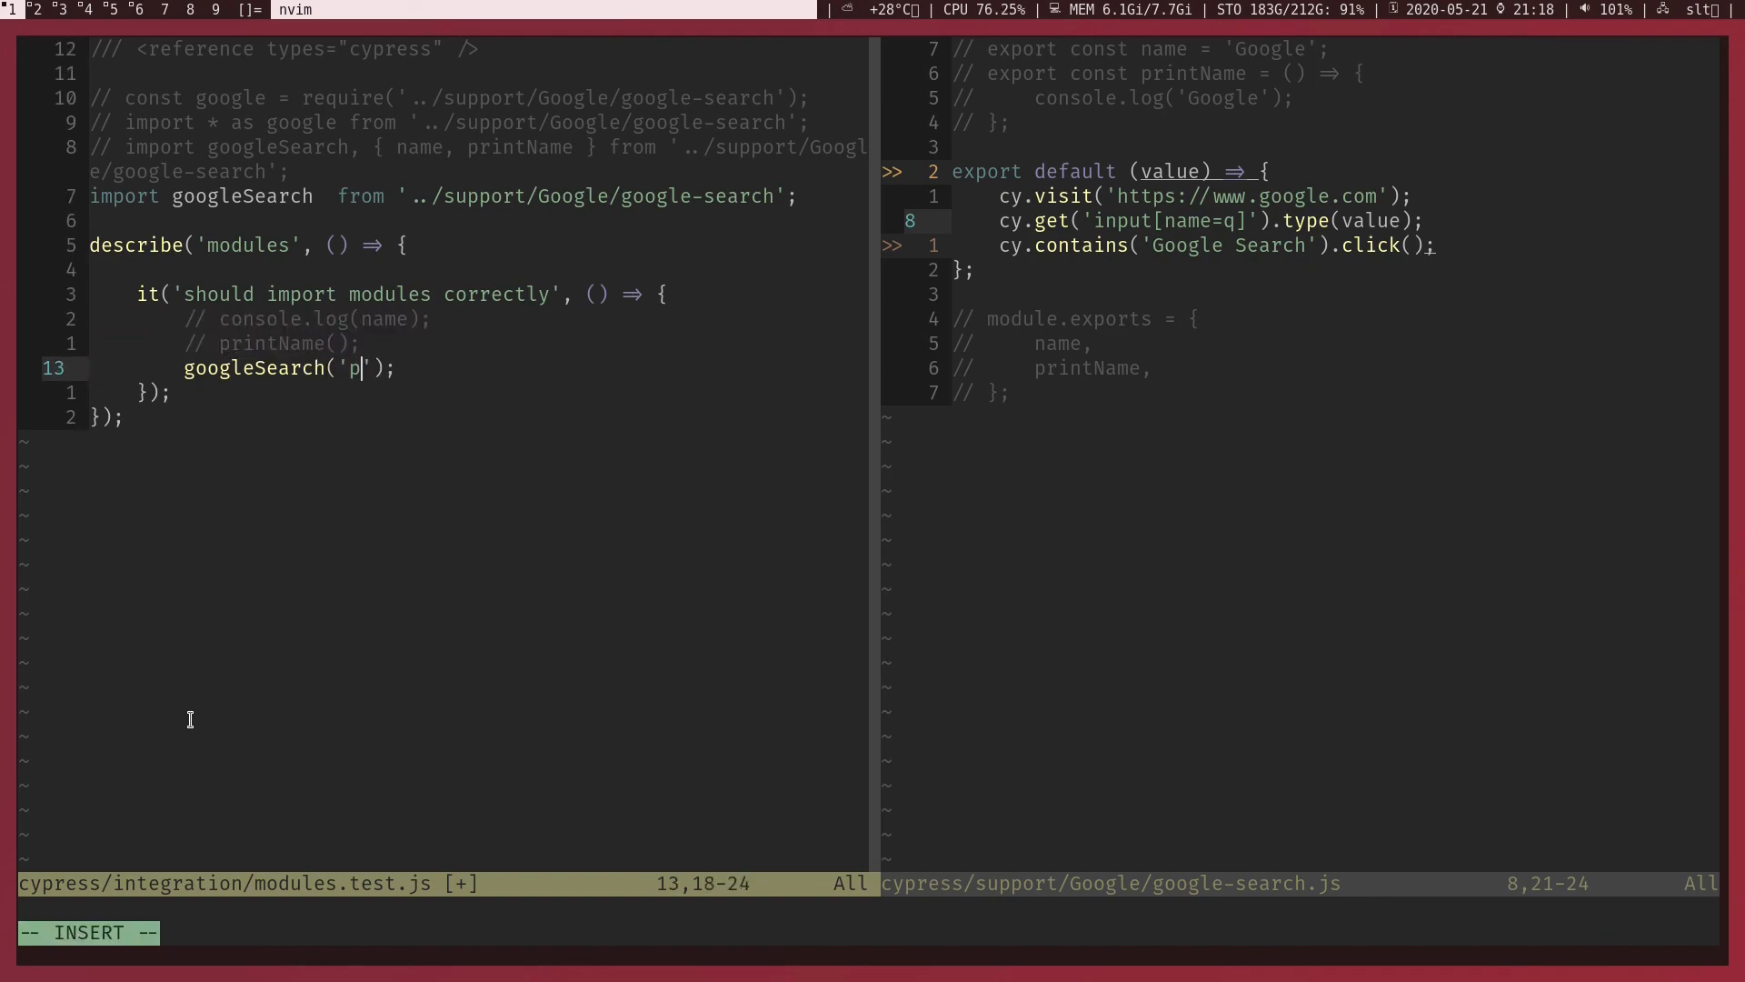
text(iphone)
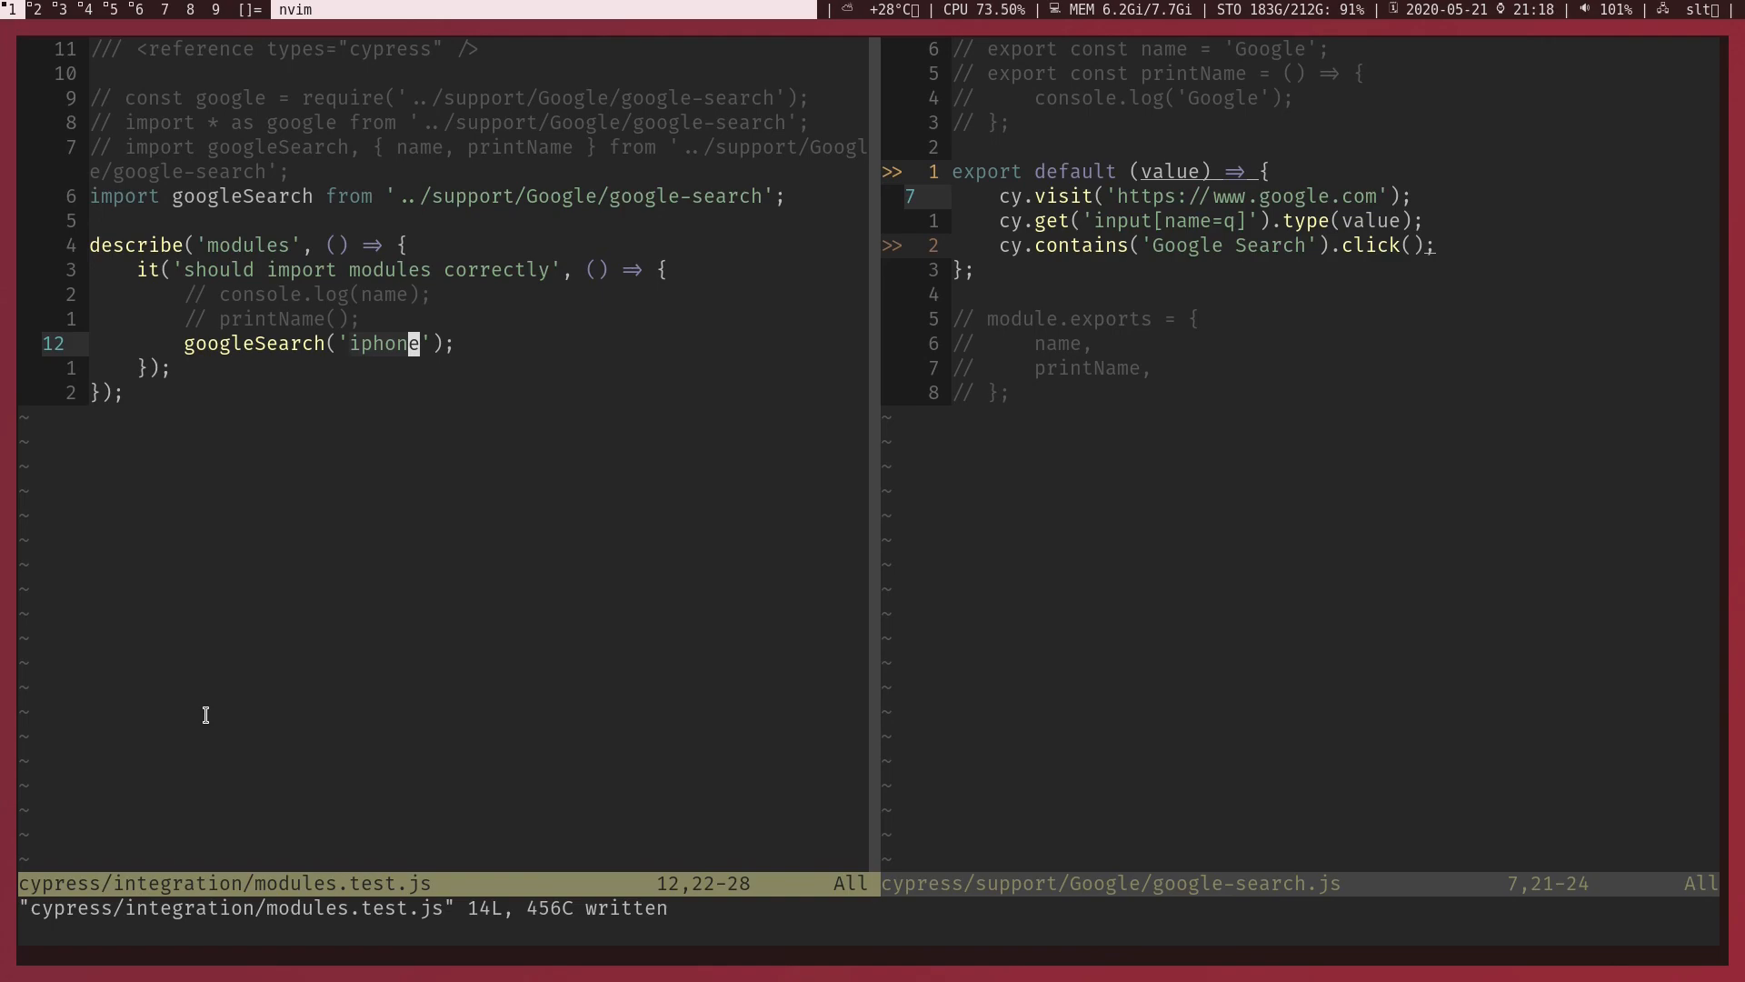
key(k)
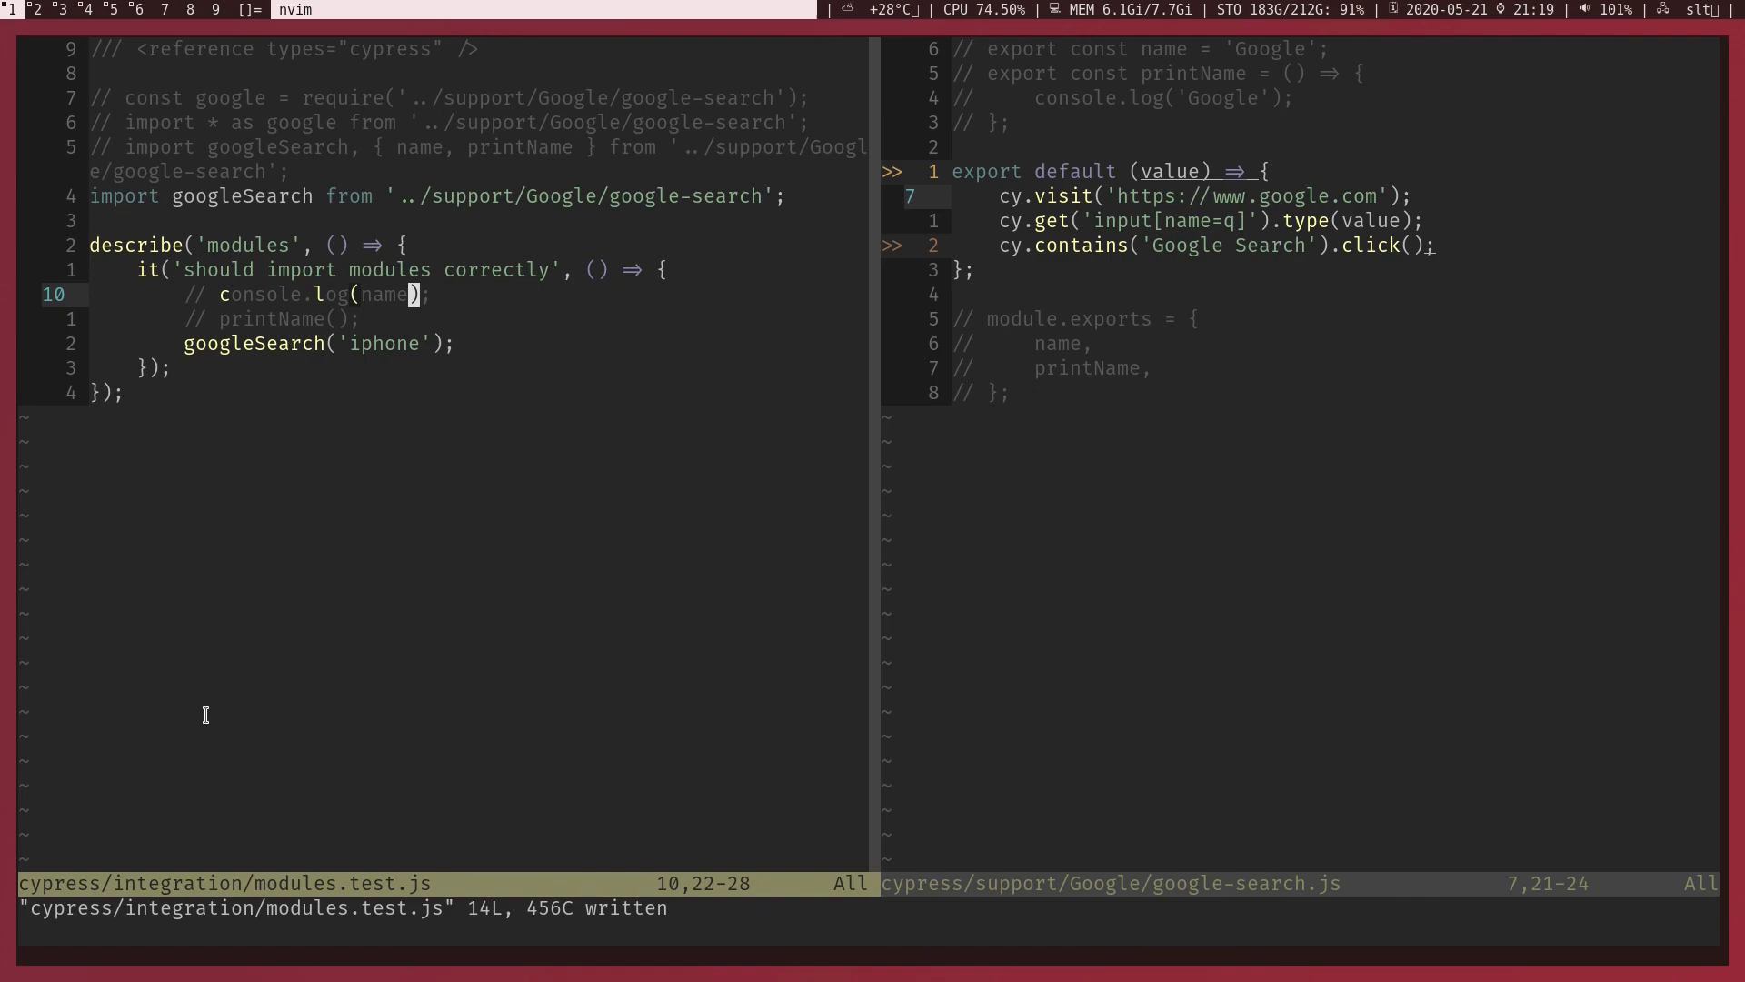
key(V)
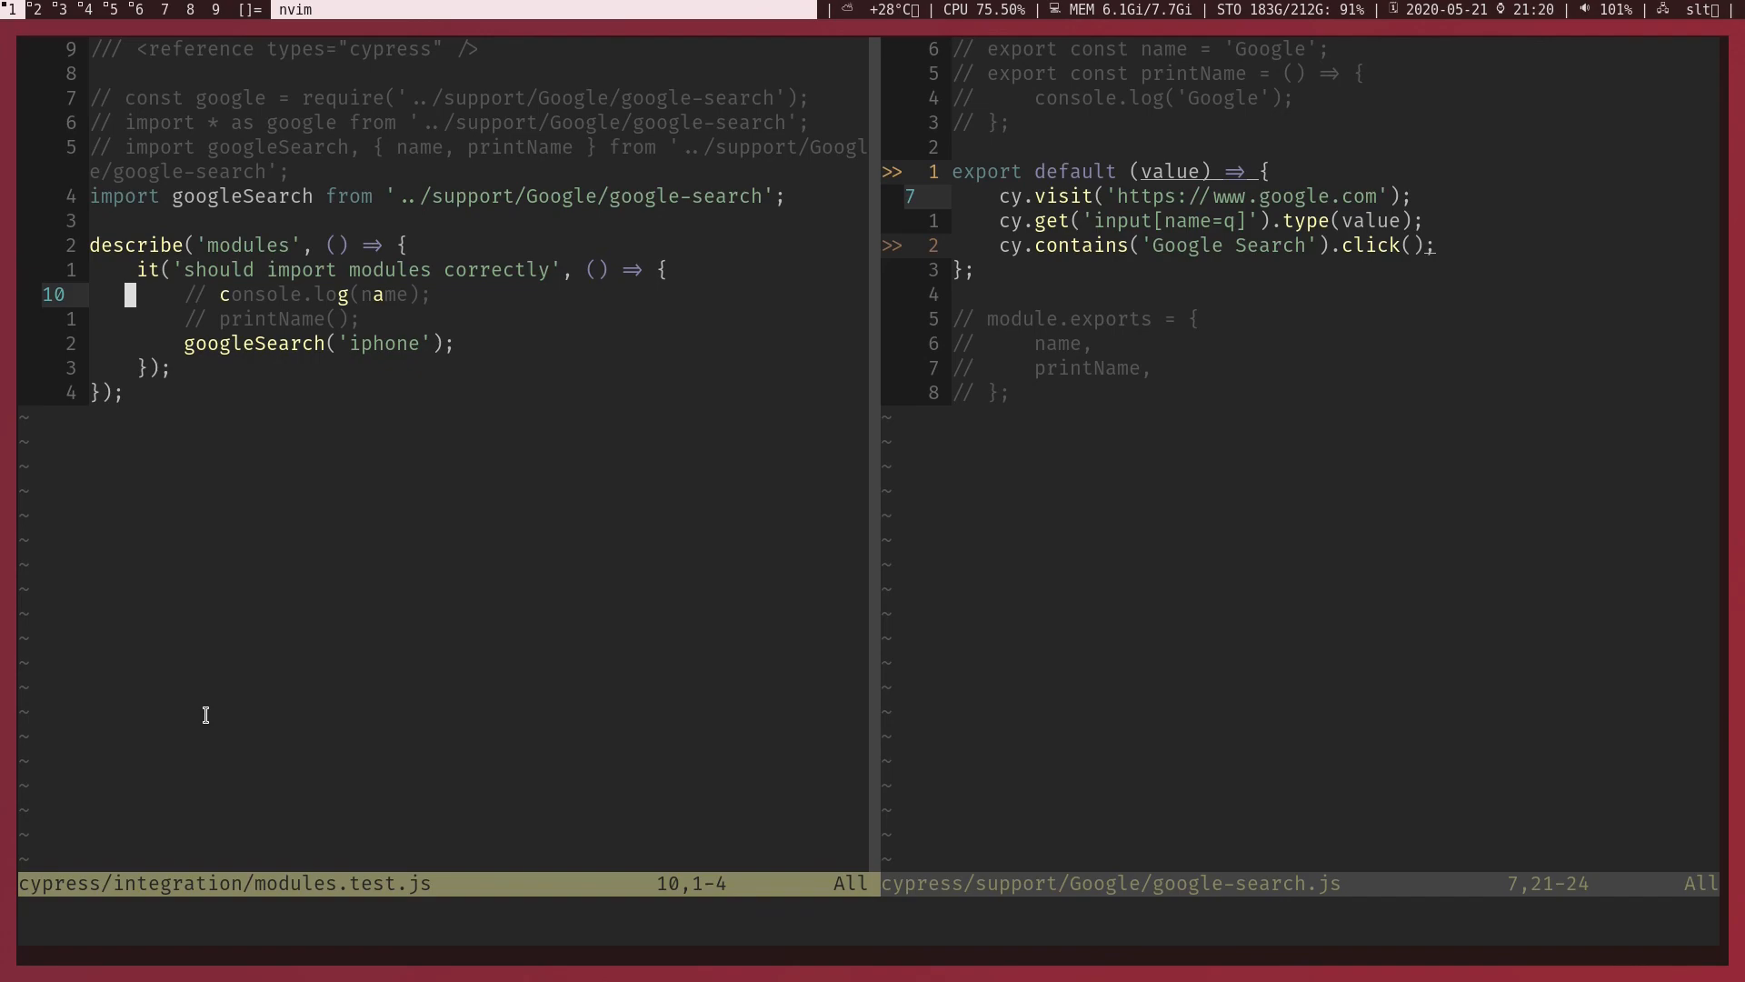
key(j)
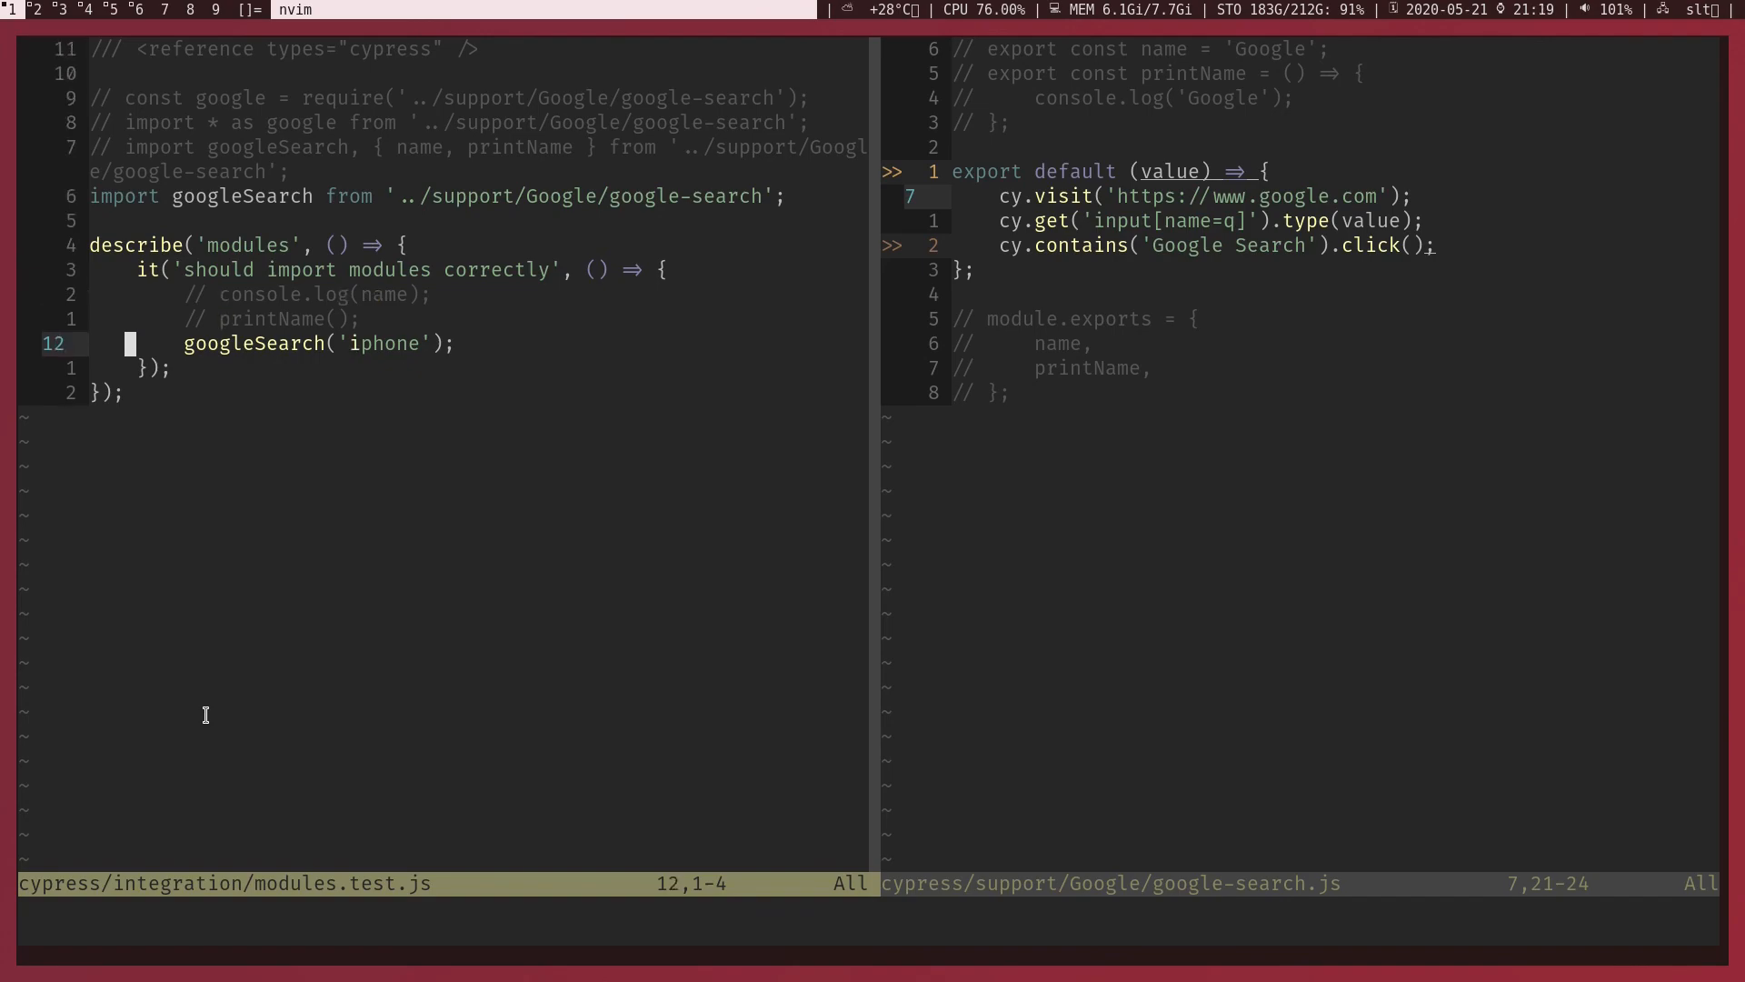